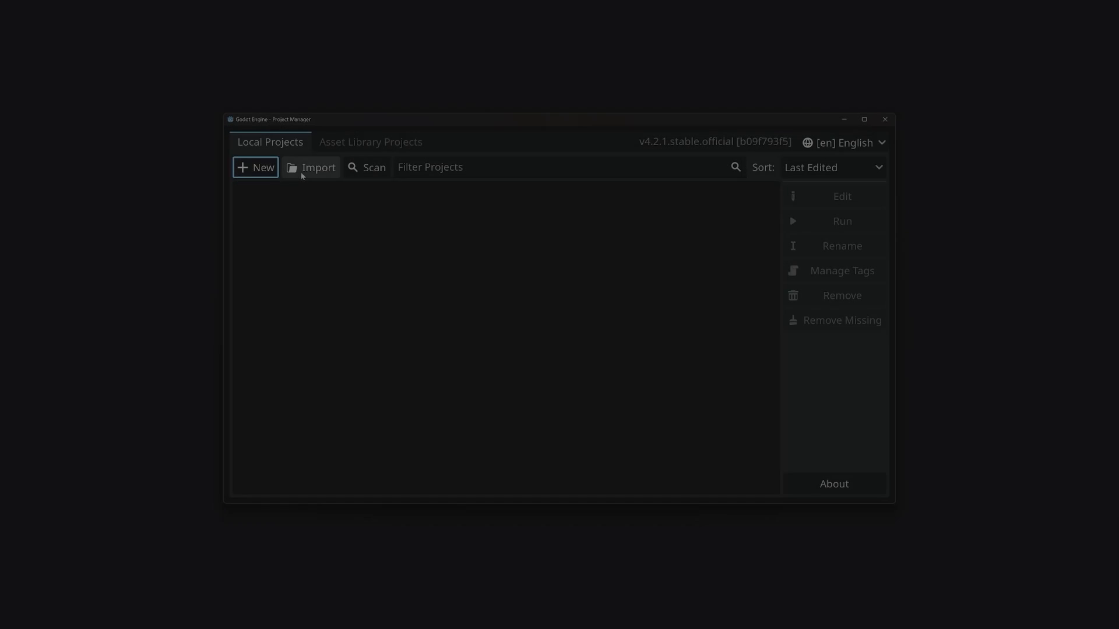
Step: Create the 'Platformer' project with a dedicated Platformer folder and open it in the editor
left_click(256, 168)
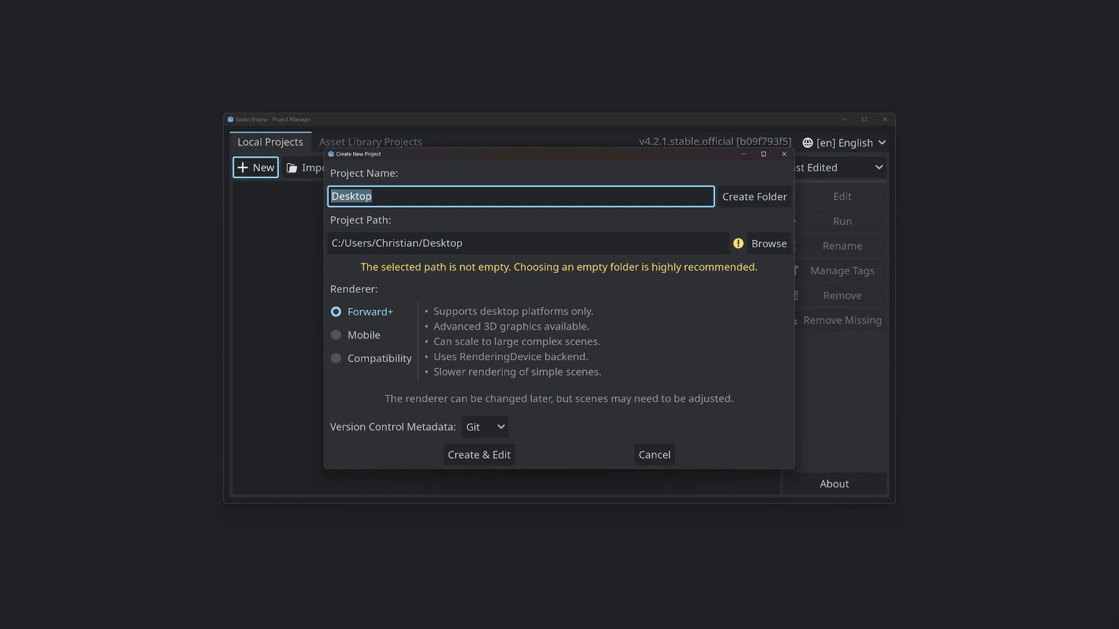
type("Platformer")
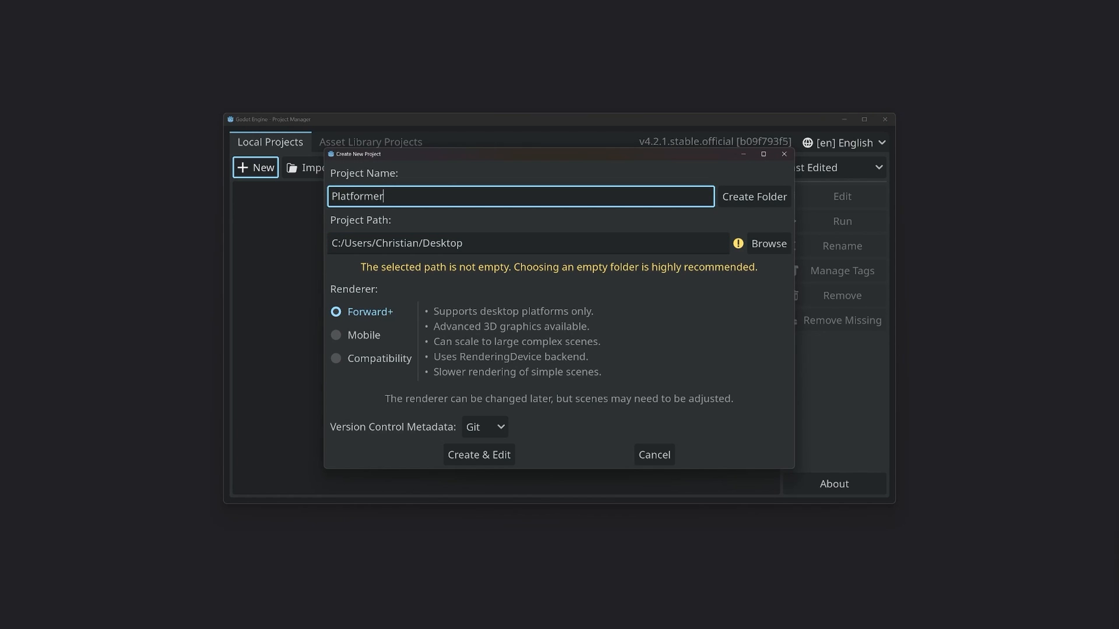
left_click(753, 196)
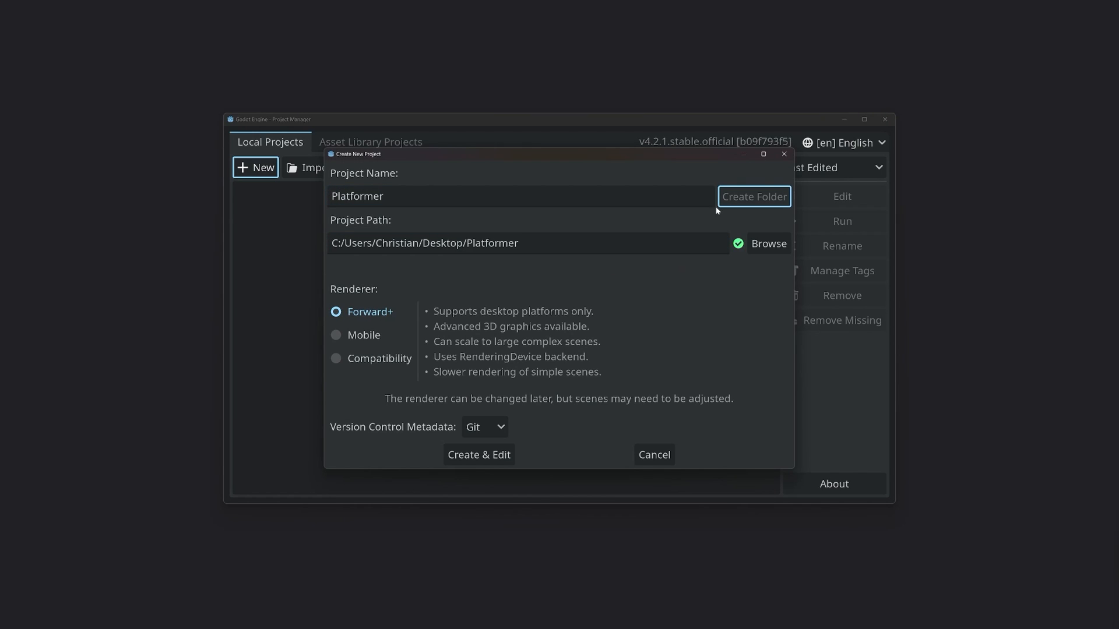
left_click(478, 454)
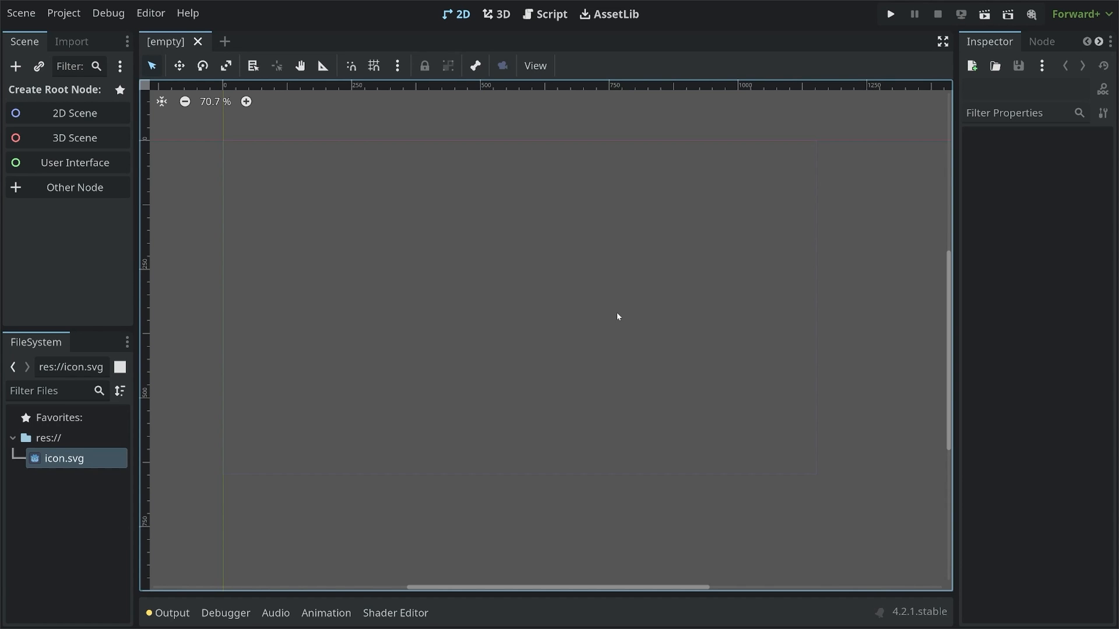
mouse_move(526, 382)
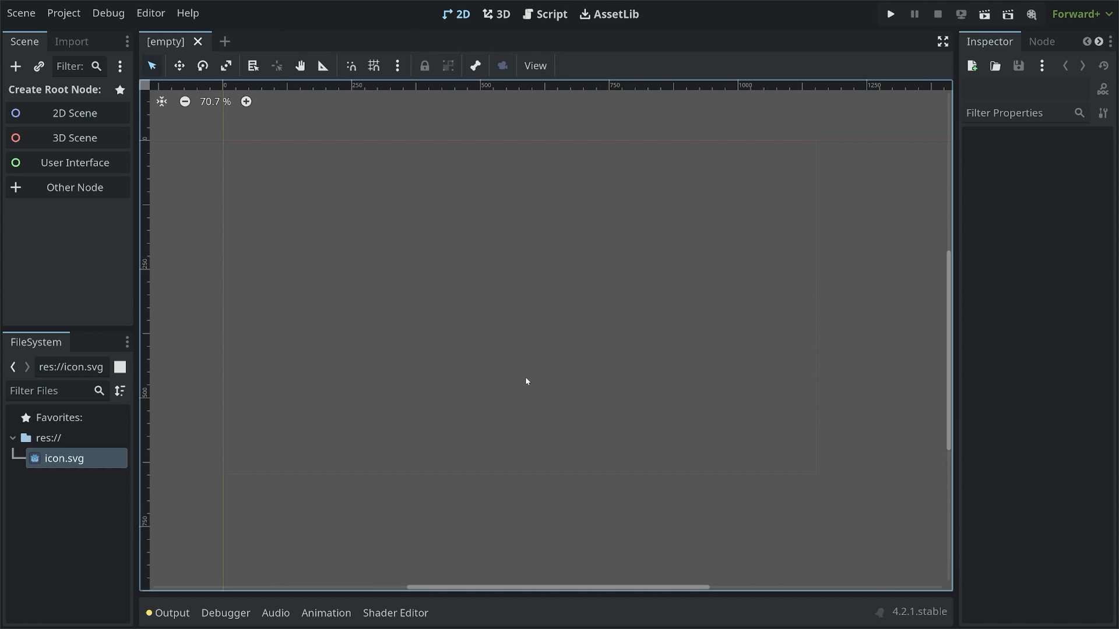
mouse_move(102, 461)
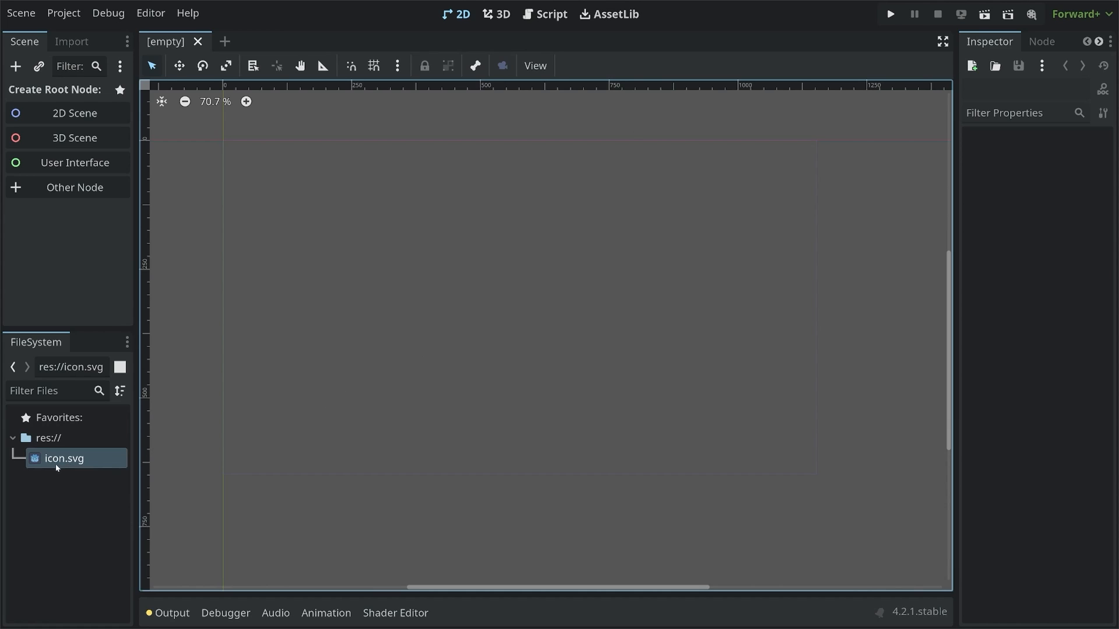
mouse_move(63, 458)
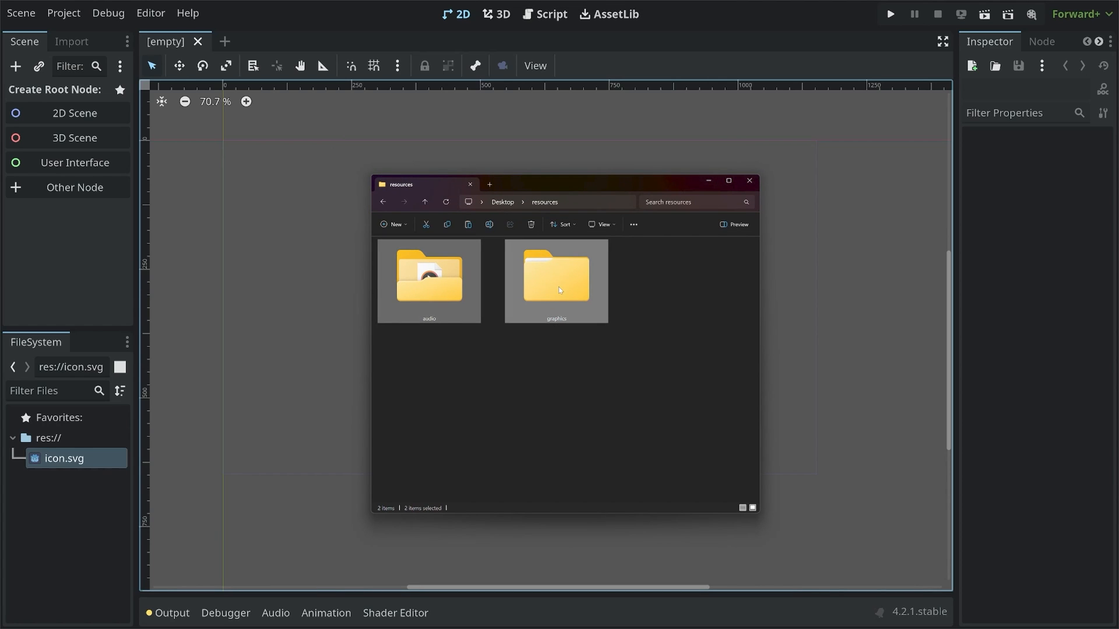
mouse_move(454, 279)
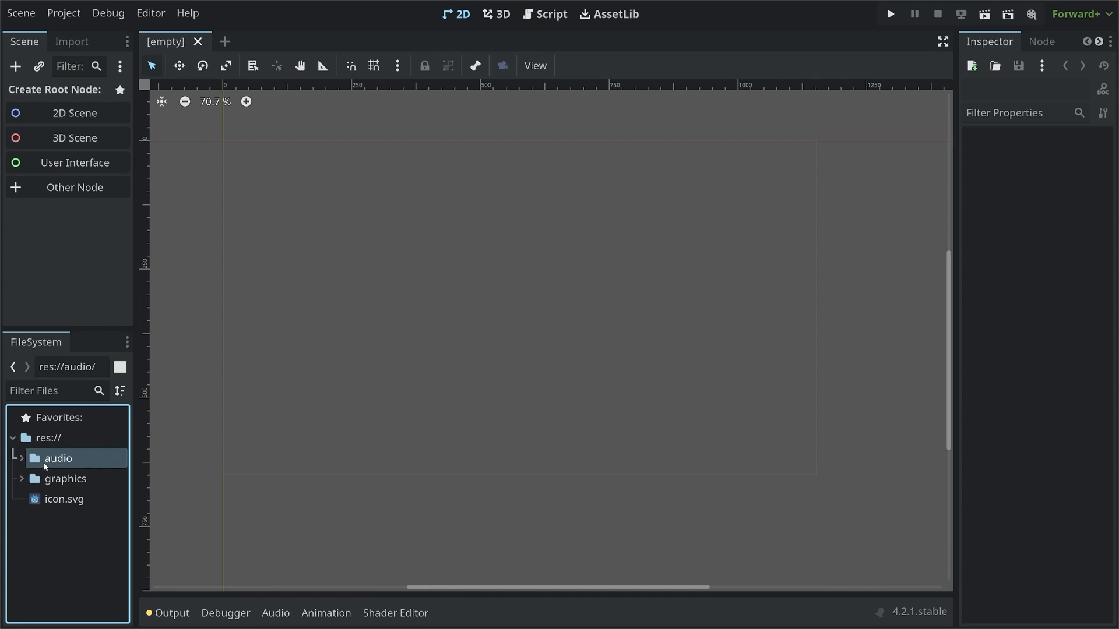
Step: Expand and collapse the imported graphics folder to check its bullet, Enemies, level and player subfolders
left_click(64, 478)
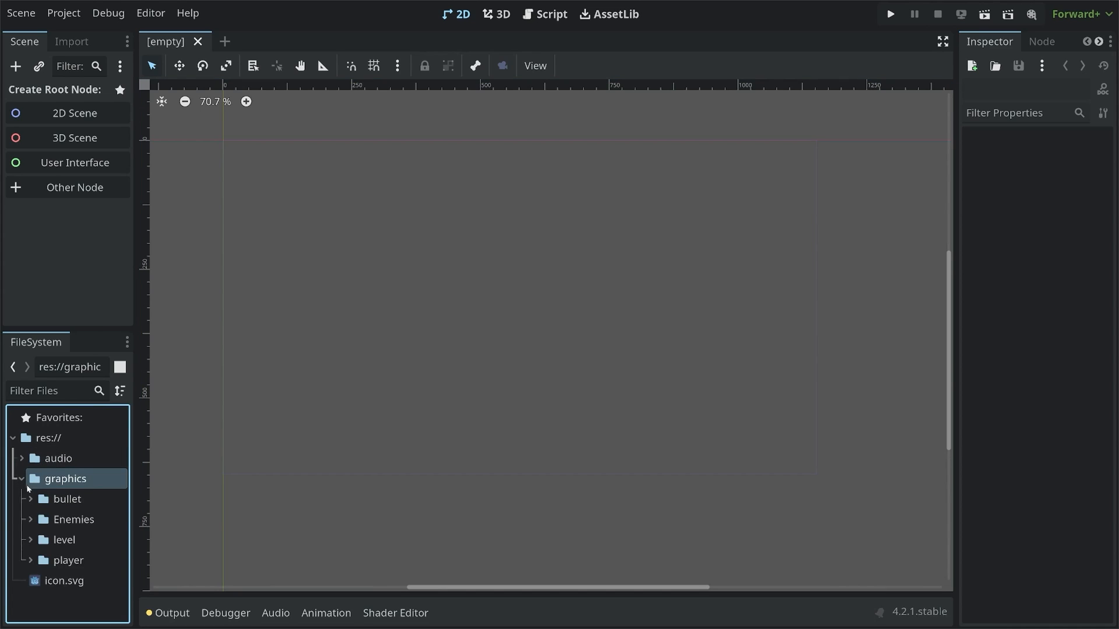
left_click(31, 562)
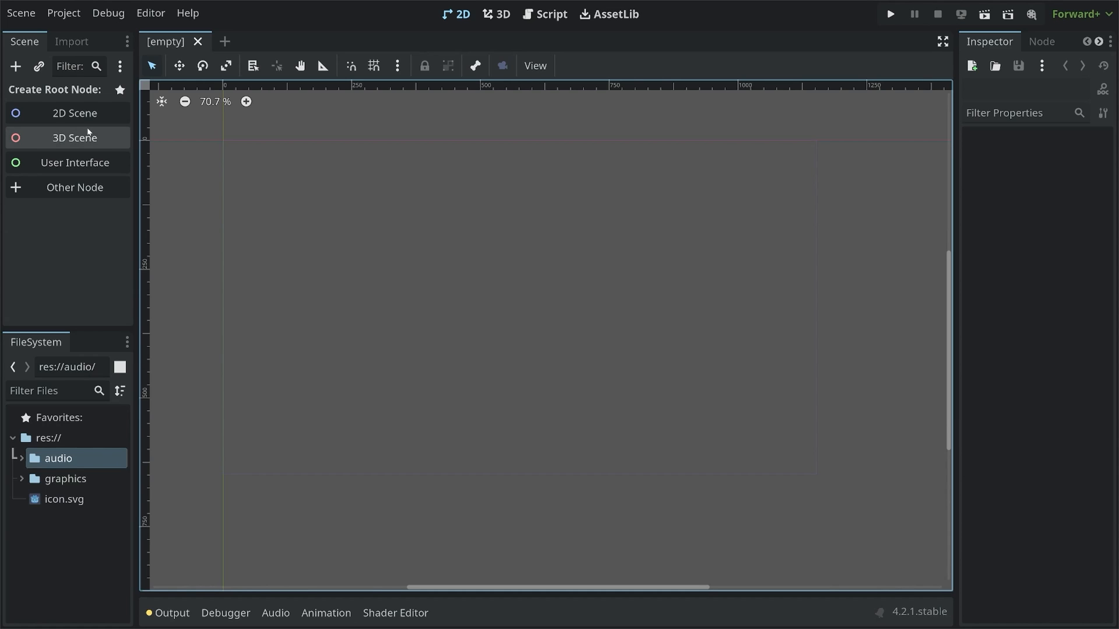
mouse_move(74, 113)
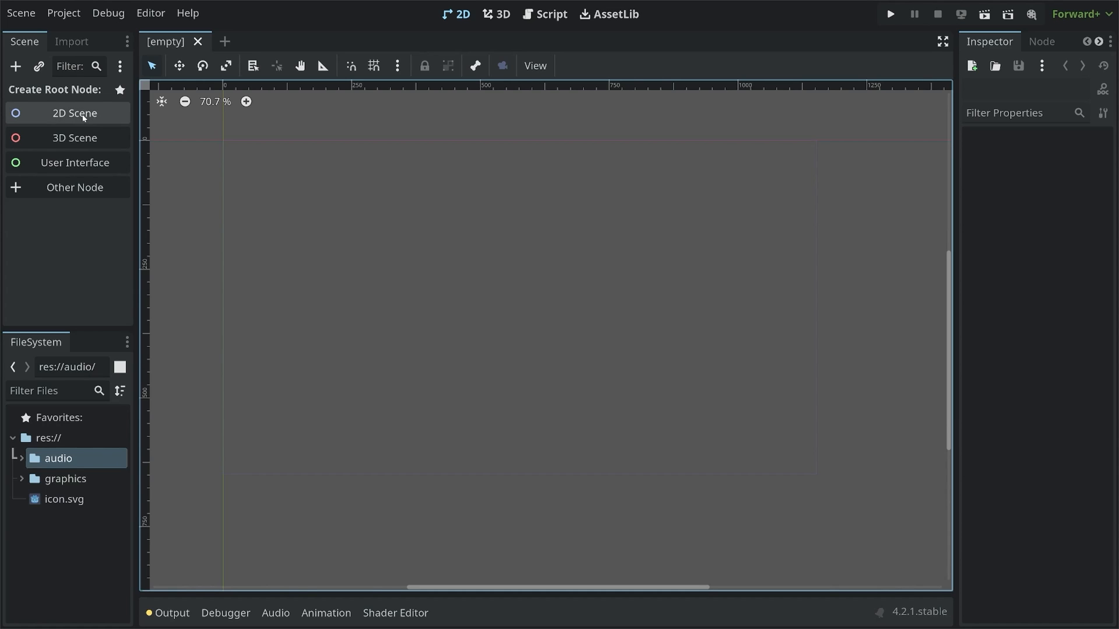
Step: Make a 2D scene with root node 'Level', saved as level.tscn in a new 'scenes' folder
left_click(73, 113)
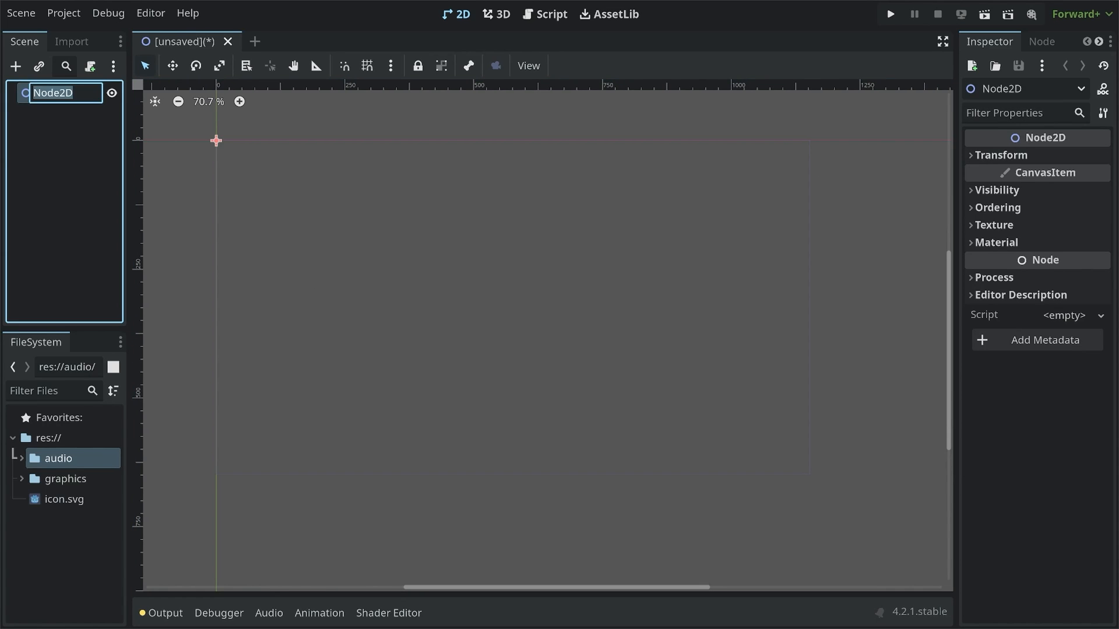
type("Level")
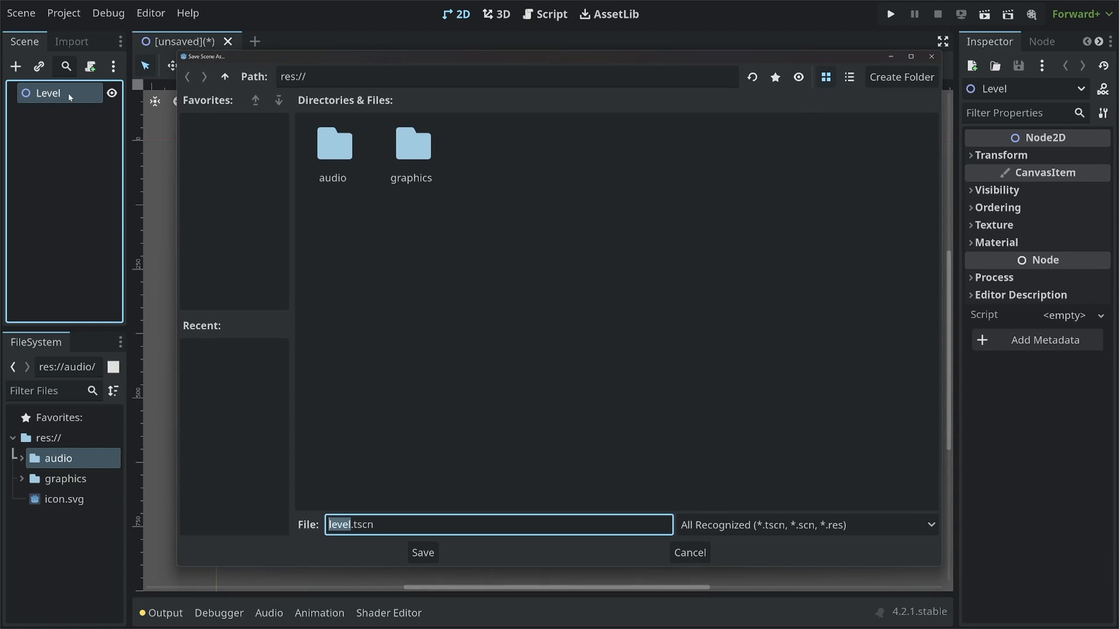
left_click(900, 76)
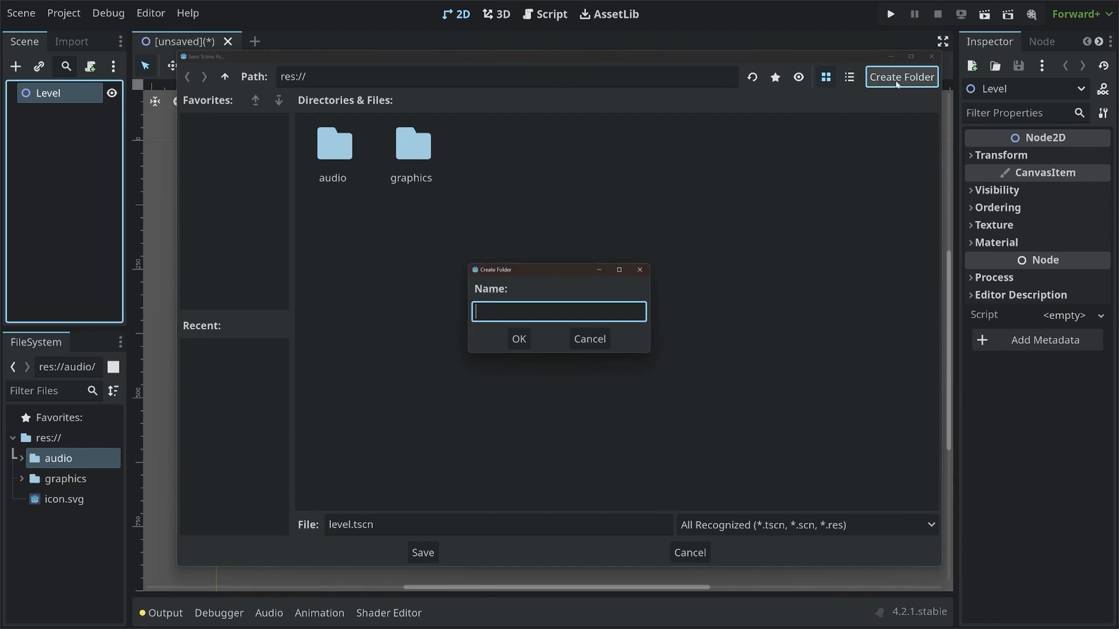
type("scenes")
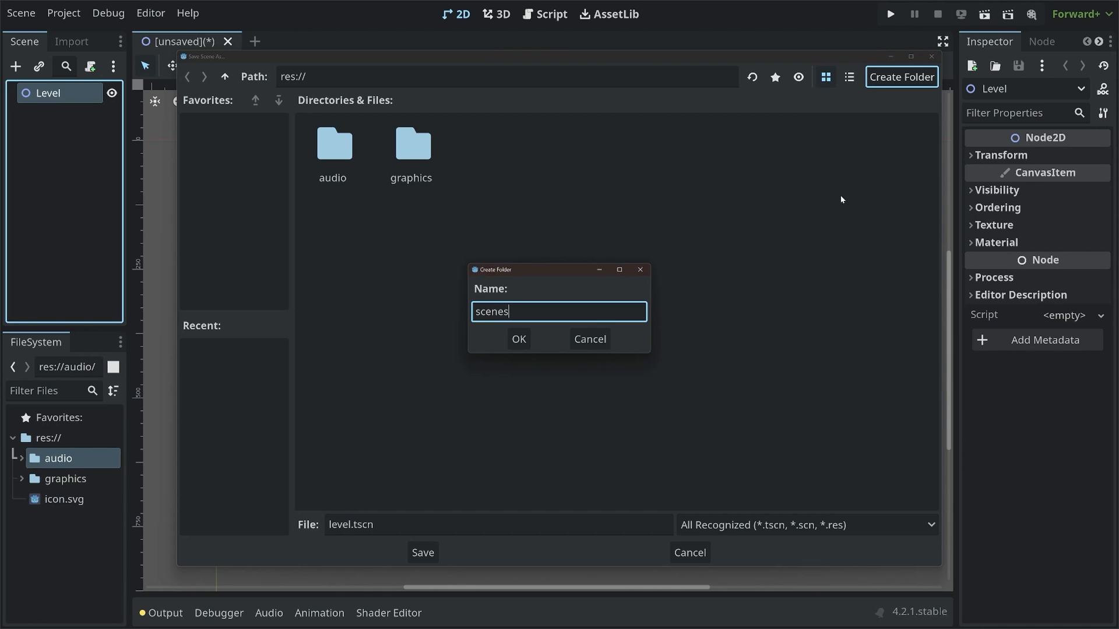
left_click(518, 339)
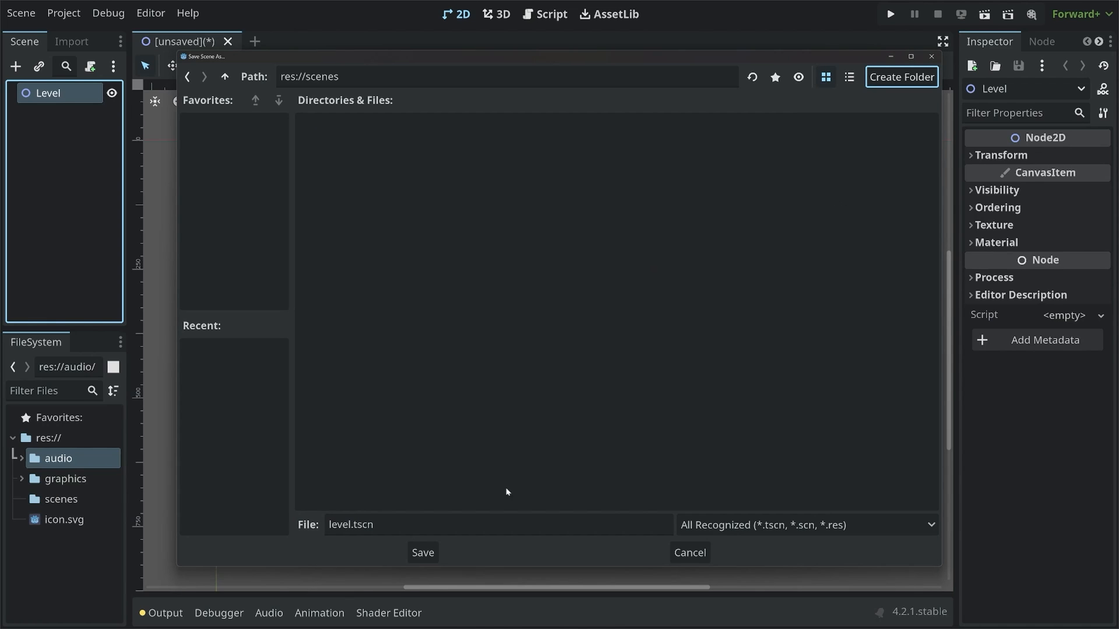
left_click(422, 552)
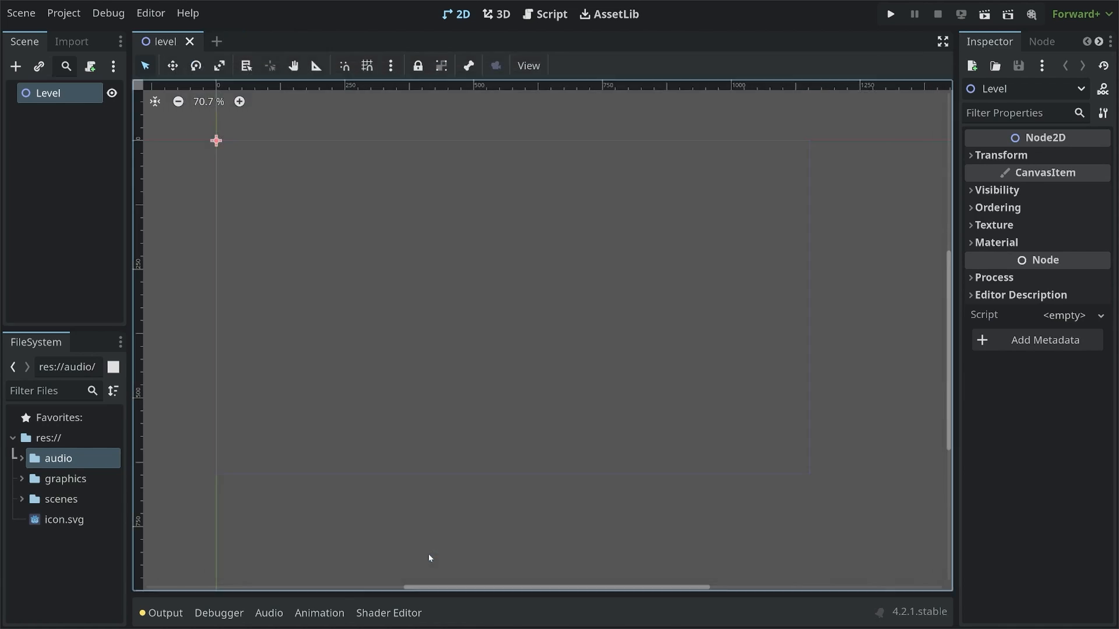
mouse_move(474, 259)
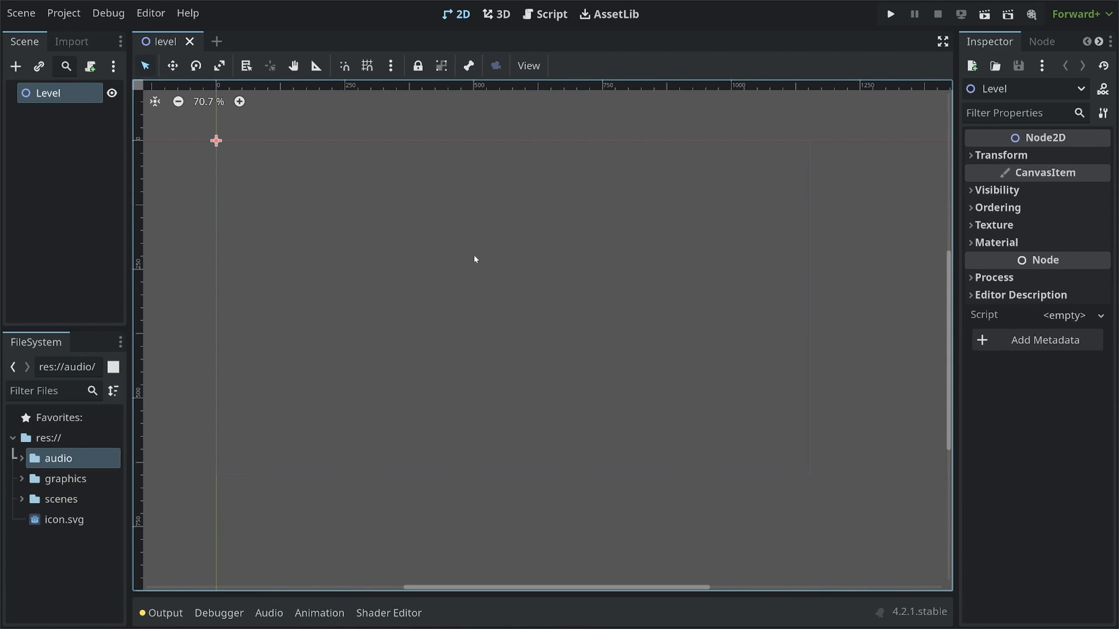
mouse_move(464, 247)
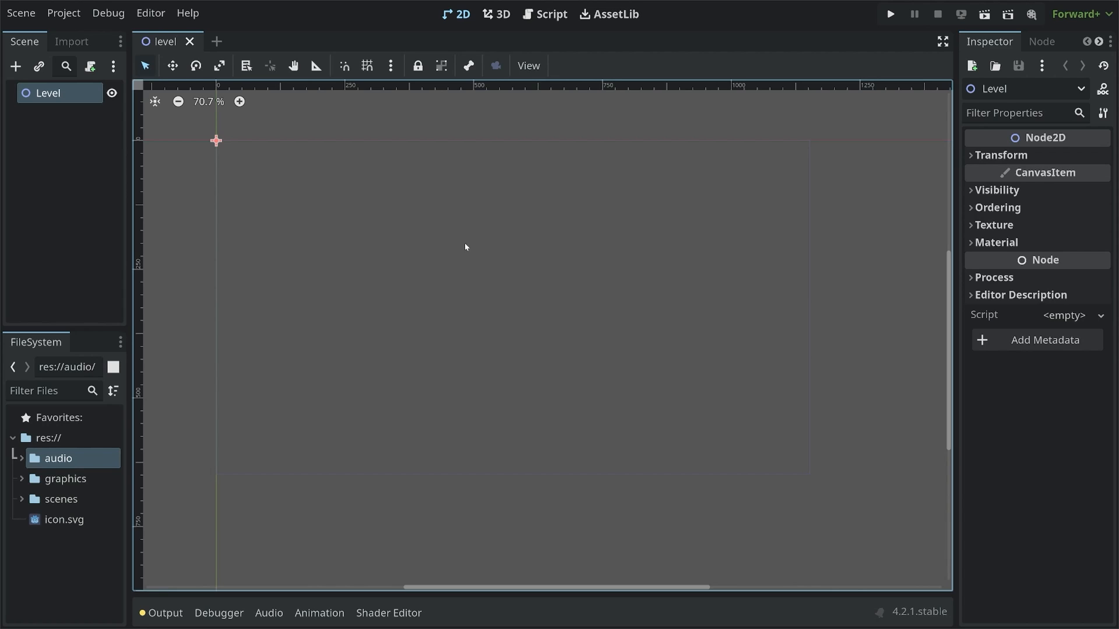
mouse_move(47, 92)
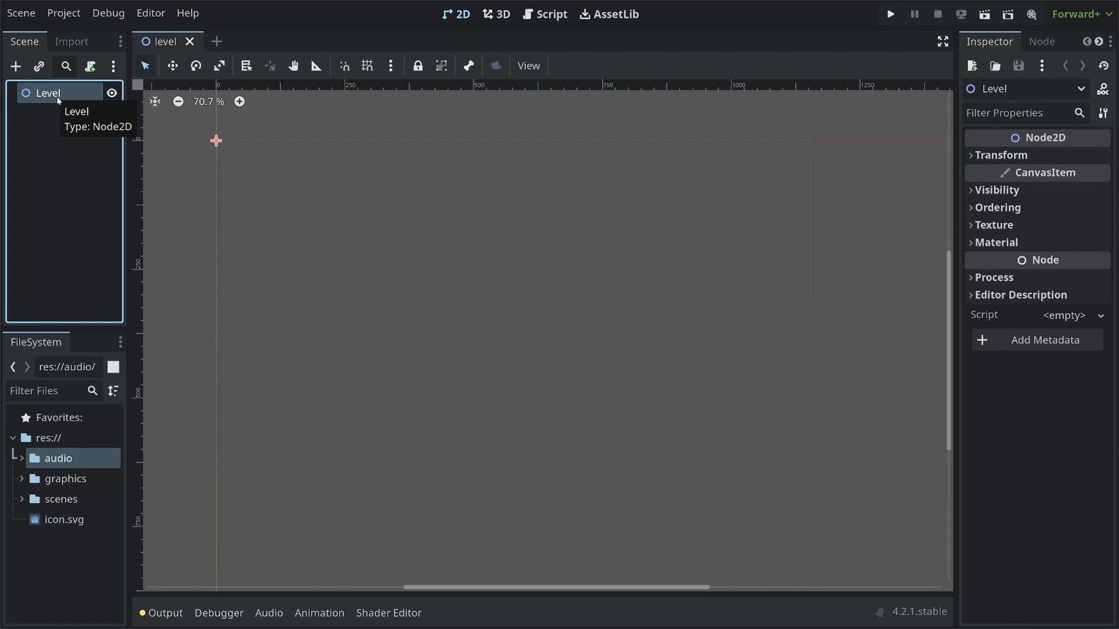
mouse_move(61, 104)
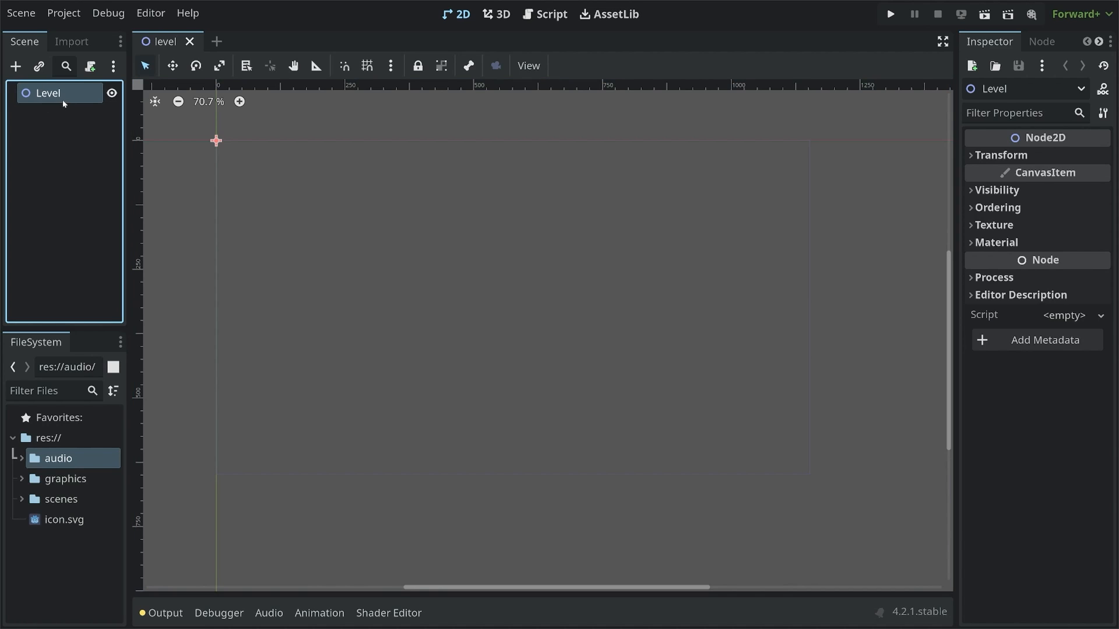
Step: Search for 'tile' among node types and add a TileMap under Level
left_click(15, 67)
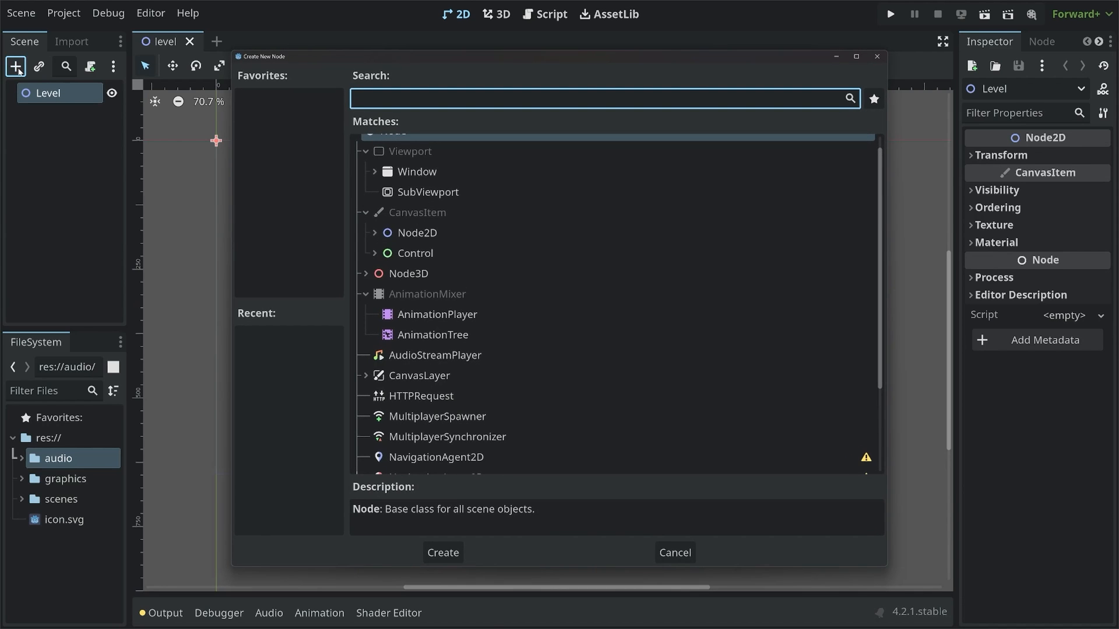
type("tile")
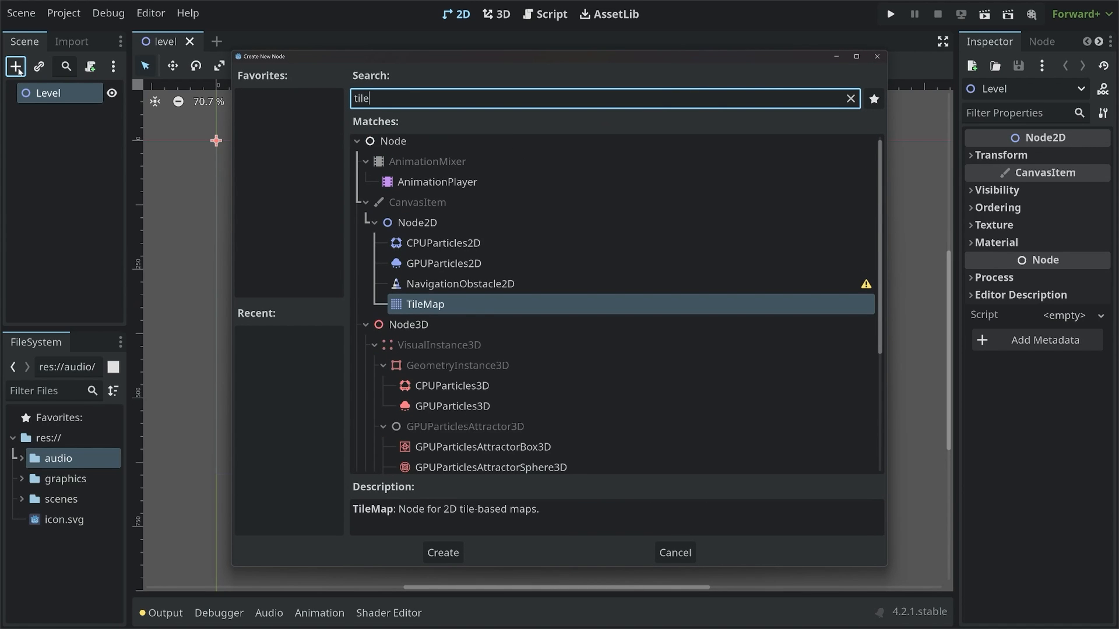
left_click(442, 553)
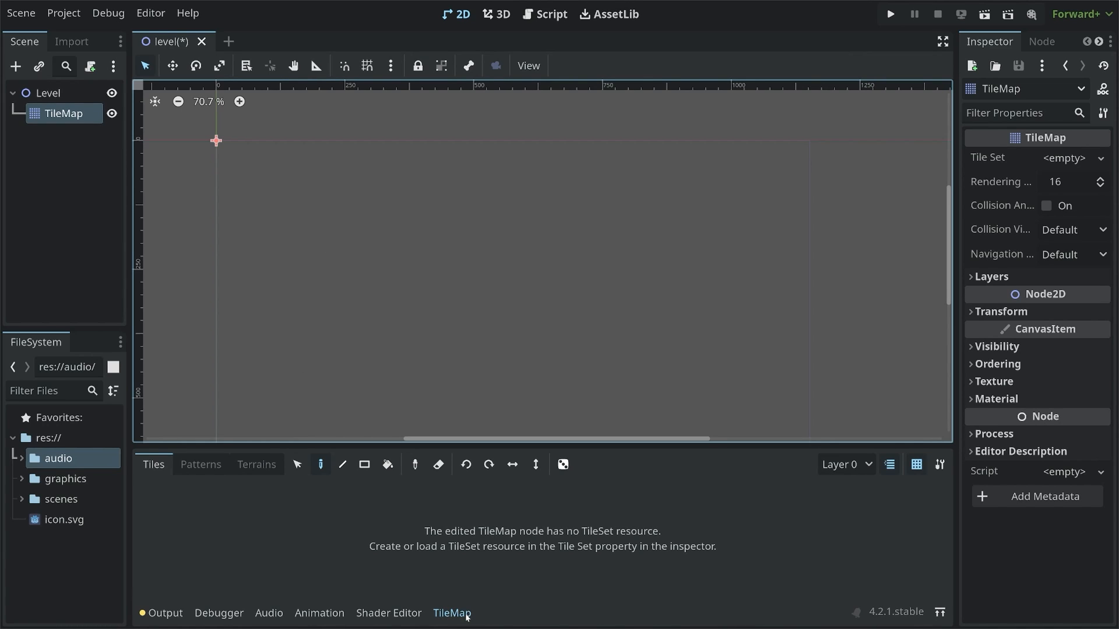
mouse_move(391, 556)
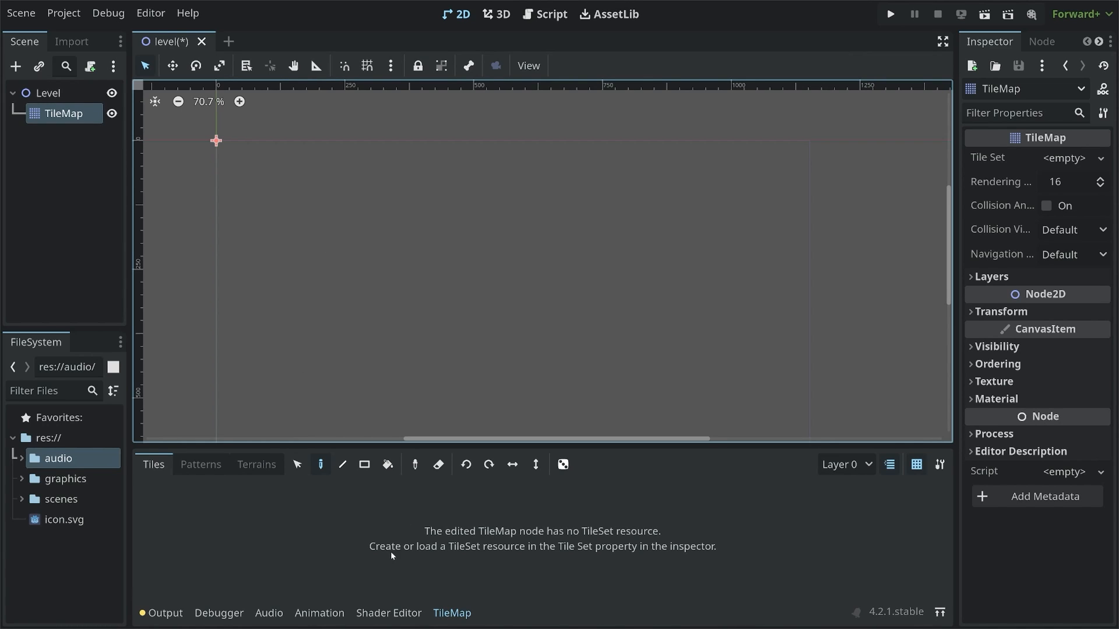
mouse_move(1007, 163)
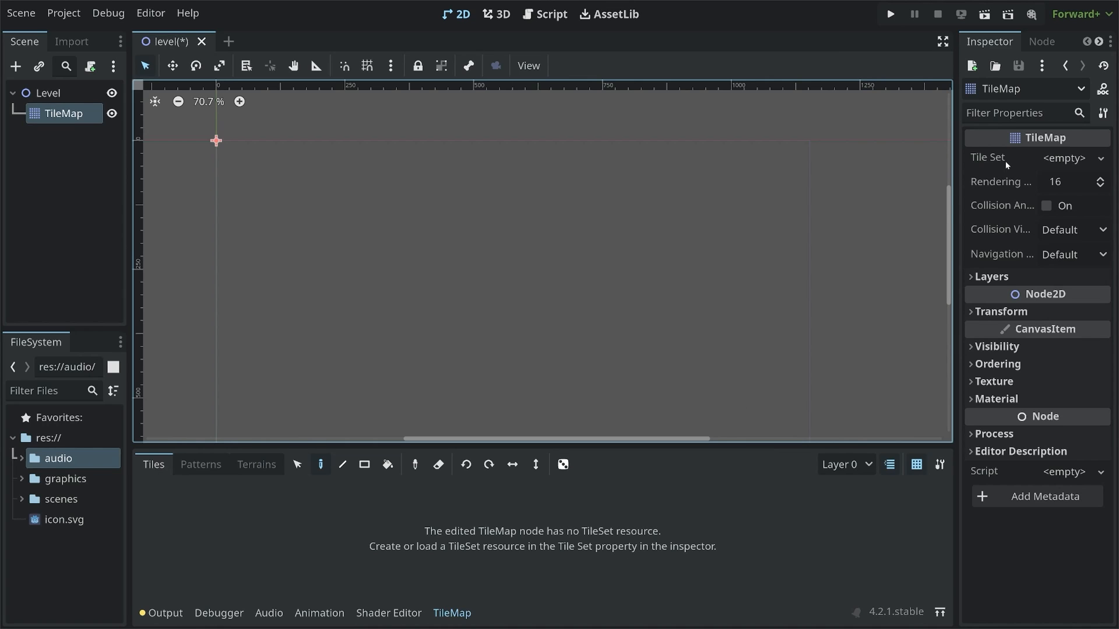
Step: Assign a New TileSet to the TileMap and expand its properties
left_click(1064, 158)
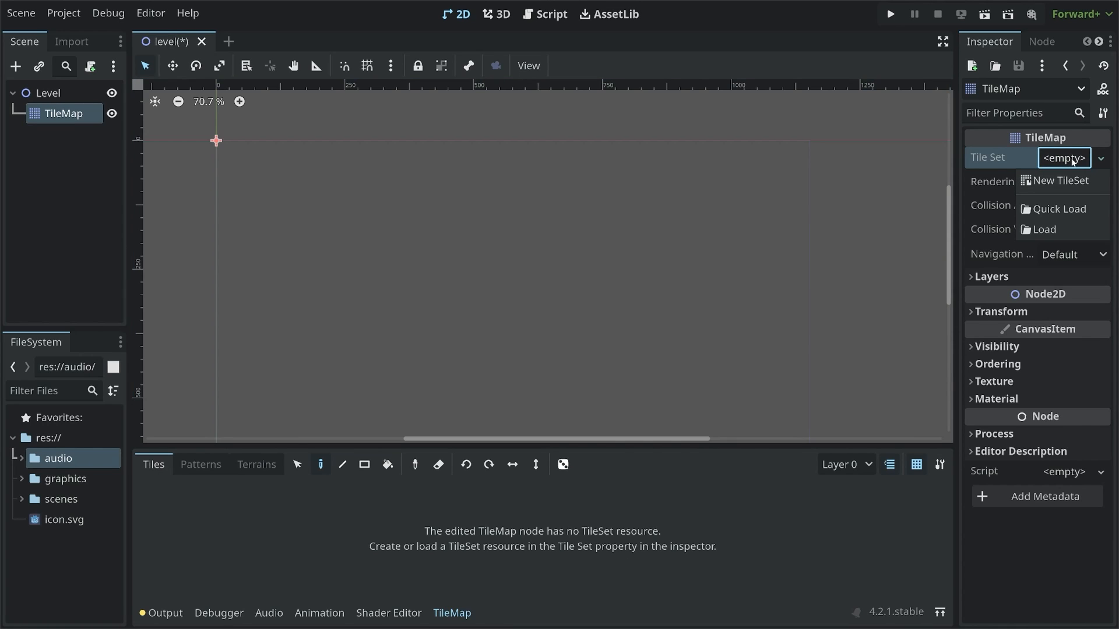
left_click(1059, 180)
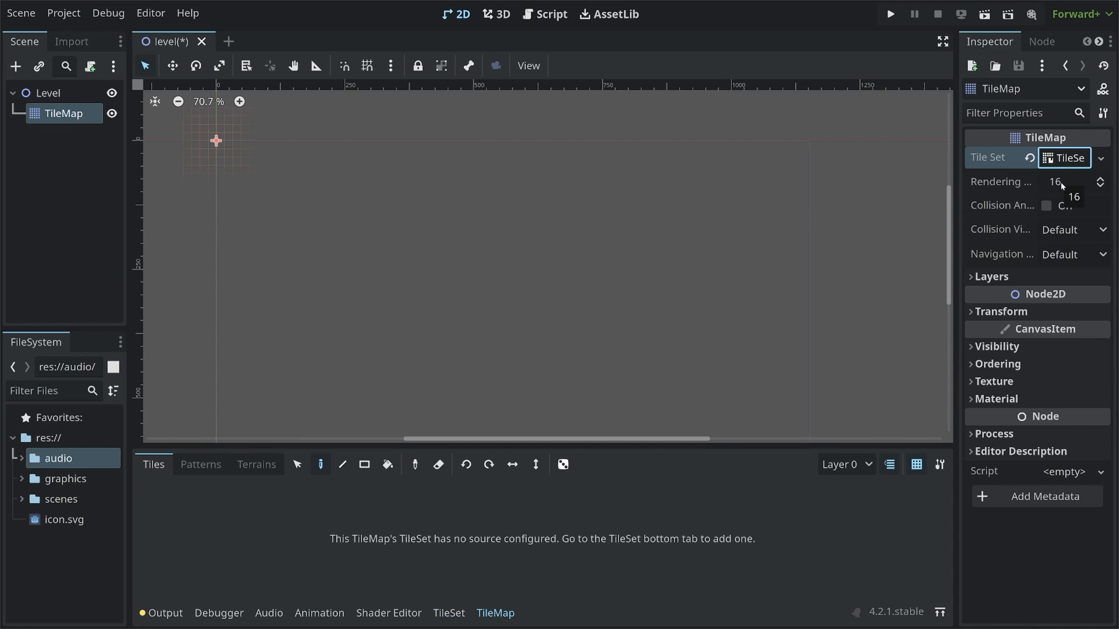
mouse_move(1063, 183)
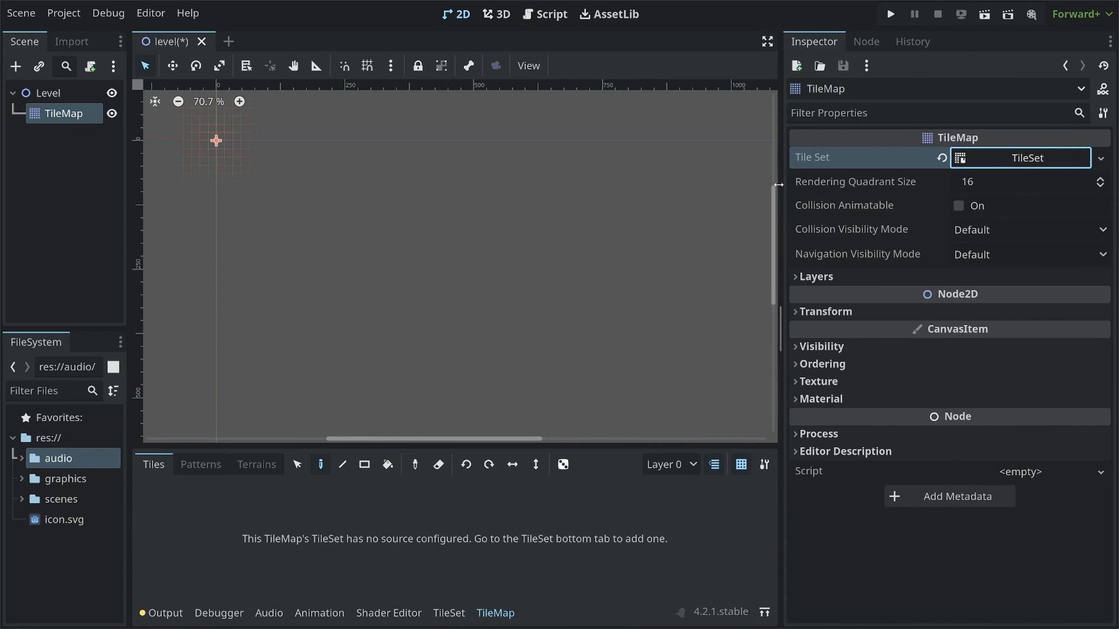
mouse_move(1024, 158)
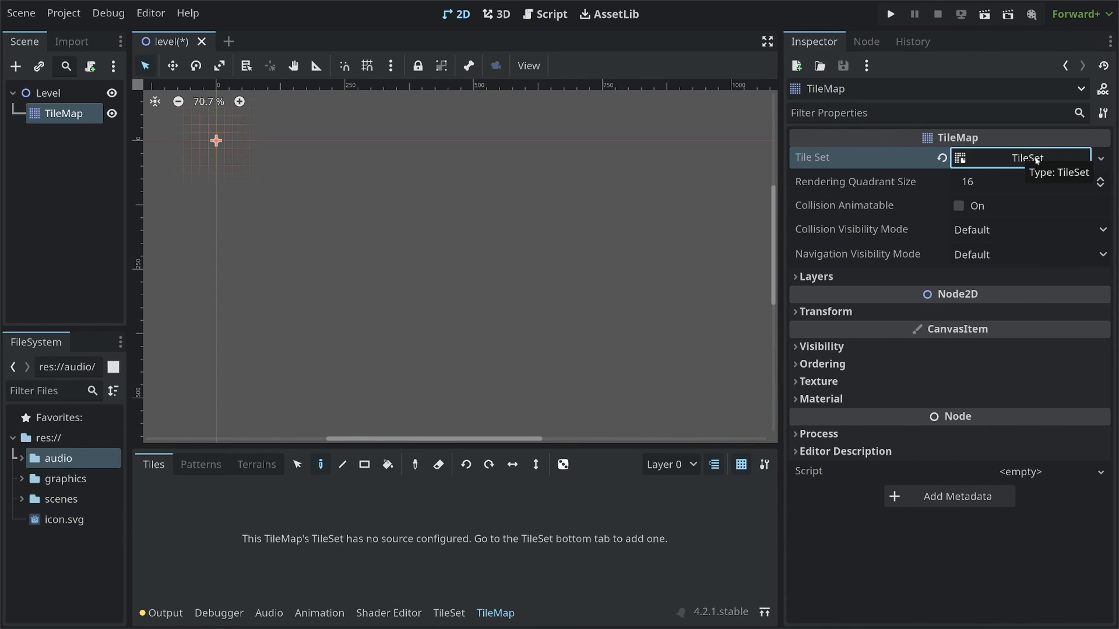
left_click(1023, 158)
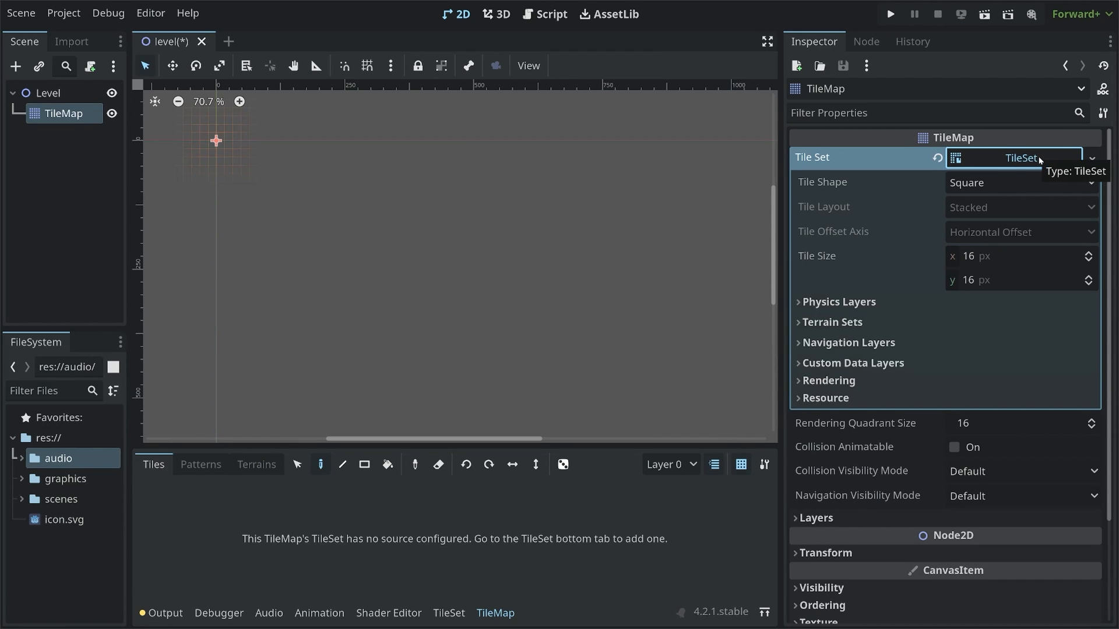
mouse_move(887, 190)
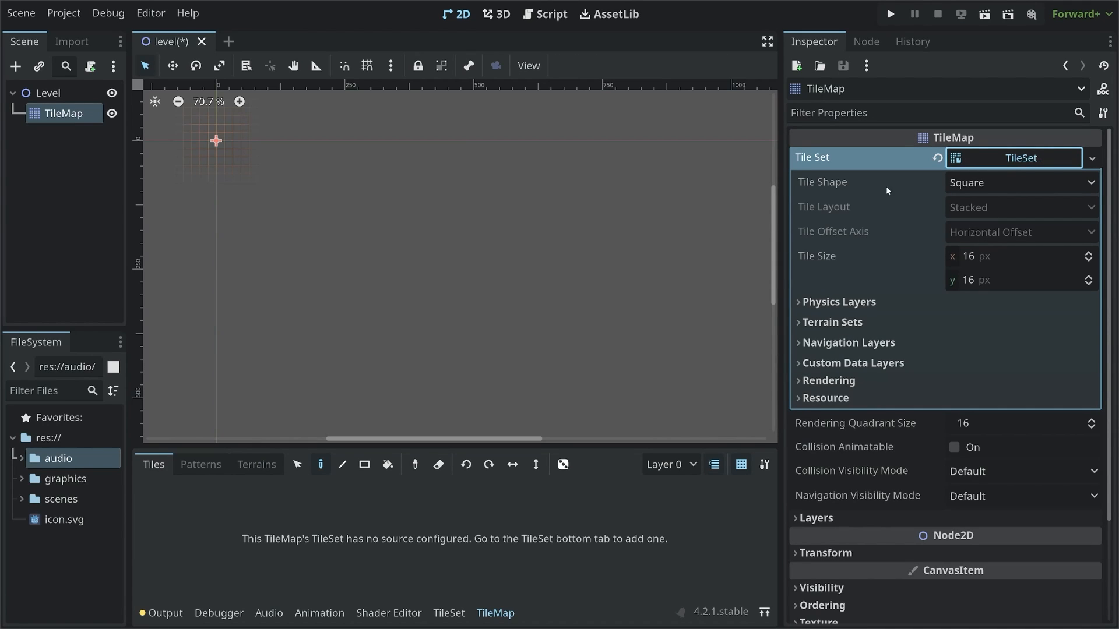
mouse_move(820, 181)
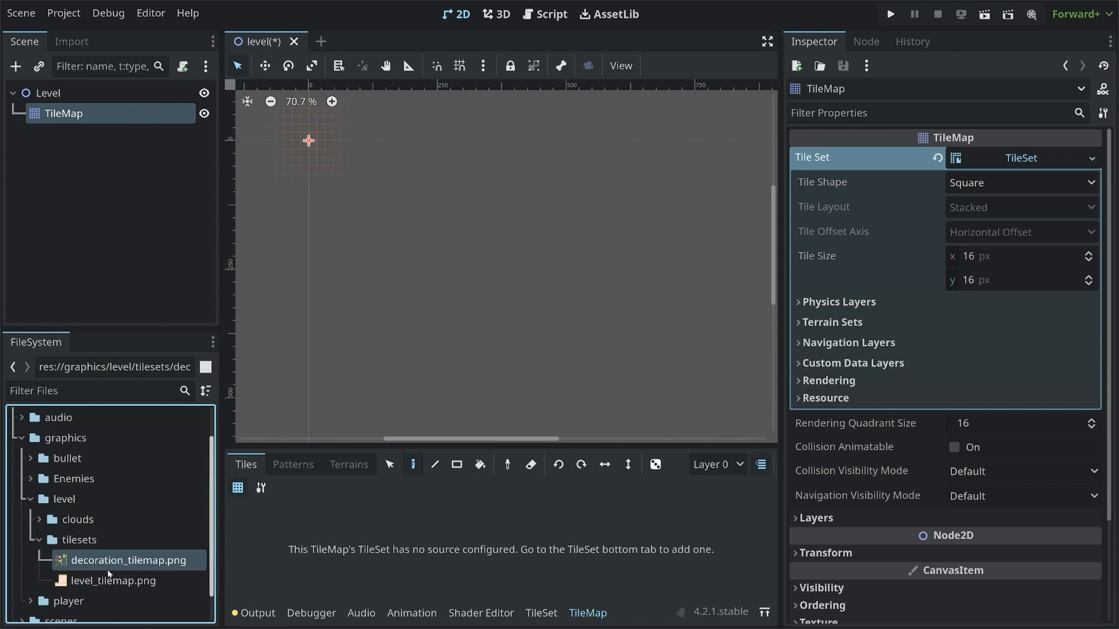
Step: Open level_tilemap from the resources graphics > level > tilesets folder in File Explorer
left_click(112, 581)
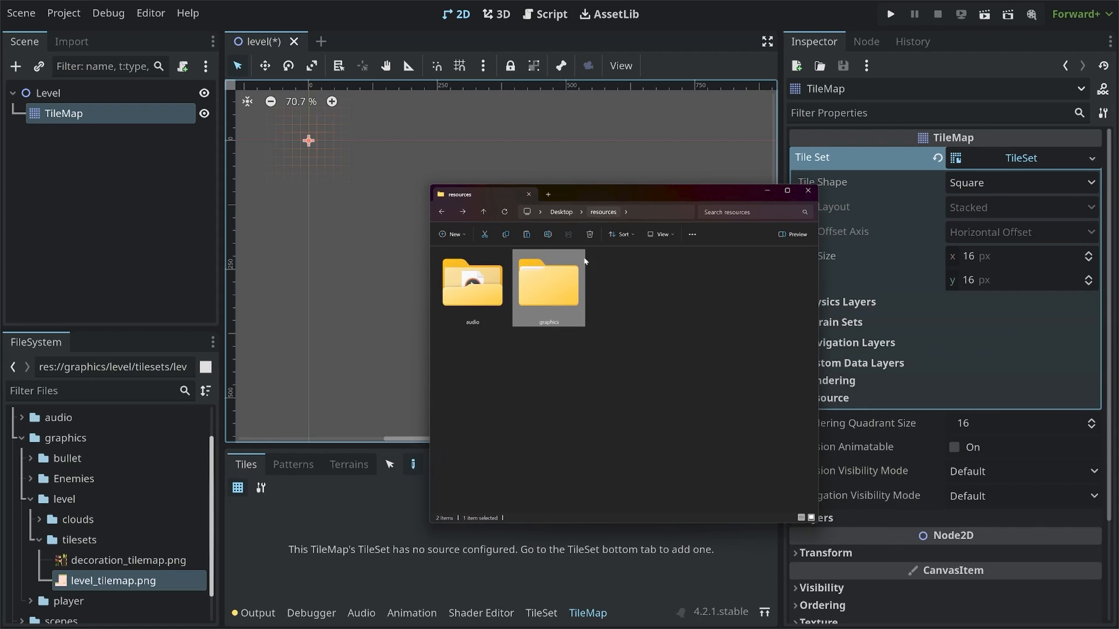
double_click(547, 282)
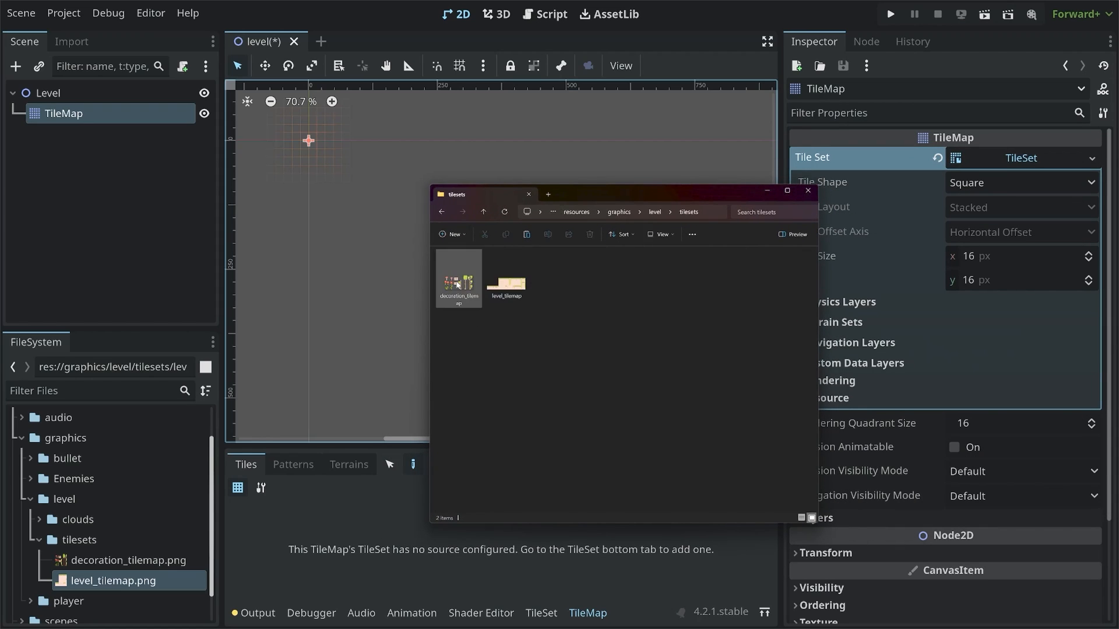
left_click(506, 277)
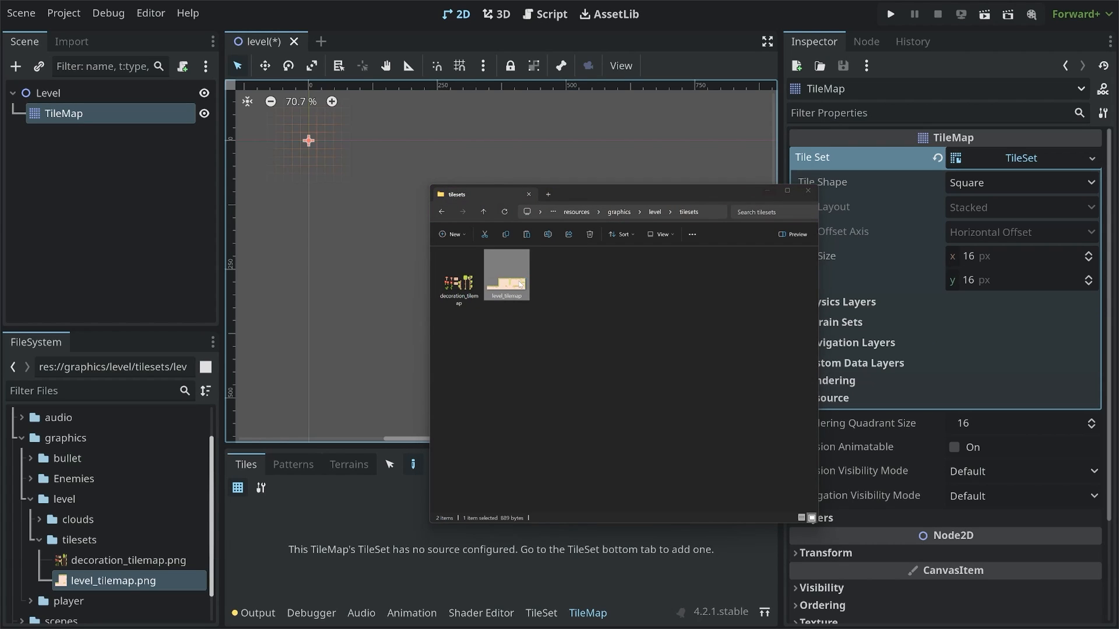
double_click(506, 271)
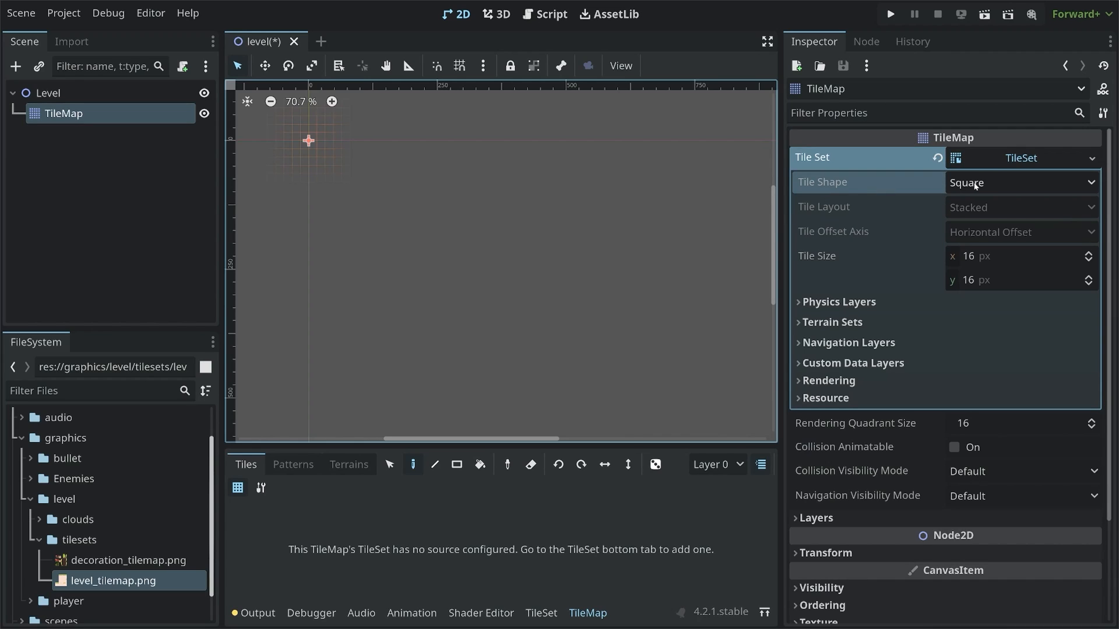
mouse_move(840, 263)
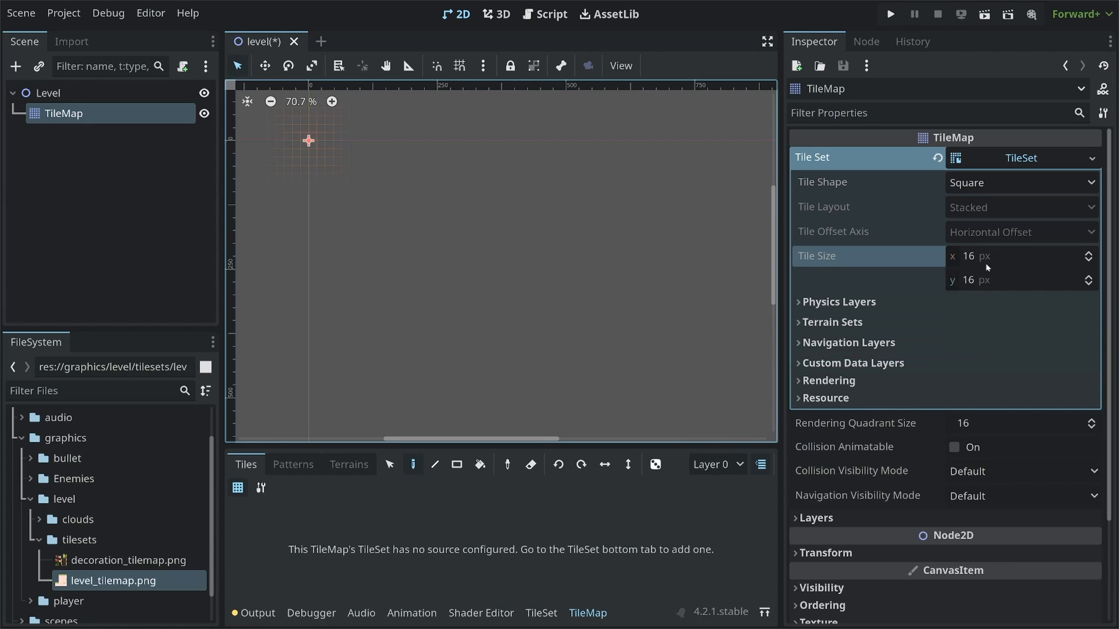
mouse_move(1020, 169)
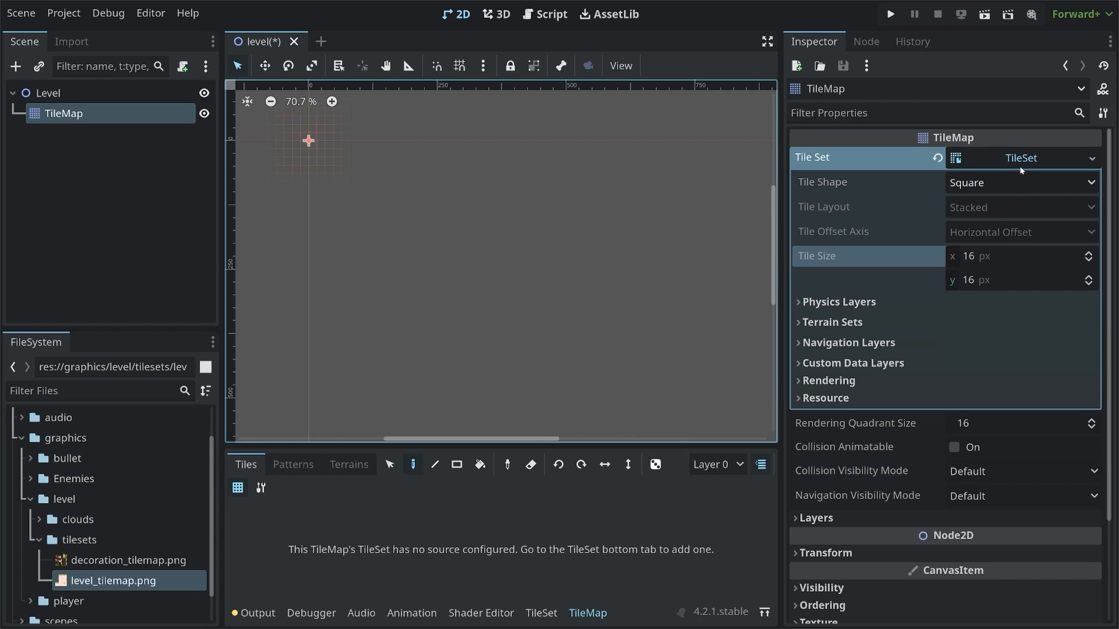
Step: Collapse the TileSet properties in the Inspector, keeping square 16 px tiles
left_click(1020, 158)
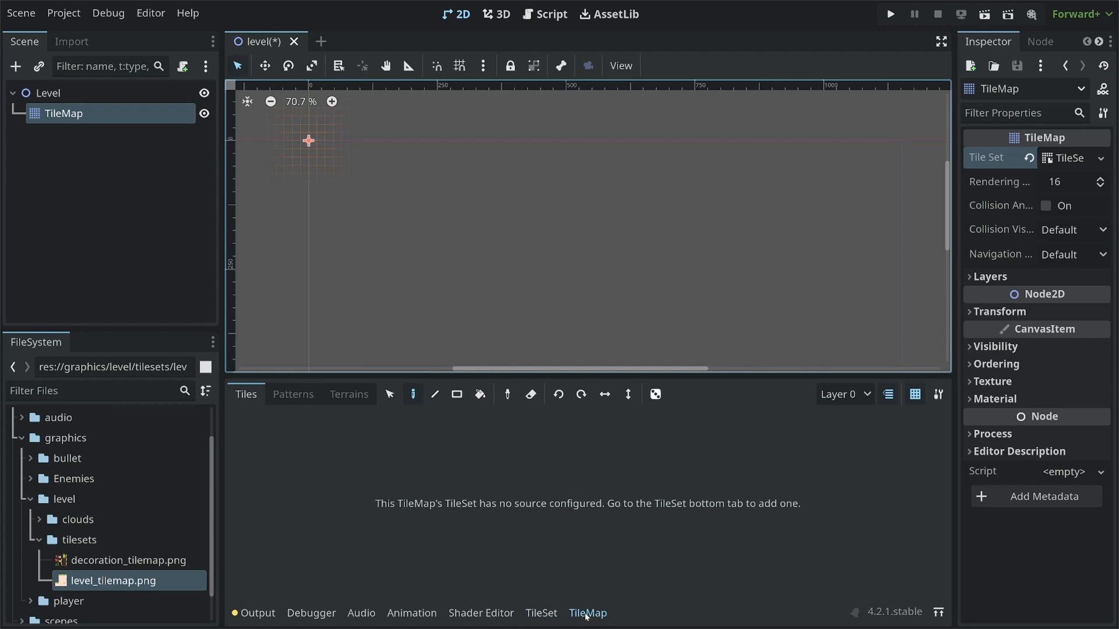
Step: Open the TileSet bottom panel, showing its empty source list
left_click(541, 613)
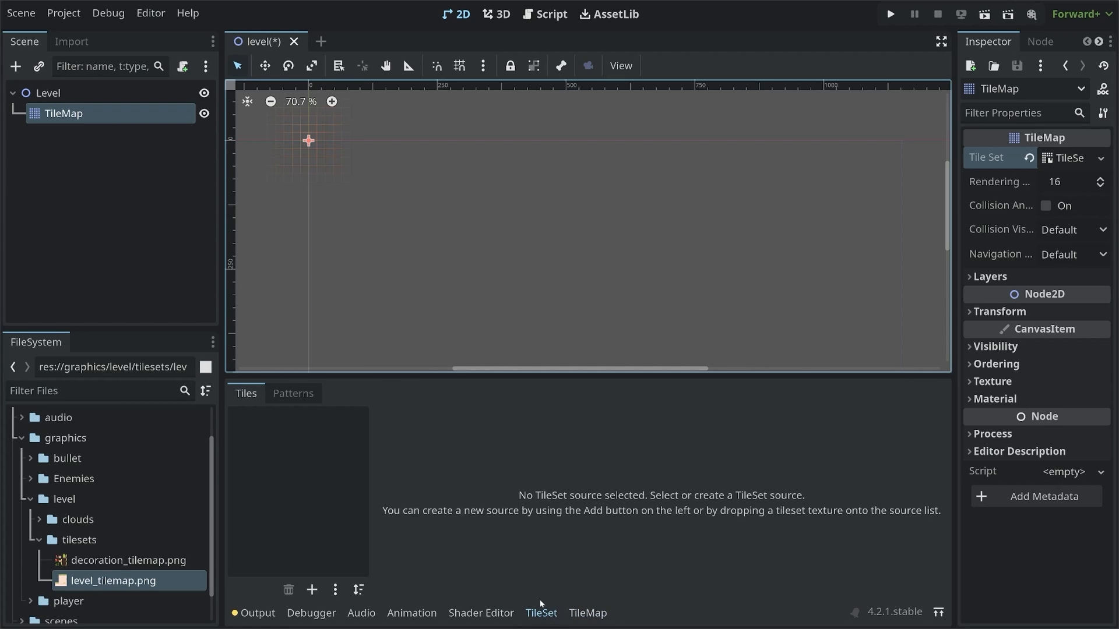
left_click(588, 613)
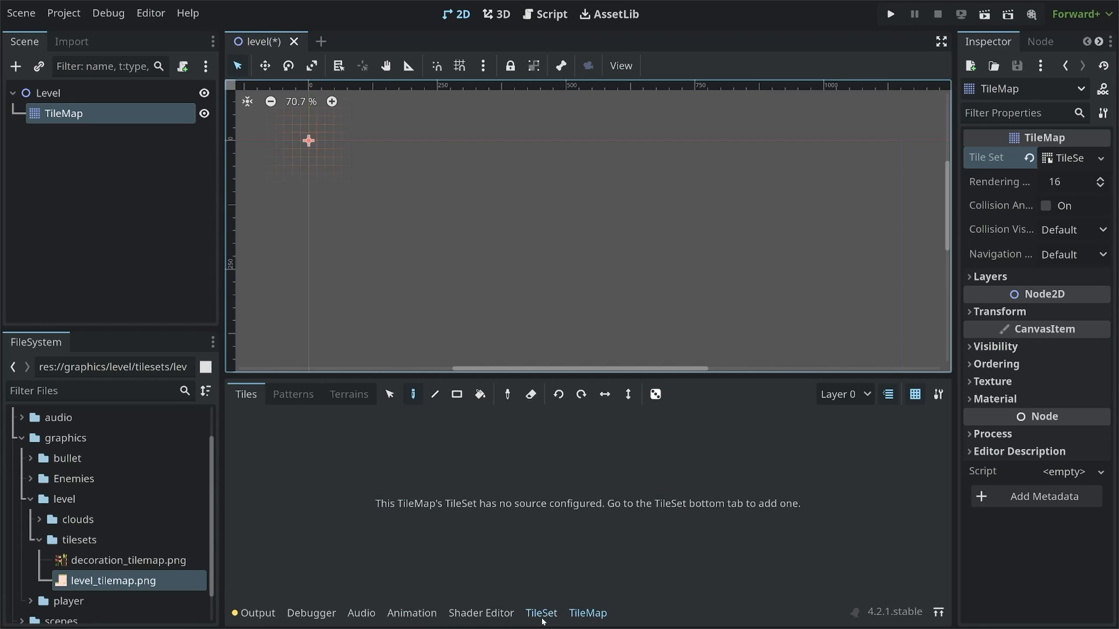
left_click(541, 613)
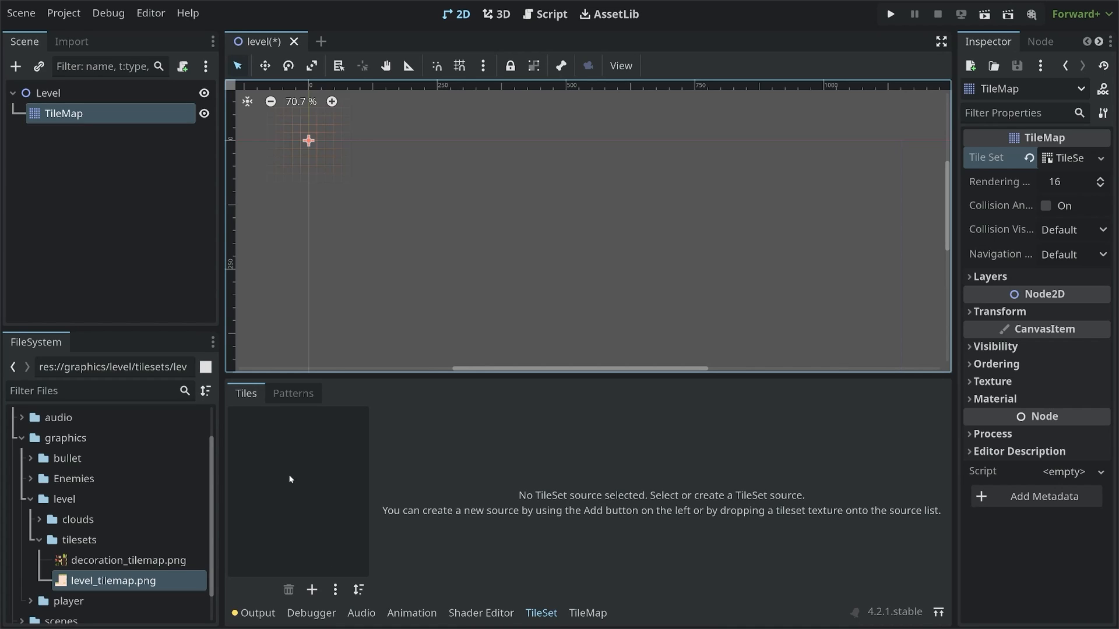
mouse_move(591, 505)
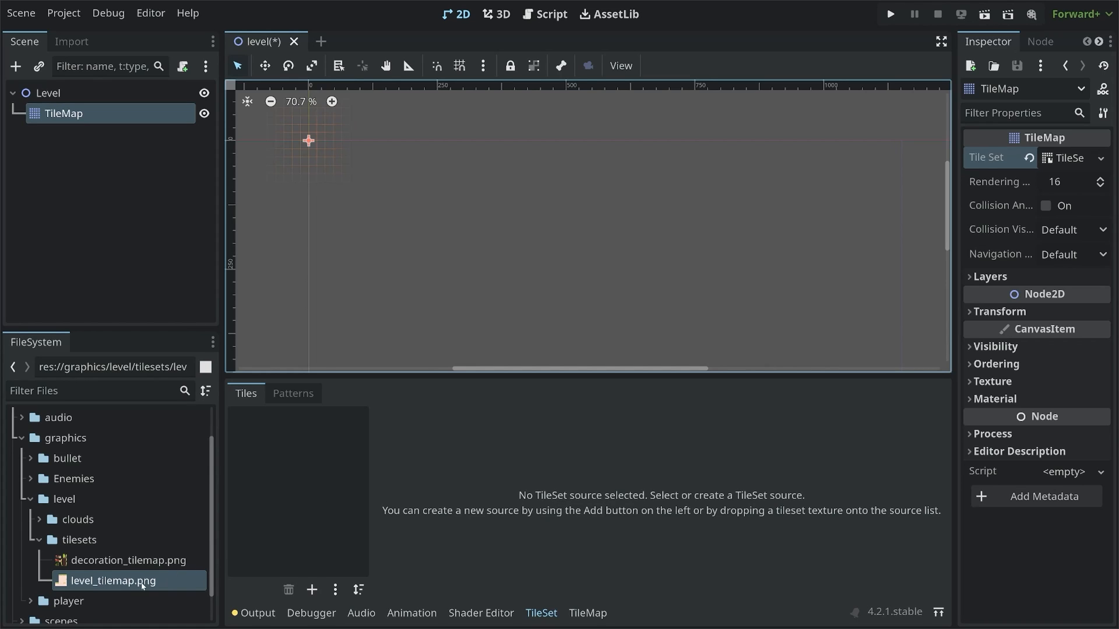
mouse_move(114, 581)
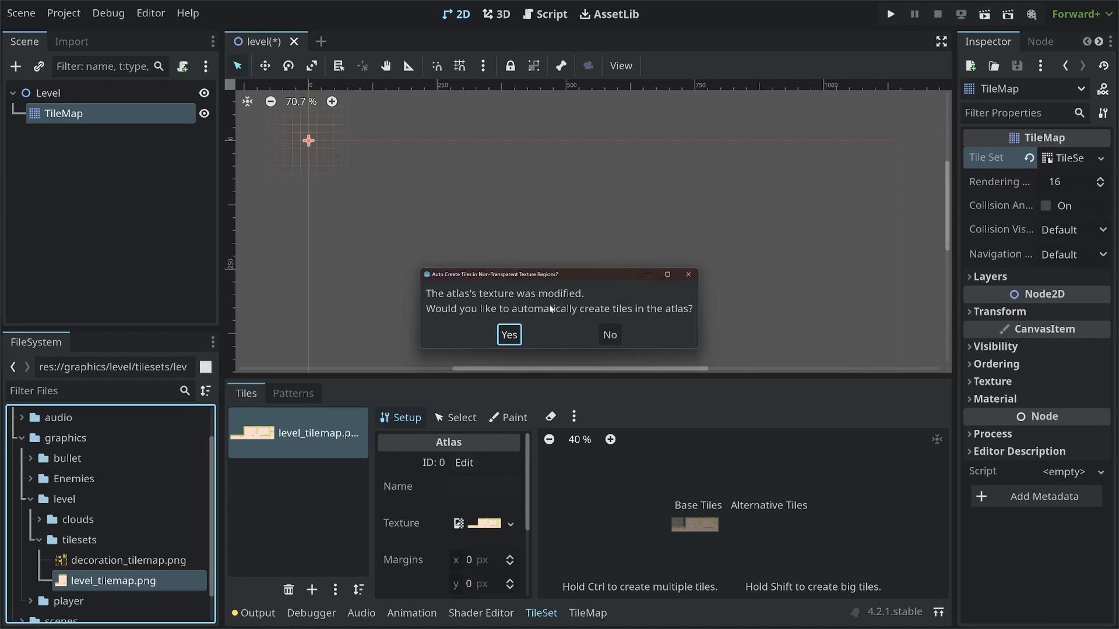
mouse_move(640, 321)
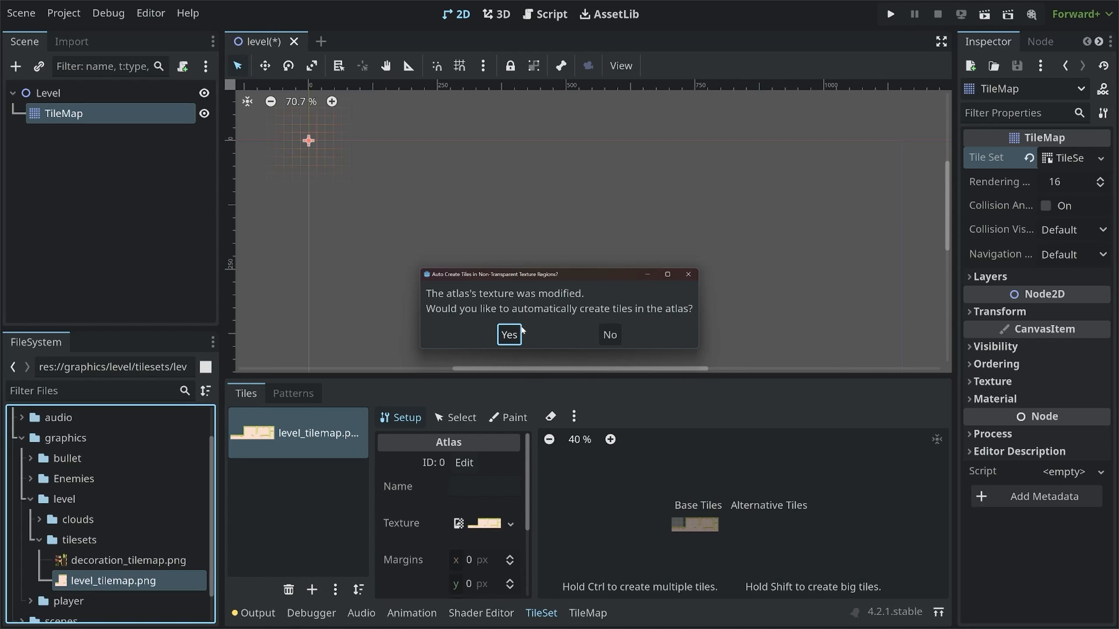
Step: Accept auto-creating tiles for the level_tilemap.png atlas source
left_click(508, 334)
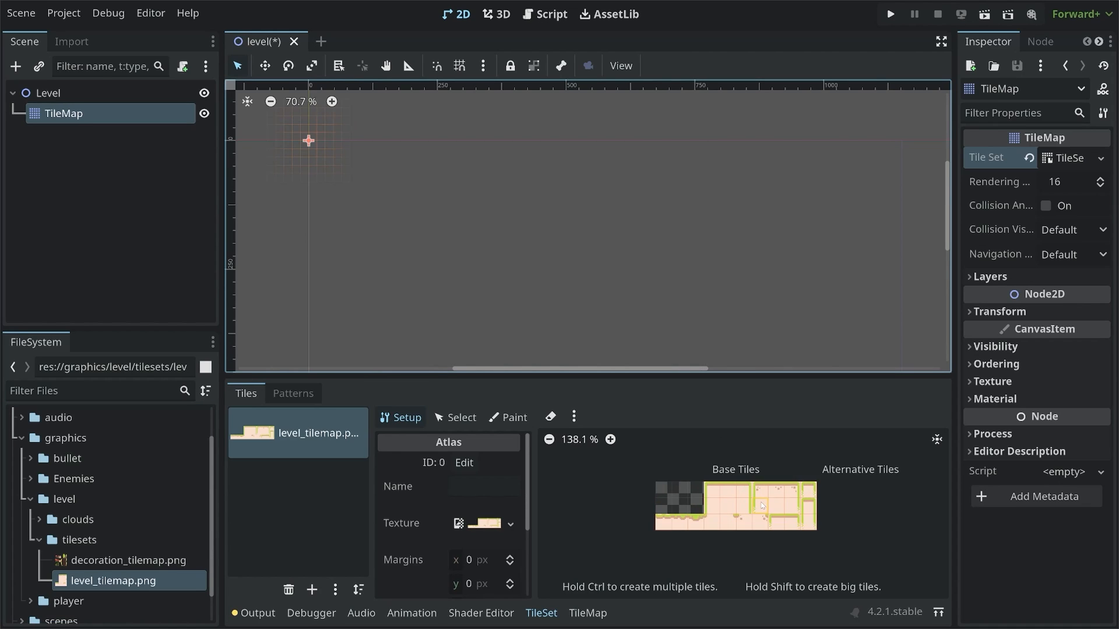
Step: Zoom into the atlas, review its 16 px region settings, and open the Paint properties list
left_click(610, 439)
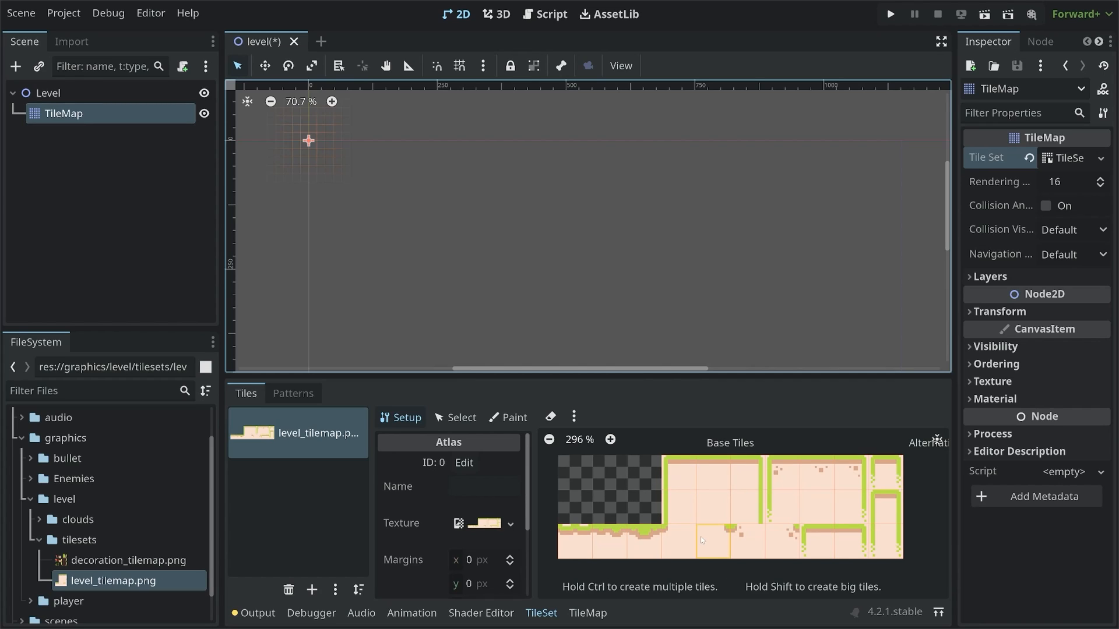
mouse_move(699, 537)
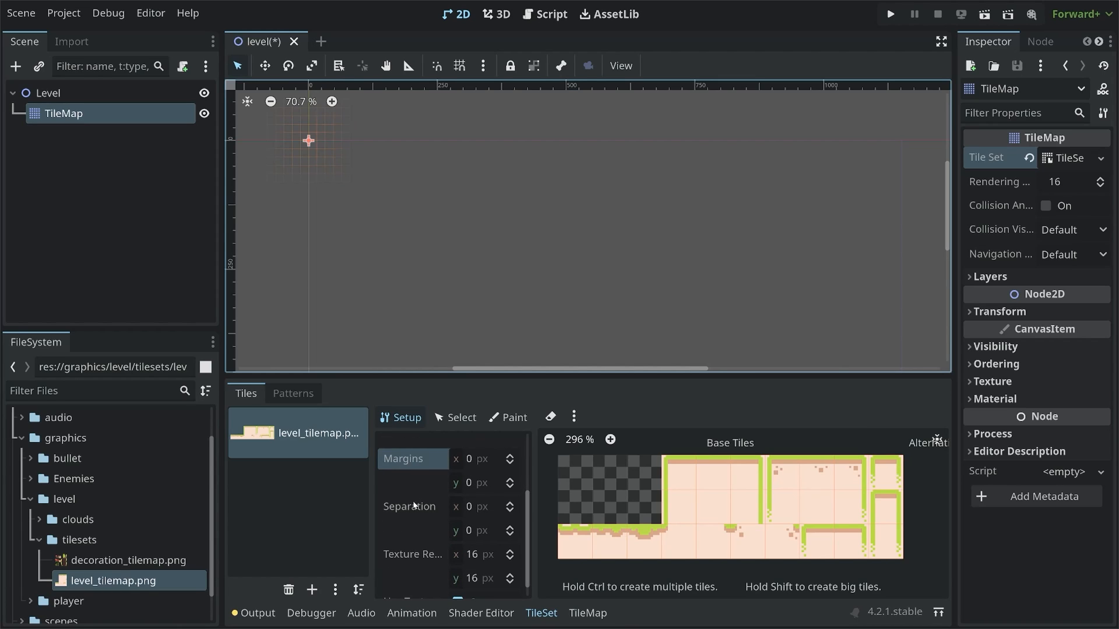
scroll("down", 3)
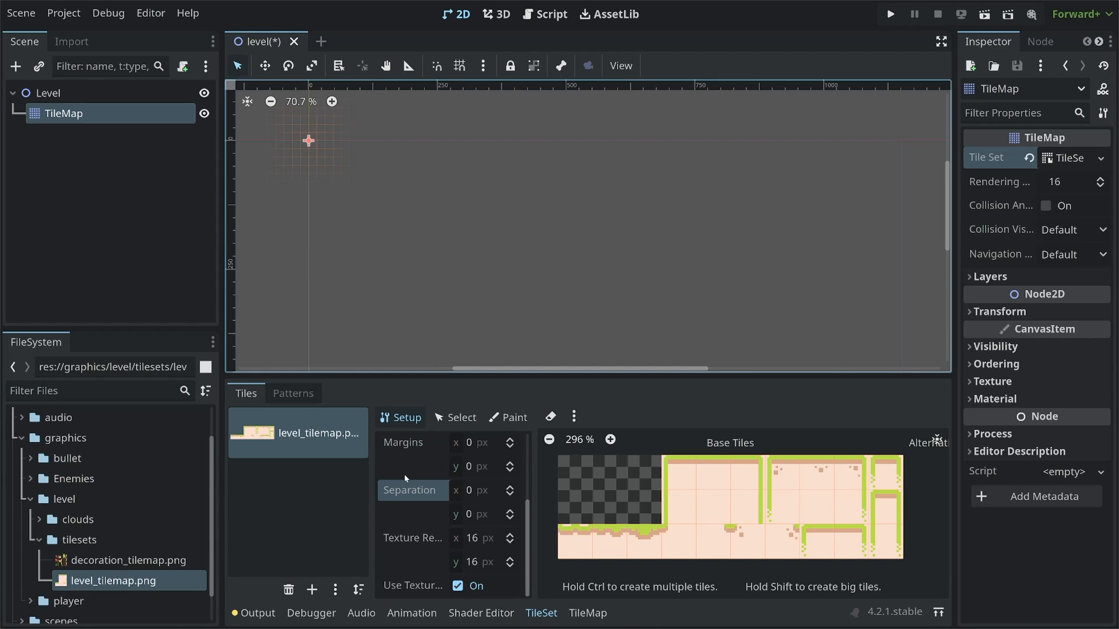
left_click(507, 418)
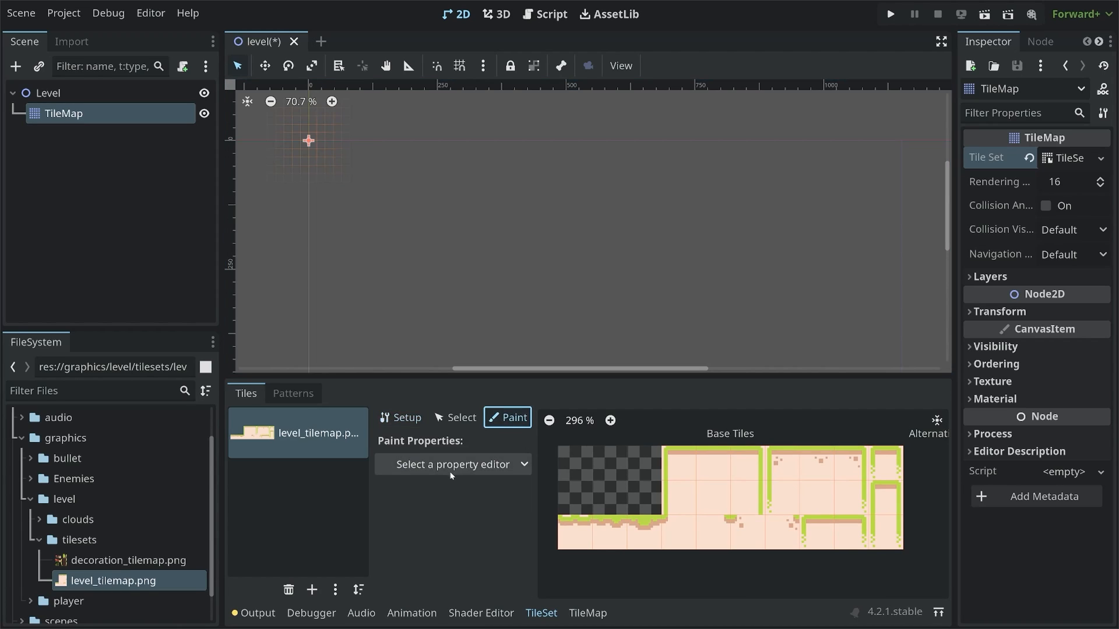
left_click(454, 464)
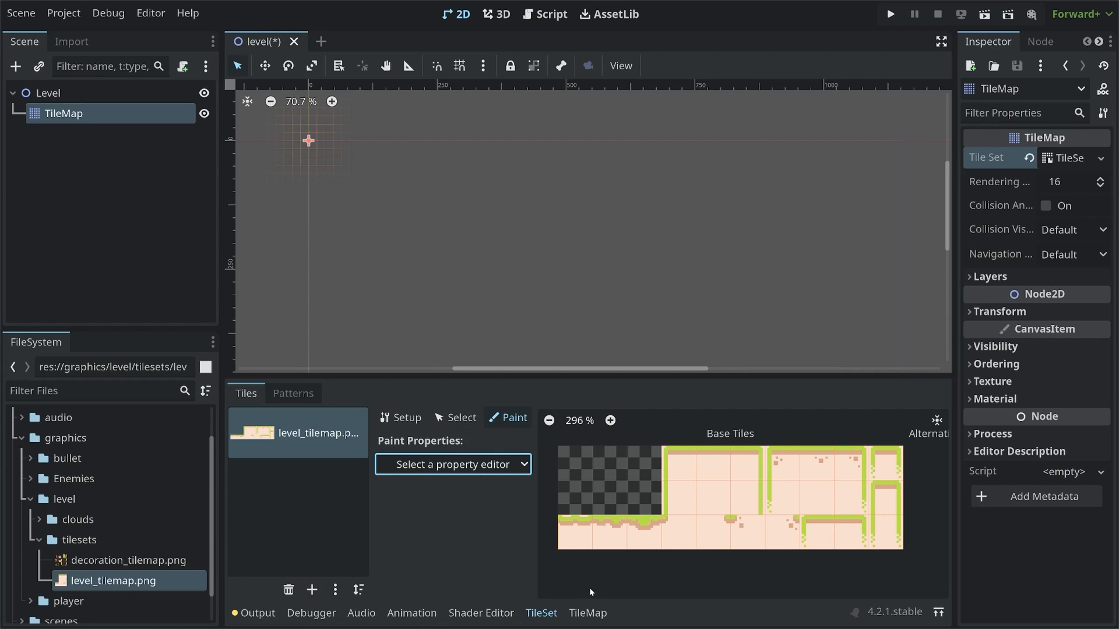
Step: Paint three irregular clumps of the plain beige atlas tile into the level tilemap
left_click(587, 613)
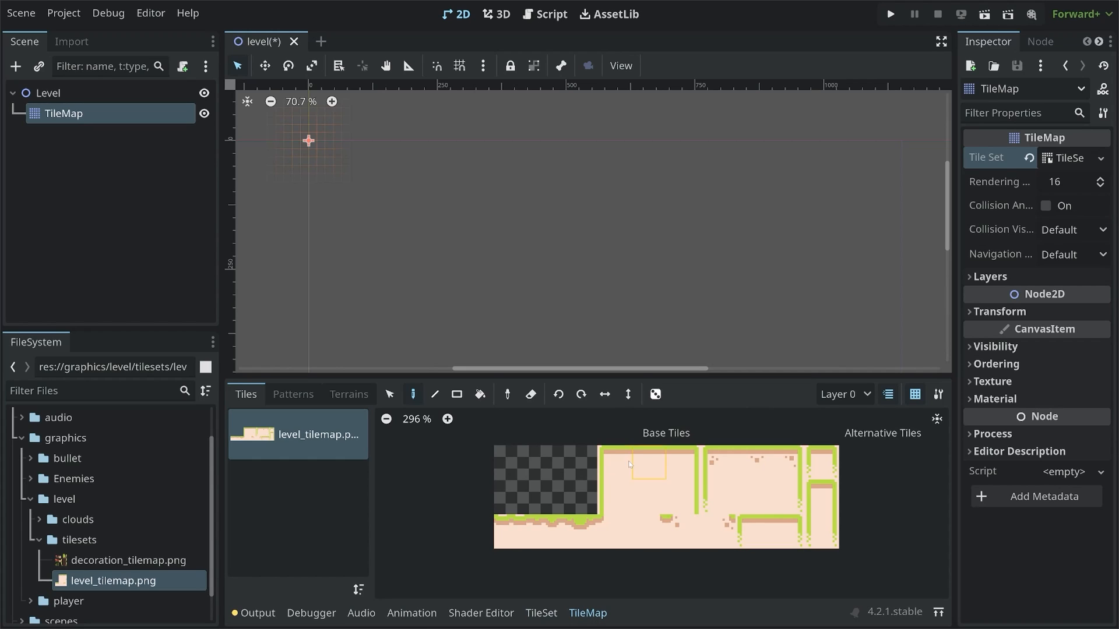
left_click(614, 462)
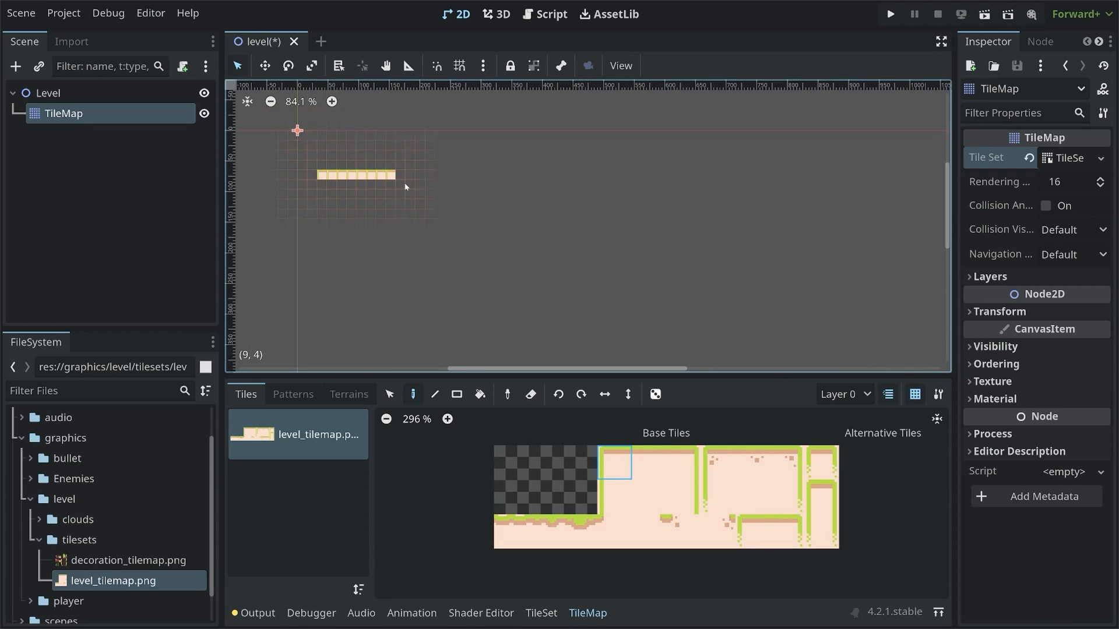
left_click_drag(388, 178, 364, 250)
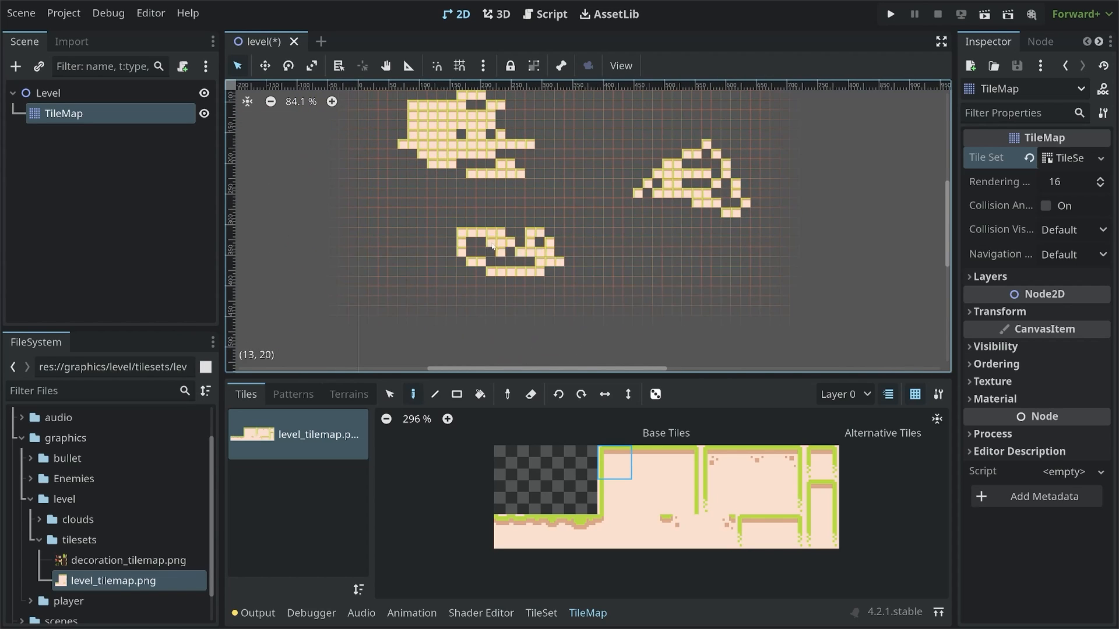
scroll("down", 3)
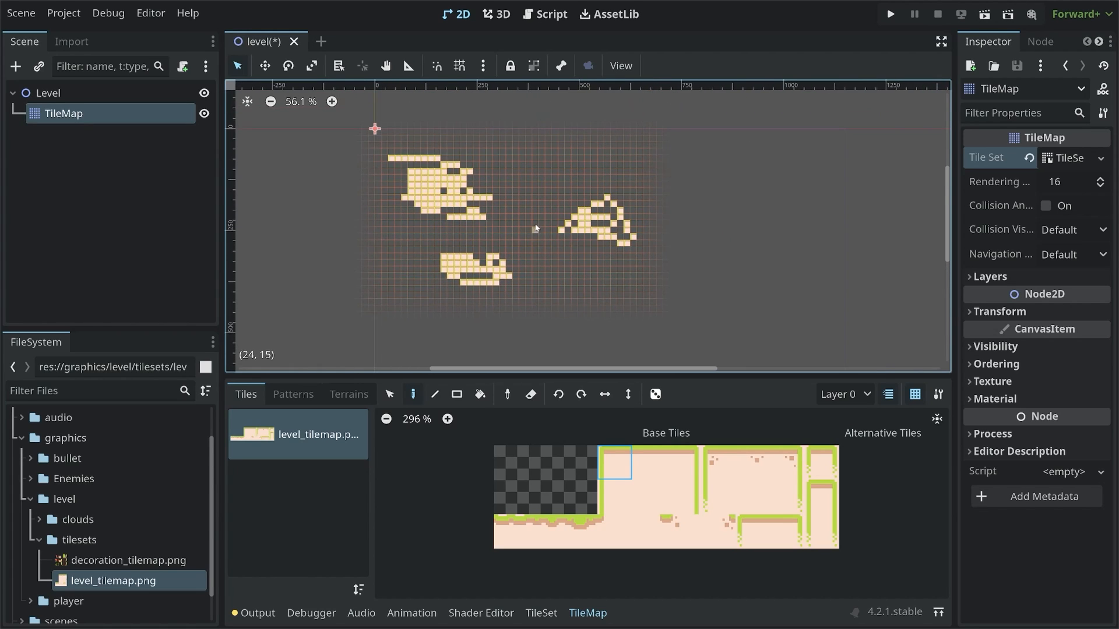
scroll("down", 3)
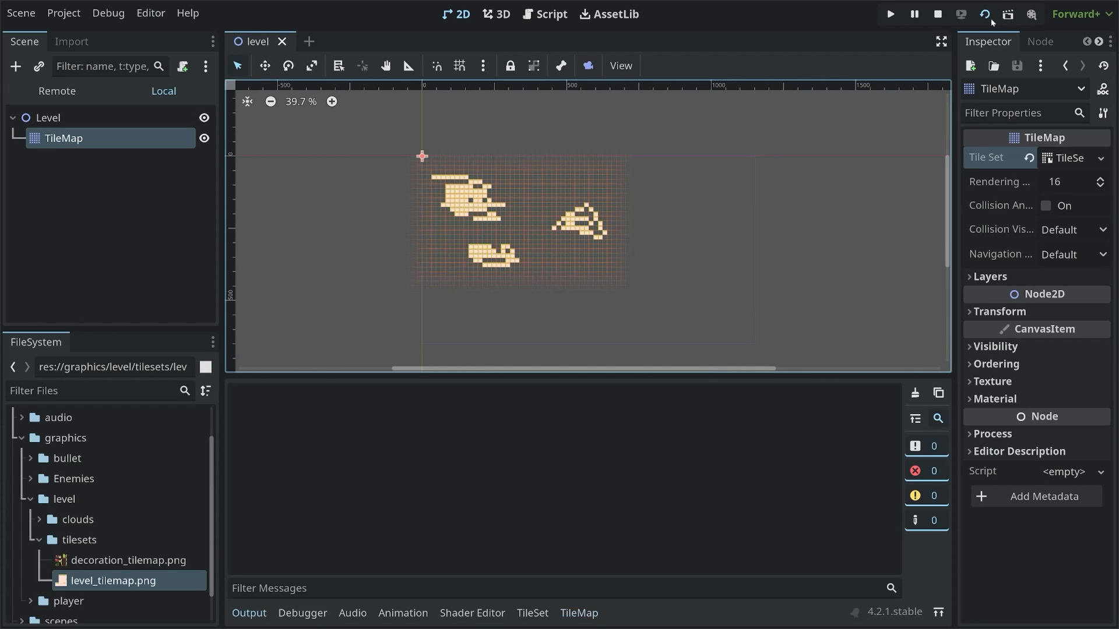
Step: Run the current scene to view the three tile clumps, then close the game window
left_click(888, 14)
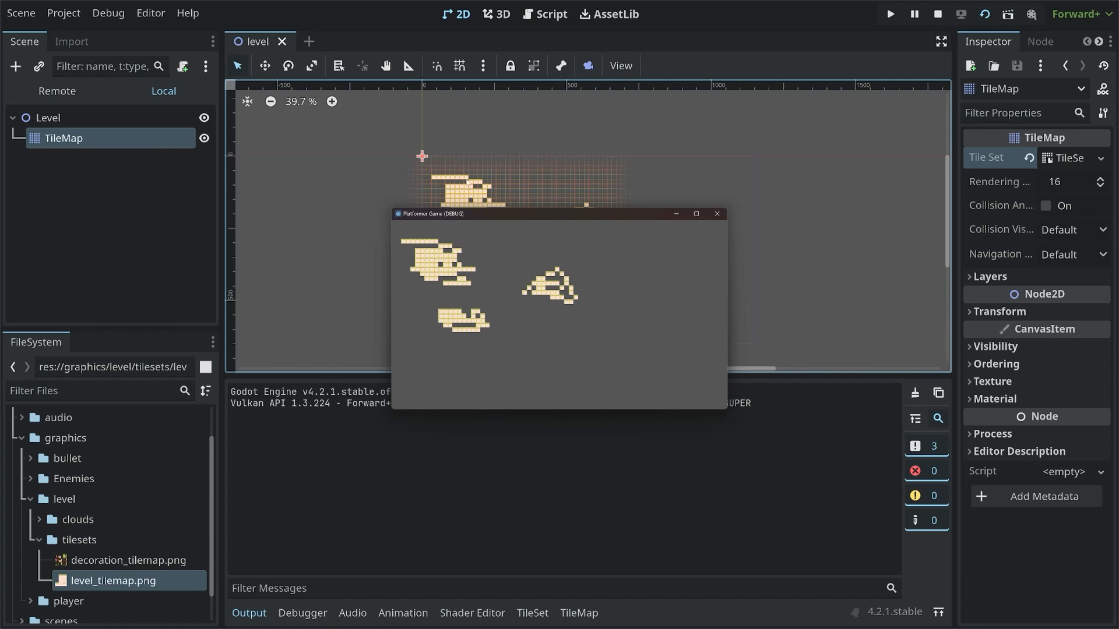
left_click(937, 13)
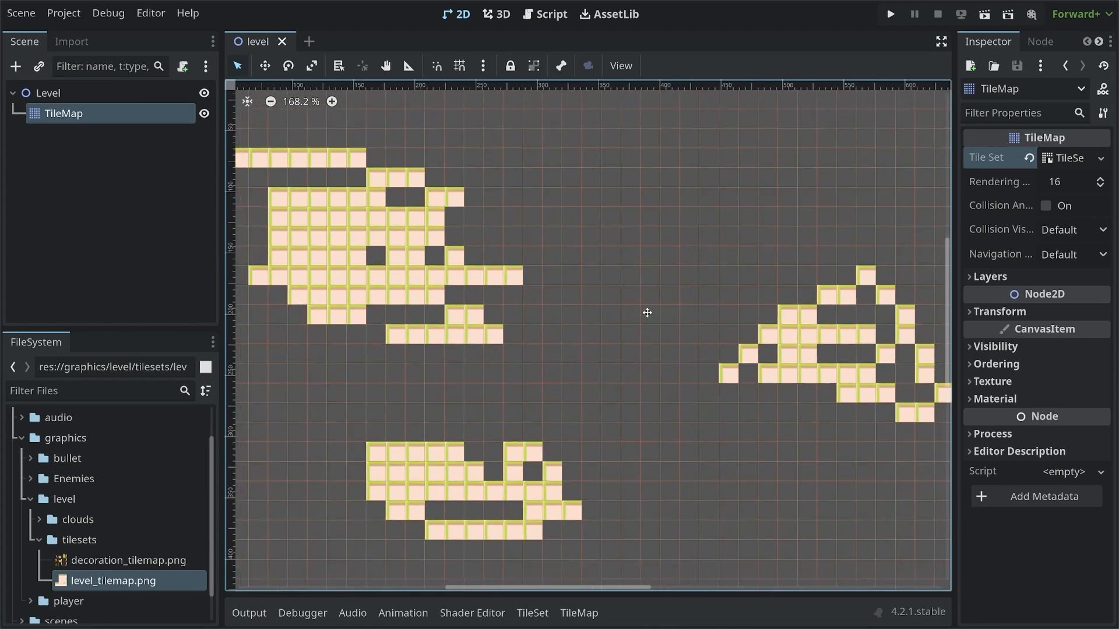
Step: Pick edge tiles from the atlas and paint bordered tiles onto the floating platform
left_click(579, 613)
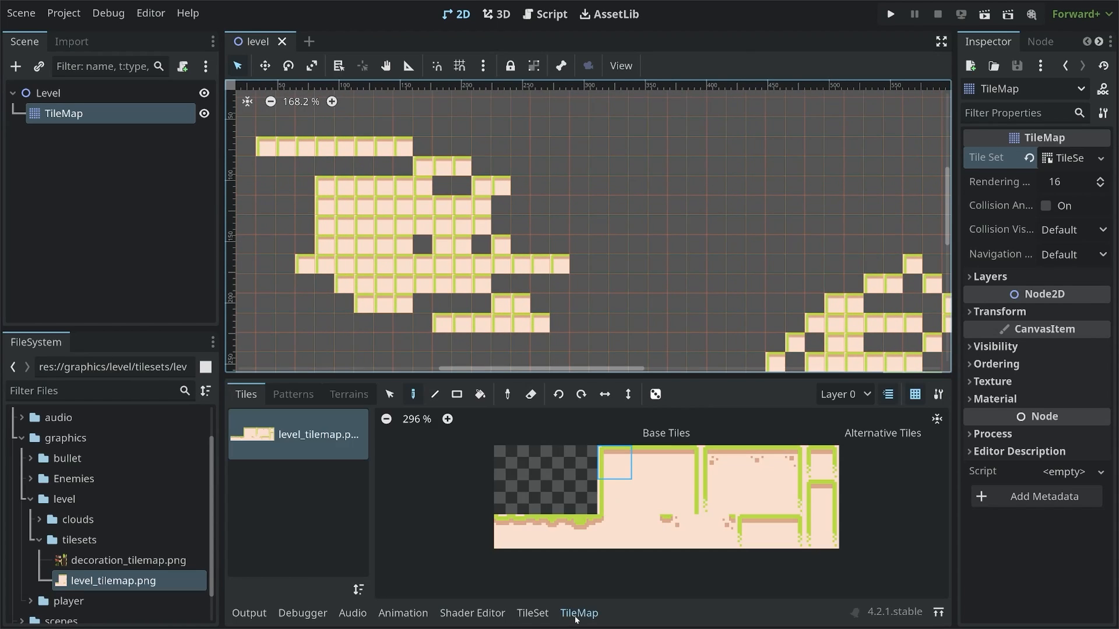
left_click(820, 462)
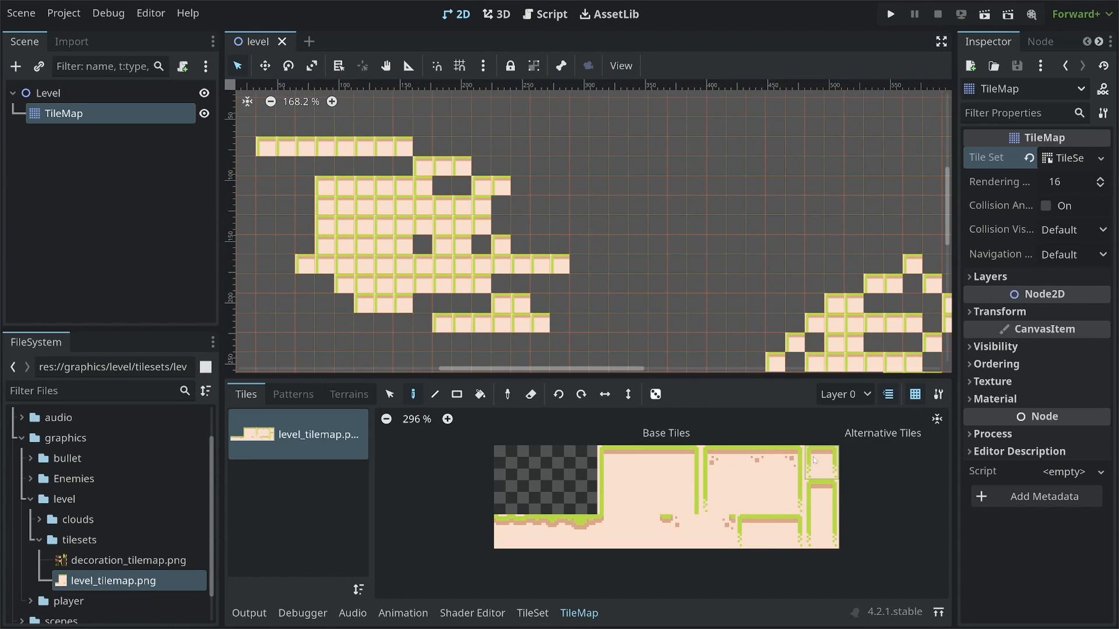
left_click(820, 462)
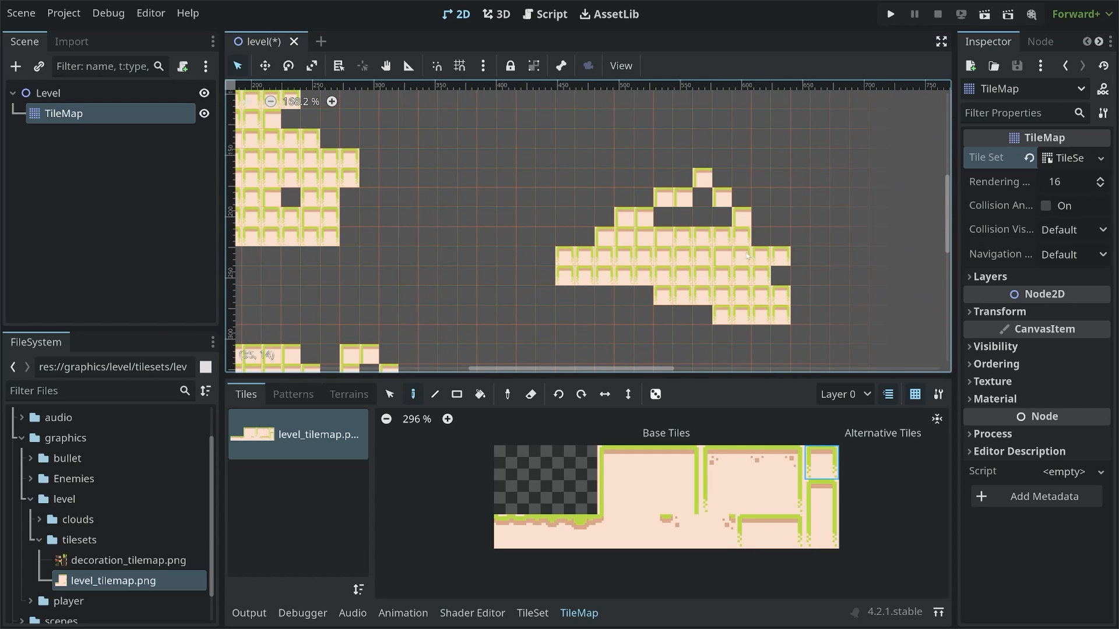
left_click(467, 295)
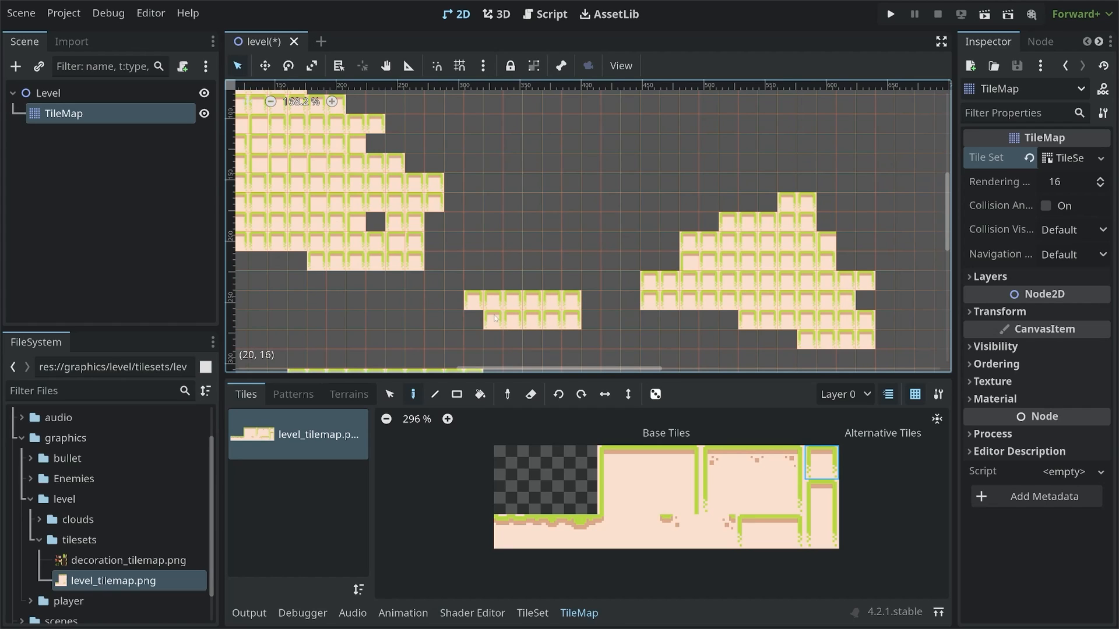
mouse_move(529, 305)
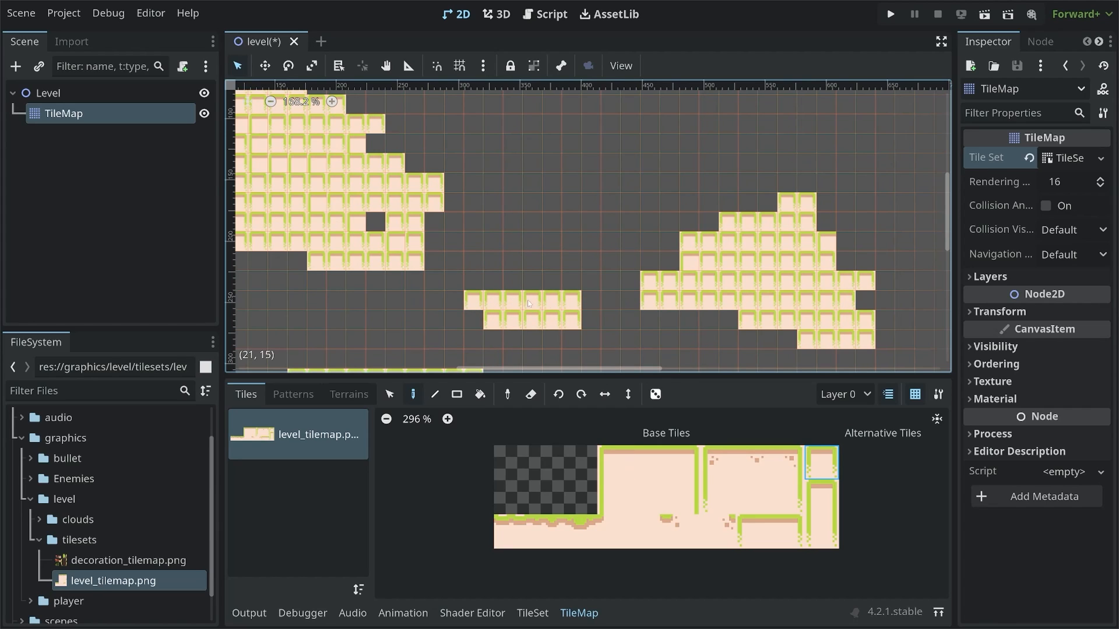
left_click(491, 280)
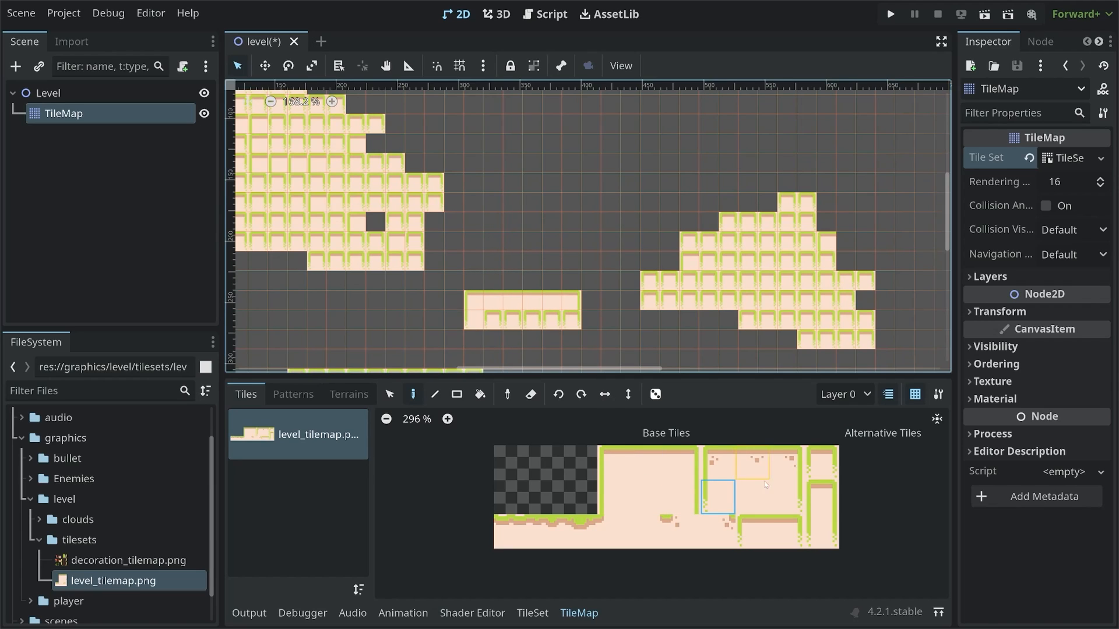
Step: Erase extra tiles and repaint the platform as a grass-topped ledge with hanging edge pieces
left_click(787, 496)
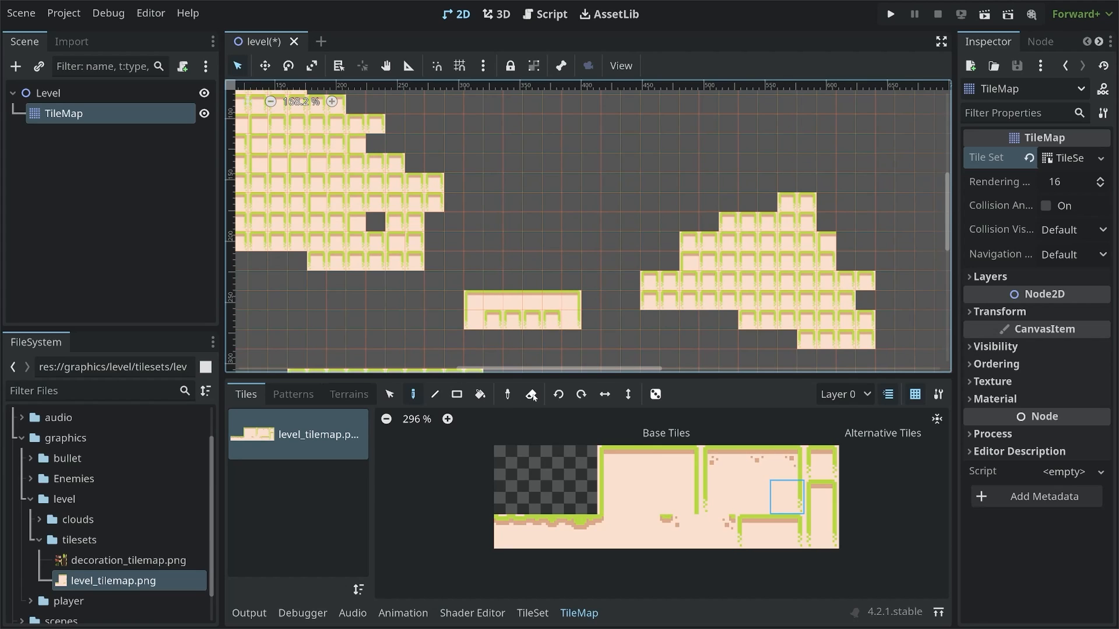
mouse_move(531, 394)
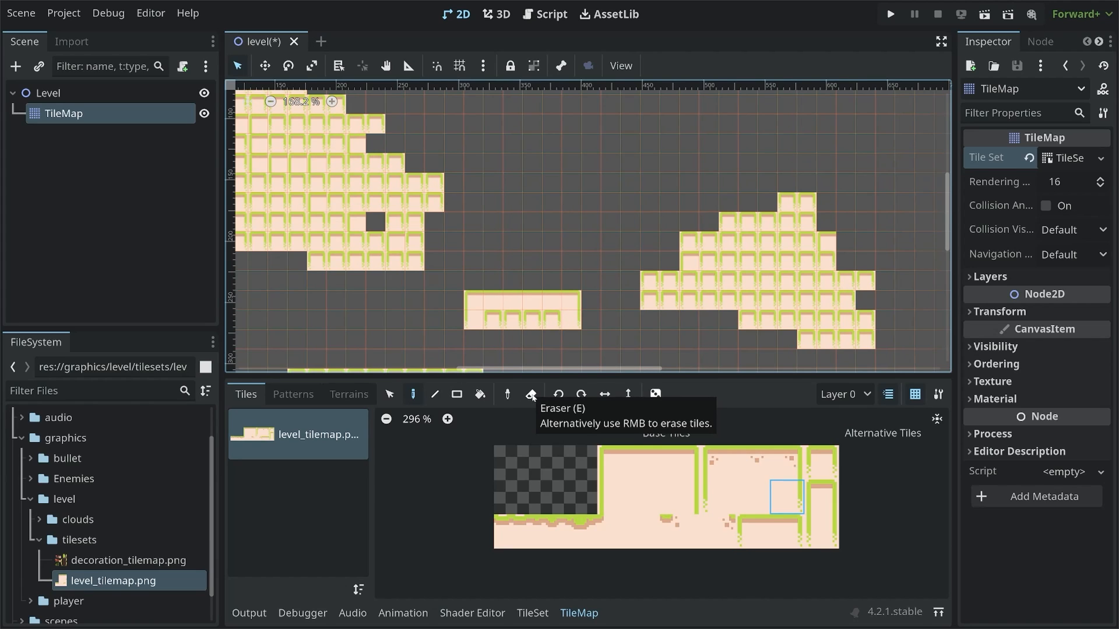
left_click(553, 318)
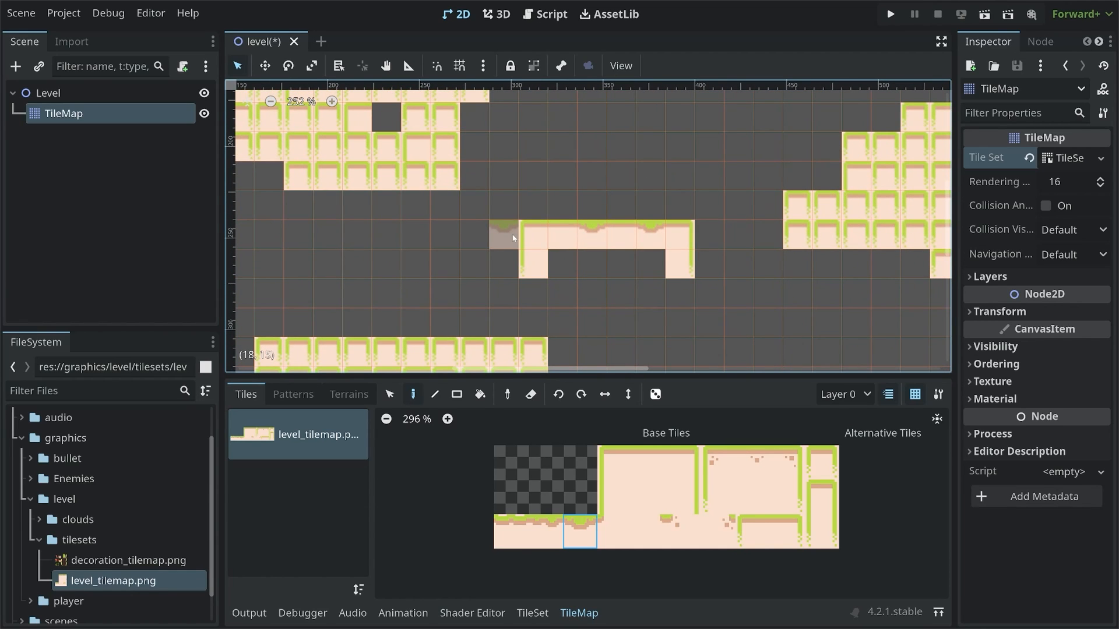
scroll("down", 3)
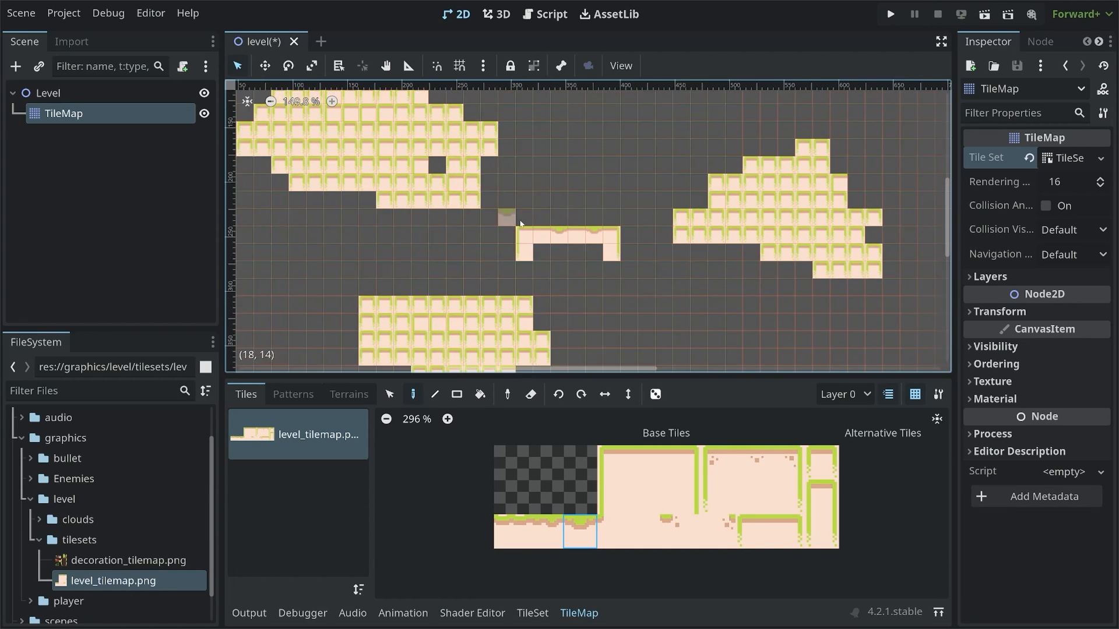
scroll("down", 3)
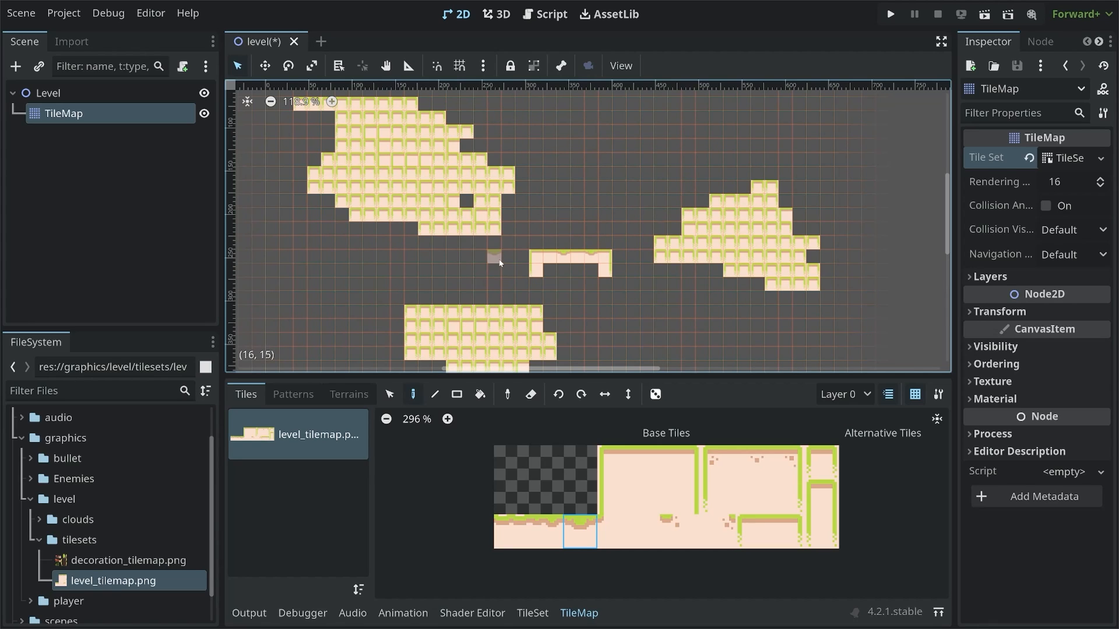
Step: Rename the TileMap node to Terrain in the Scene dock
double_click(64, 113)
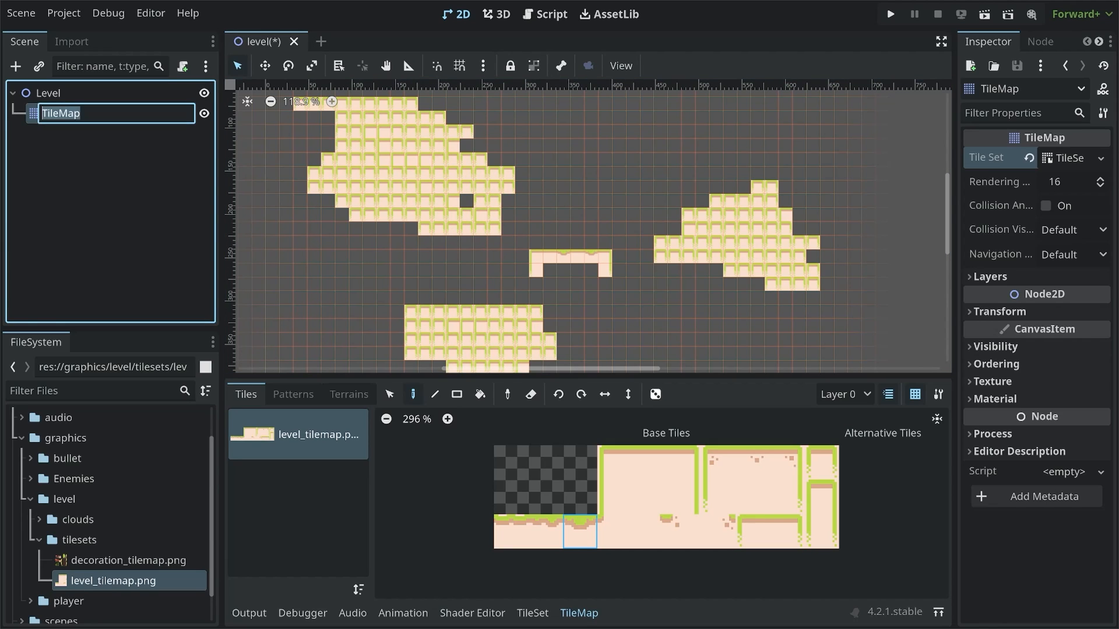
type("Terrain")
type("chara")
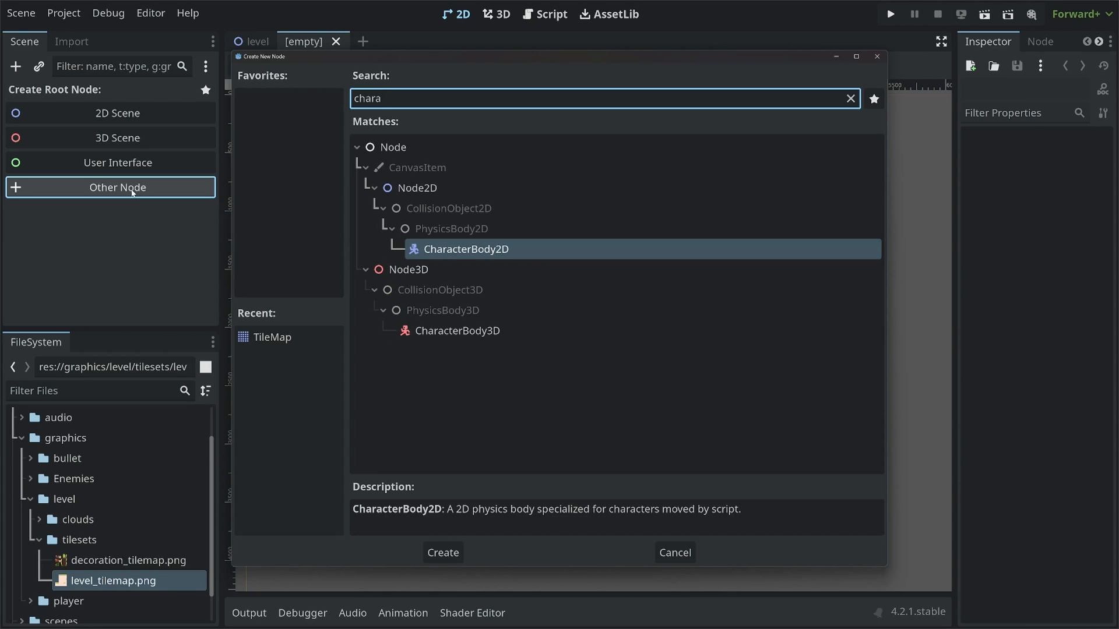
Step: Create the new scene with a CharacterBody2D root and open the Add Child Node list
left_click(442, 552)
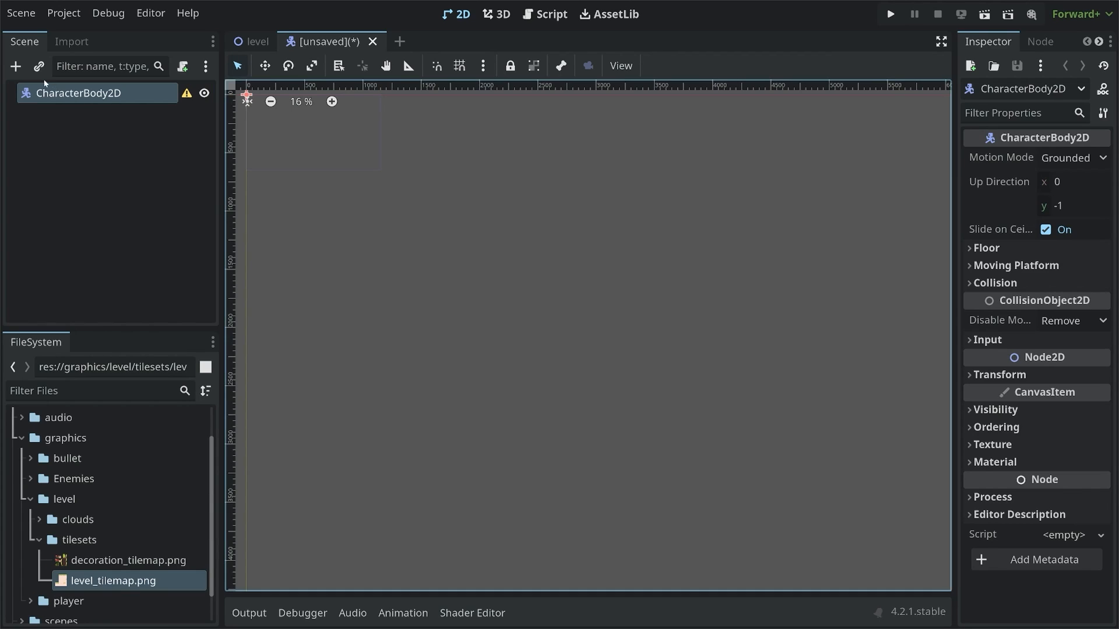
left_click(15, 66)
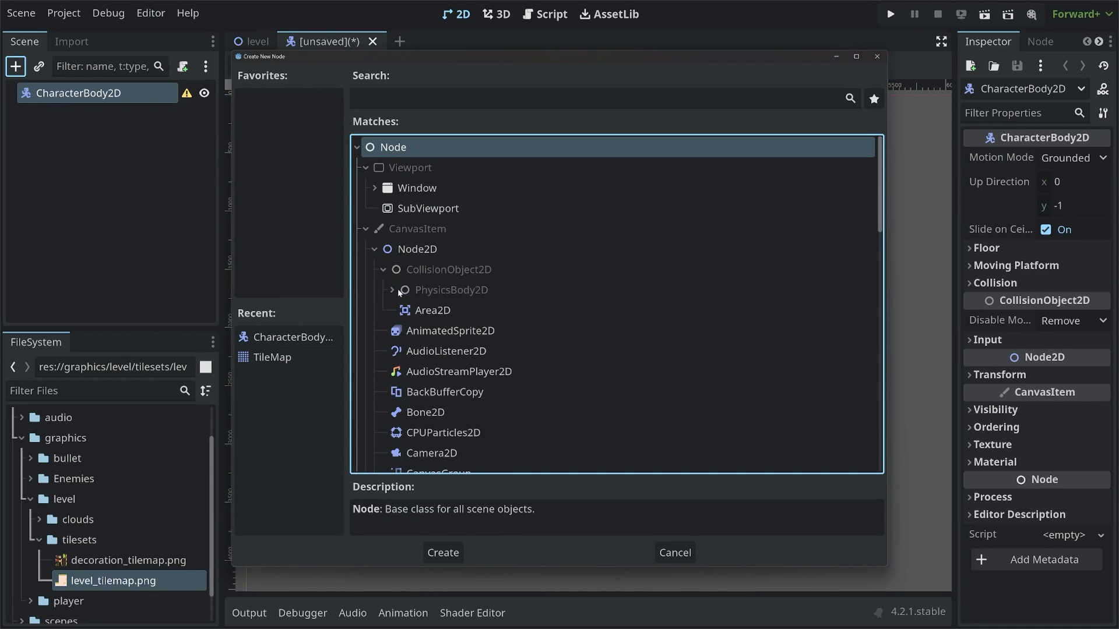
Step: Expand PhysicsBody2D and read the StaticBody2D, CharacterBody2D and RigidBody2D descriptions before closing
left_click(403, 290)
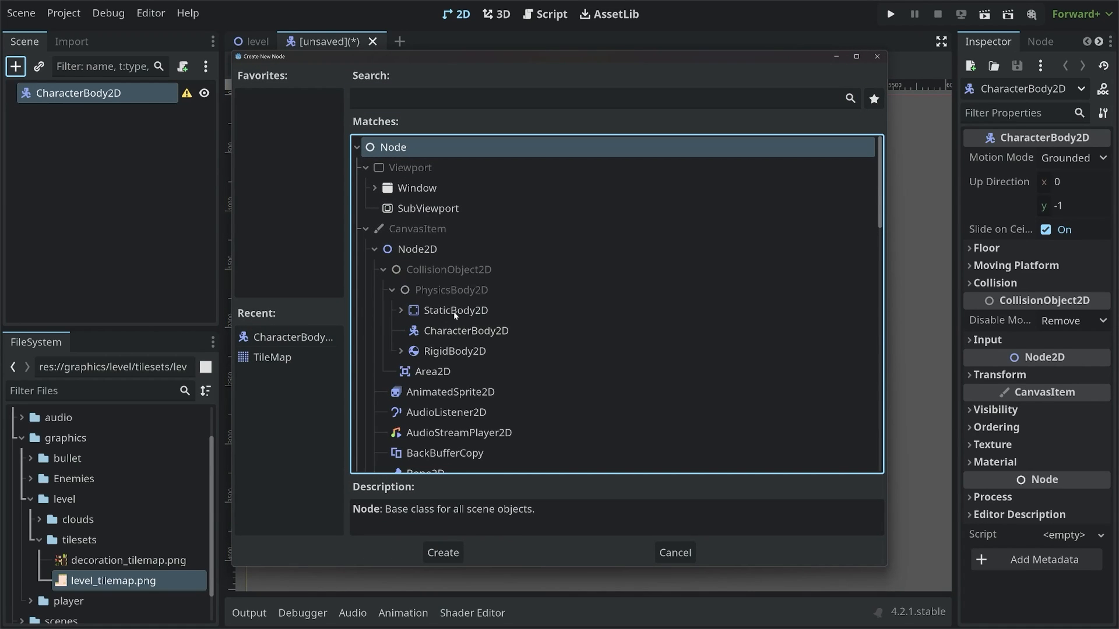
mouse_move(455, 309)
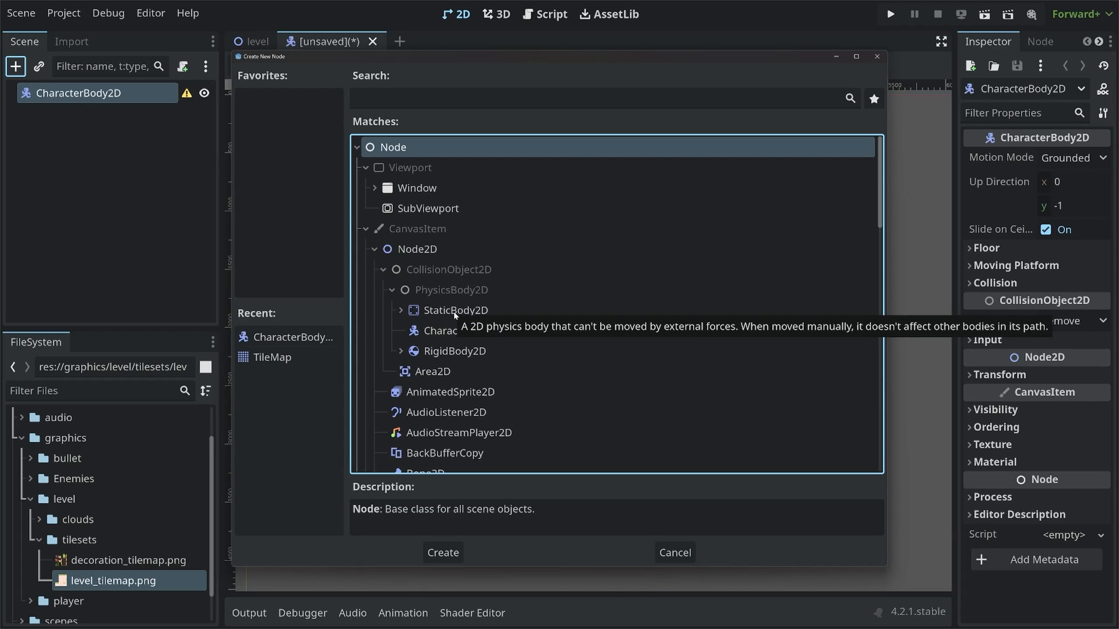
left_click(455, 309)
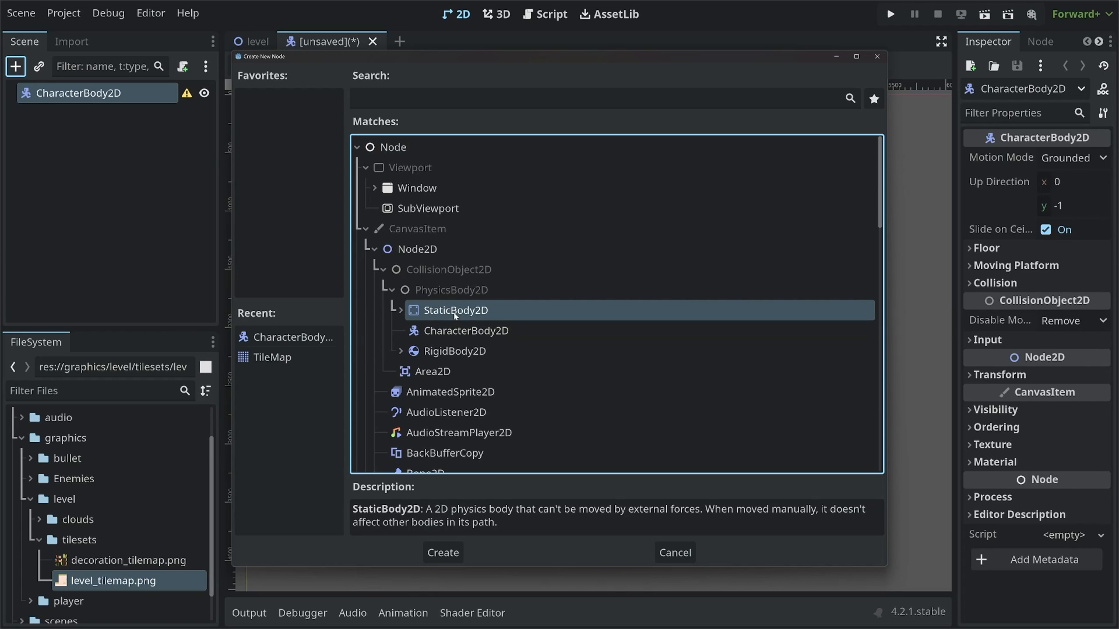
left_click(466, 331)
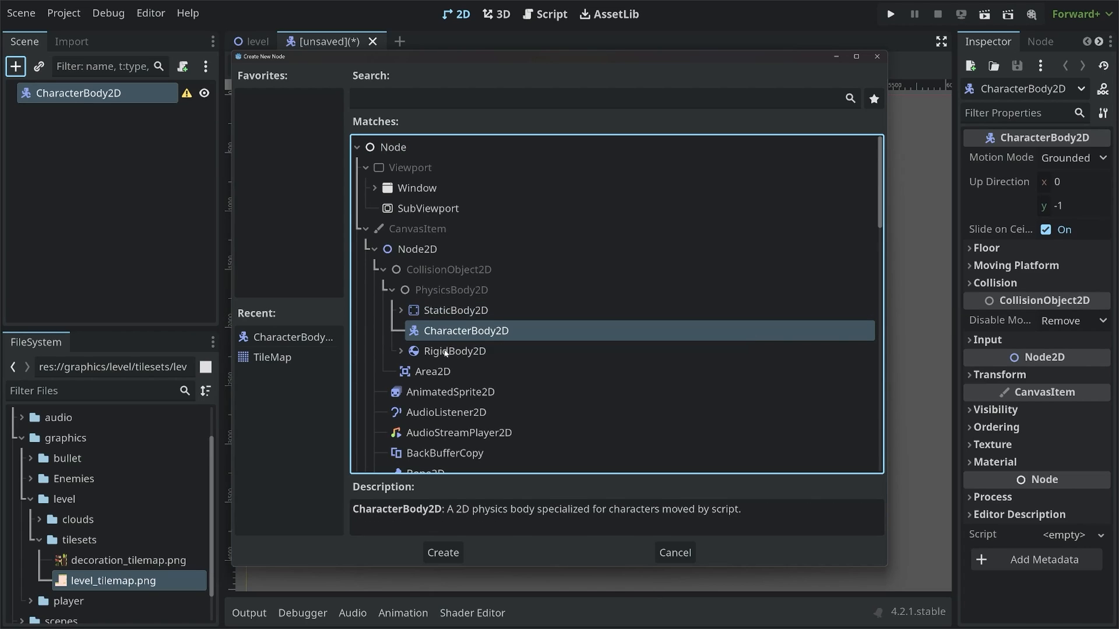
left_click(454, 350)
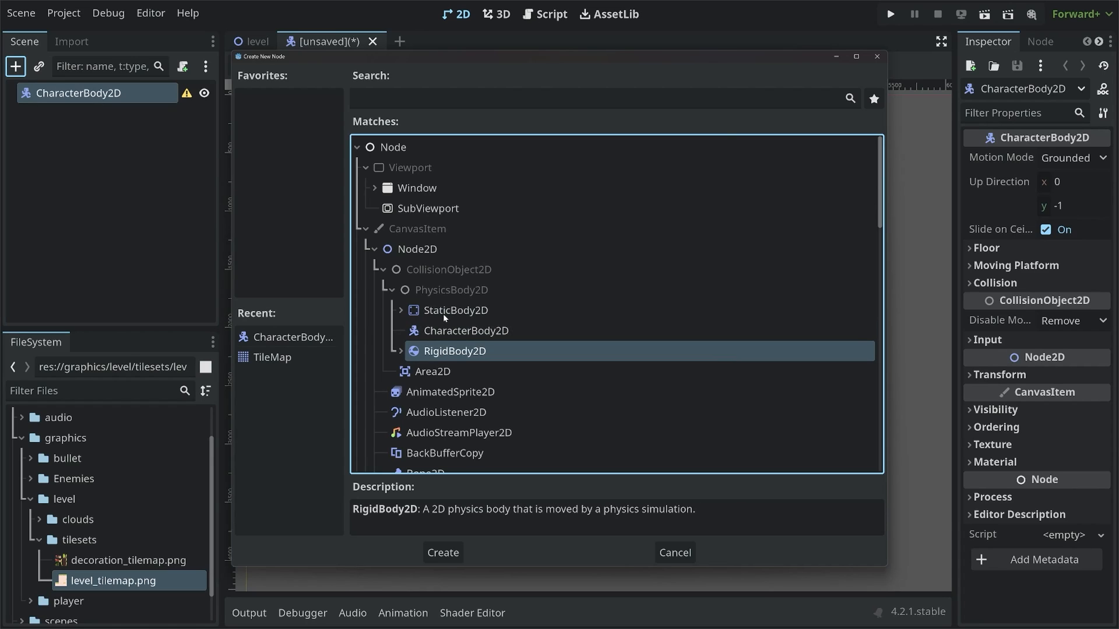
left_click(456, 310)
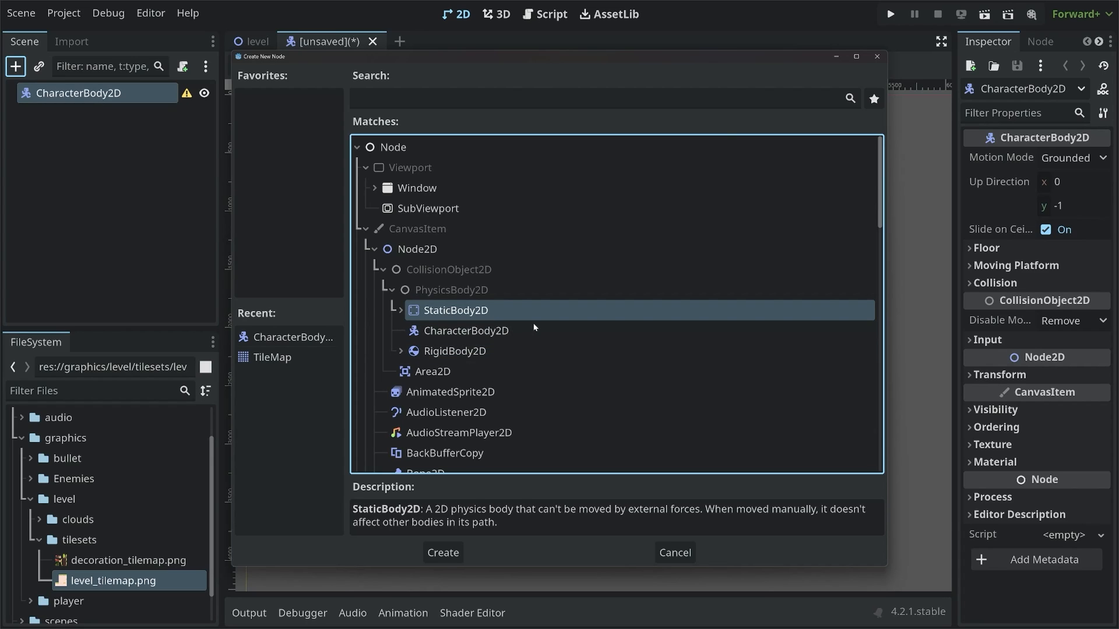
mouse_move(465, 330)
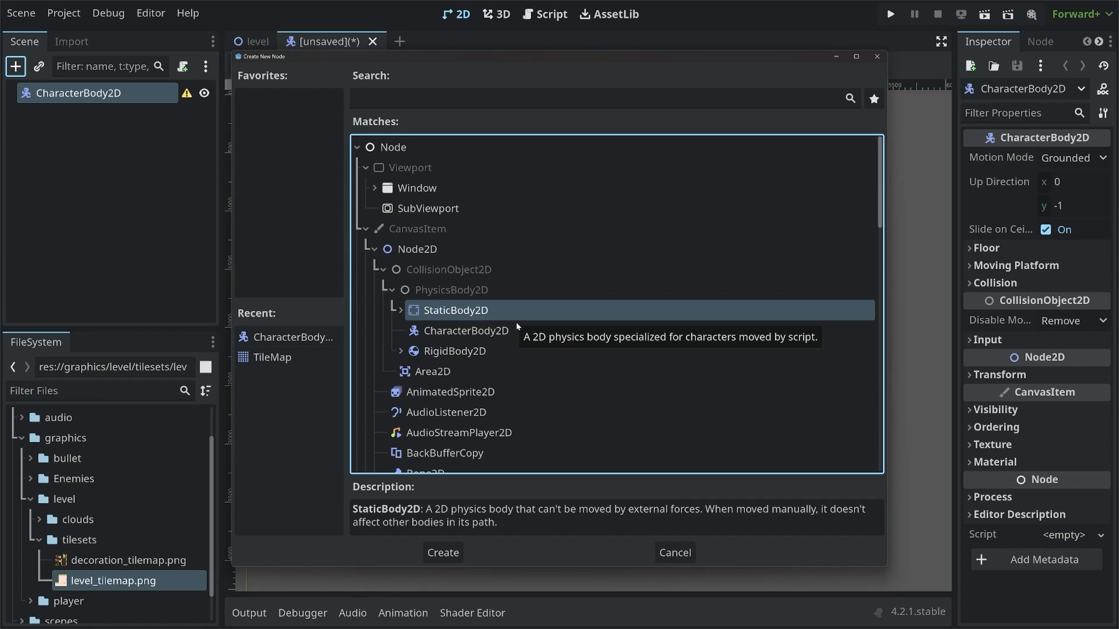
mouse_move(494, 350)
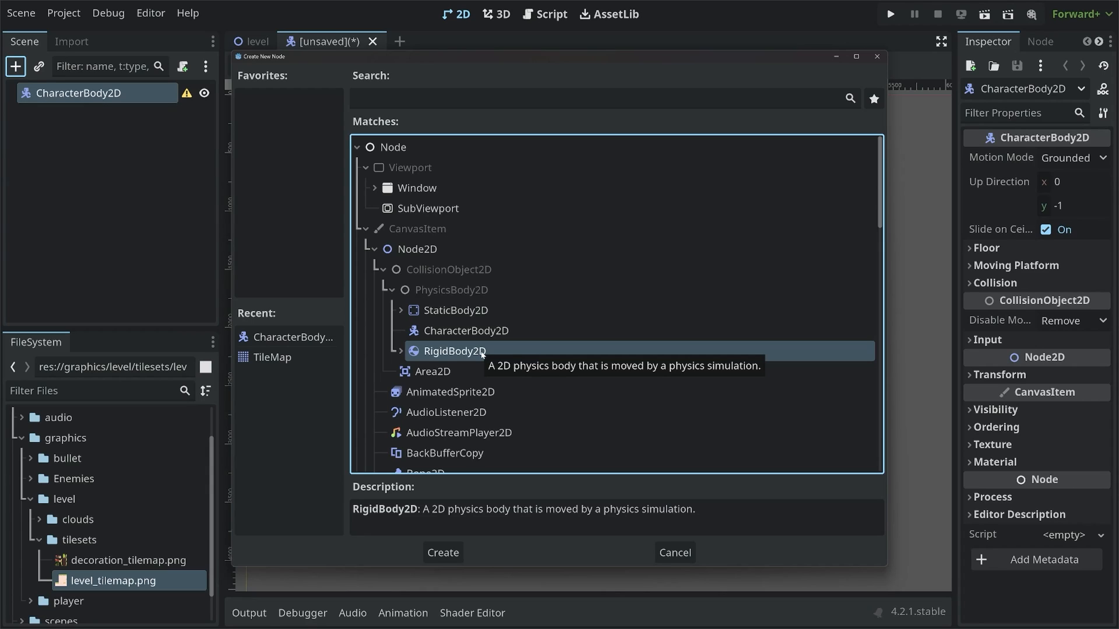
mouse_move(459, 339)
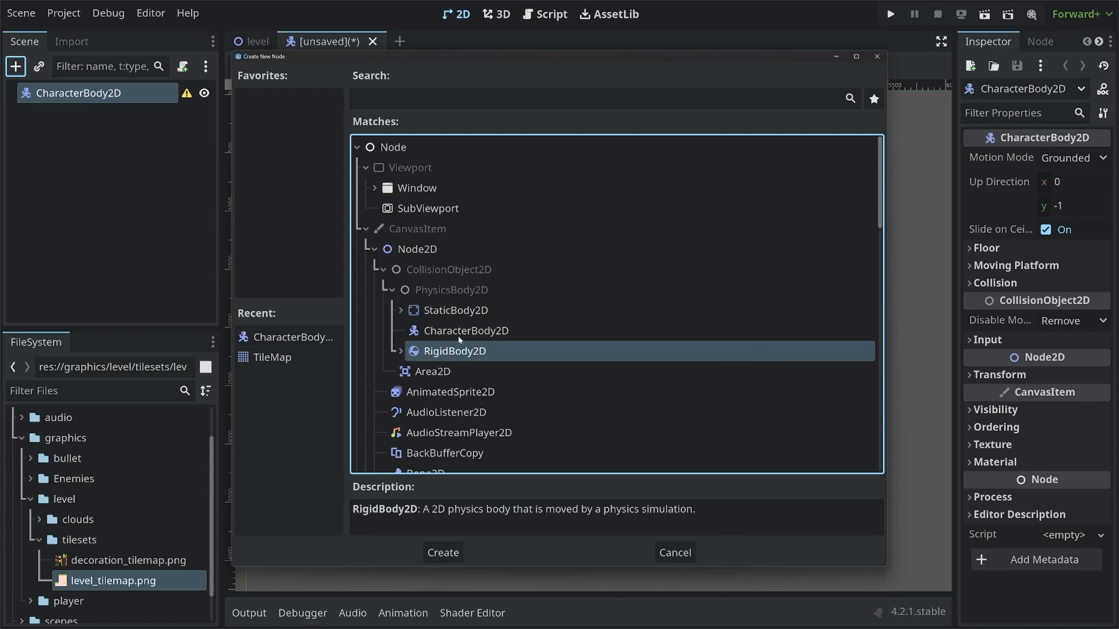
left_click(467, 331)
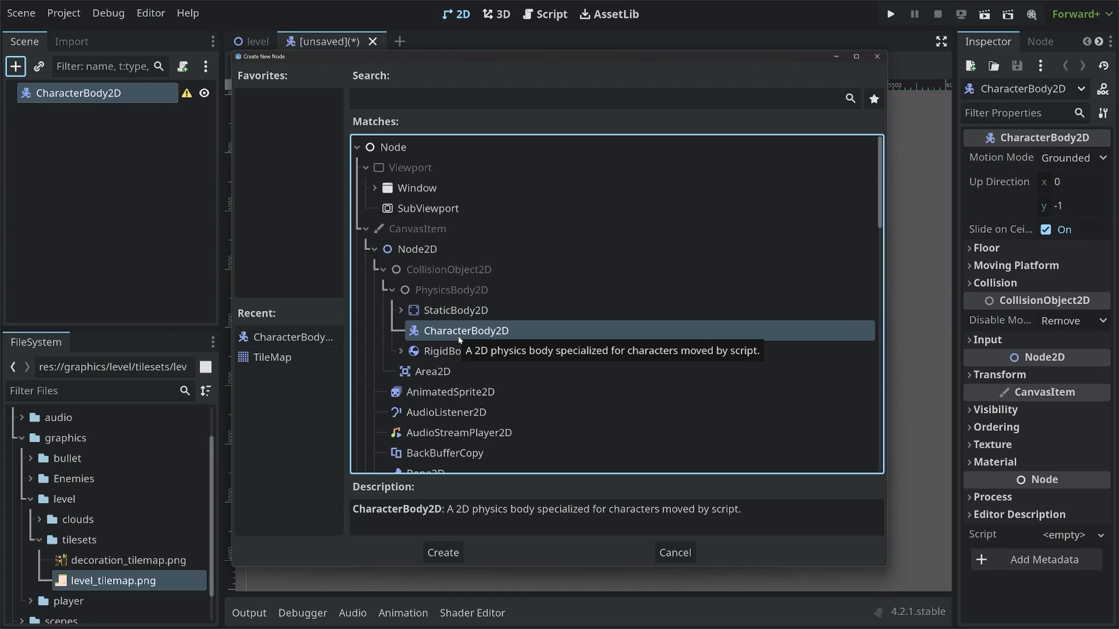
left_click(442, 552)
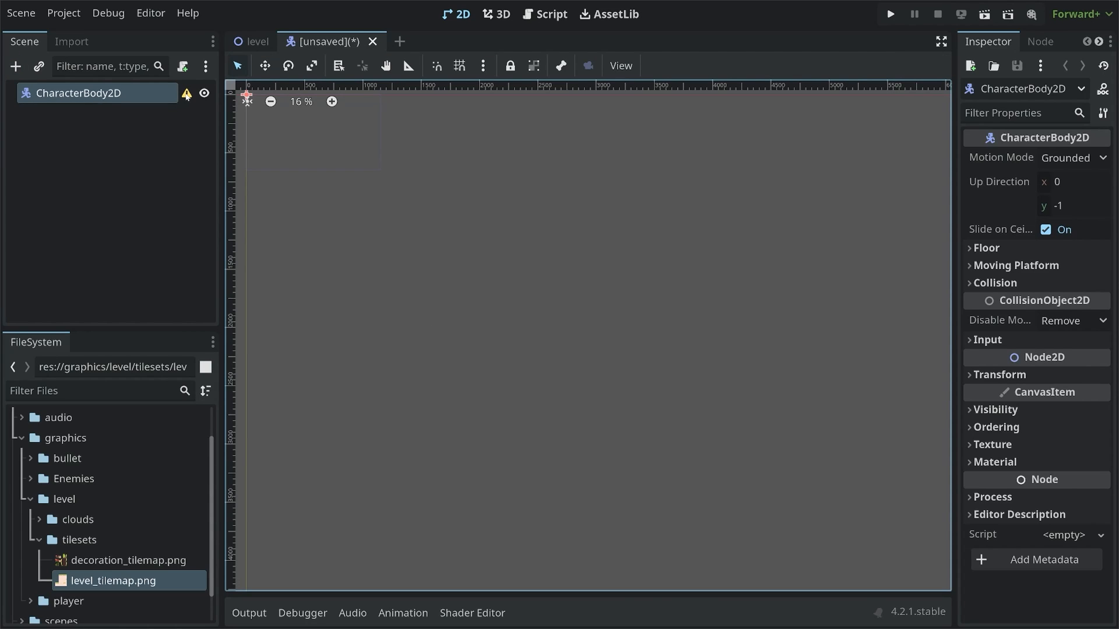
mouse_move(186, 93)
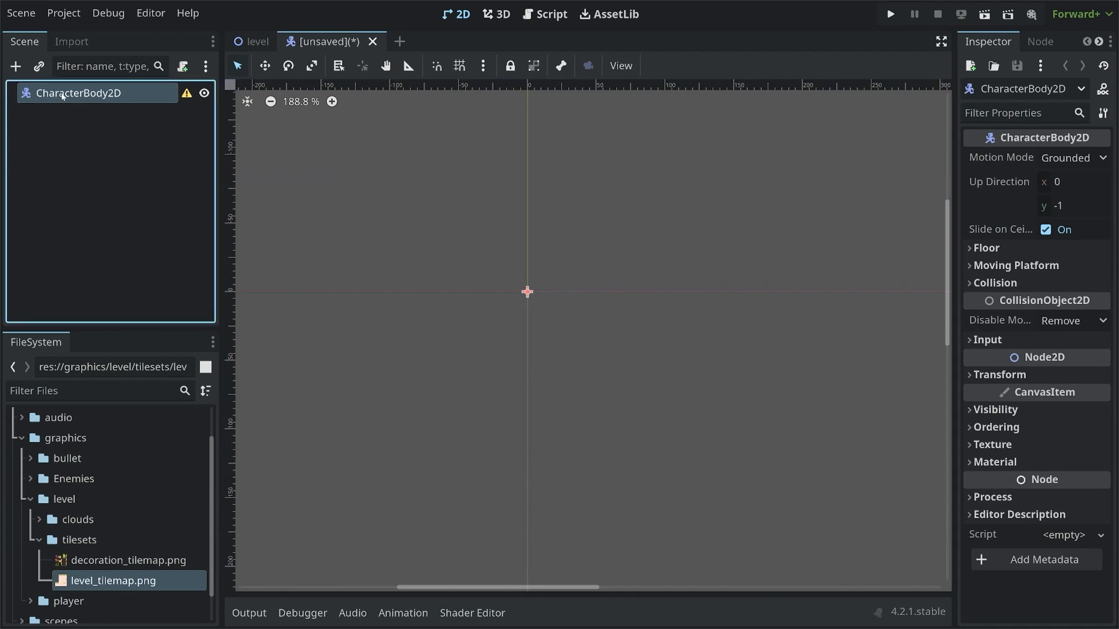
Step: Add a Sprite2D child with graphics/player/basic/idle.png as its texture
type("sprit")
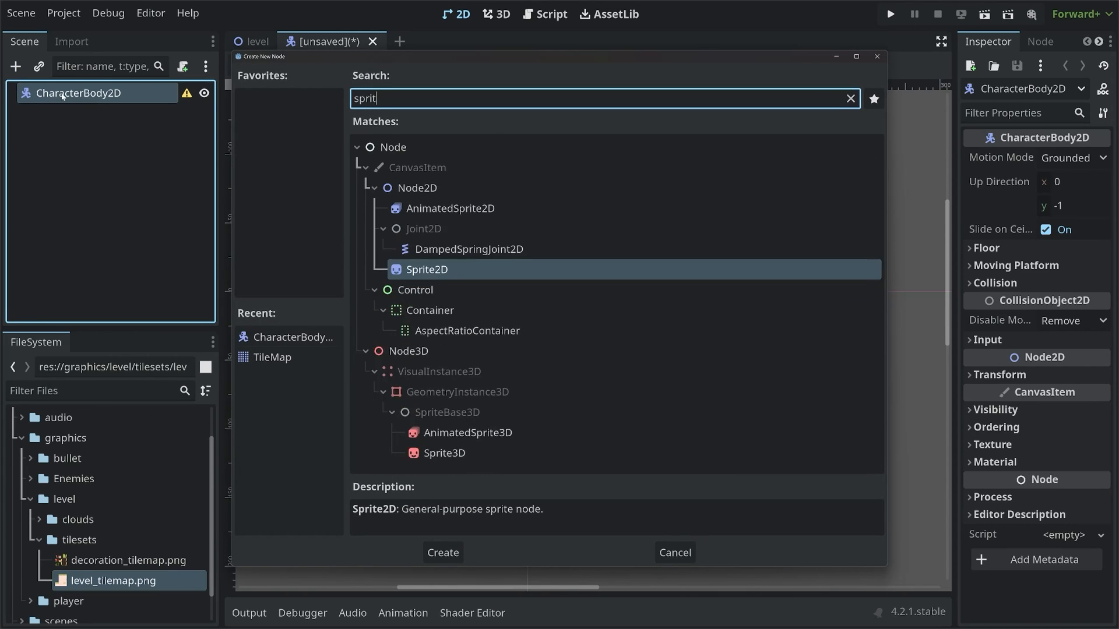
left_click(442, 552)
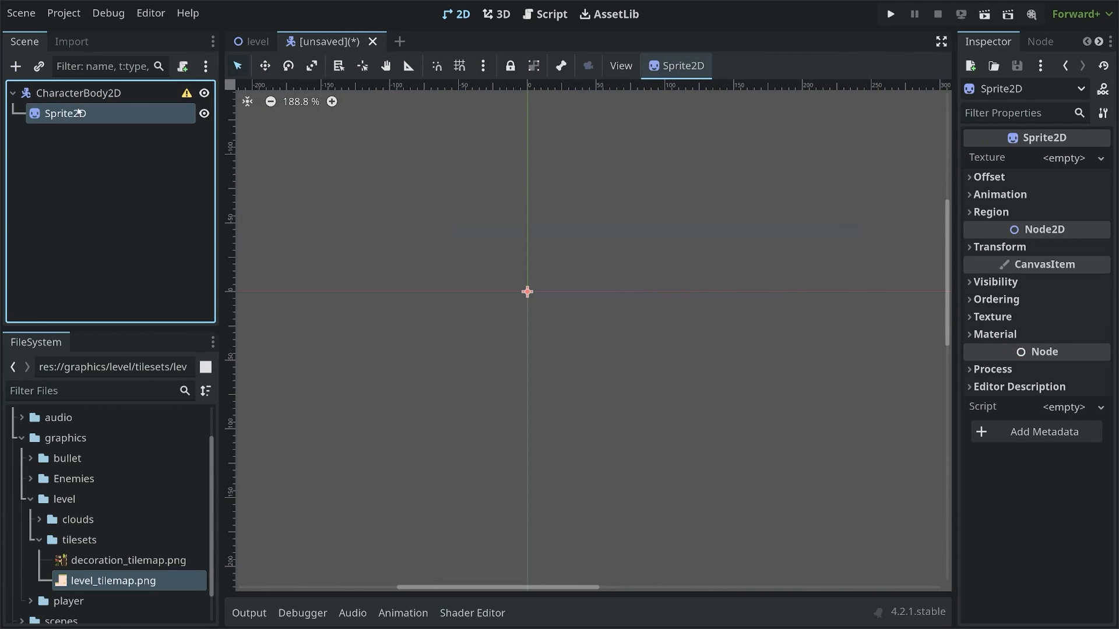
mouse_move(64, 113)
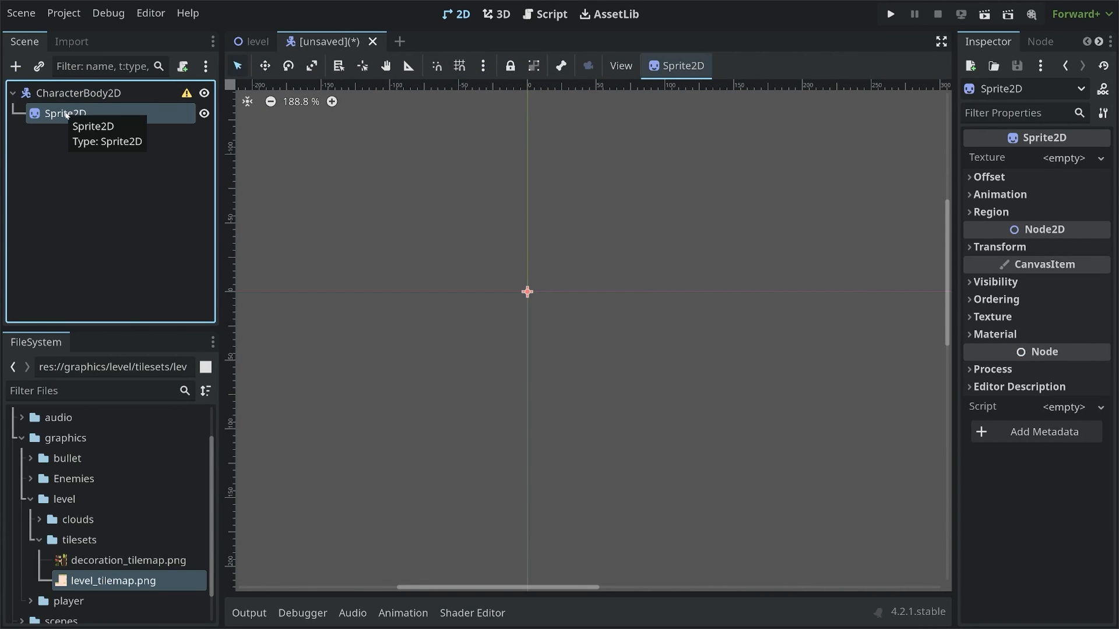
mouse_move(1024, 167)
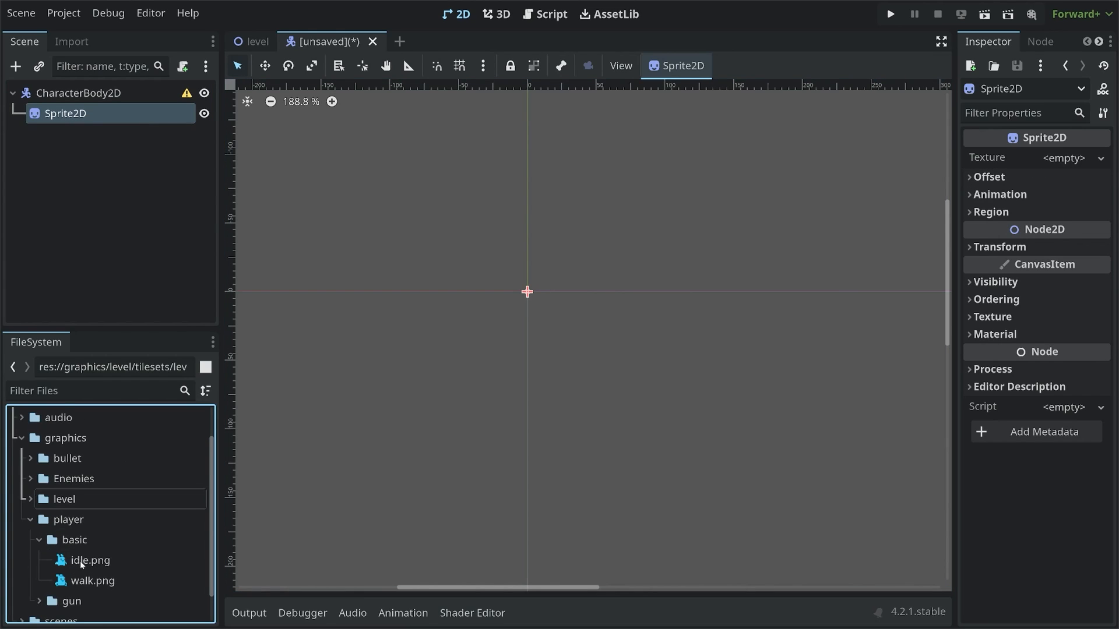
left_click(89, 560)
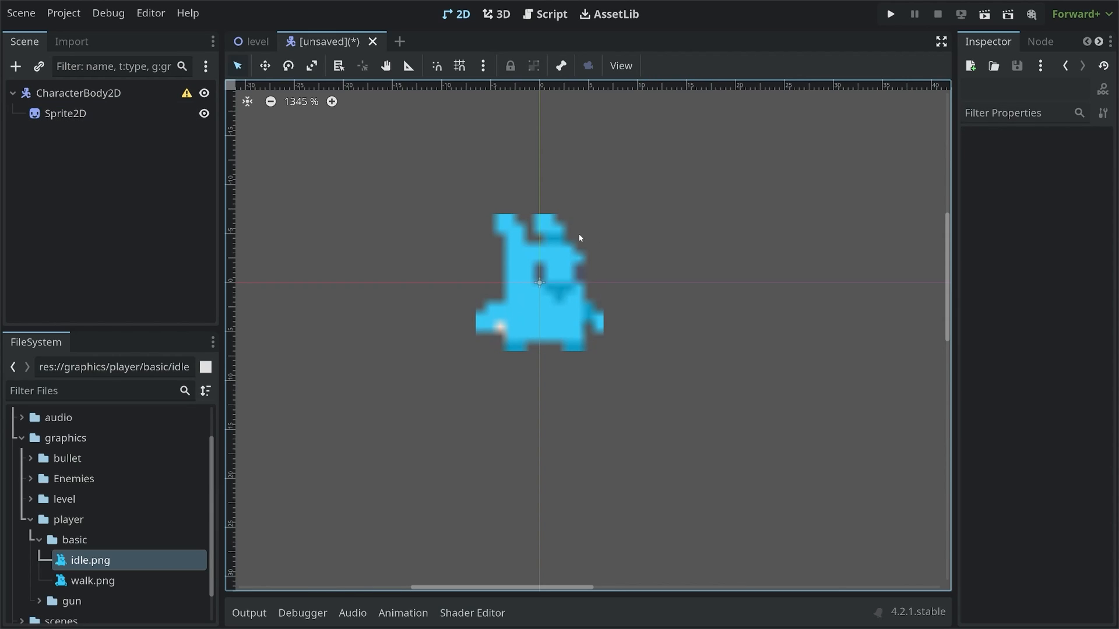
mouse_move(521, 371)
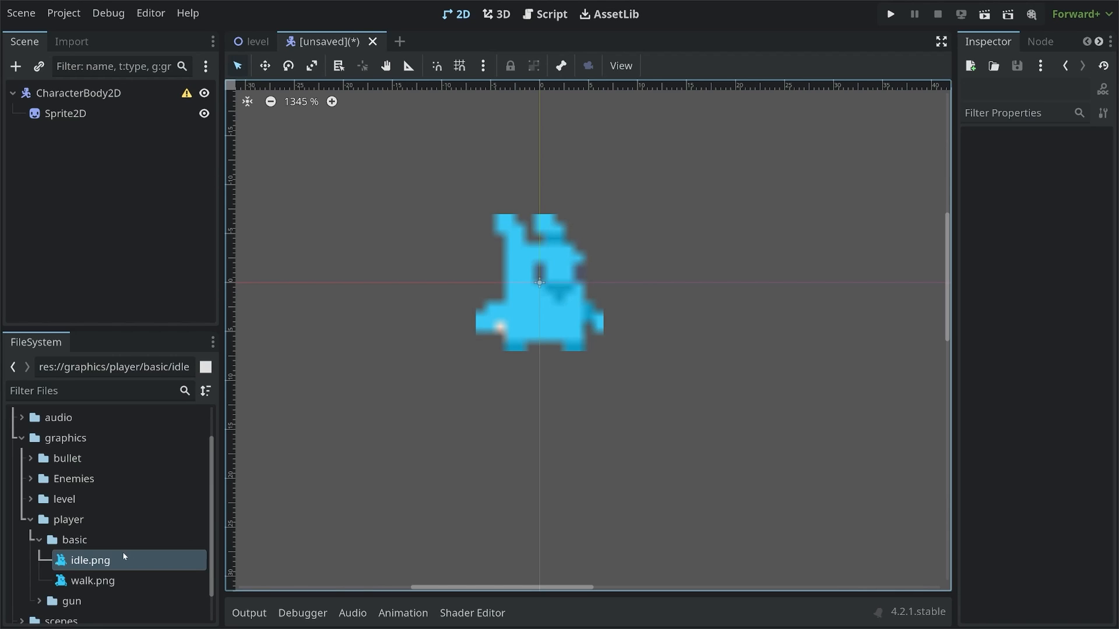
mouse_move(90, 560)
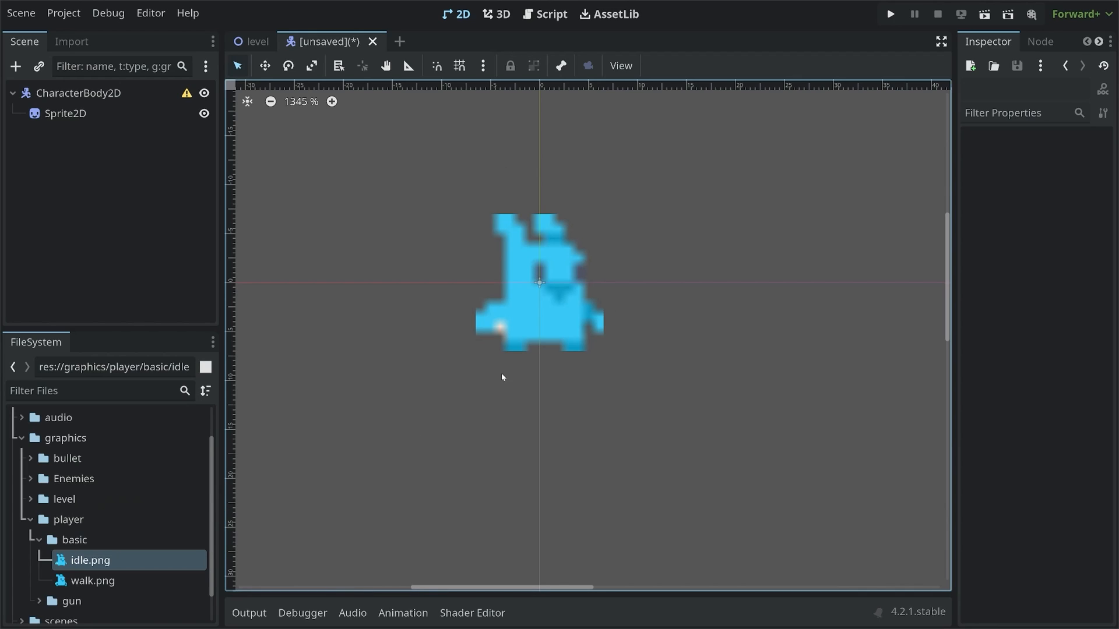
mouse_move(583, 400)
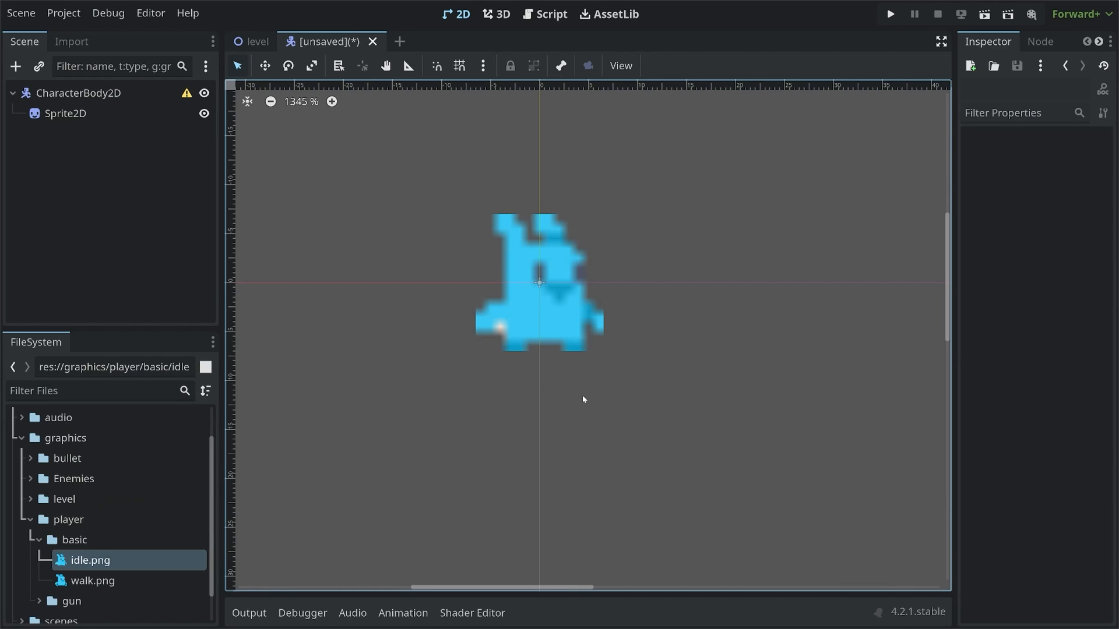
mouse_move(597, 194)
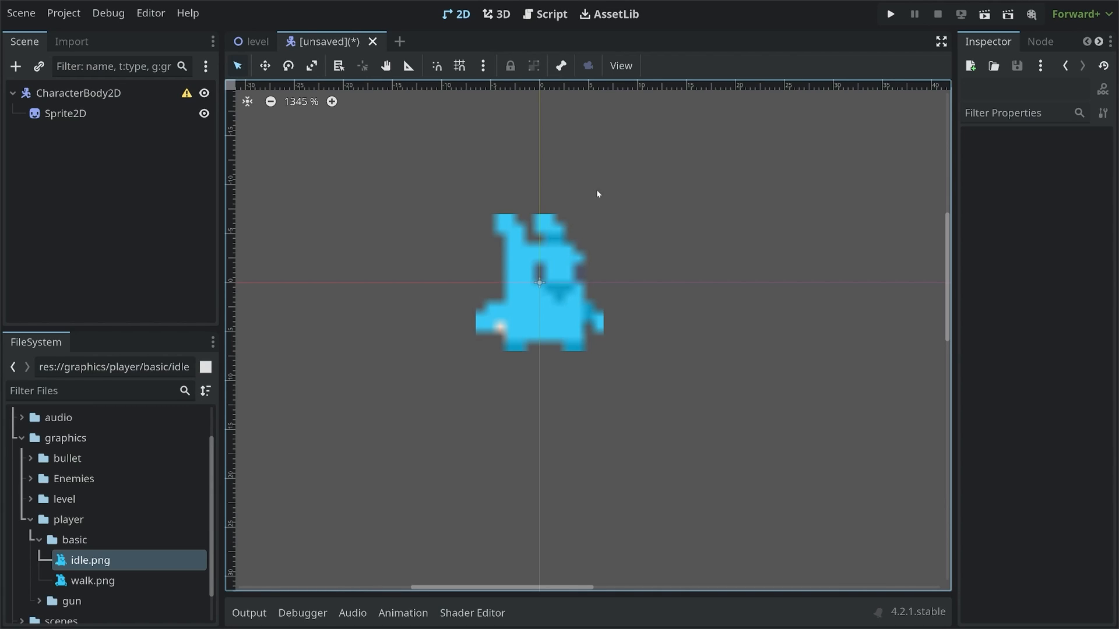
mouse_move(485, 327)
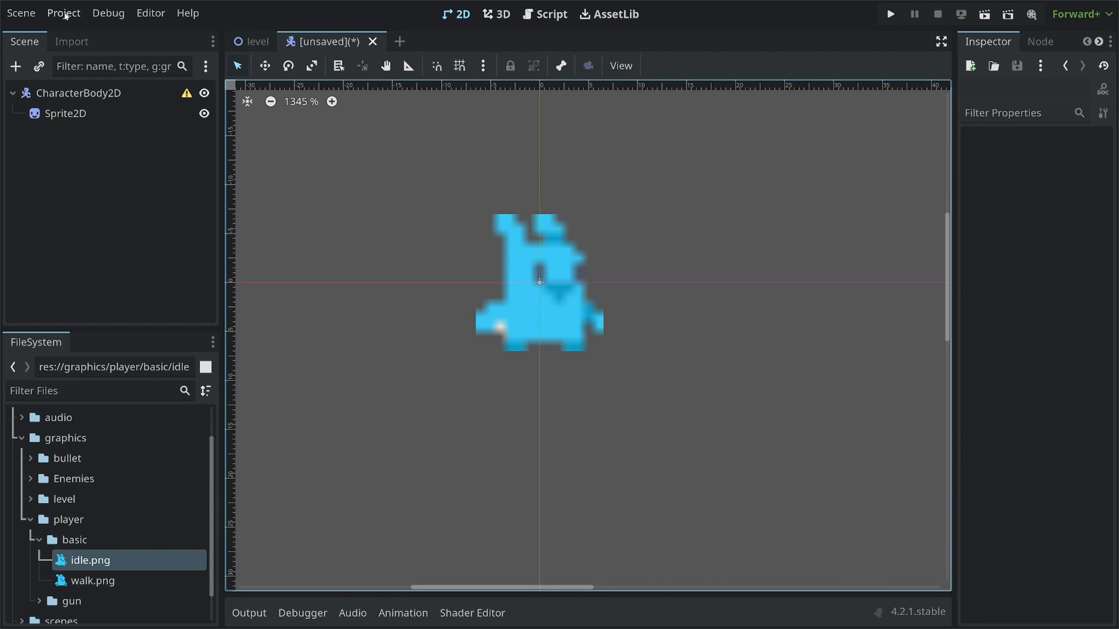
Step: Set Project Settings Rendering > Textures Default Texture Filter to Nearest, then recheck it
left_click(63, 13)
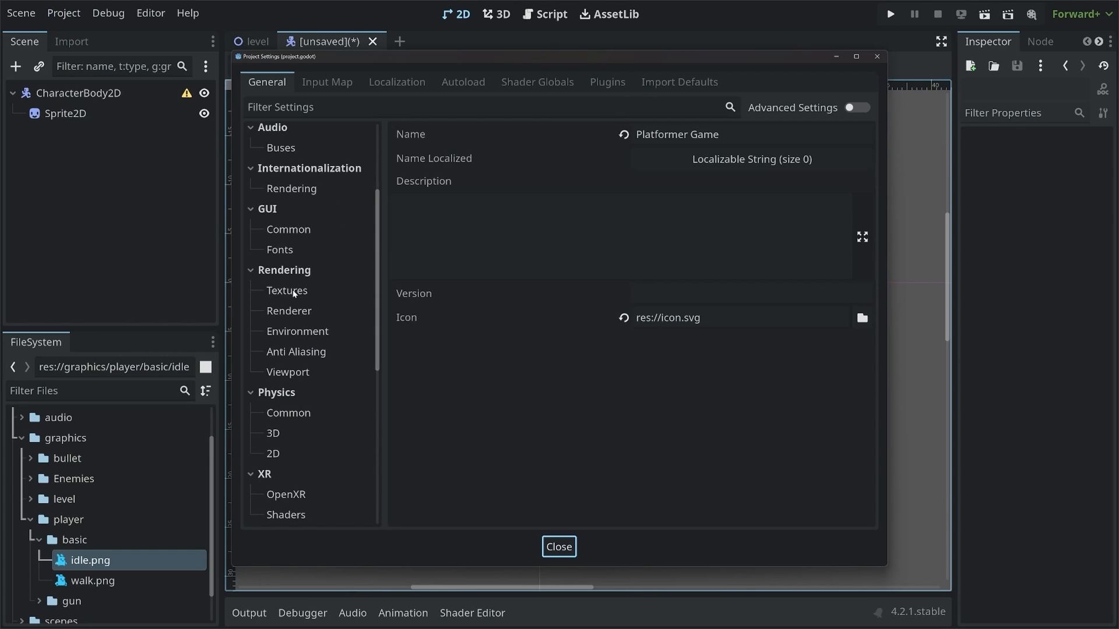
left_click(286, 290)
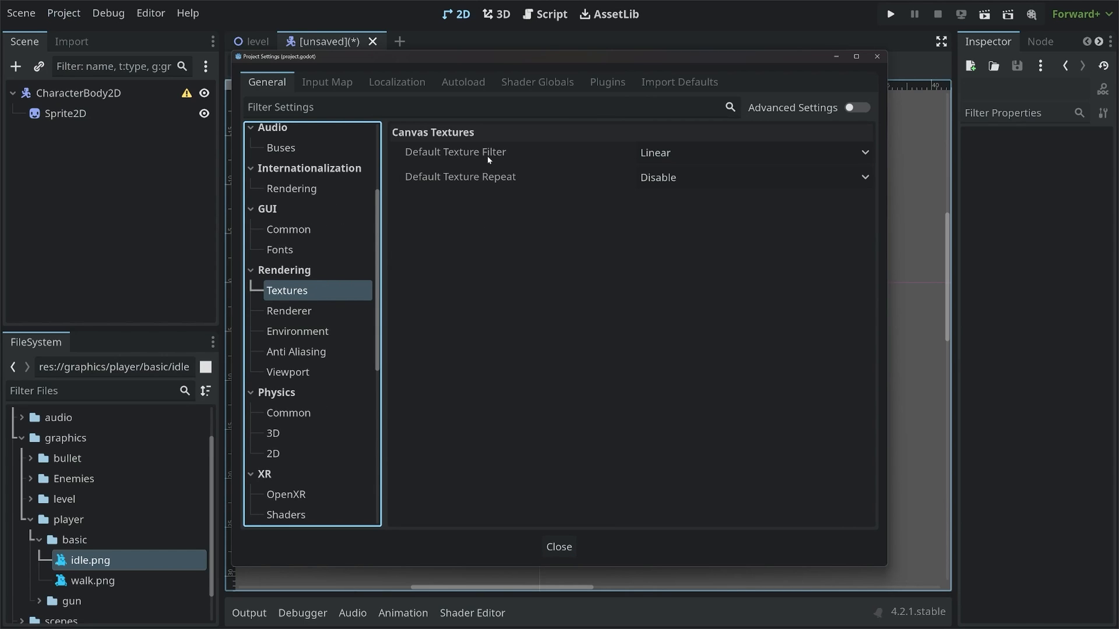
left_click(753, 152)
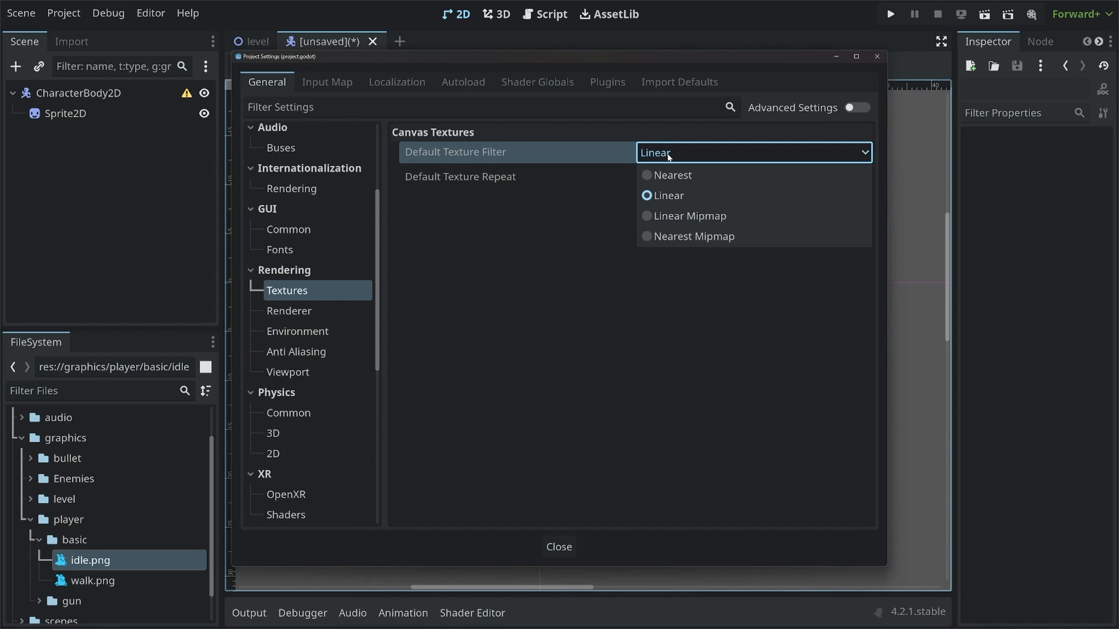
left_click(671, 174)
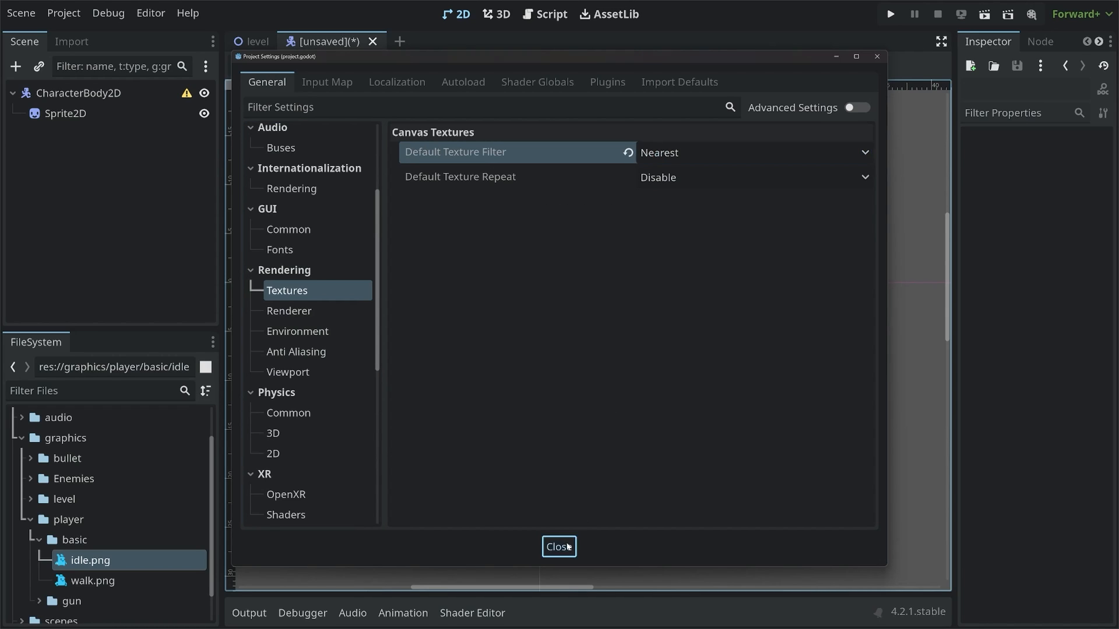
left_click(559, 547)
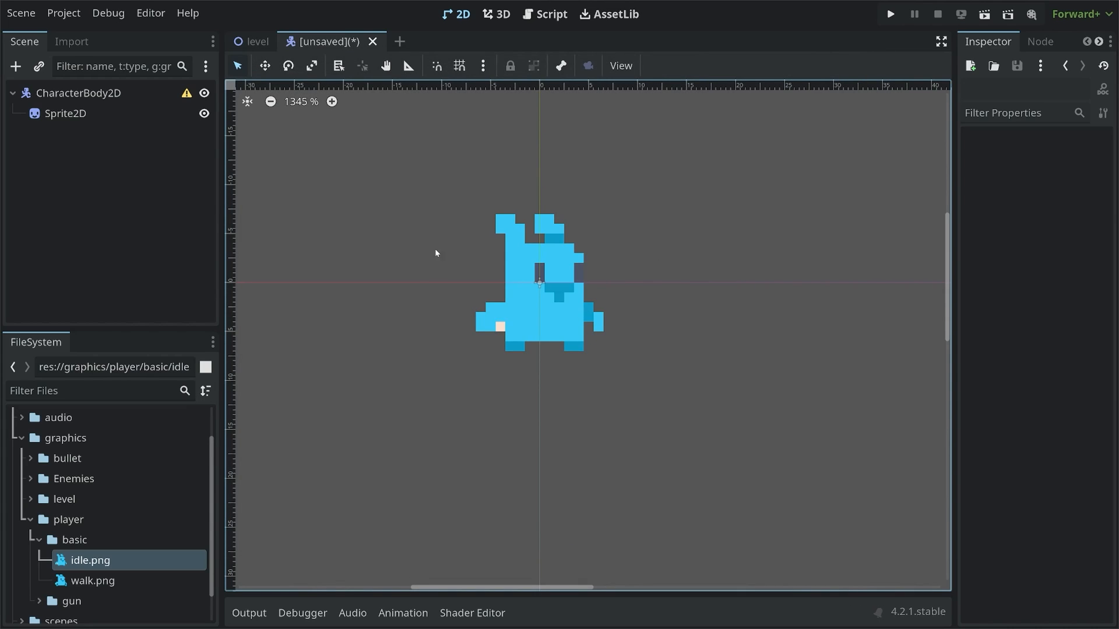
mouse_move(671, 273)
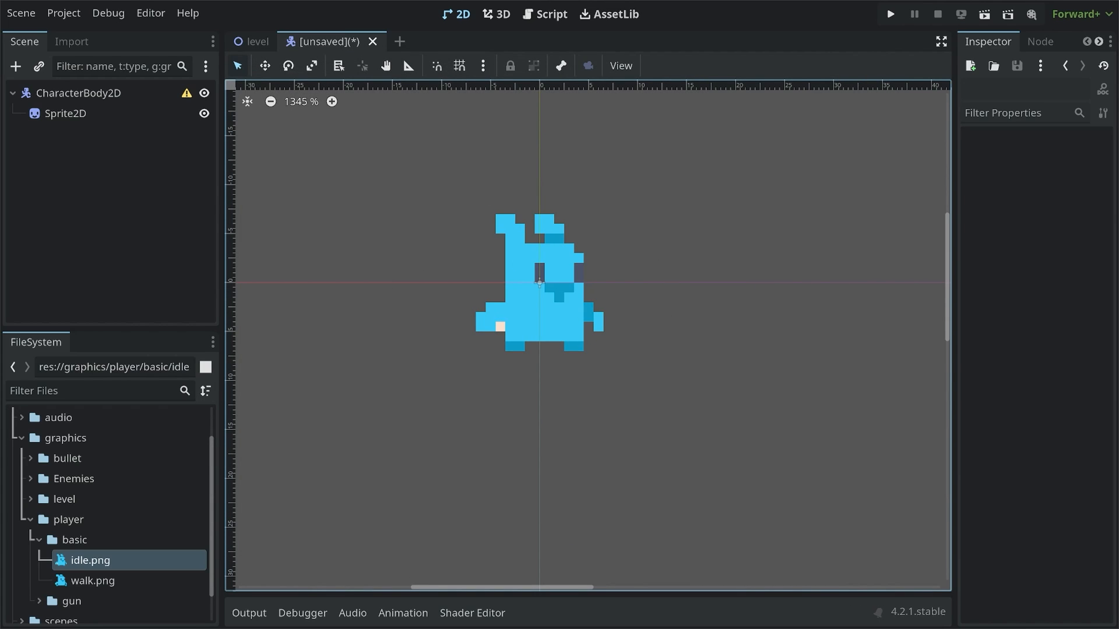
left_click(63, 12)
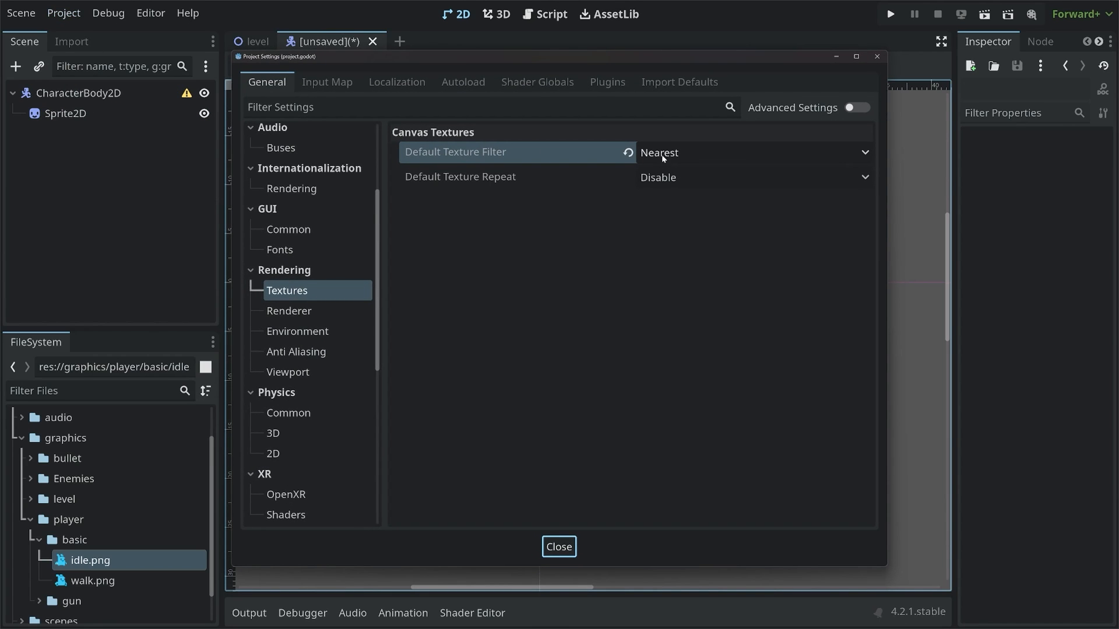
mouse_move(676, 158)
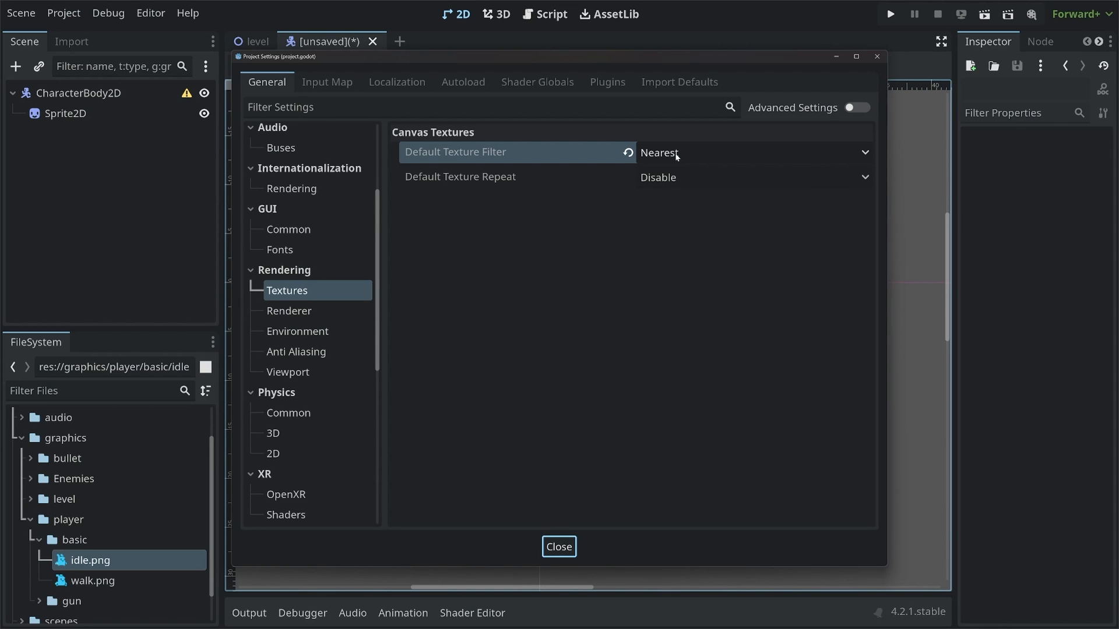
left_click(559, 546)
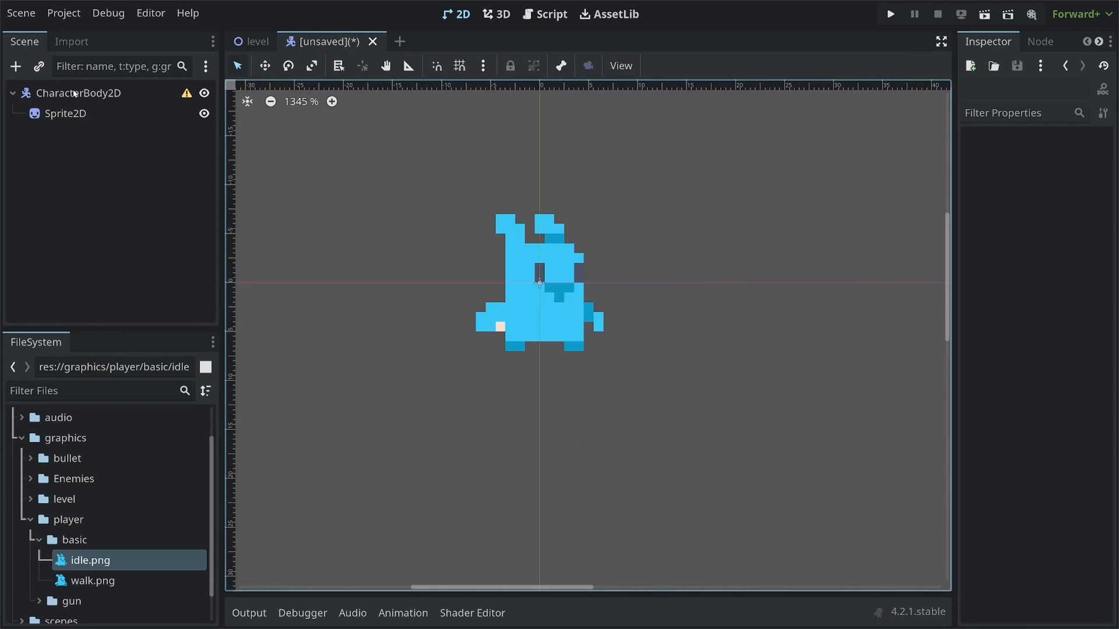
Step: Add a CollisionShape2D with a new CapsuleShape2D shrunk to fit the player sprite
left_click(79, 92)
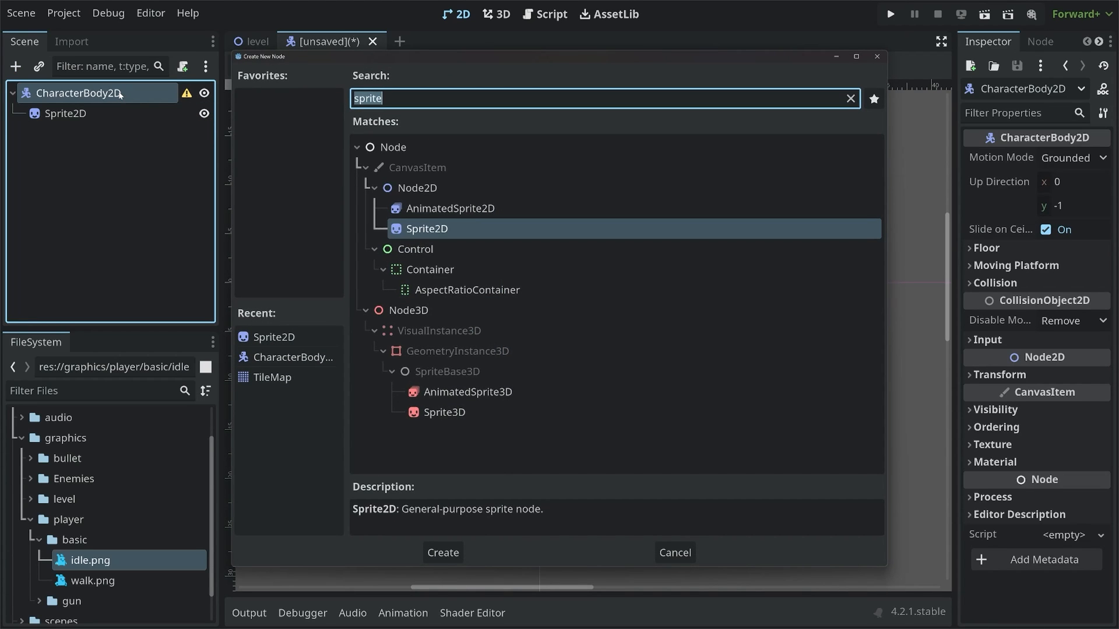
type("collision")
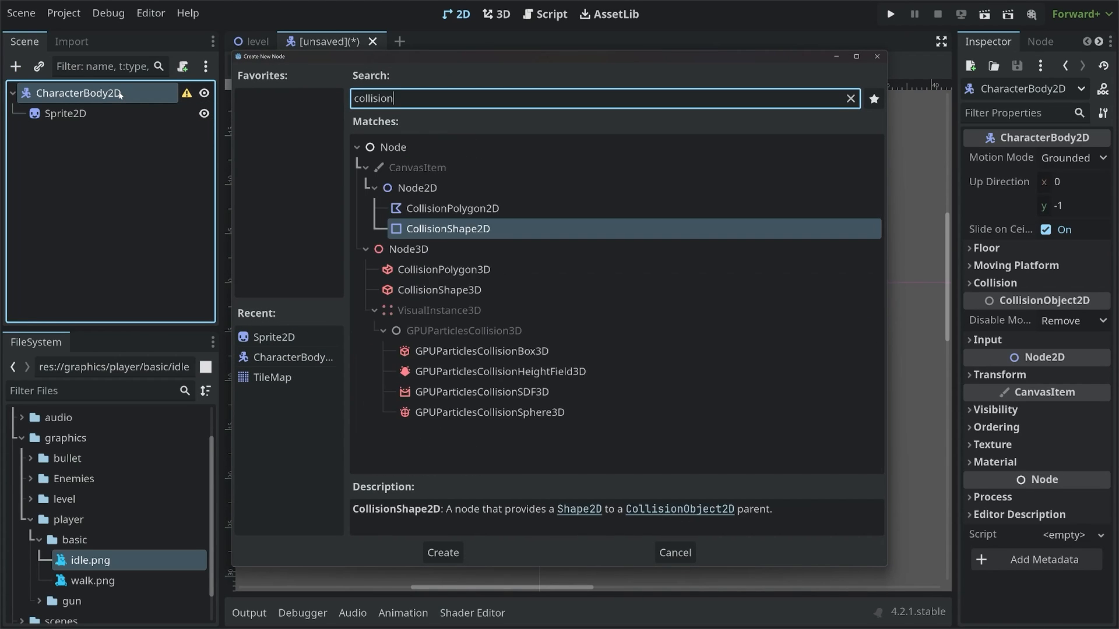
left_click(441, 552)
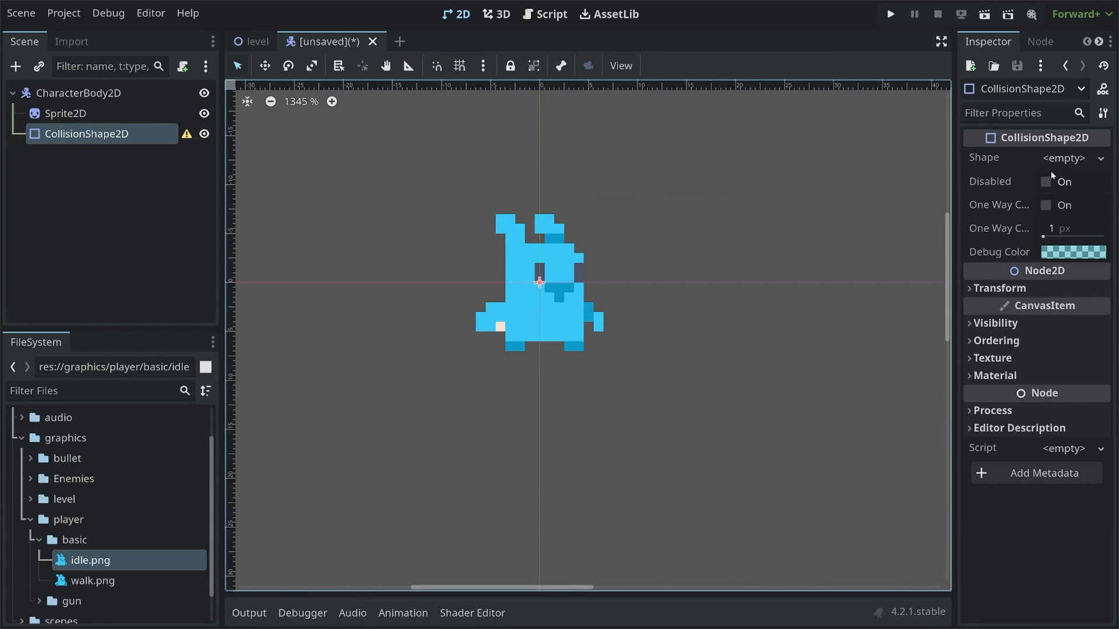
left_click(1064, 158)
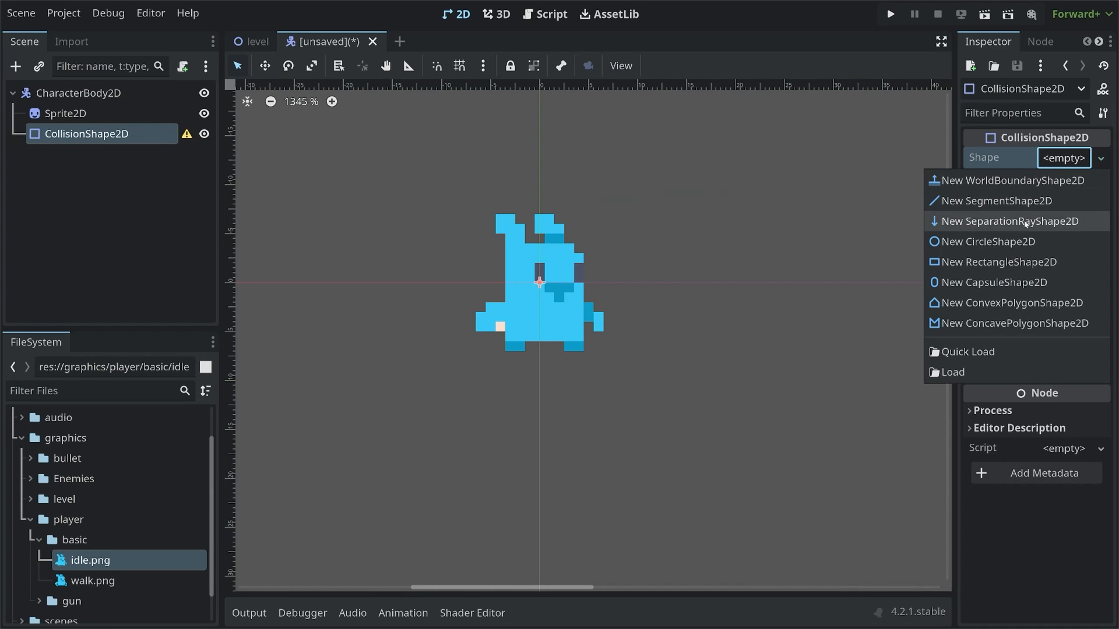
left_click(994, 282)
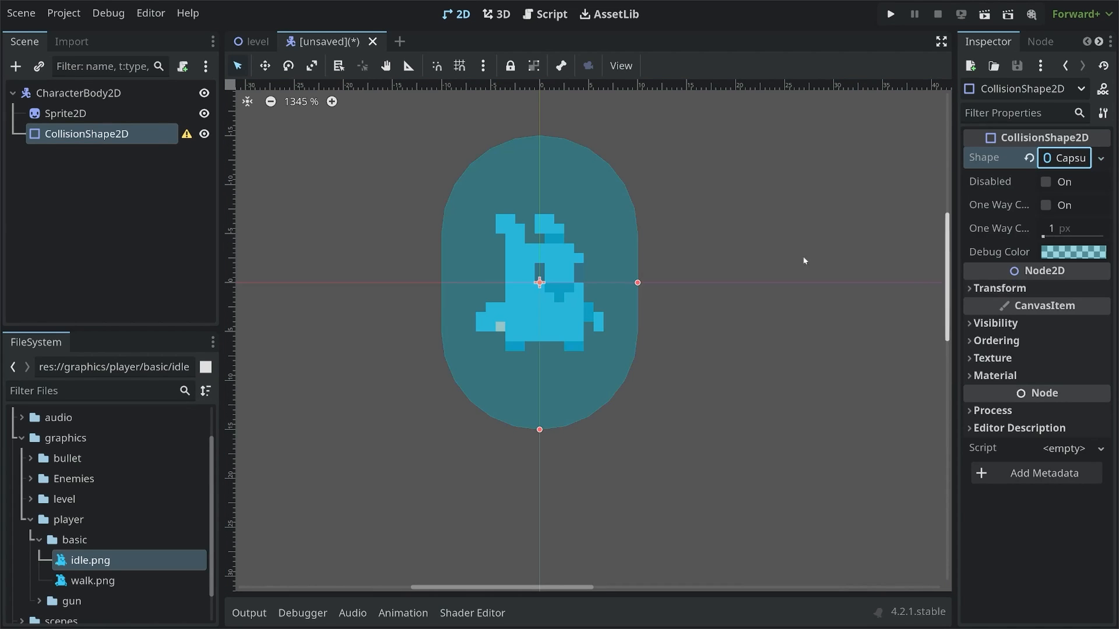
left_click_drag(636, 282, 579, 282)
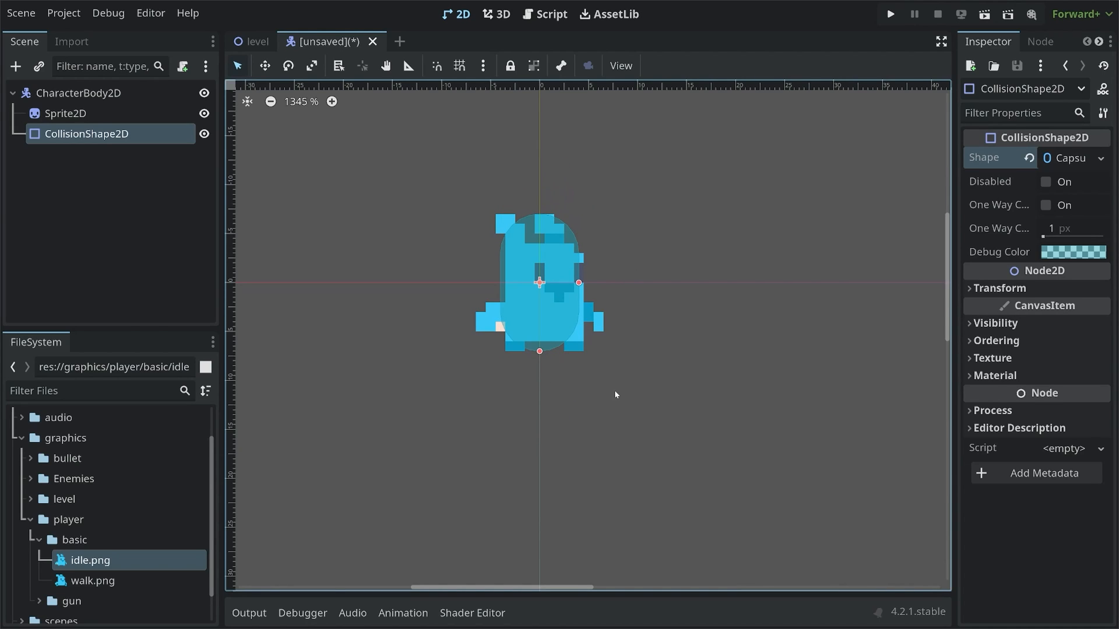
mouse_move(593, 373)
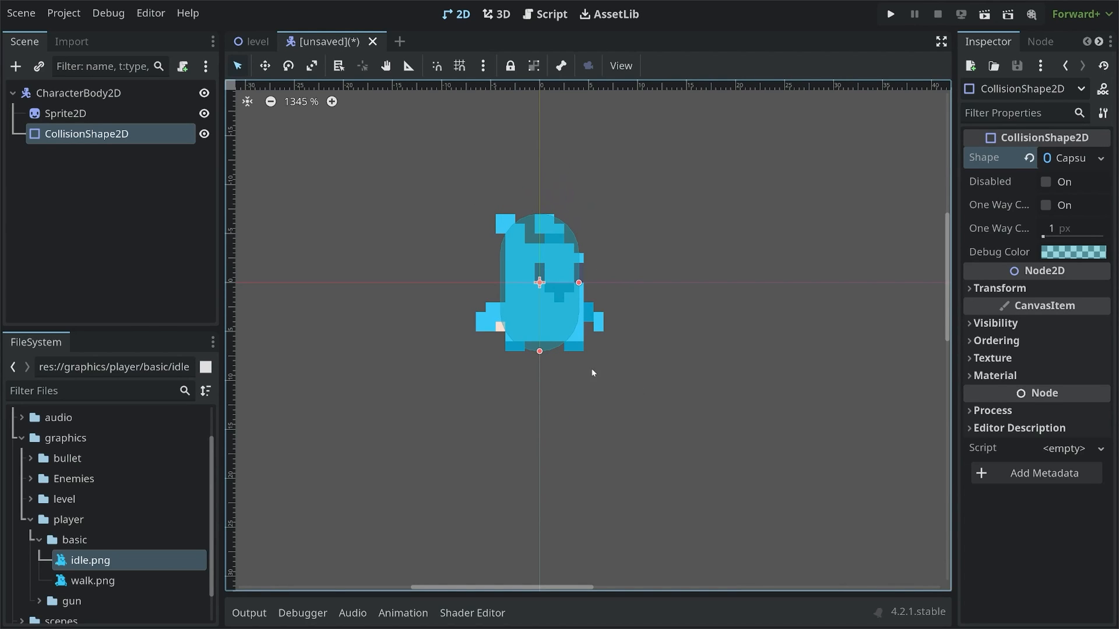
mouse_move(589, 305)
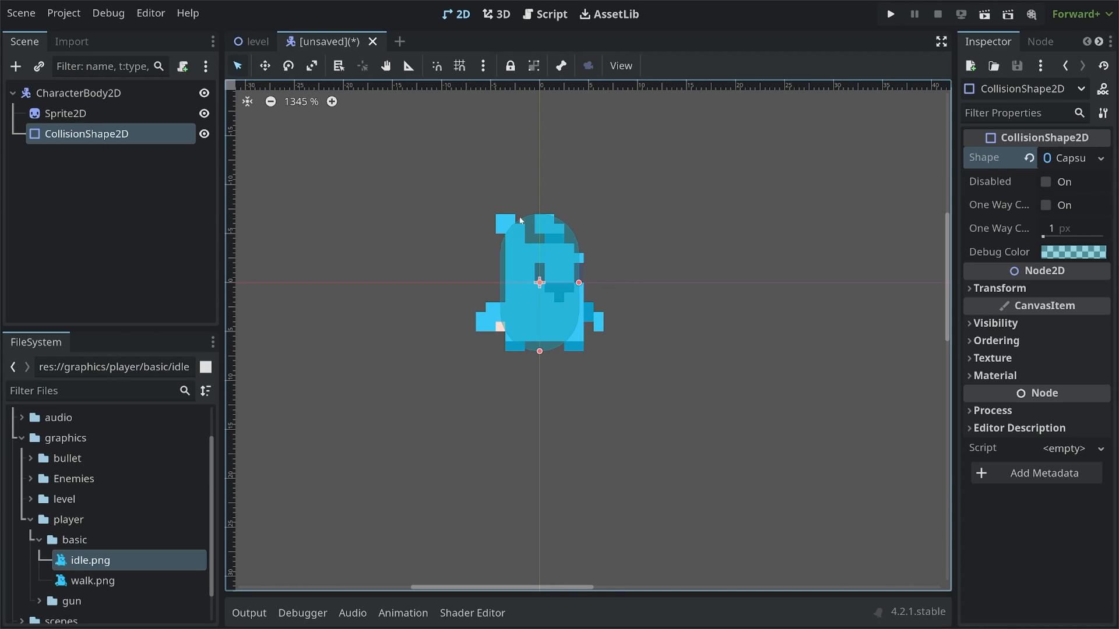
mouse_move(475, 236)
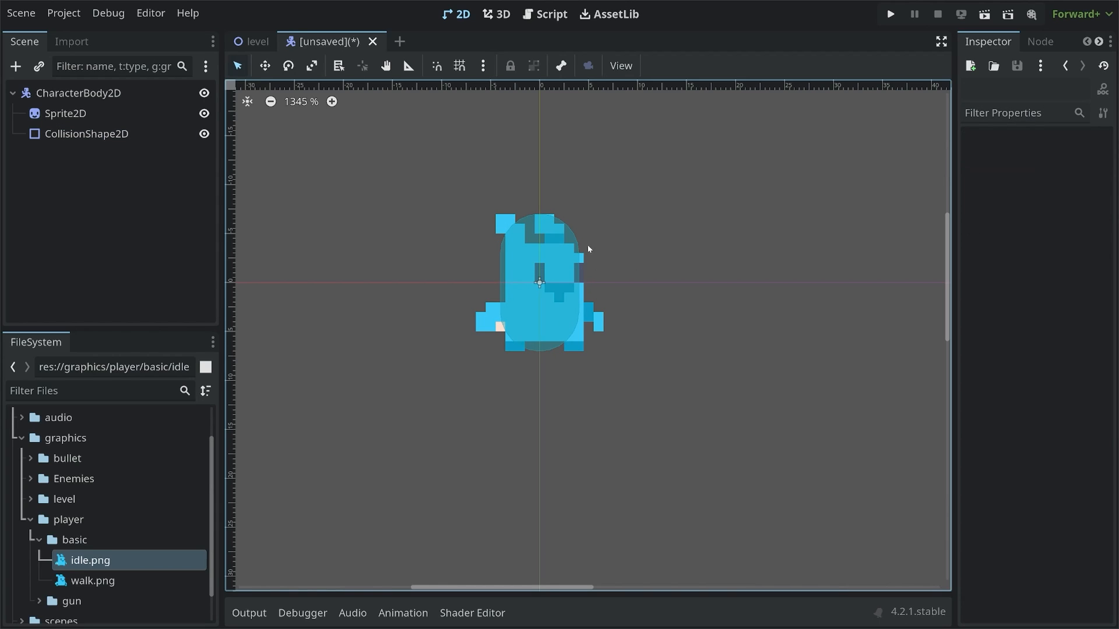
mouse_move(128, 227)
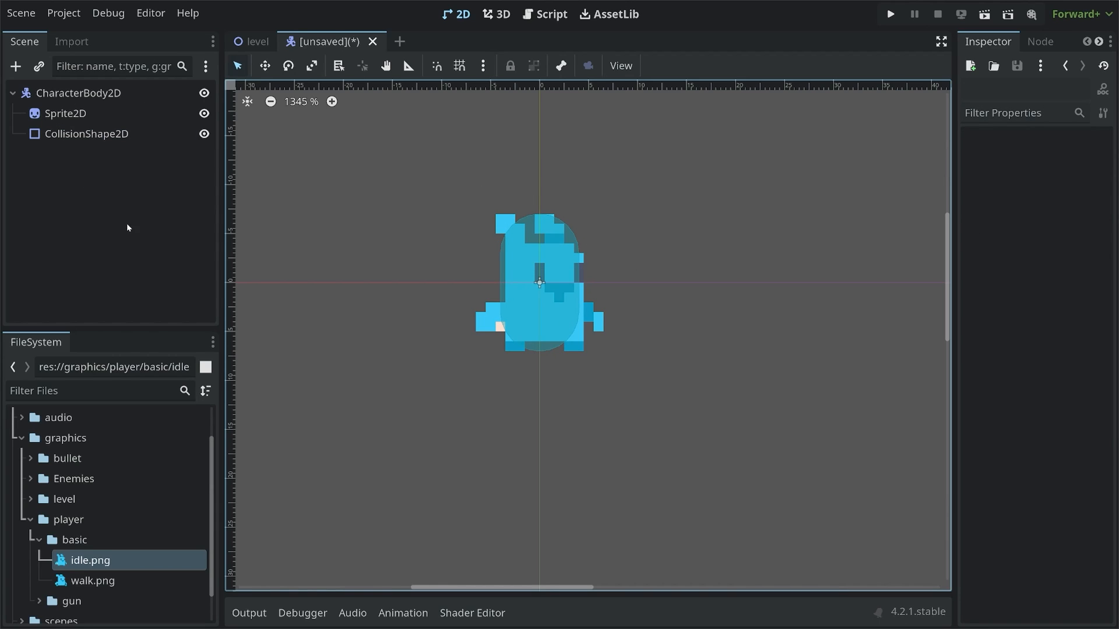
Step: Rename the CharacterBody2D root node to Player, fixing the 'PLayer' typo
double_click(77, 92)
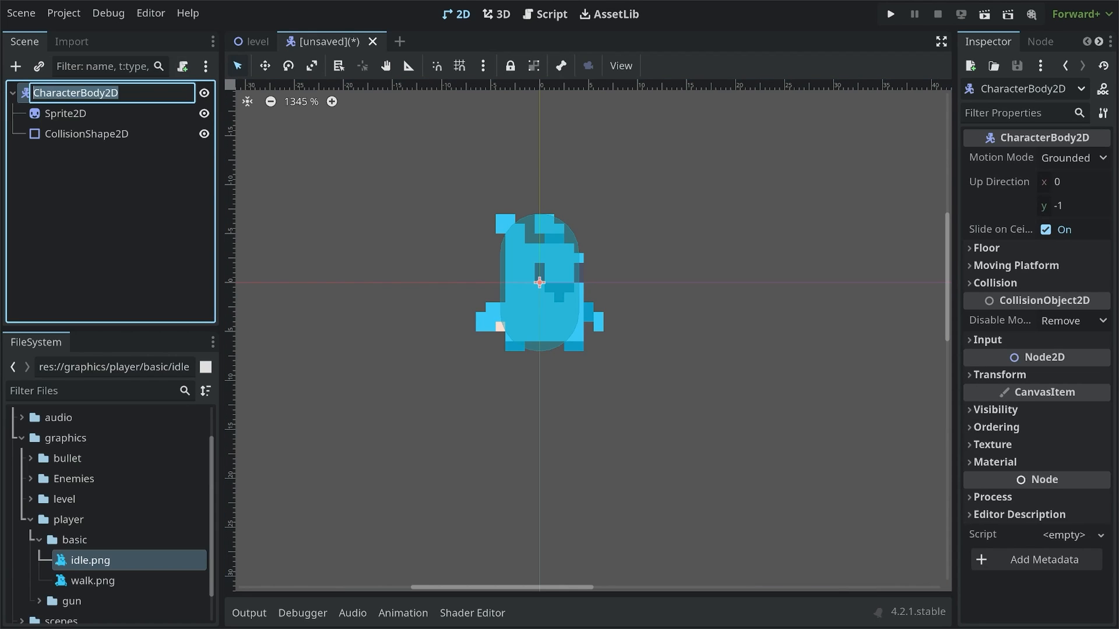
type("PLayer")
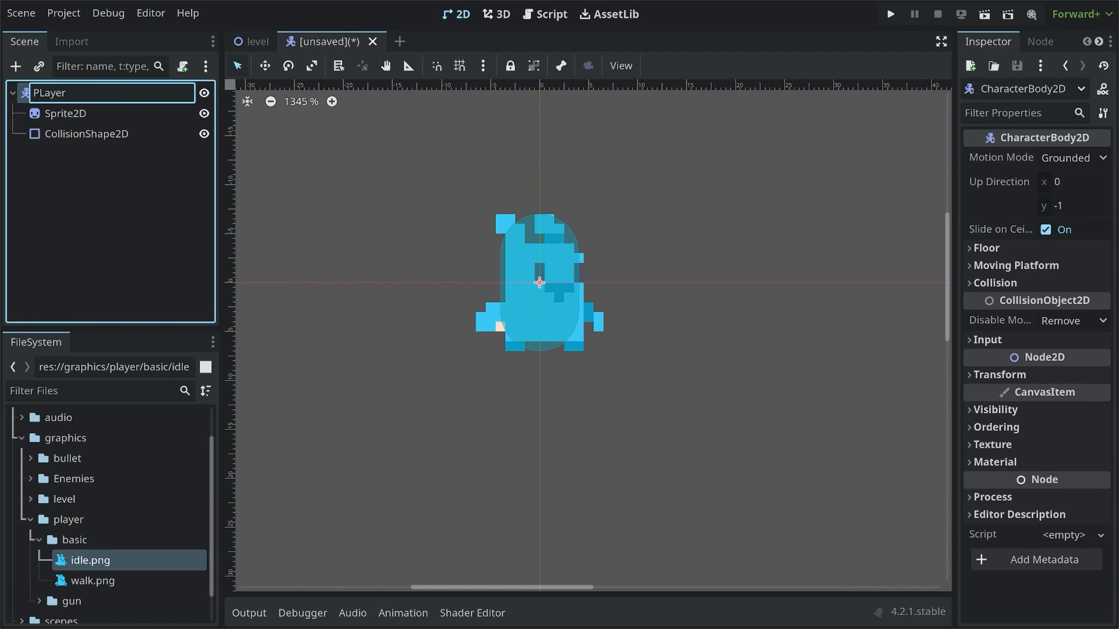
type("Player")
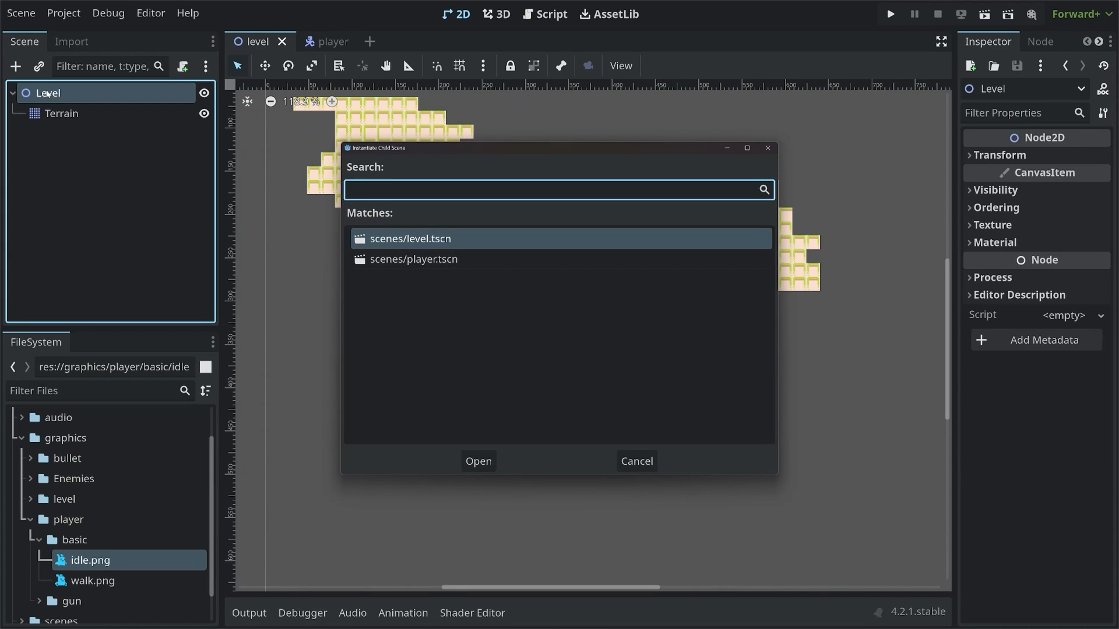
mouse_move(424, 264)
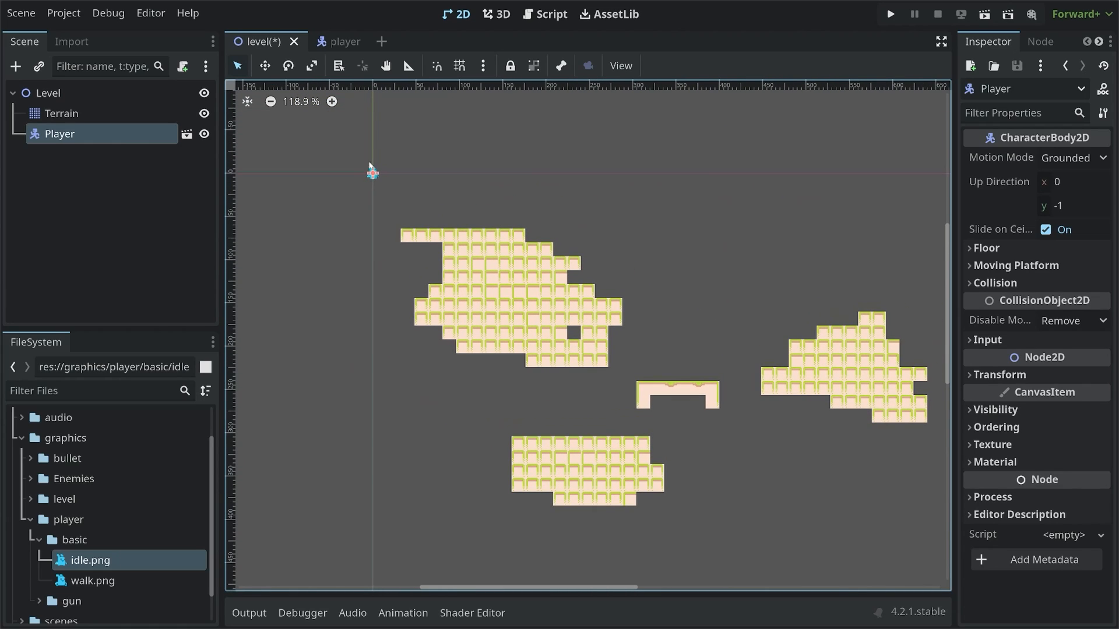
Step: Drag the Player instance onto the small central floating platform
left_click_drag(372, 174, 629, 394)
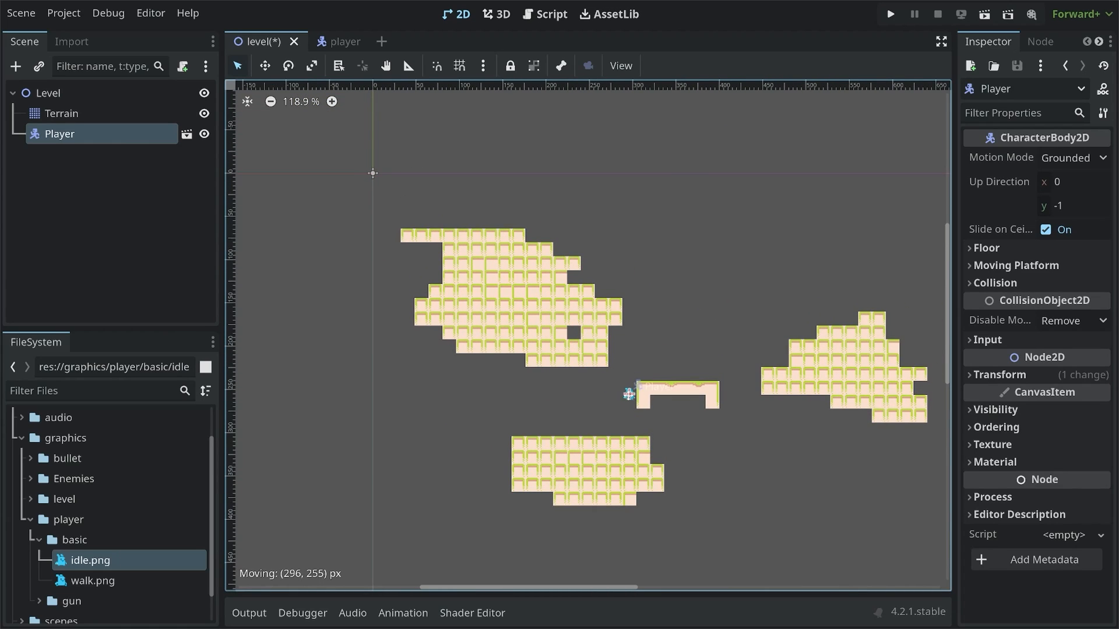
left_click_drag(629, 395, 671, 373)
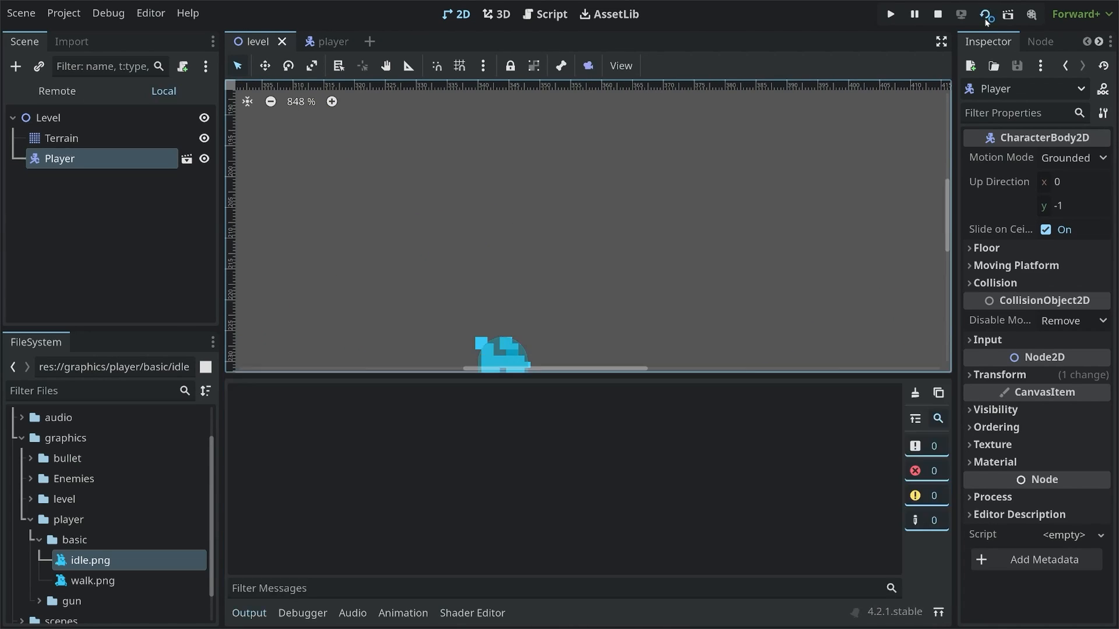
Step: Run the project to preview the player in the level, then close the game window
left_click(888, 14)
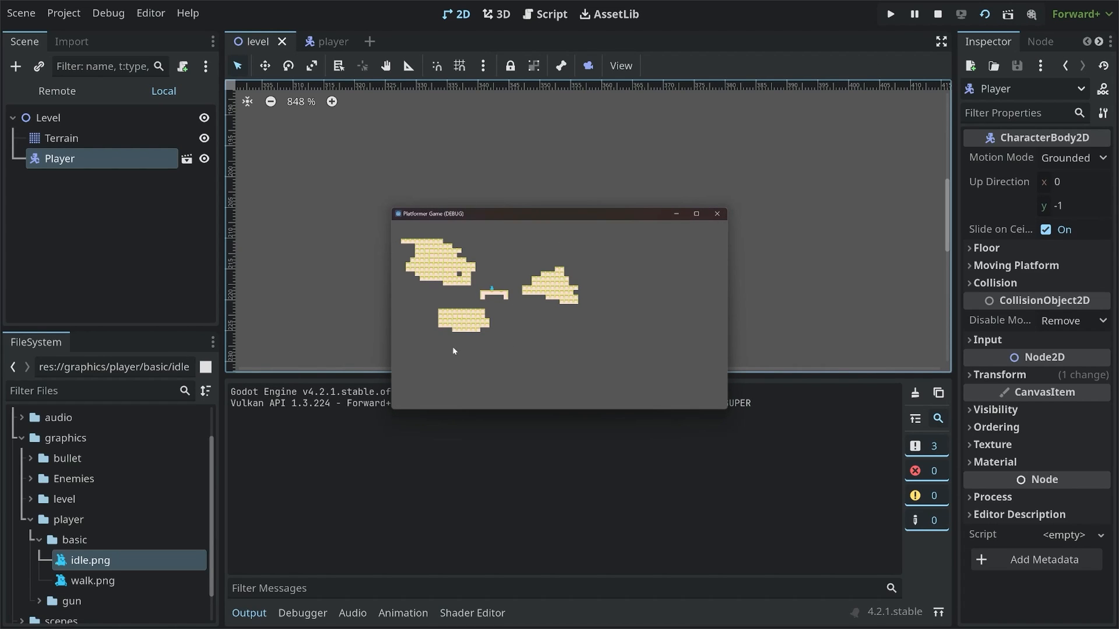
mouse_move(494, 280)
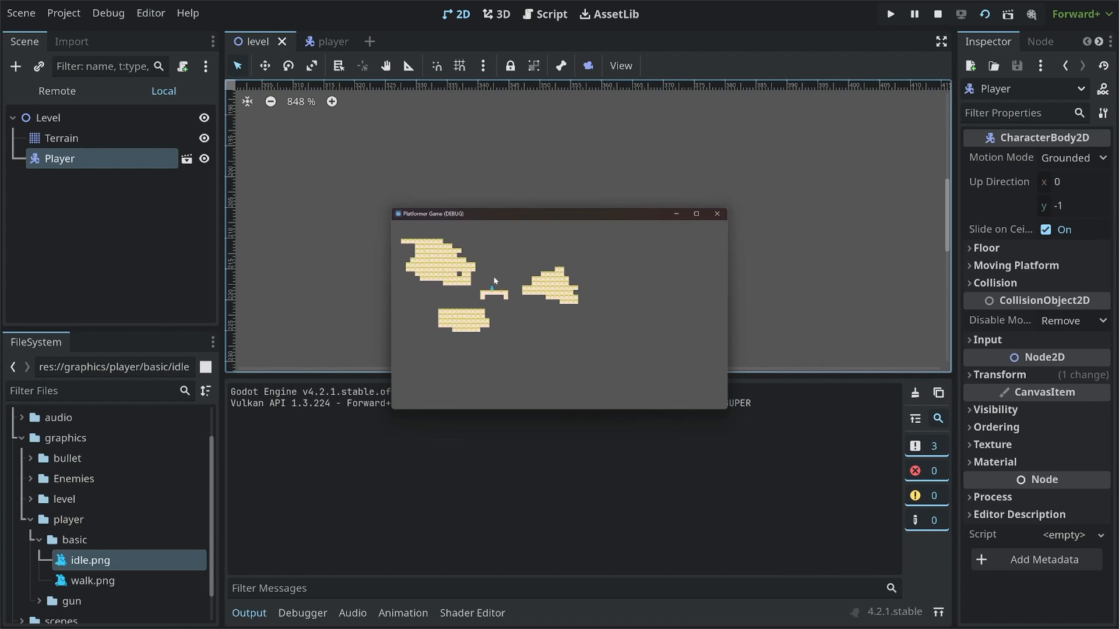
left_click(312, 41)
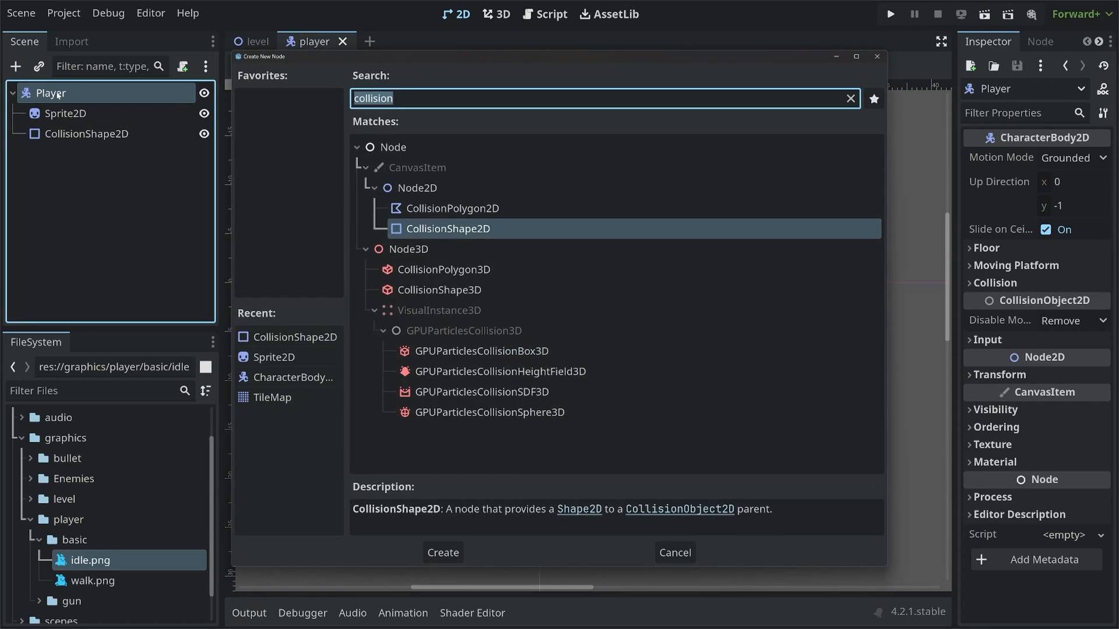
Step: Add a Camera2D child under Player, then run the level to test the camera
type("cam")
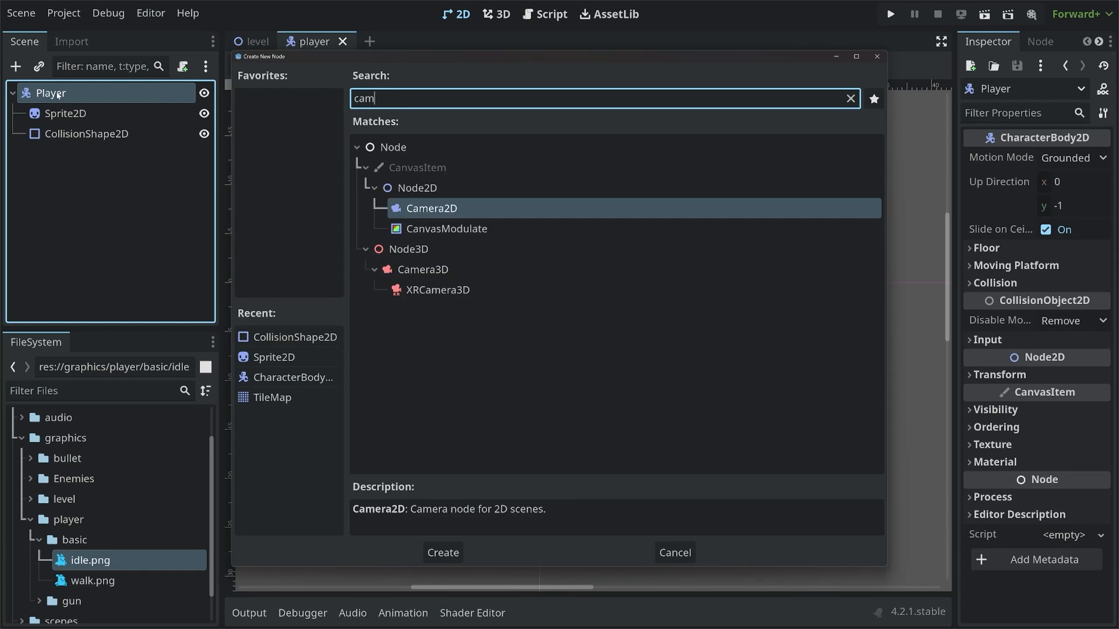
left_click(442, 552)
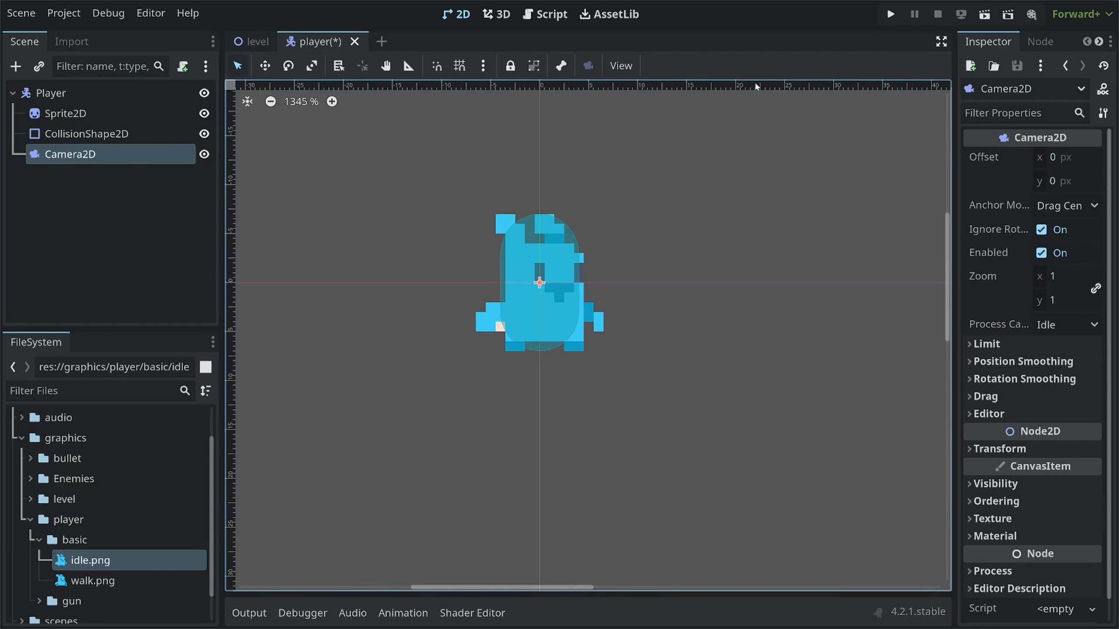
left_click(258, 41)
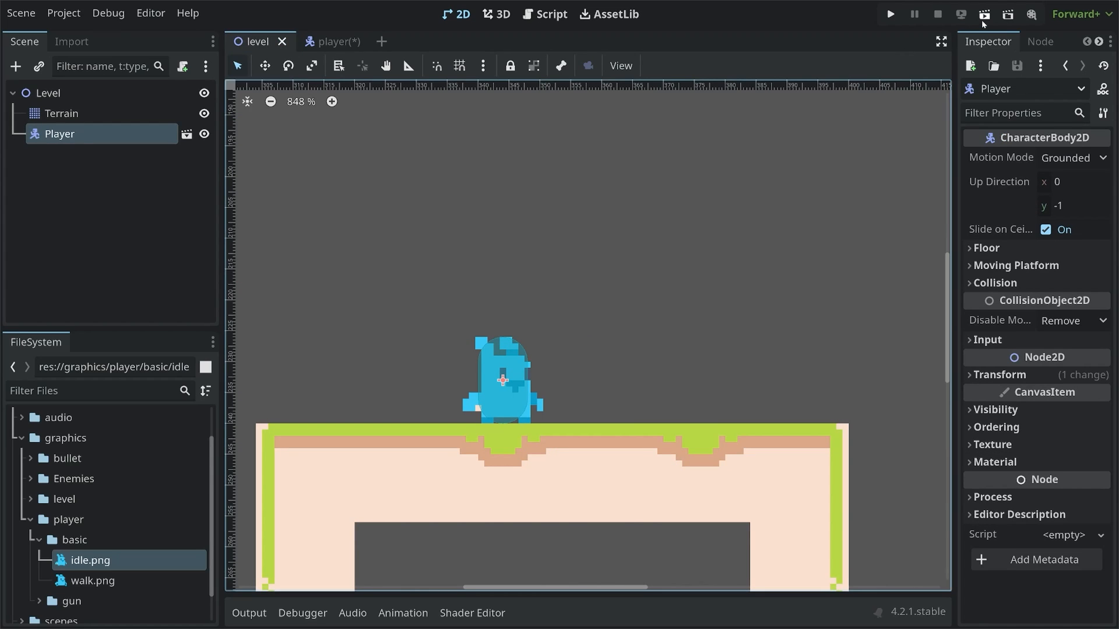
left_click(888, 13)
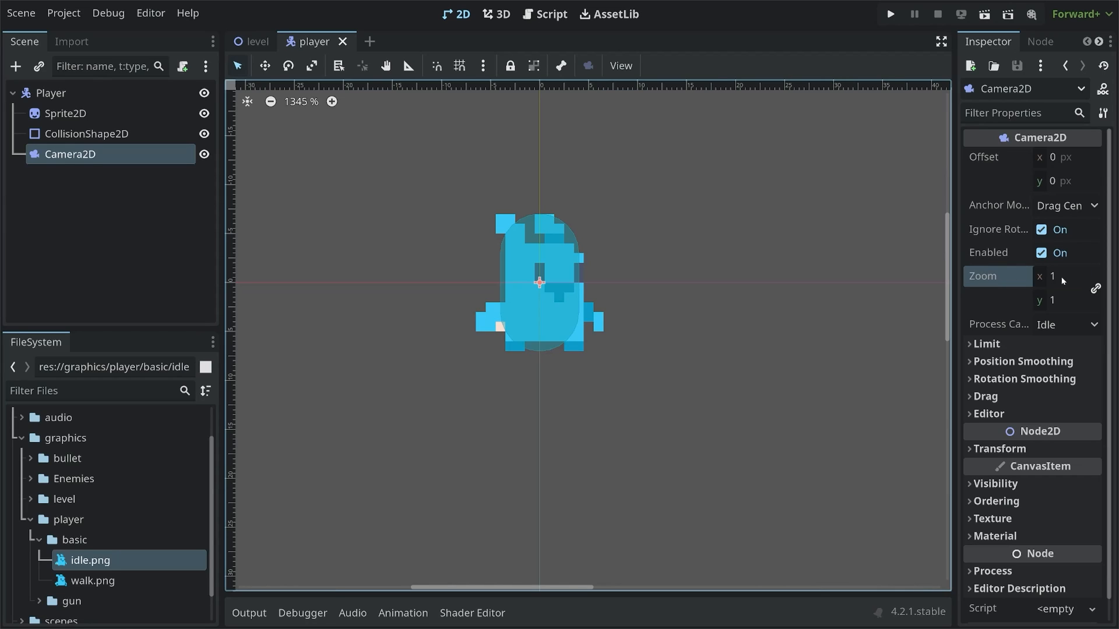
Step: Set the Camera2D zoom to 10 and run the level to preview the close-up
left_click(1059, 276)
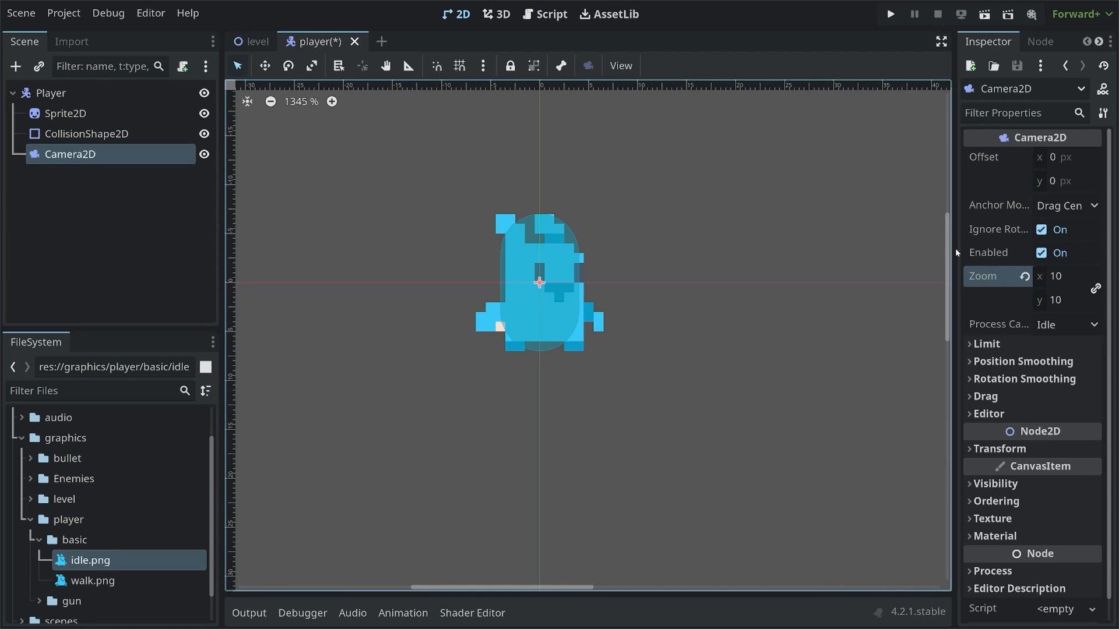
left_click(255, 42)
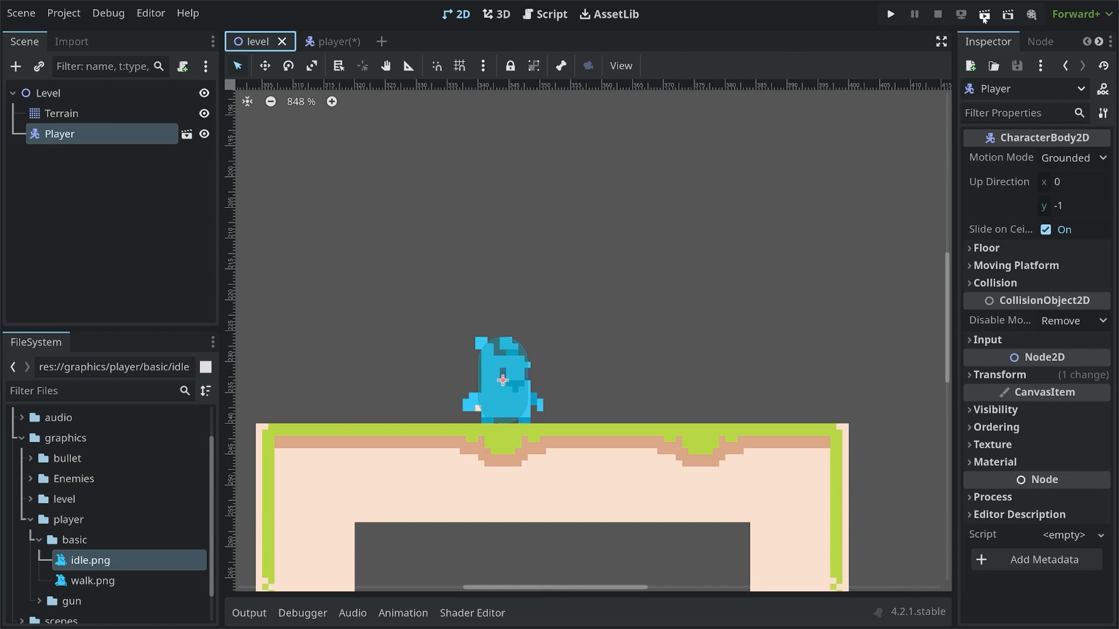
left_click(889, 13)
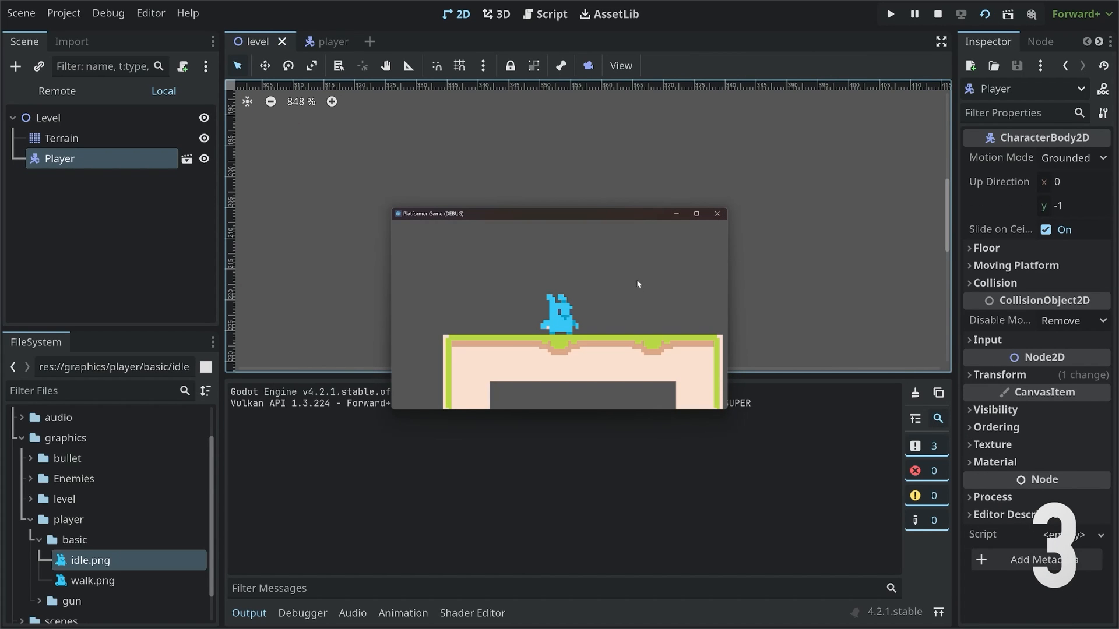
mouse_move(479, 316)
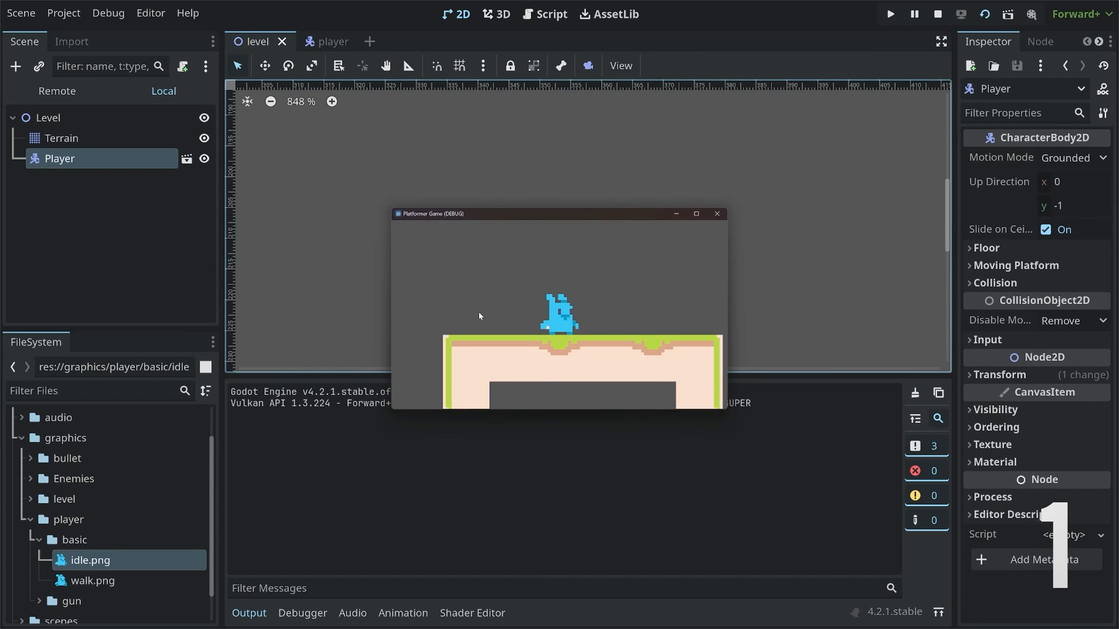
mouse_move(718, 252)
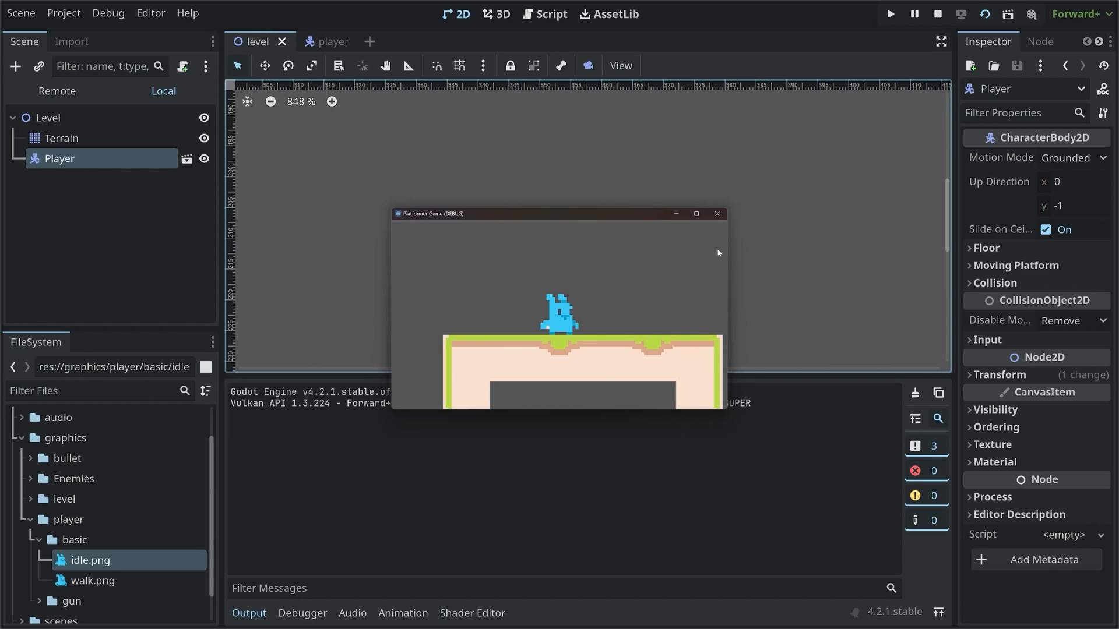
Step: Change the camera zoom to 5, run the level, and close the game window
left_click(314, 41)
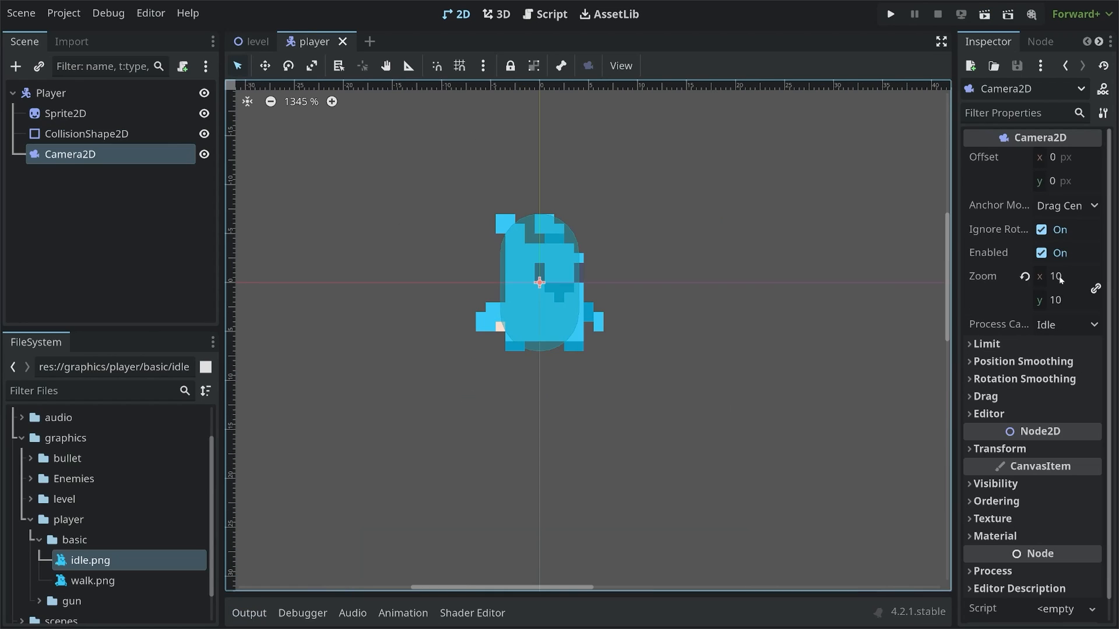
type("5")
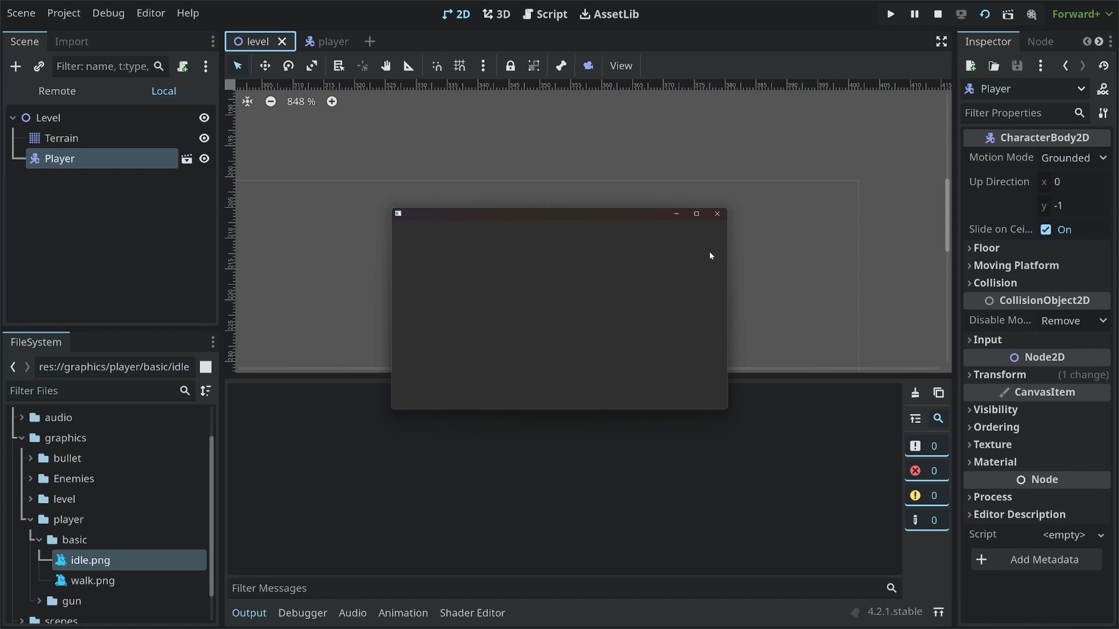
left_click(889, 13)
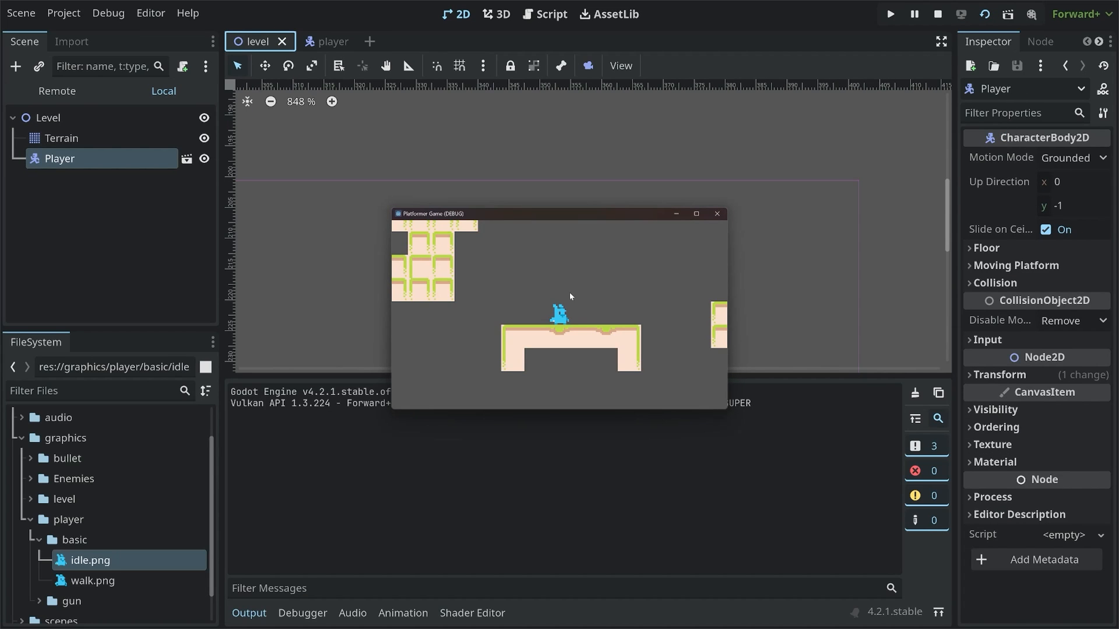
left_click(313, 40)
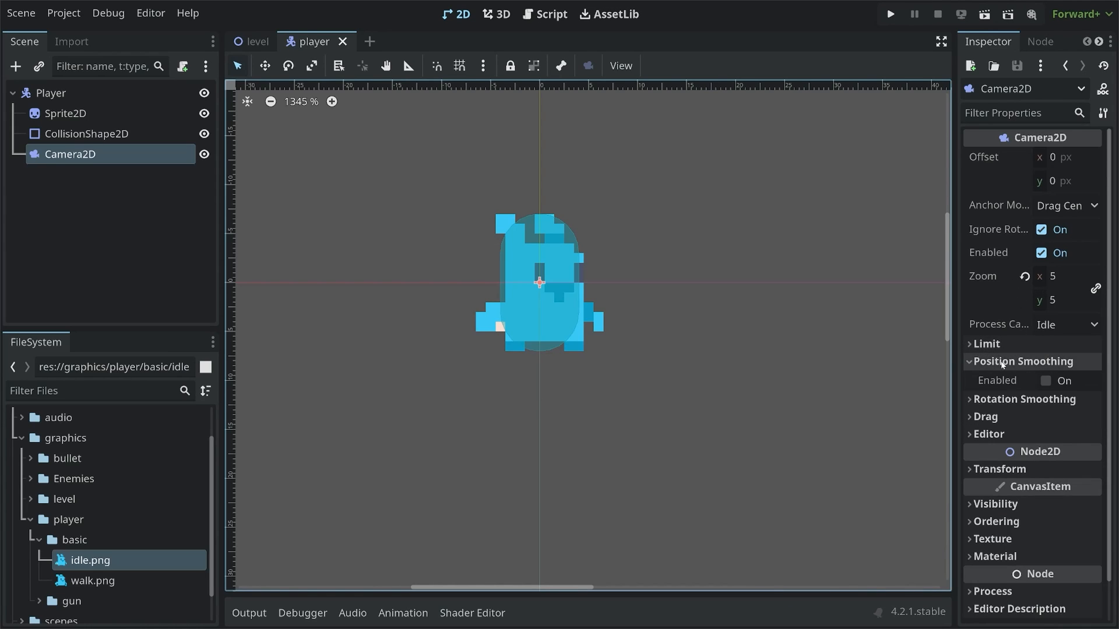
Step: Enable camera position smoothing at speed 5, save player.tscn, and run the level
left_click(1044, 381)
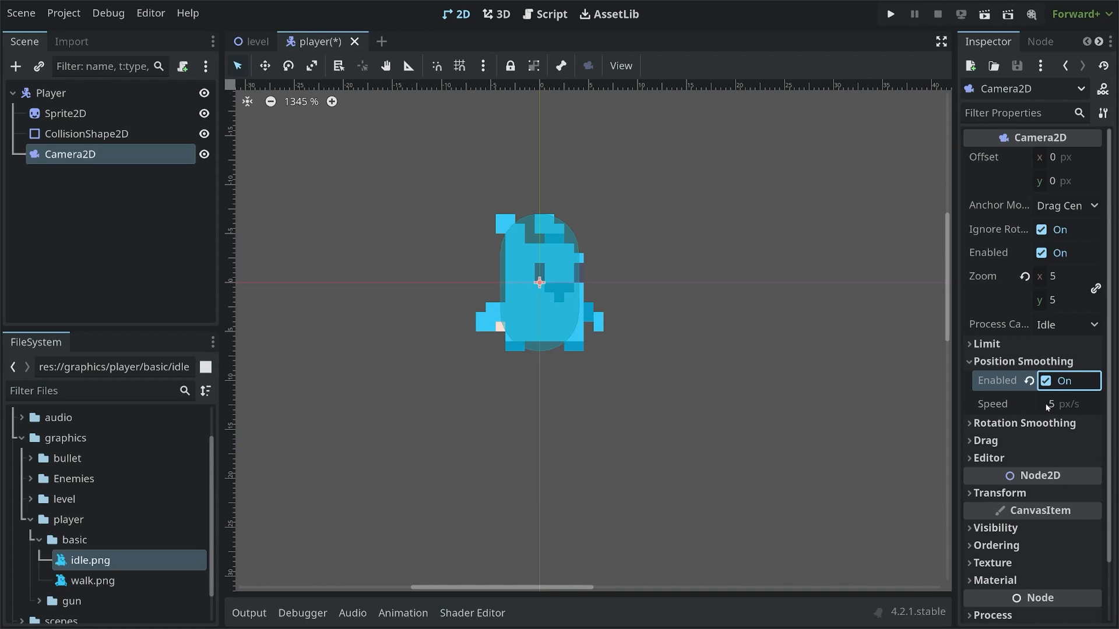
left_click(1069, 404)
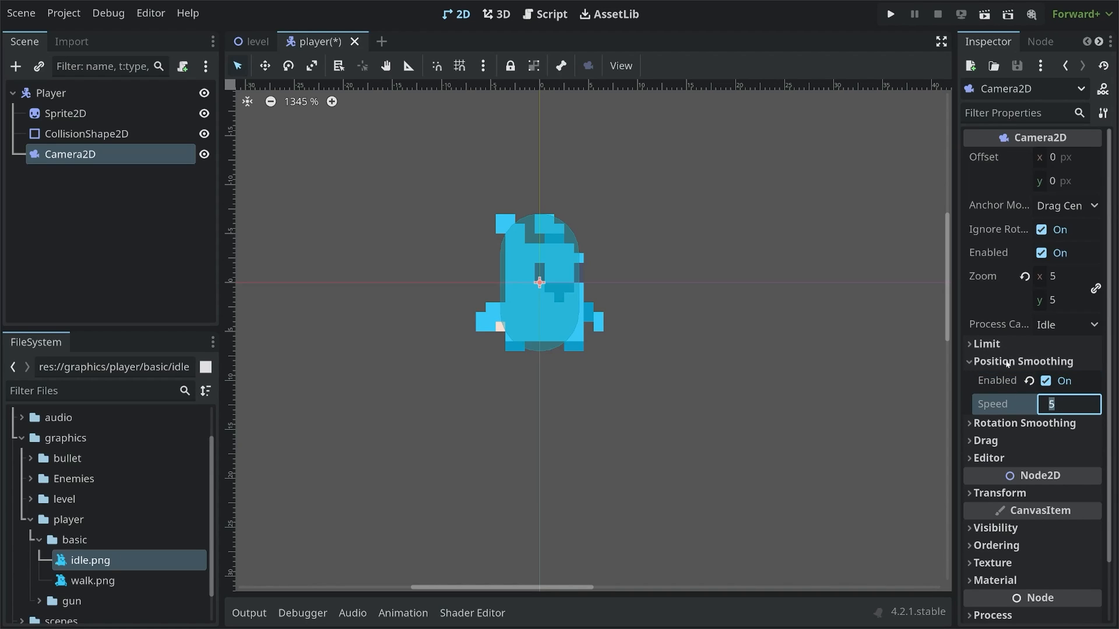
key("ctrl+s")
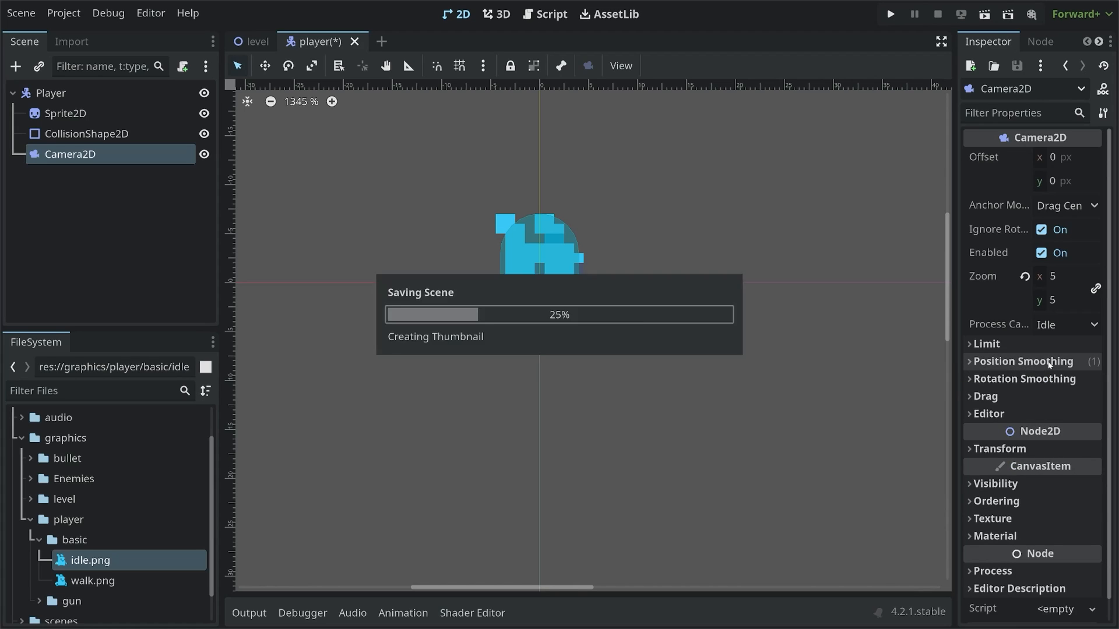
left_click(255, 42)
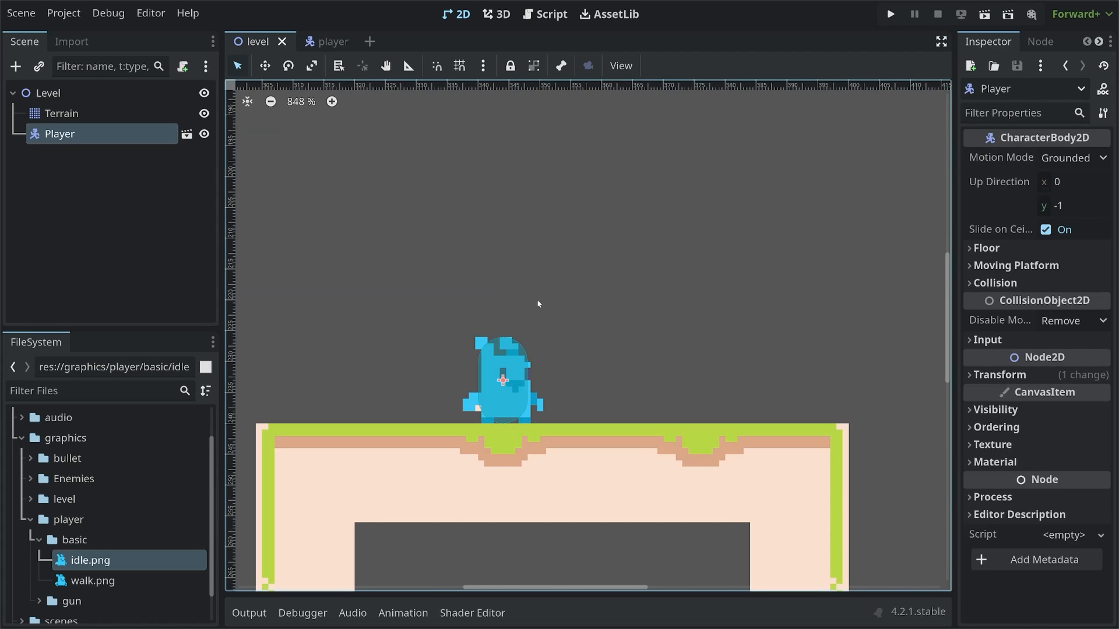
left_click(889, 13)
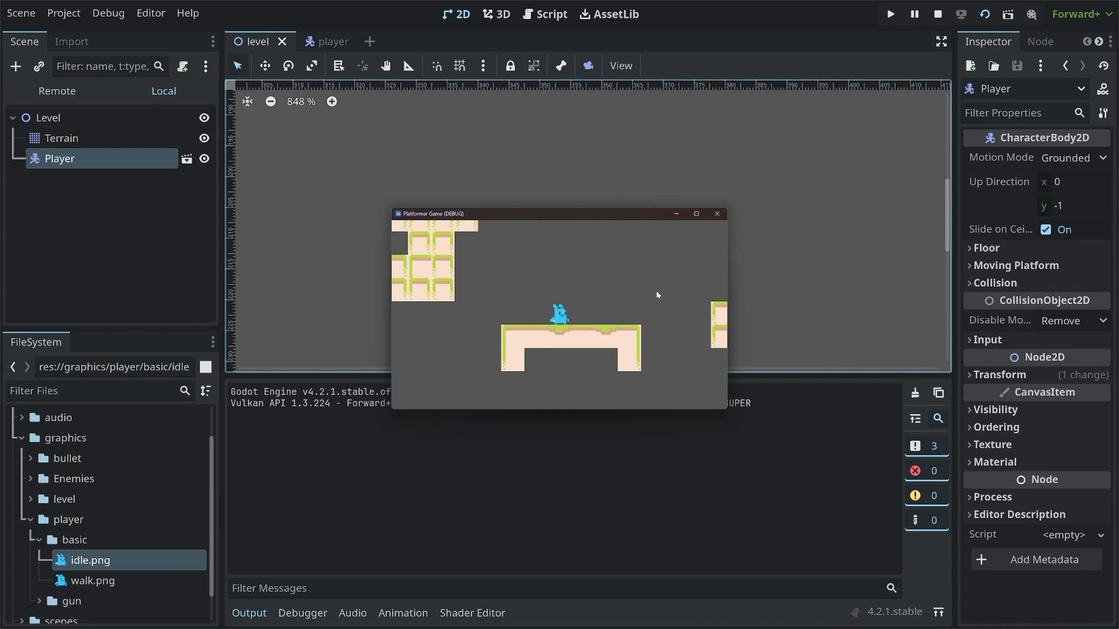
mouse_move(649, 355)
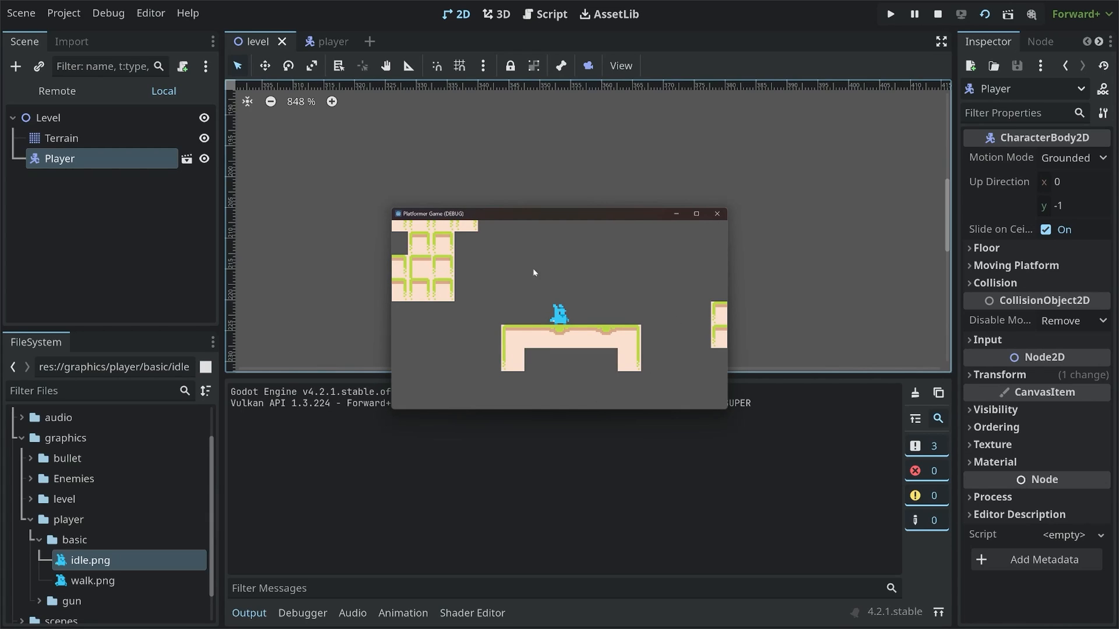
mouse_move(753, 246)
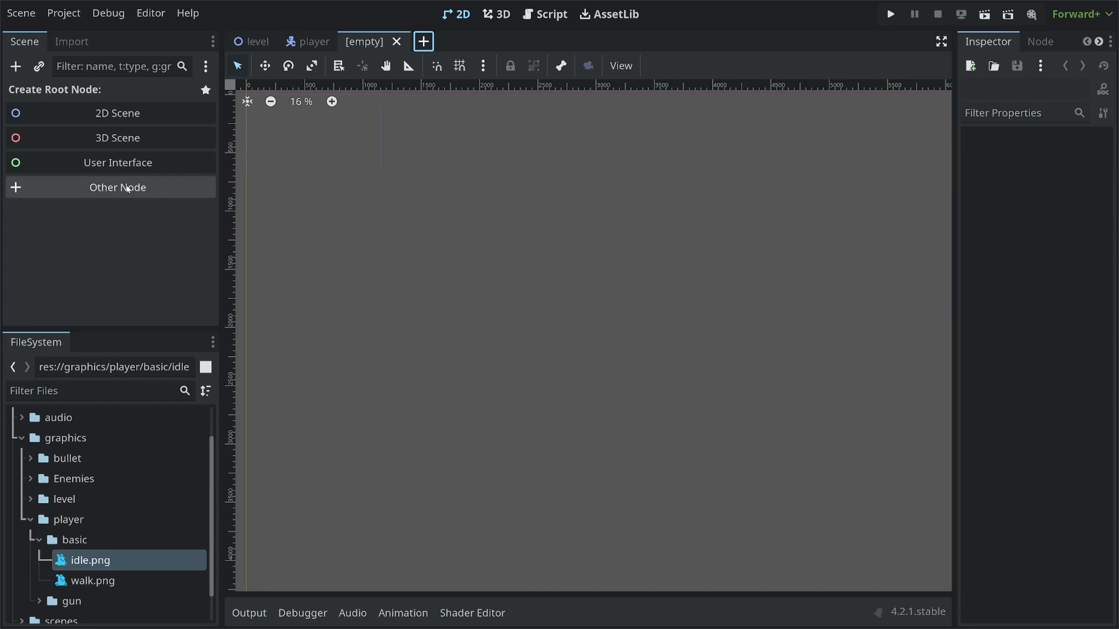
Step: Create a plain Node root named Game and instance scenes/level.tscn under it
left_click(117, 187)
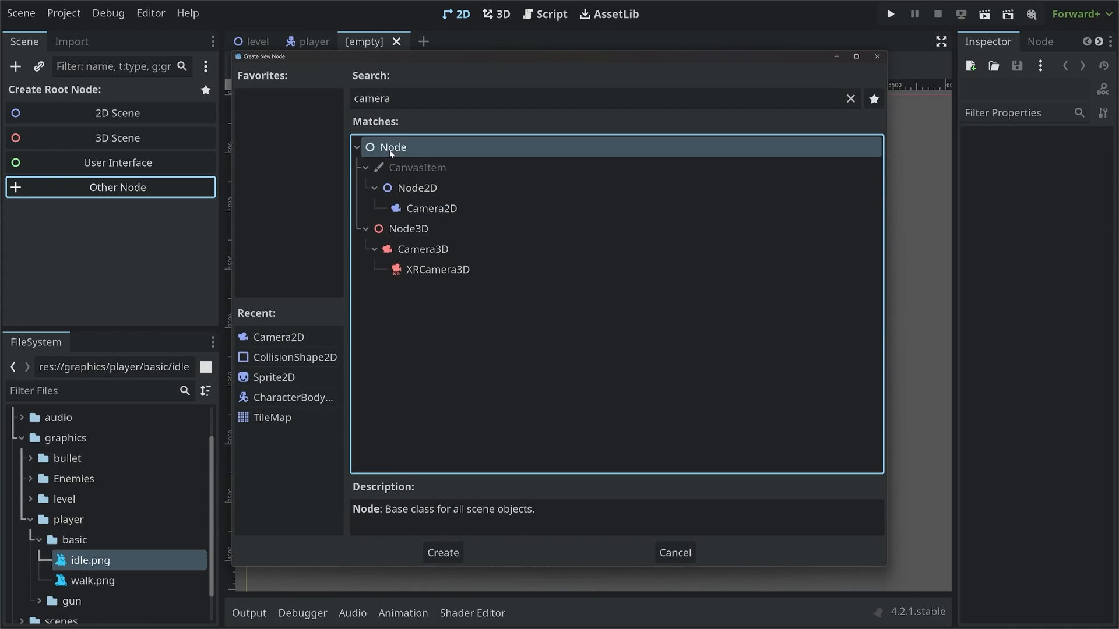
left_click(442, 552)
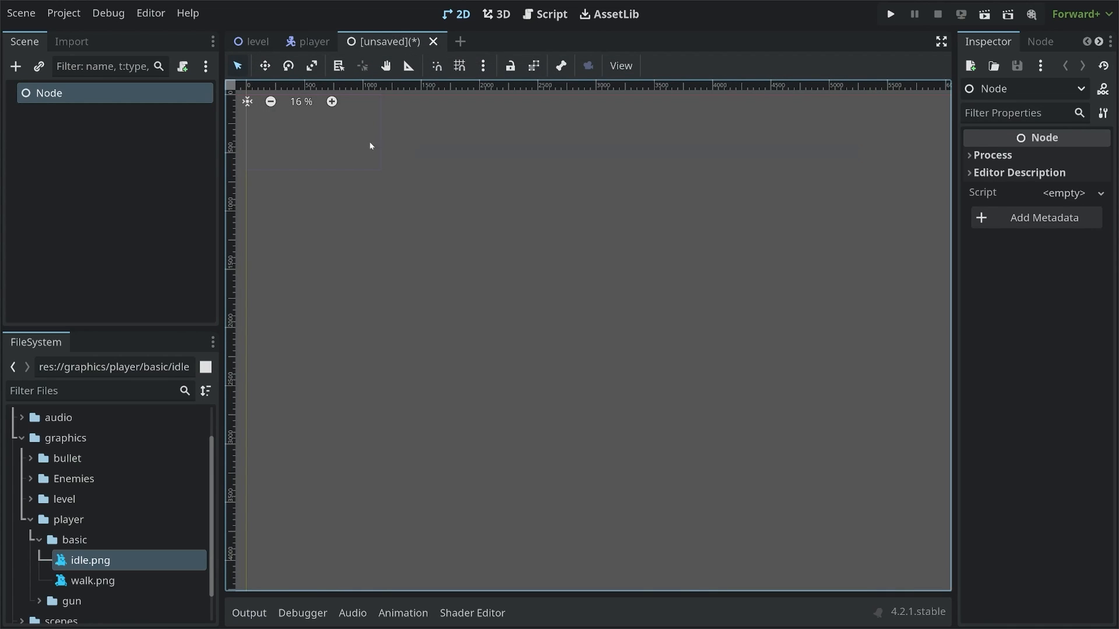
double_click(48, 93)
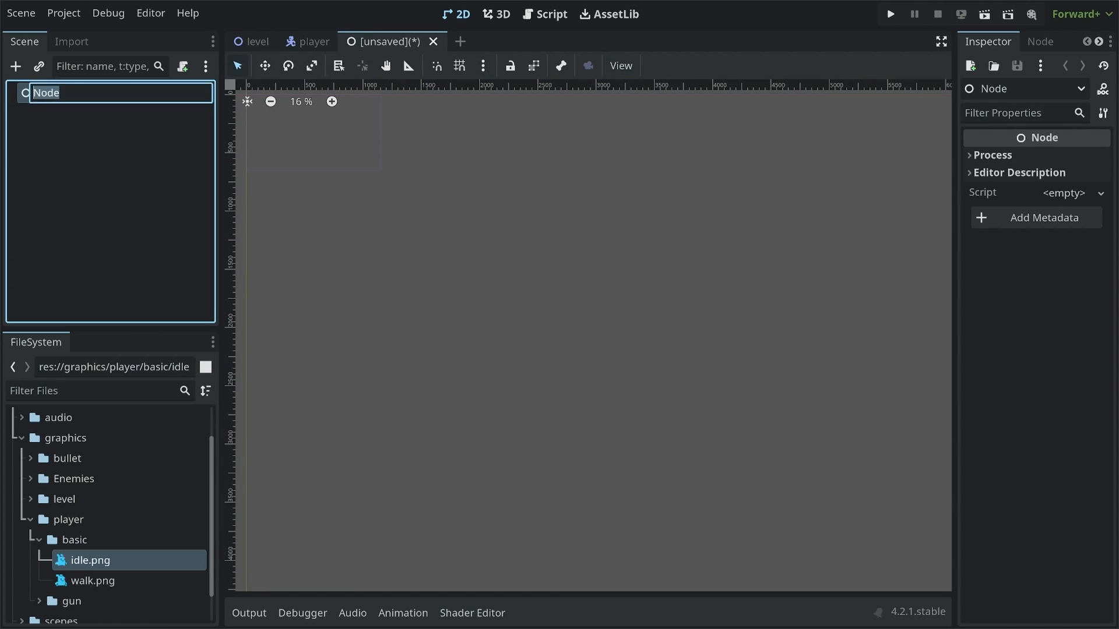
type("Game")
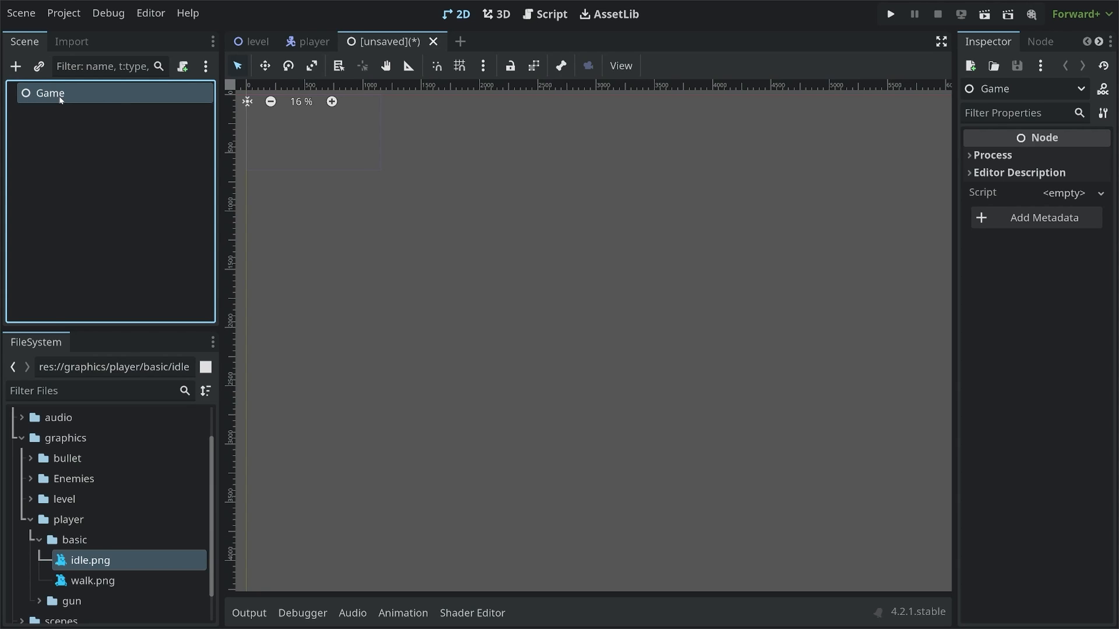
left_click(38, 66)
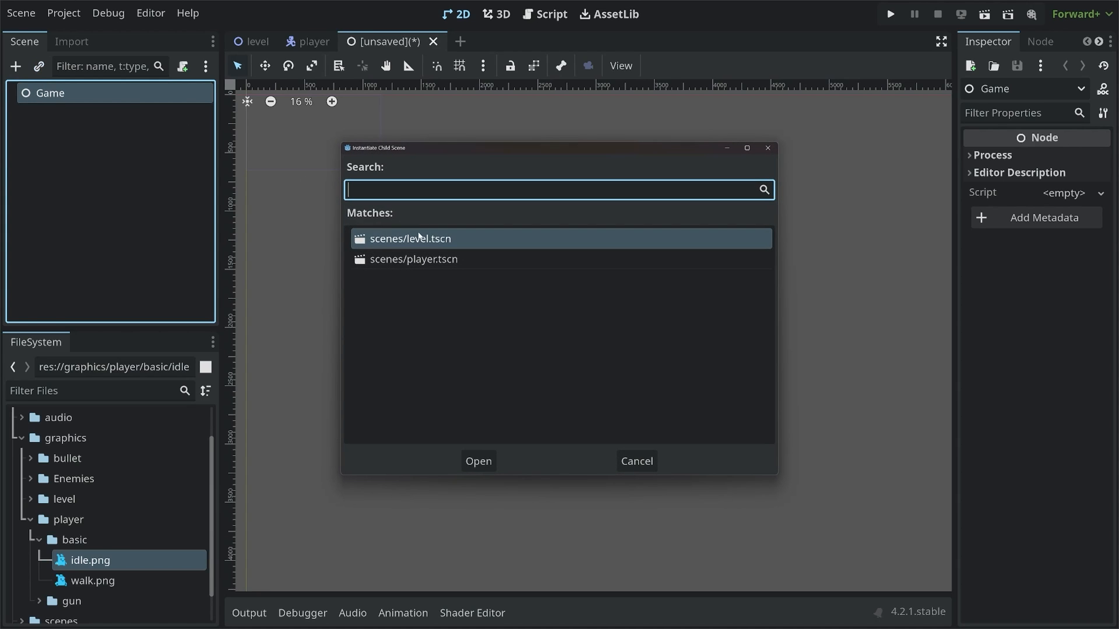
left_click(478, 461)
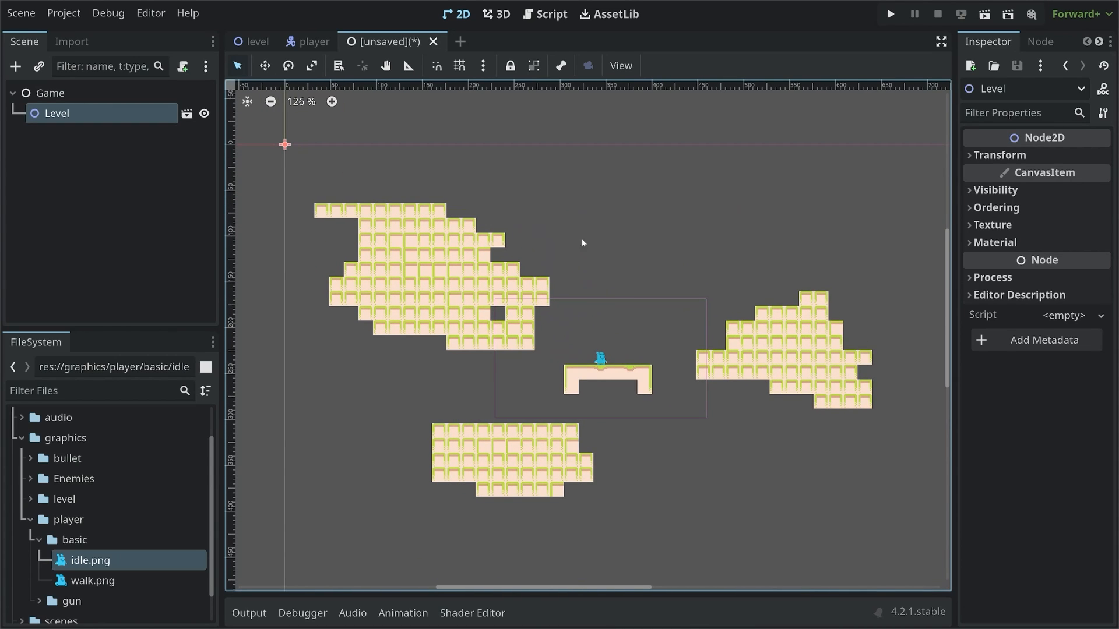
Step: Add a ColorRect under Game and apply the Full Rect anchor preset
left_click(49, 93)
type("co")
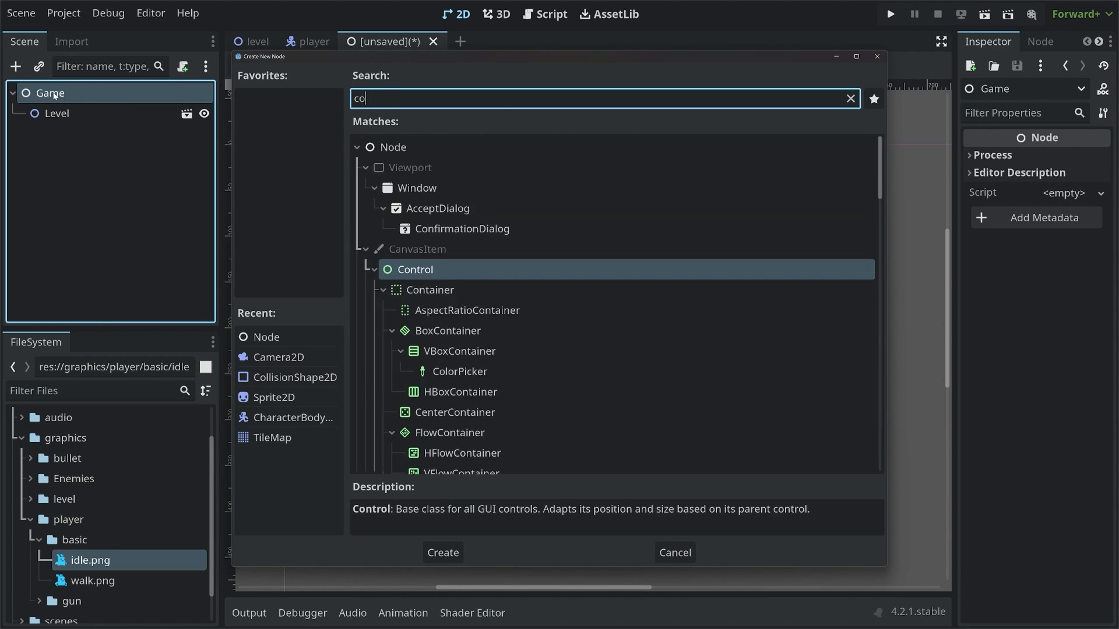
left_click(443, 553)
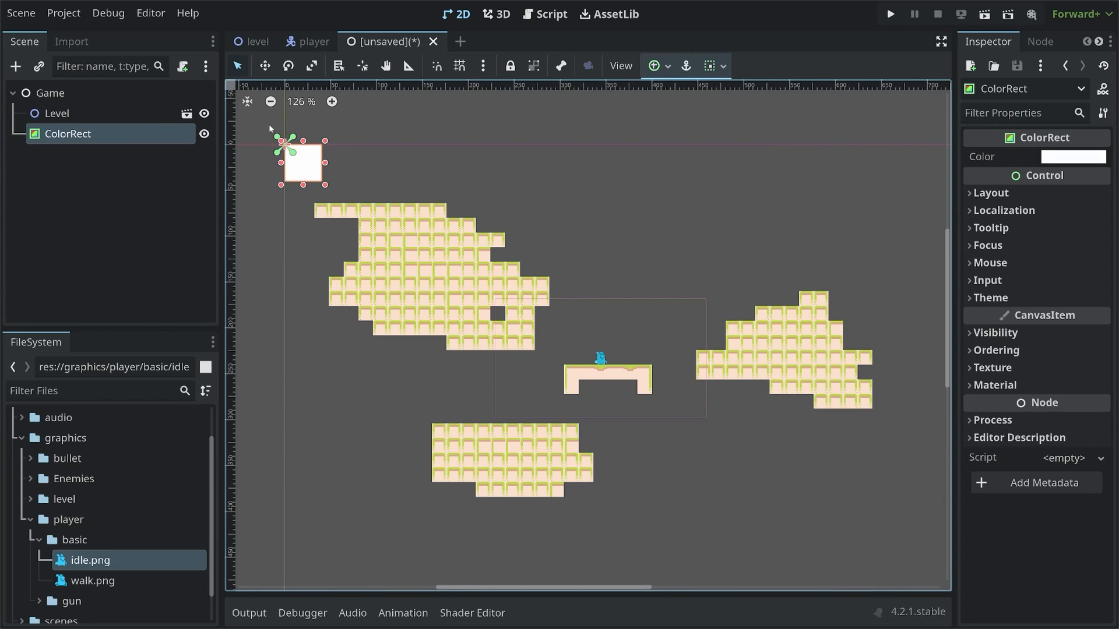
mouse_move(327, 151)
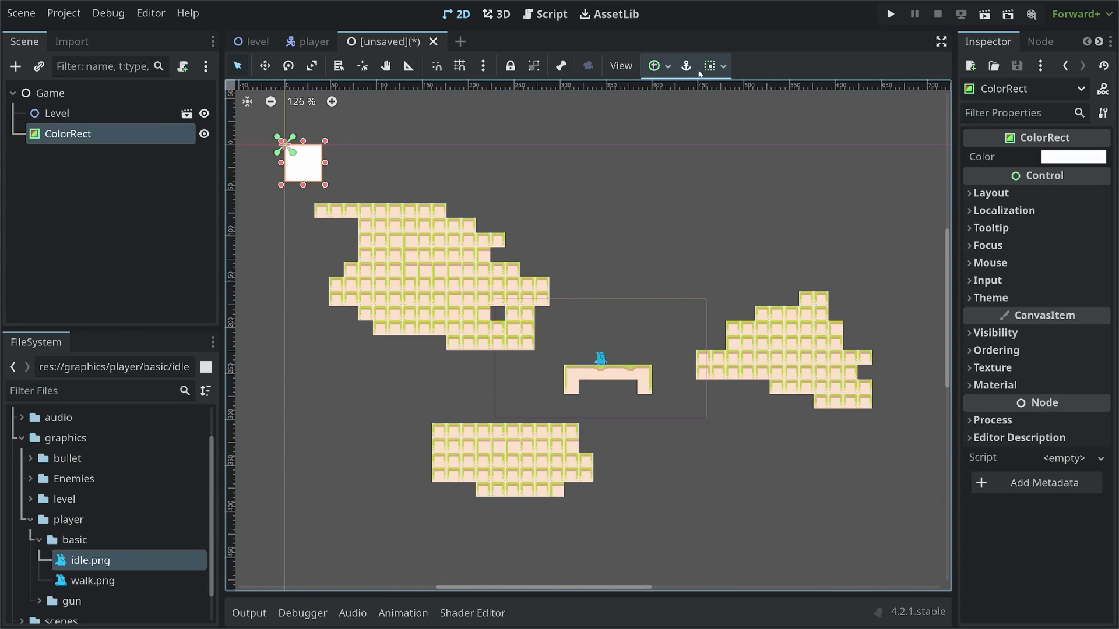
left_click(653, 66)
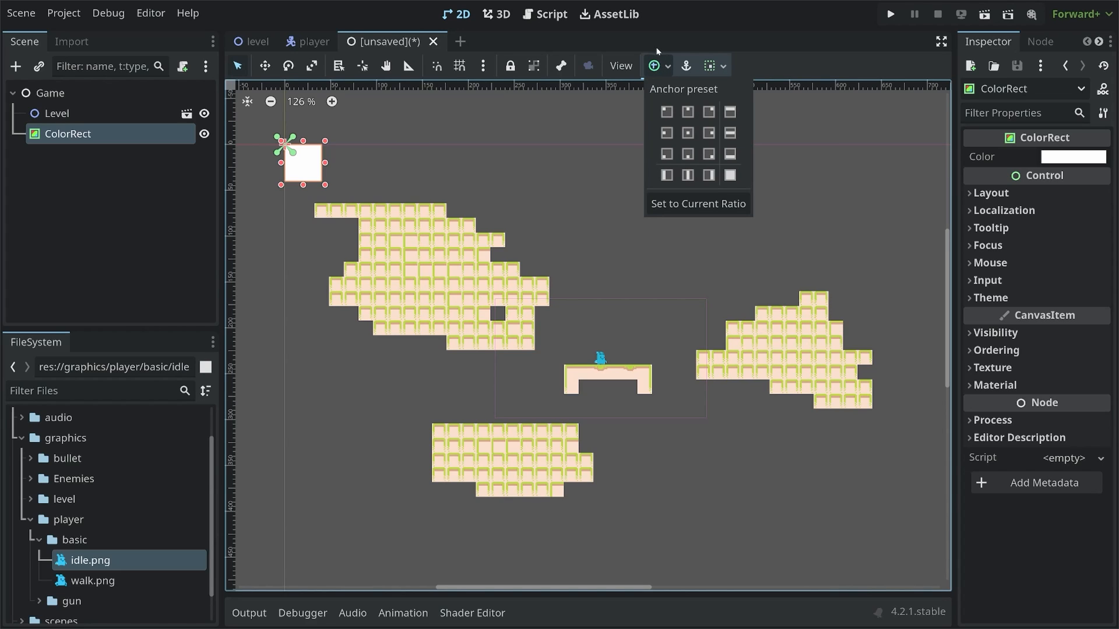
mouse_move(664, 76)
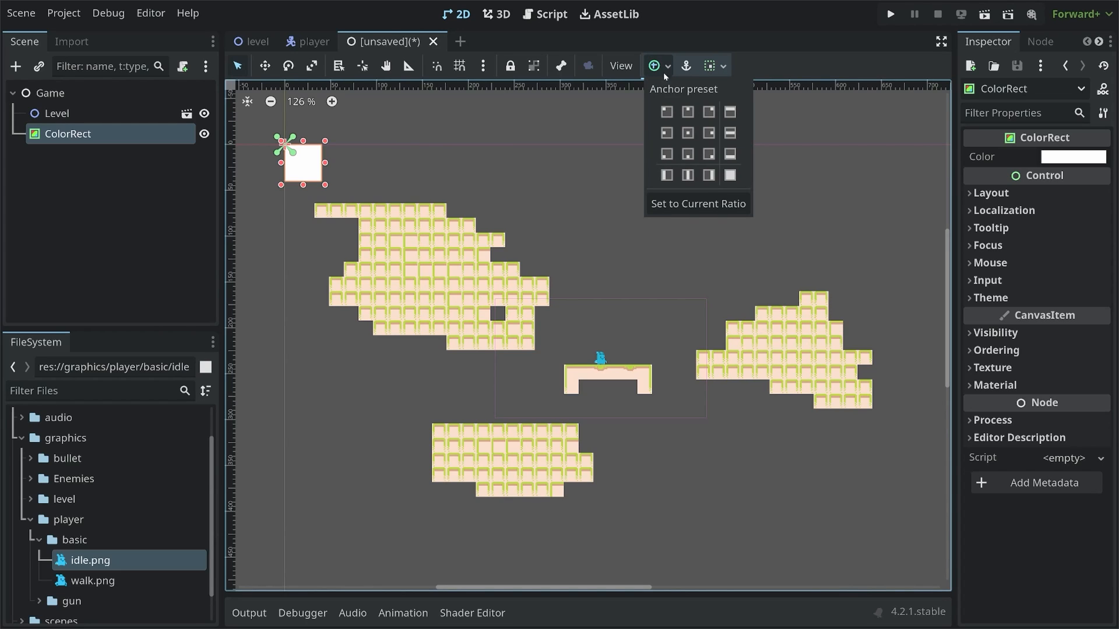
left_click(729, 174)
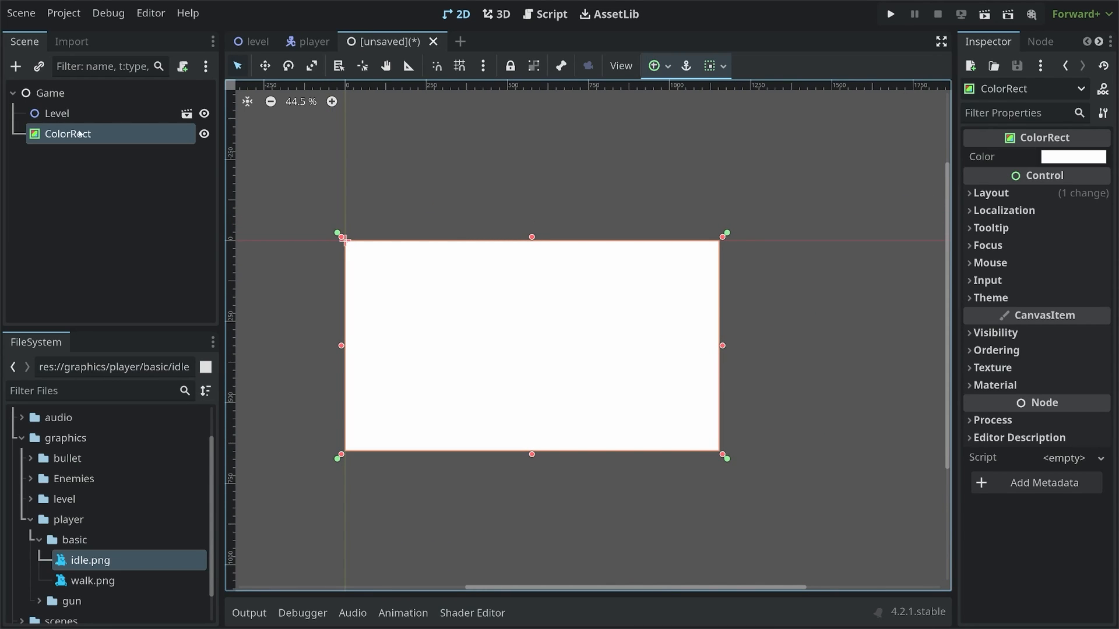
left_click(56, 113)
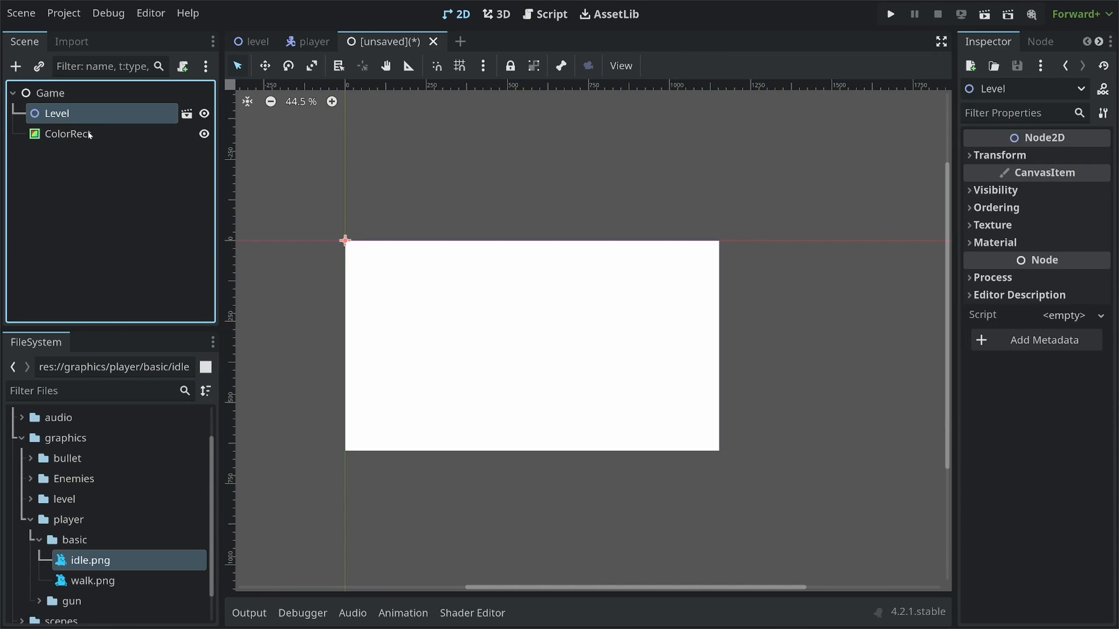
Step: Tint the ColorRect with the pale beige tile colour using the eyedropper
left_click(68, 134)
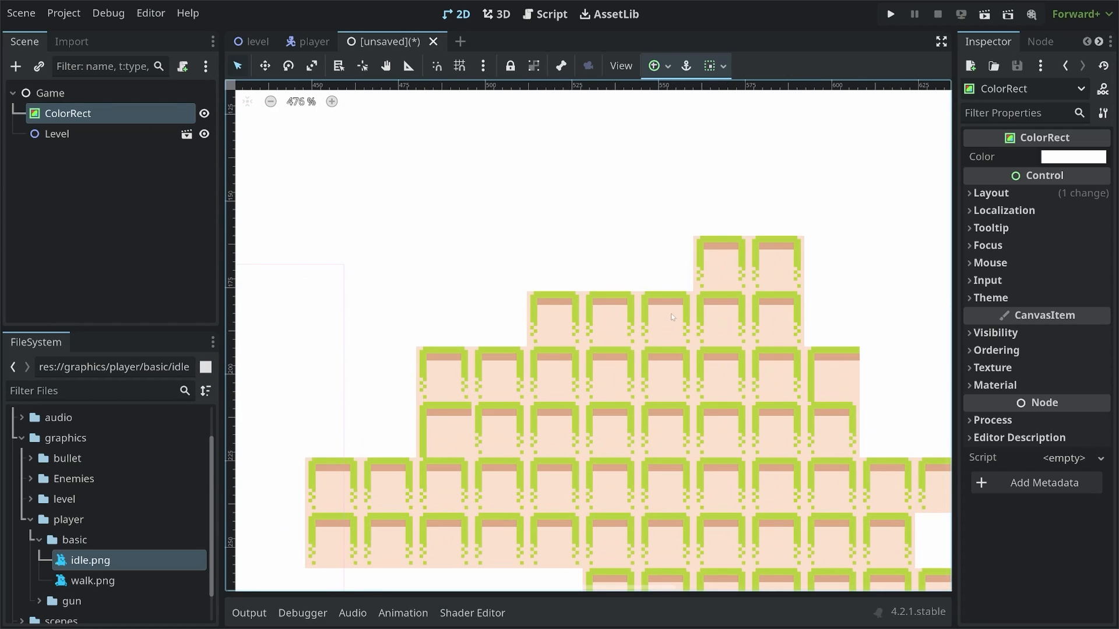
mouse_move(660, 328)
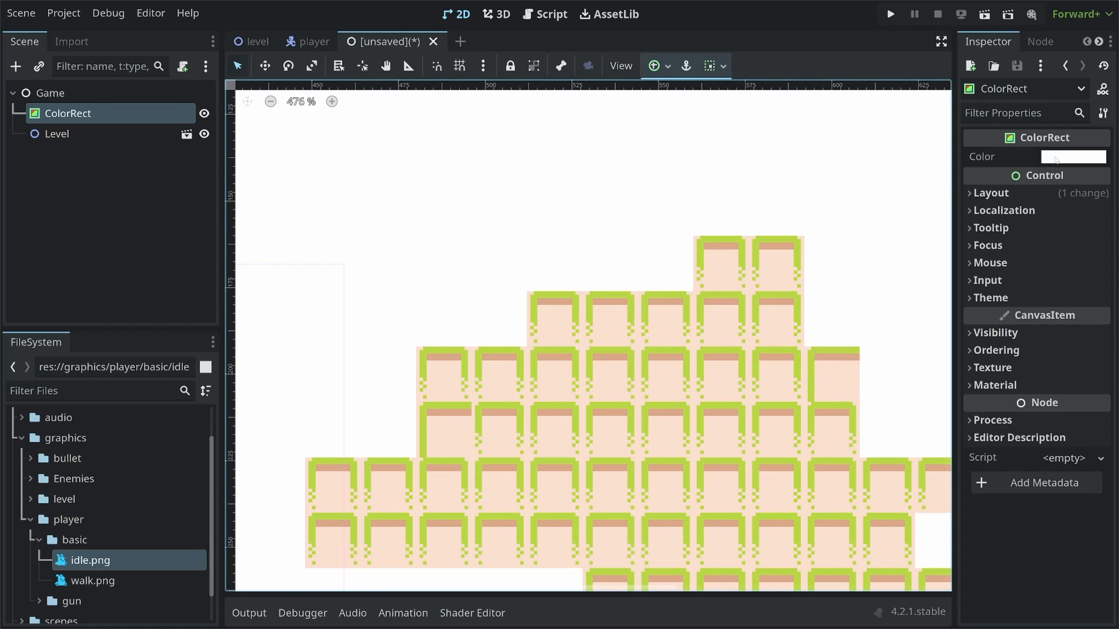
left_click(1073, 157)
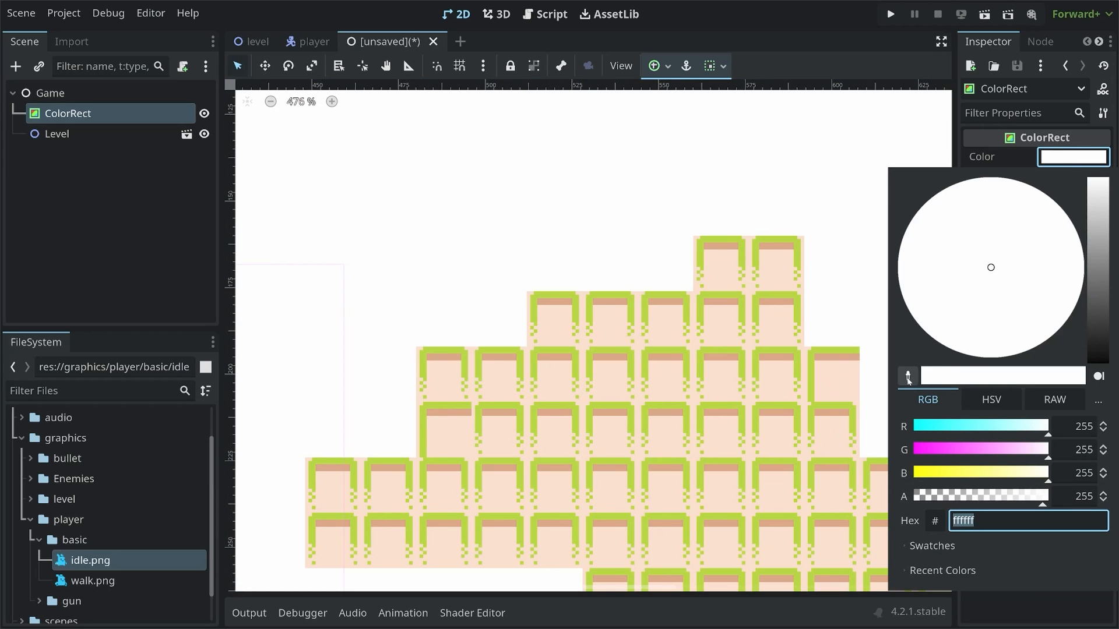
left_click(1031, 321)
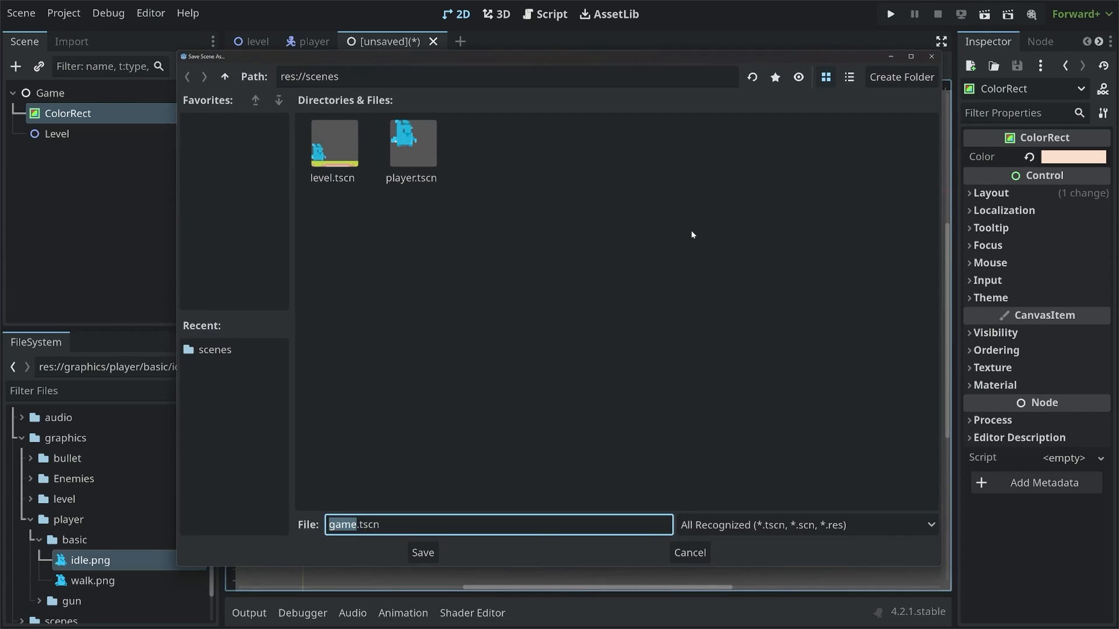
Step: Save the scene as game, test-run it, glance at player, and return to game
left_click(422, 552)
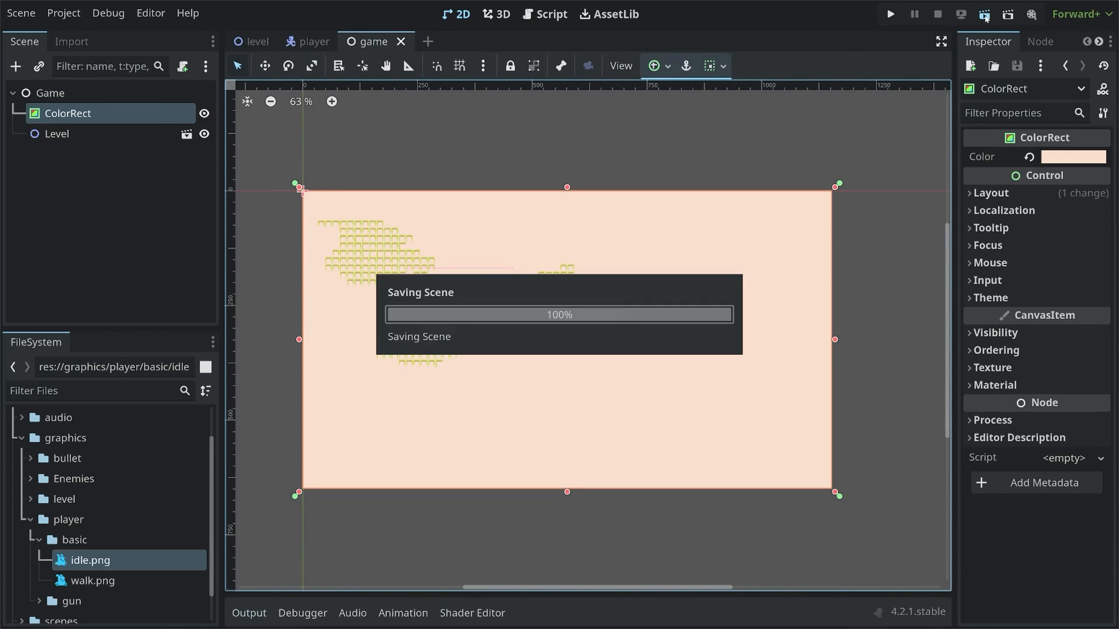
left_click(890, 14)
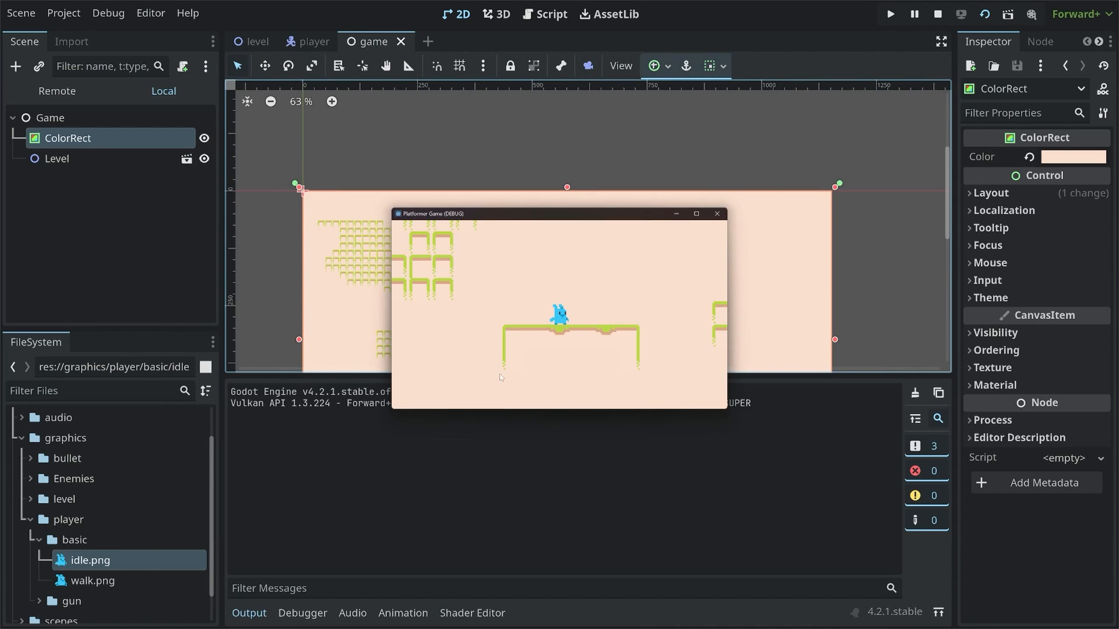
mouse_move(616, 287)
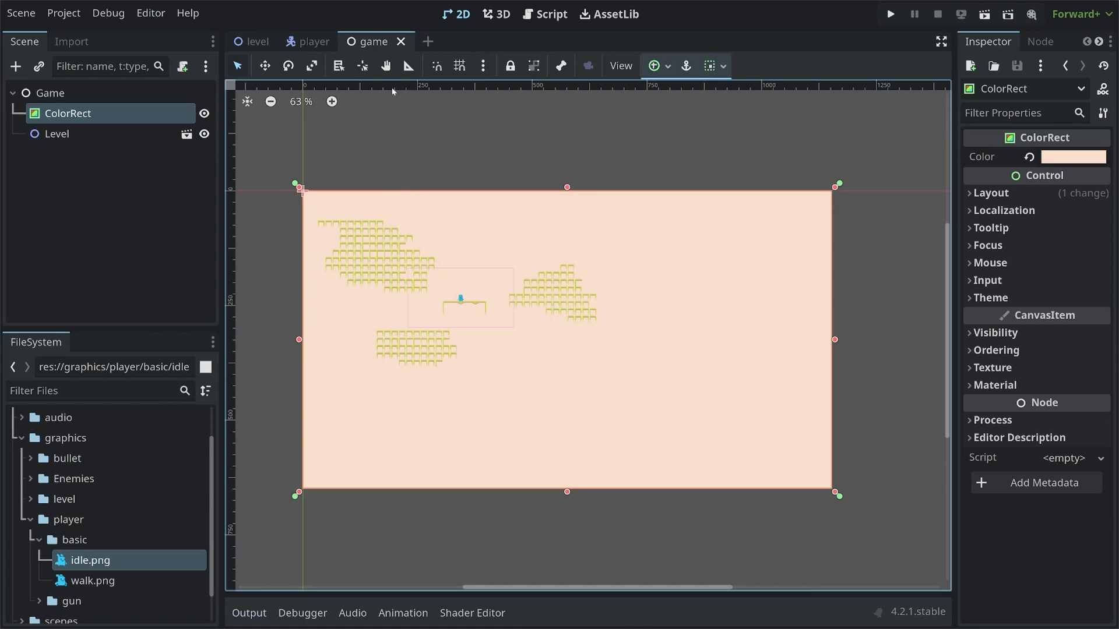
left_click(312, 41)
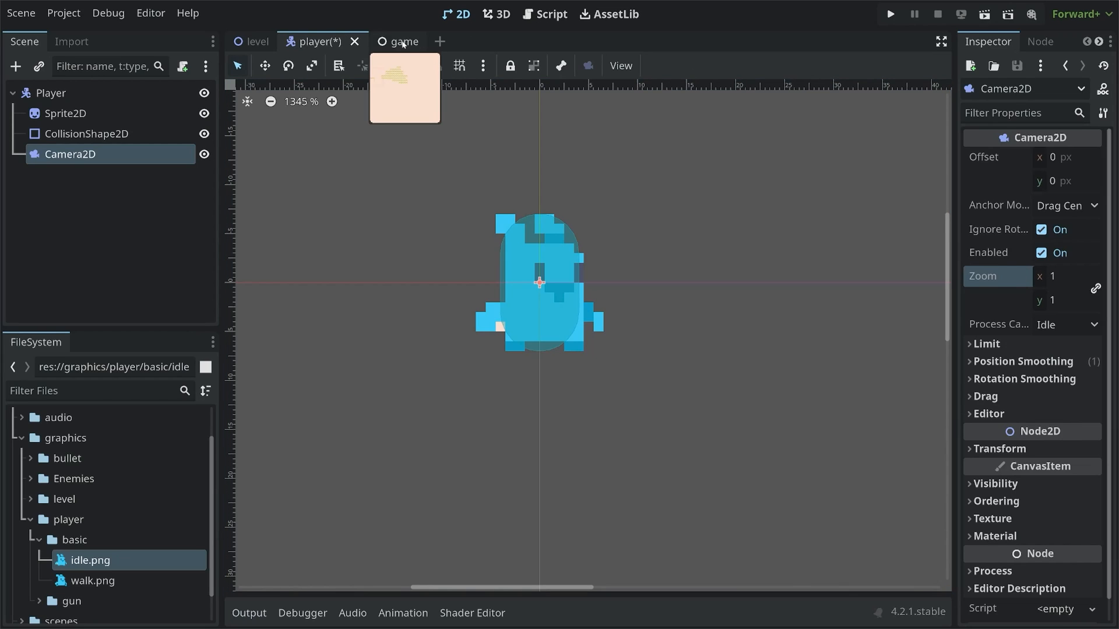
left_click(398, 42)
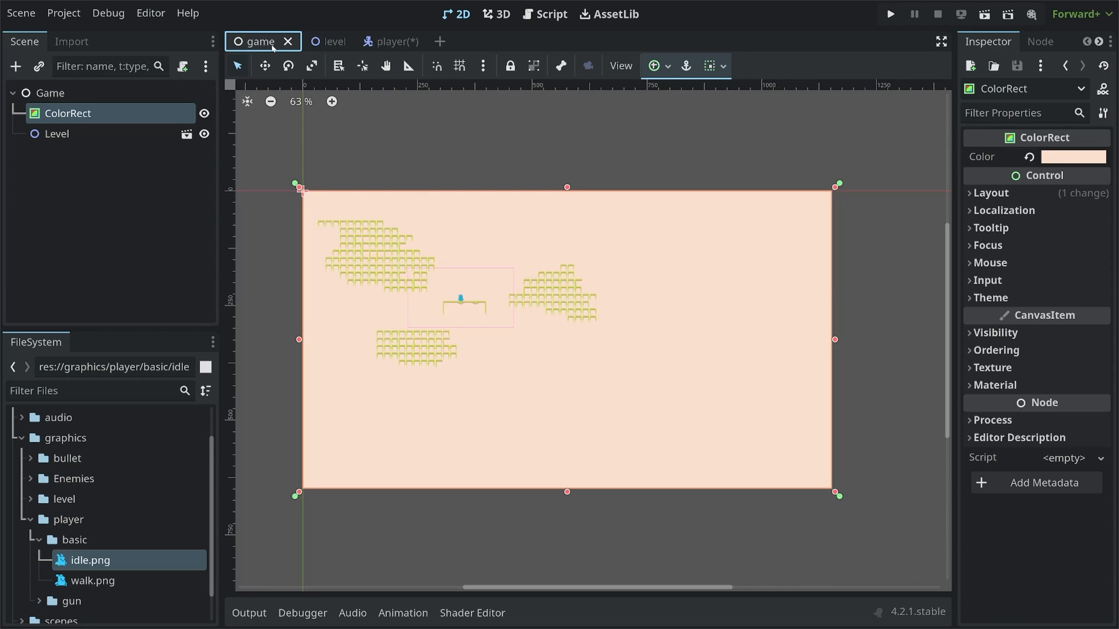
mouse_move(271, 48)
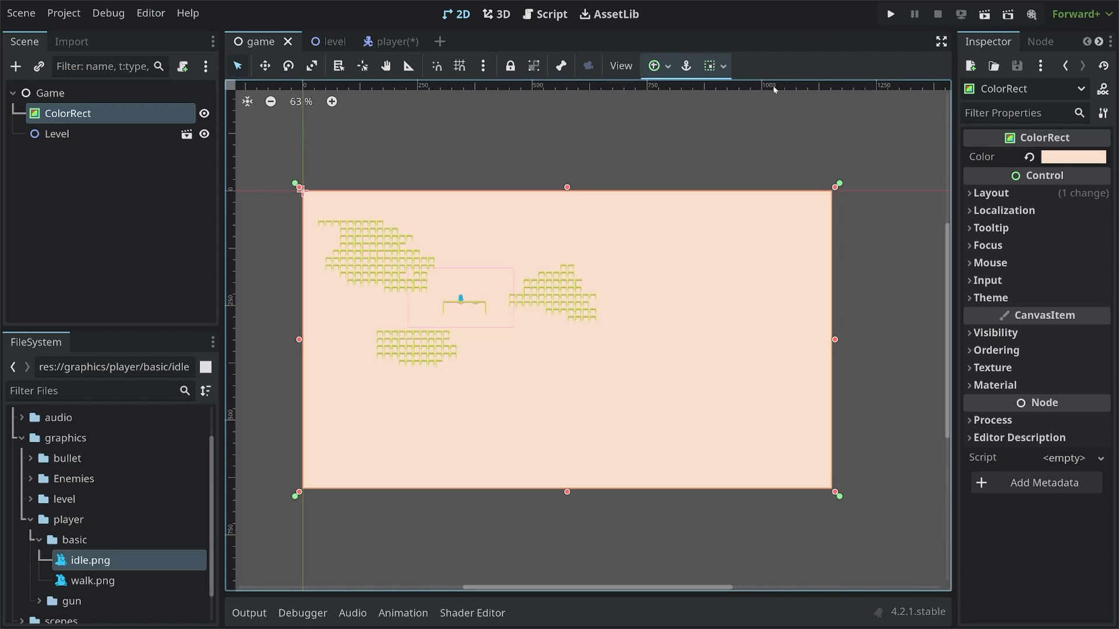
Step: Run the project, choosing the current Game scene as main scene, then close the game window
left_click(888, 14)
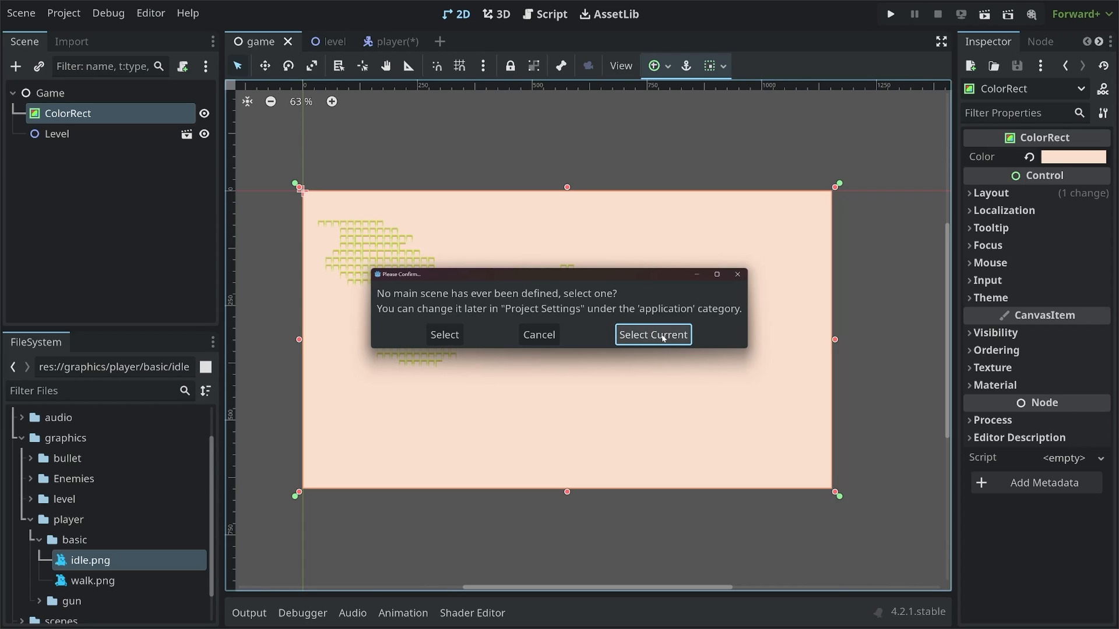
left_click(651, 334)
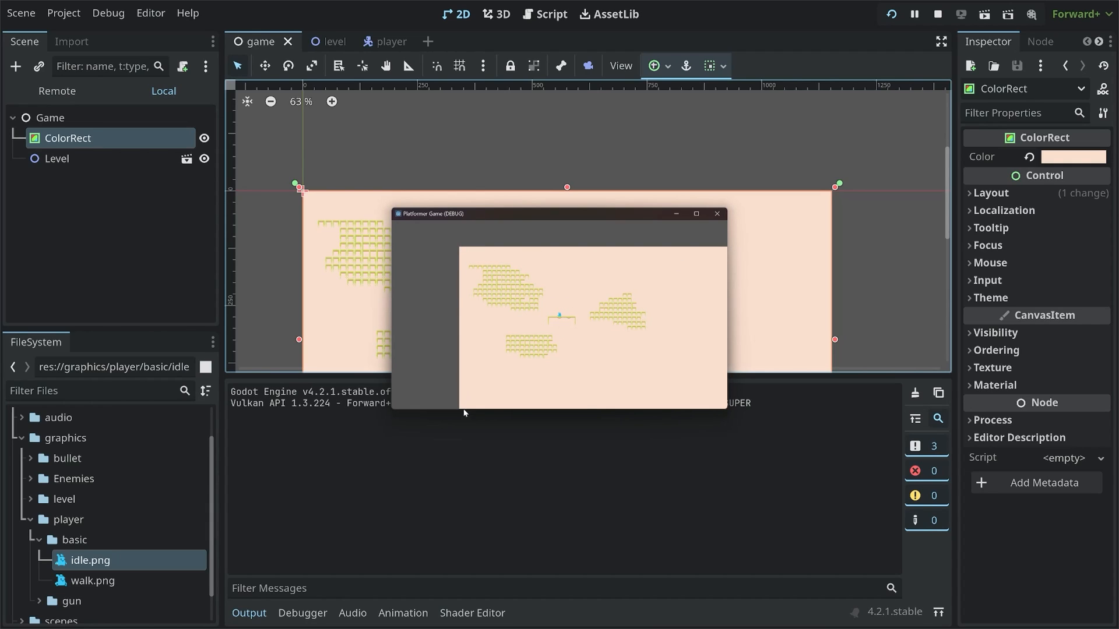
mouse_move(433, 303)
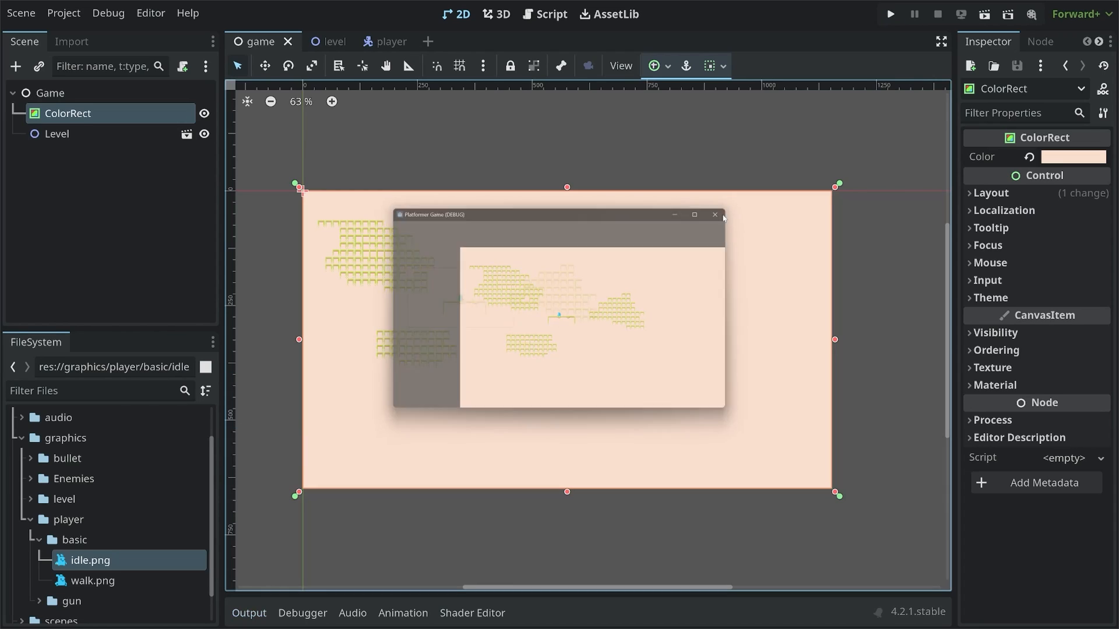
left_click(714, 215)
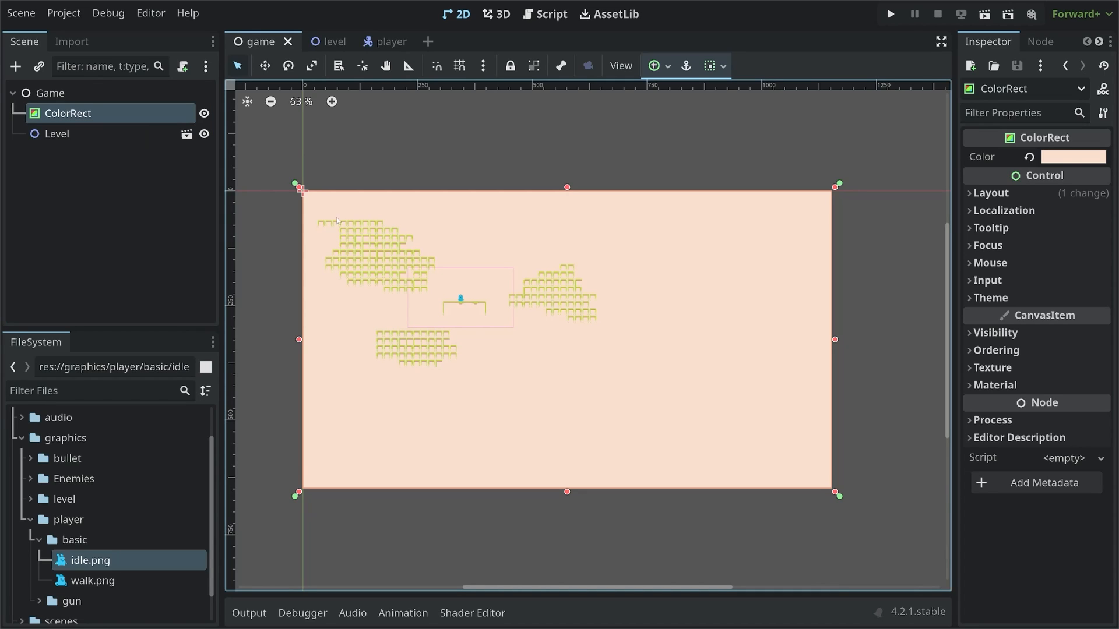
mouse_move(785, 223)
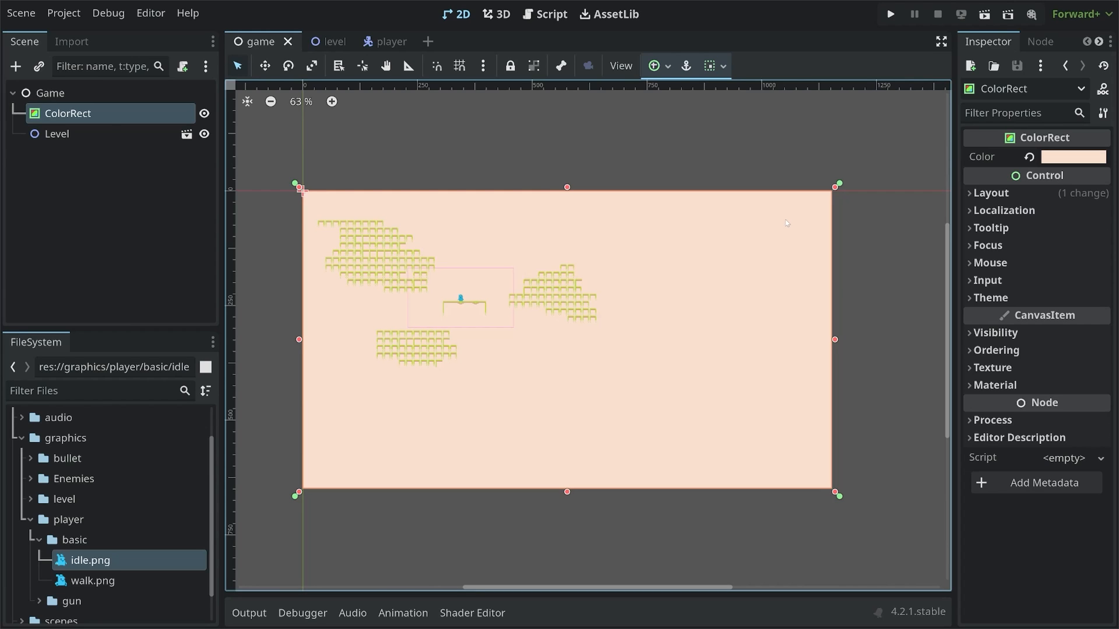
Step: Add a CanvasLayer under Game, move the ColorRect into it, rename it BG, and run
left_click(16, 66)
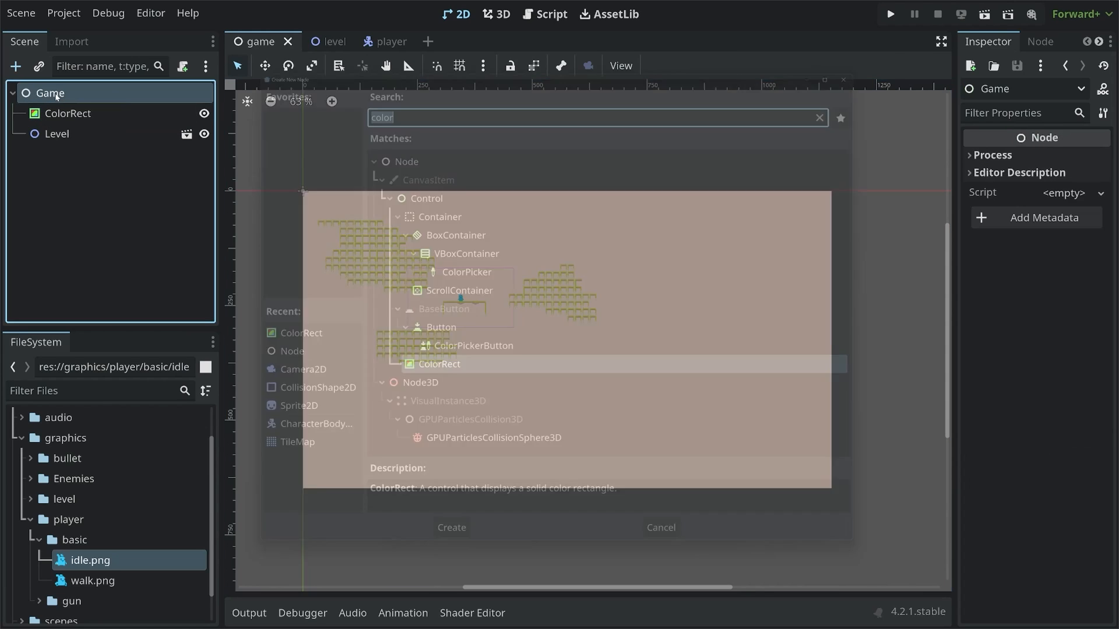
type("canva")
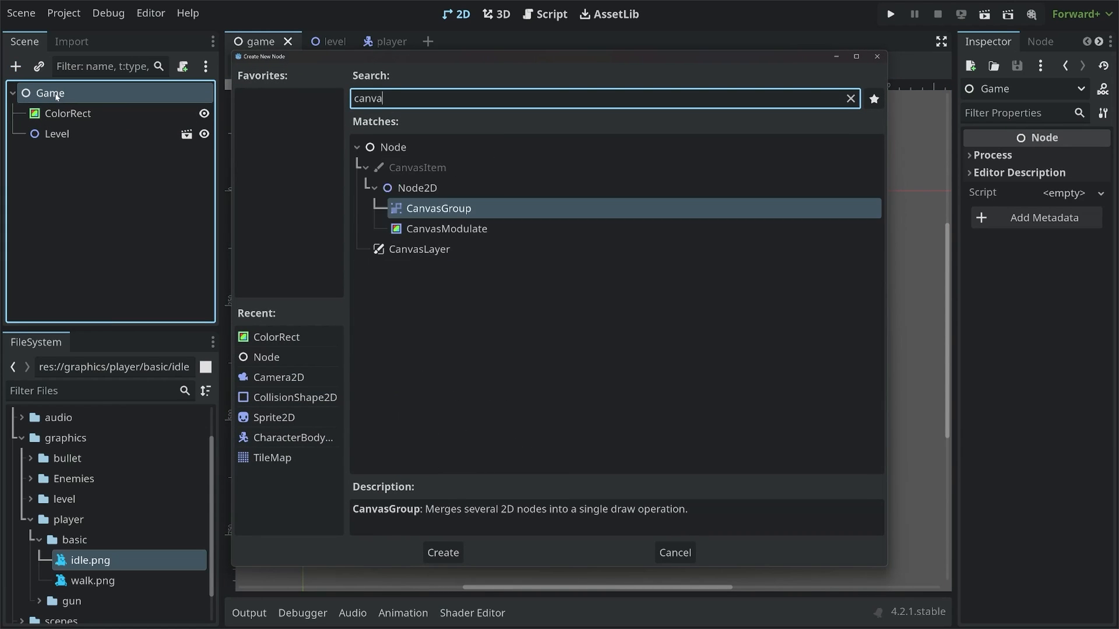
left_click(442, 553)
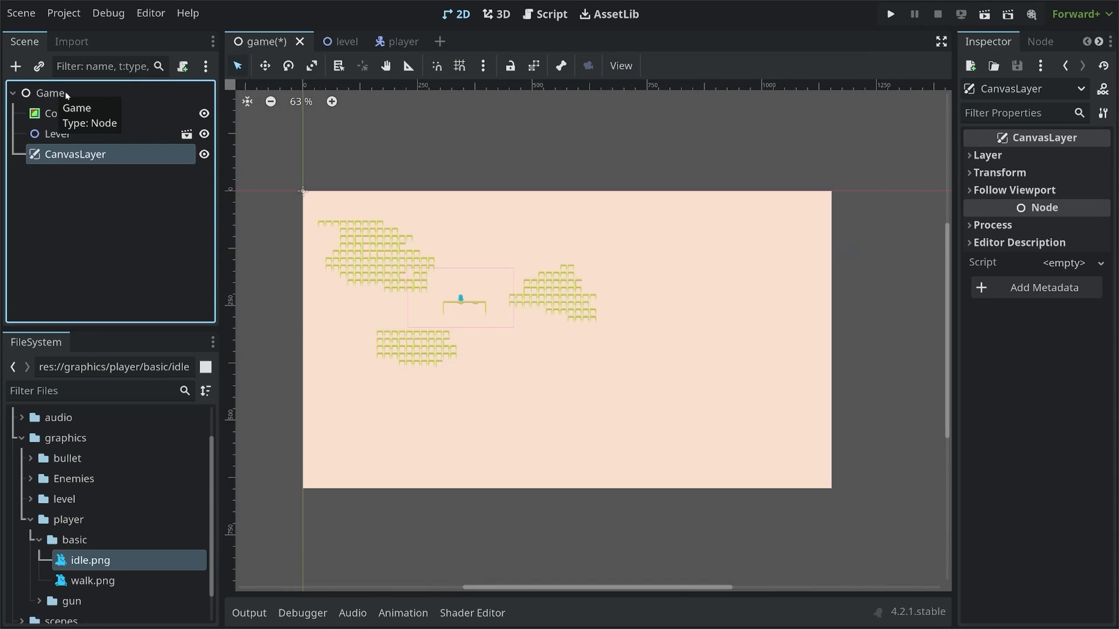
mouse_move(74, 154)
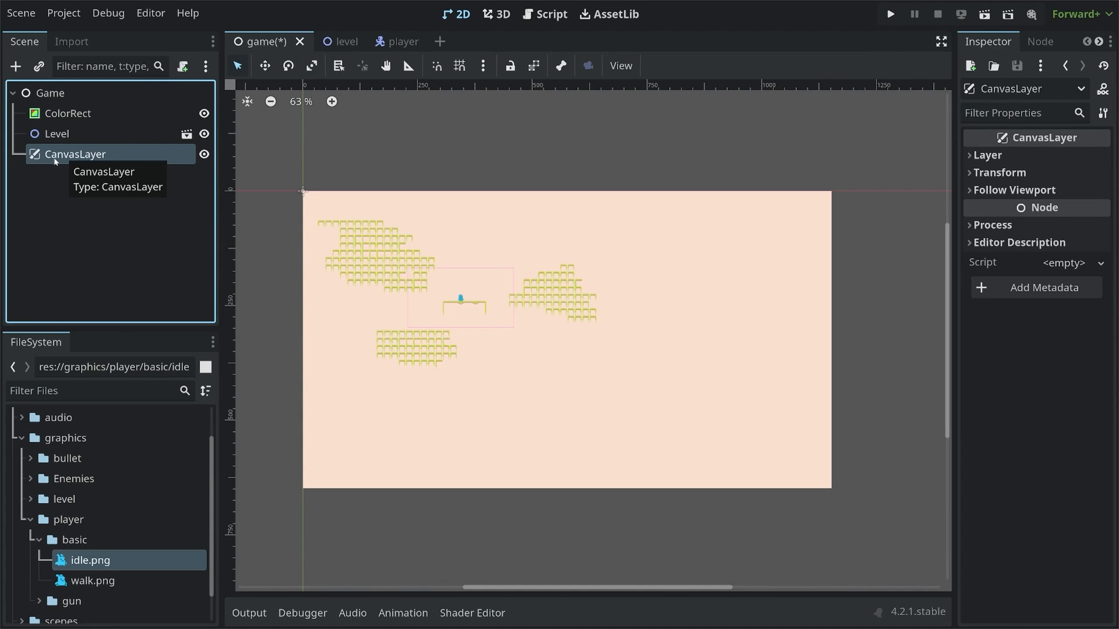
left_click(67, 114)
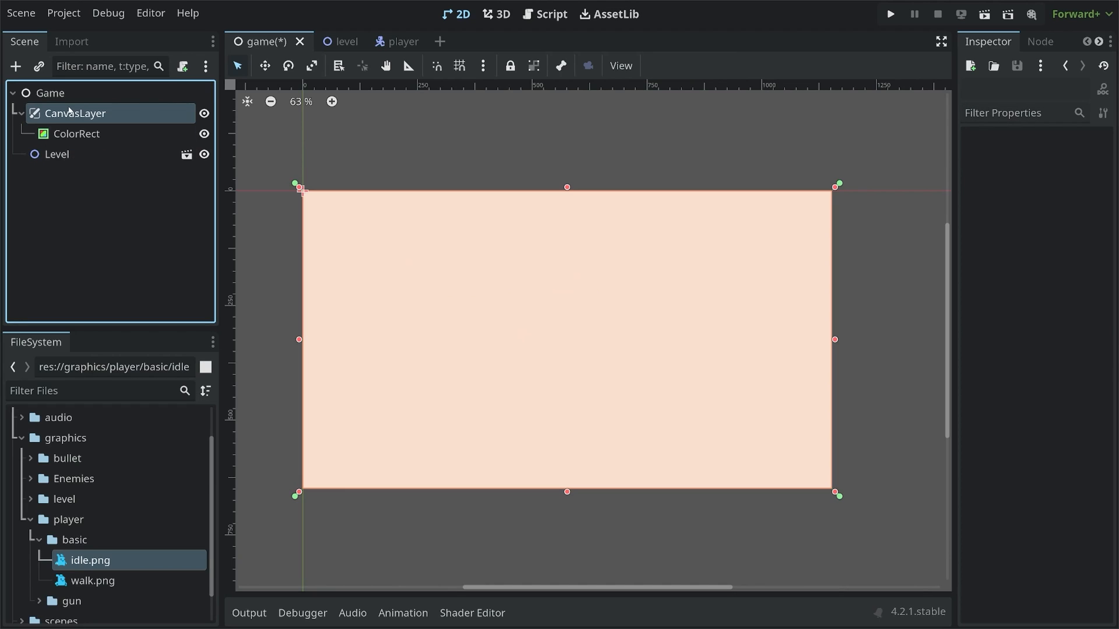
double_click(74, 112)
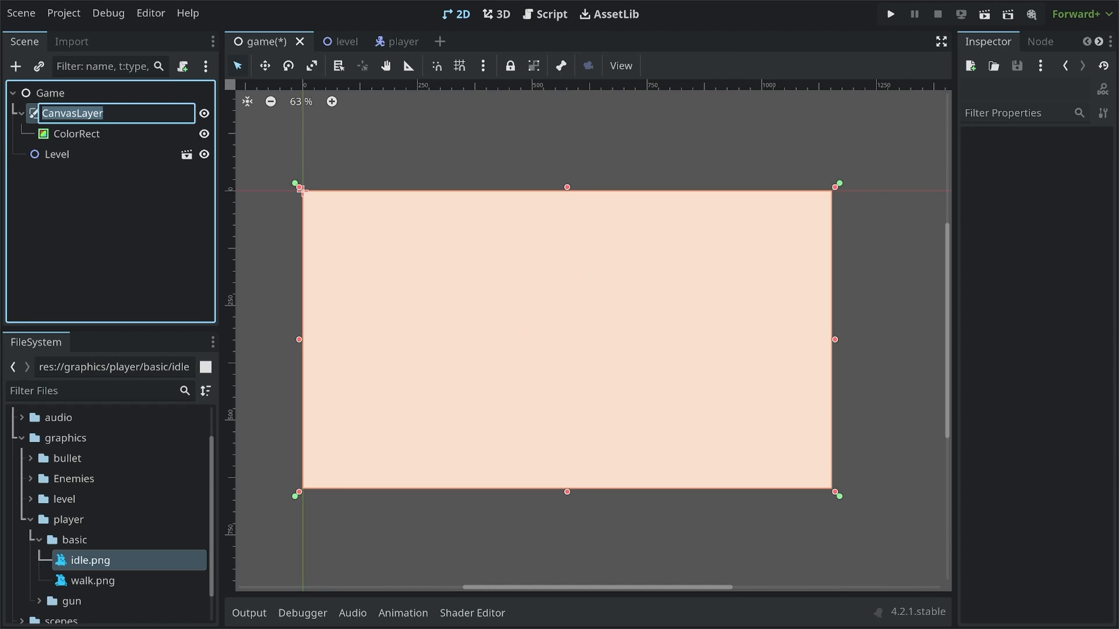
type("BG")
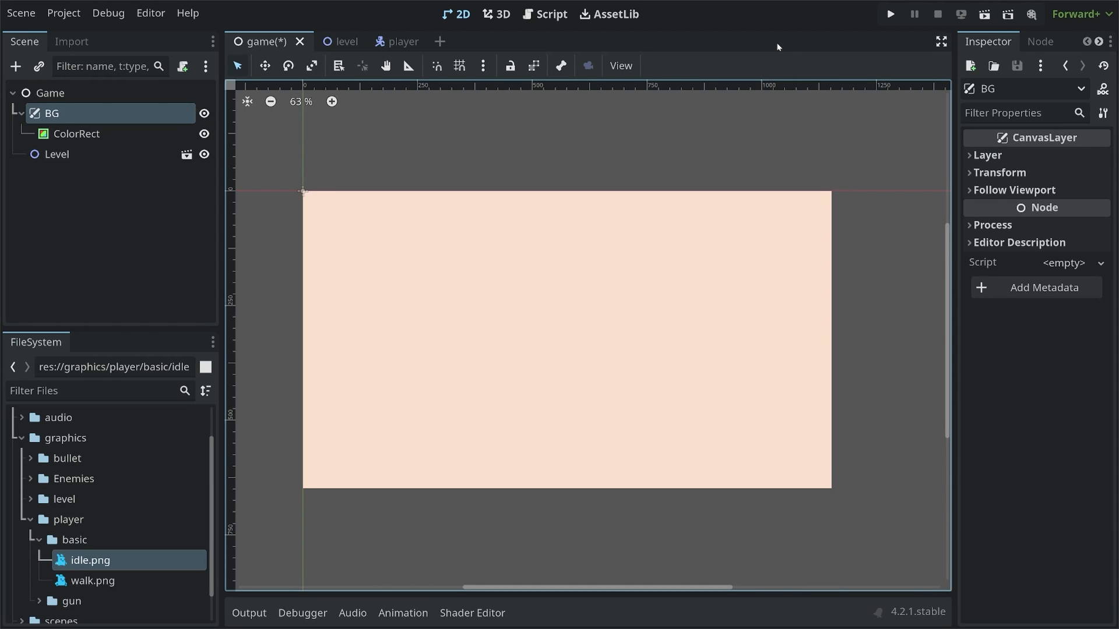
left_click(890, 14)
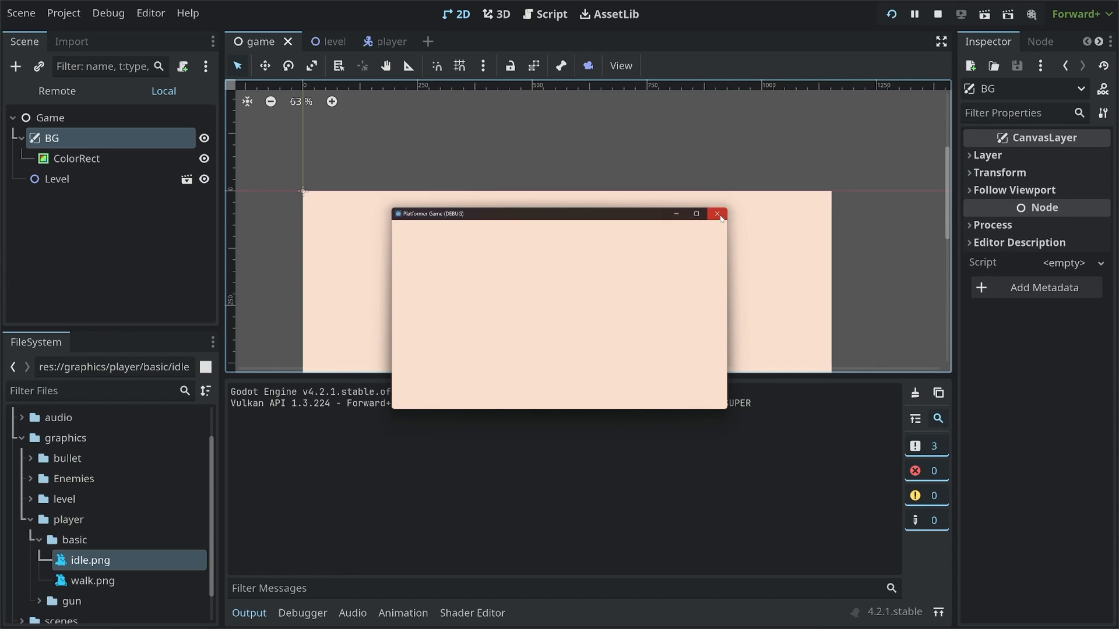
Step: Set the BG layer to -1 and rerun the game to confirm the layering
left_click(717, 214)
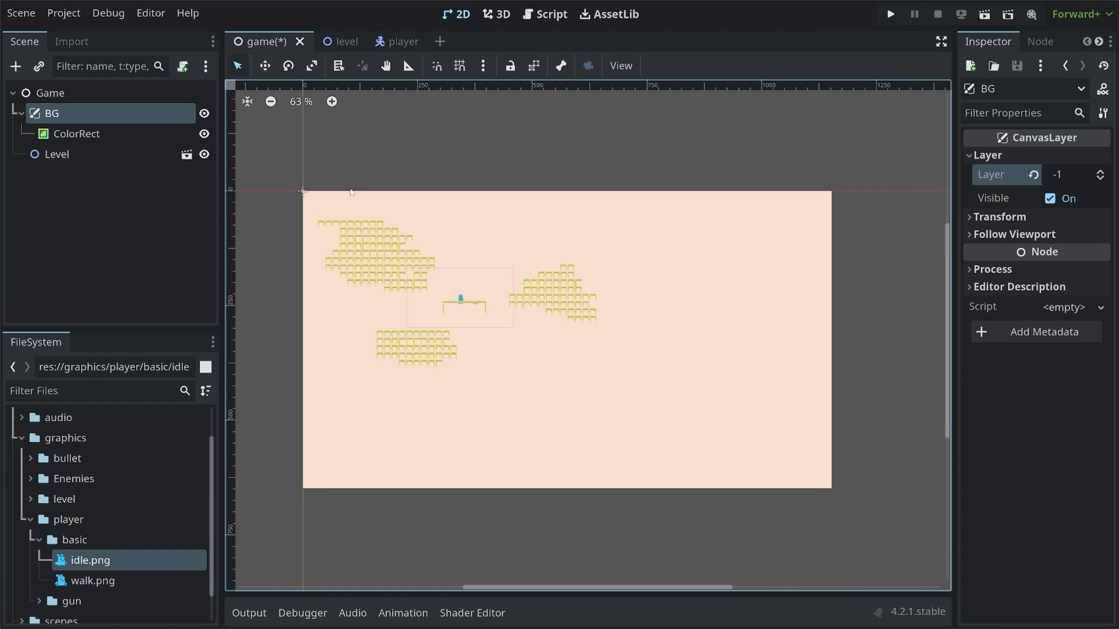
mouse_move(890, 17)
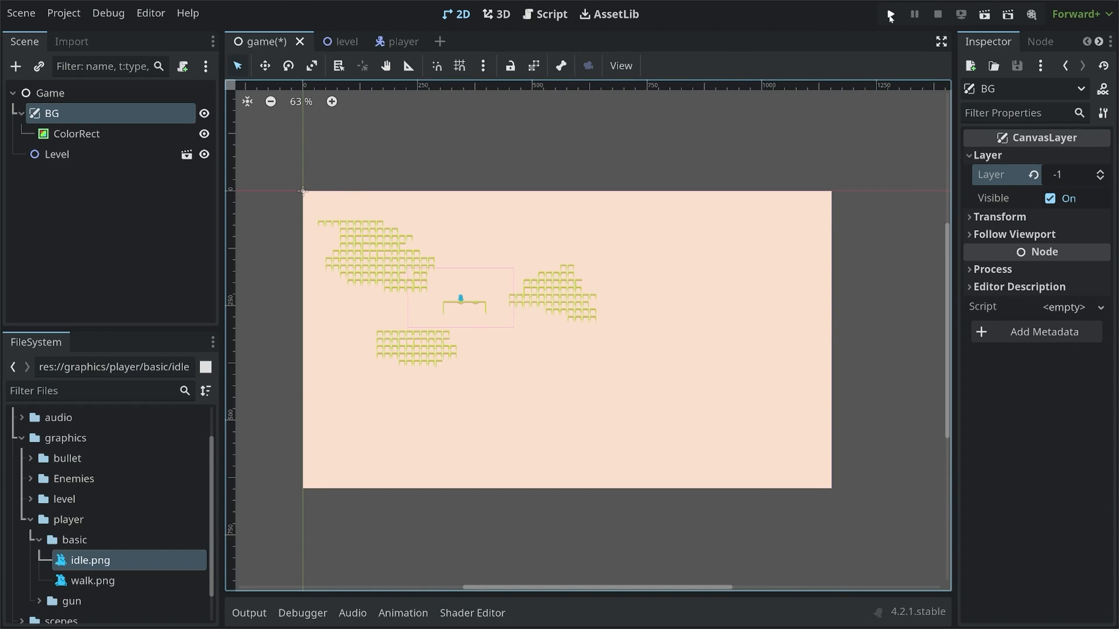
left_click(890, 13)
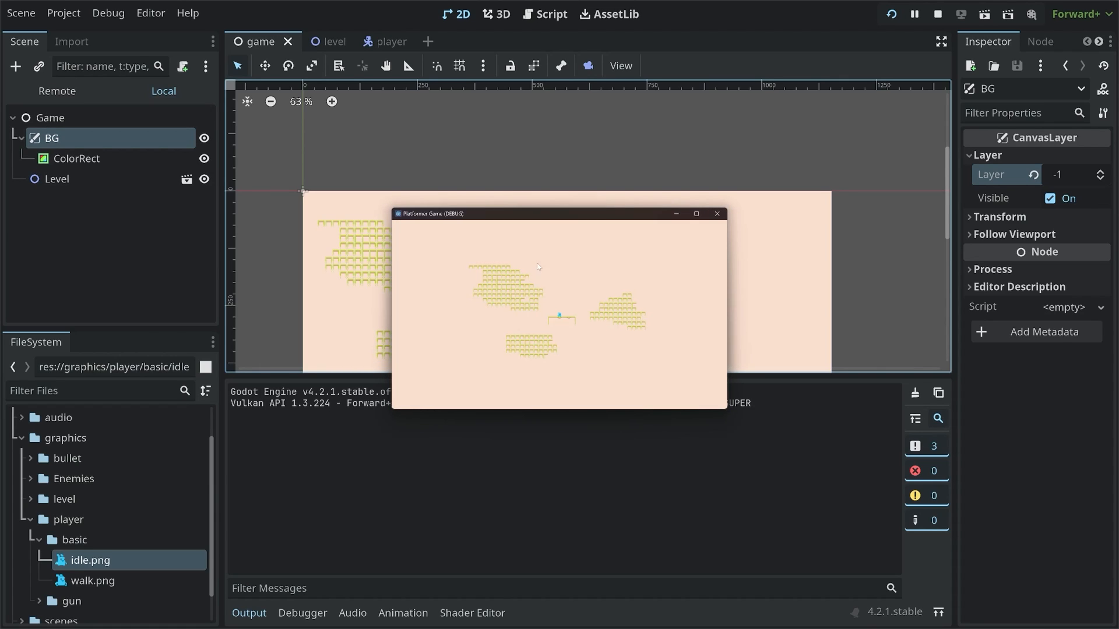
mouse_move(443, 324)
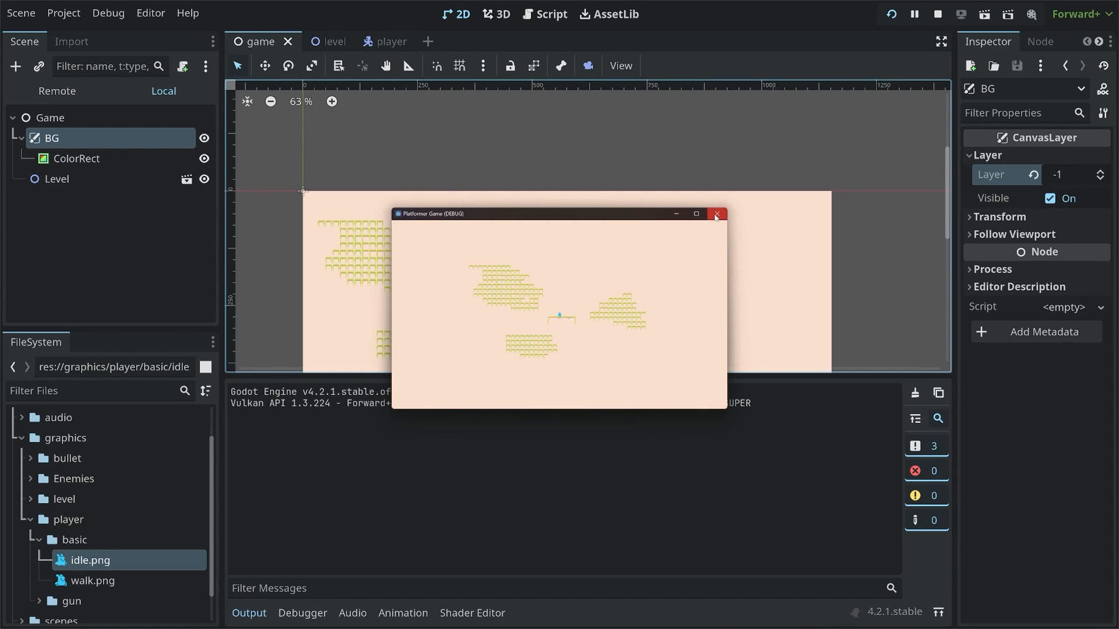
left_click(716, 214)
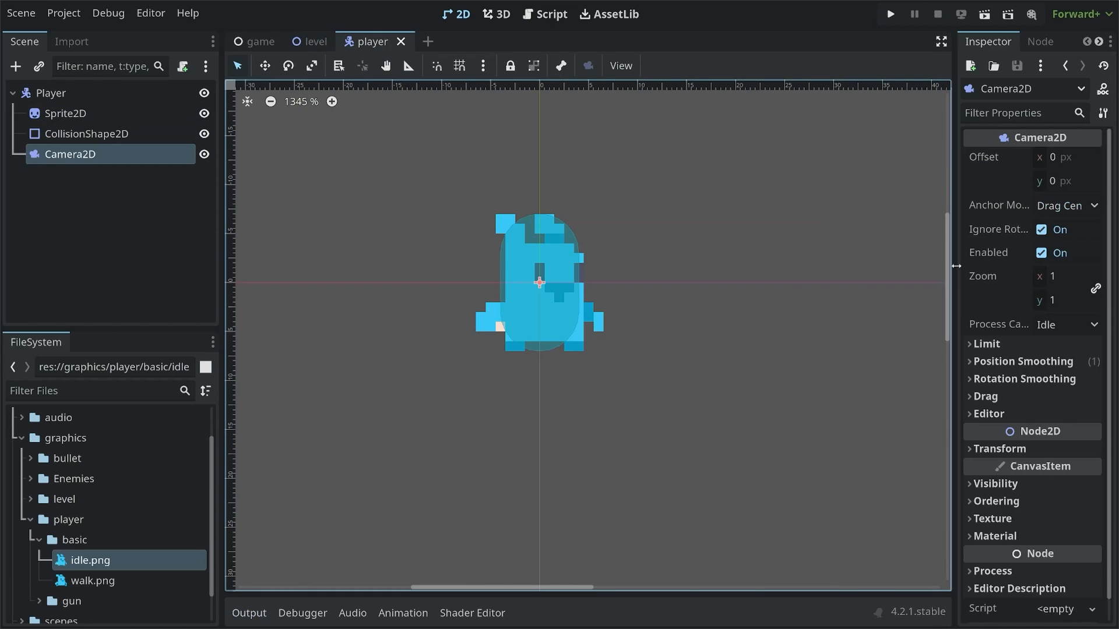
Step: Set the Player's Camera2D zoom to 5, then switch back to the game scene
left_click(1061, 276)
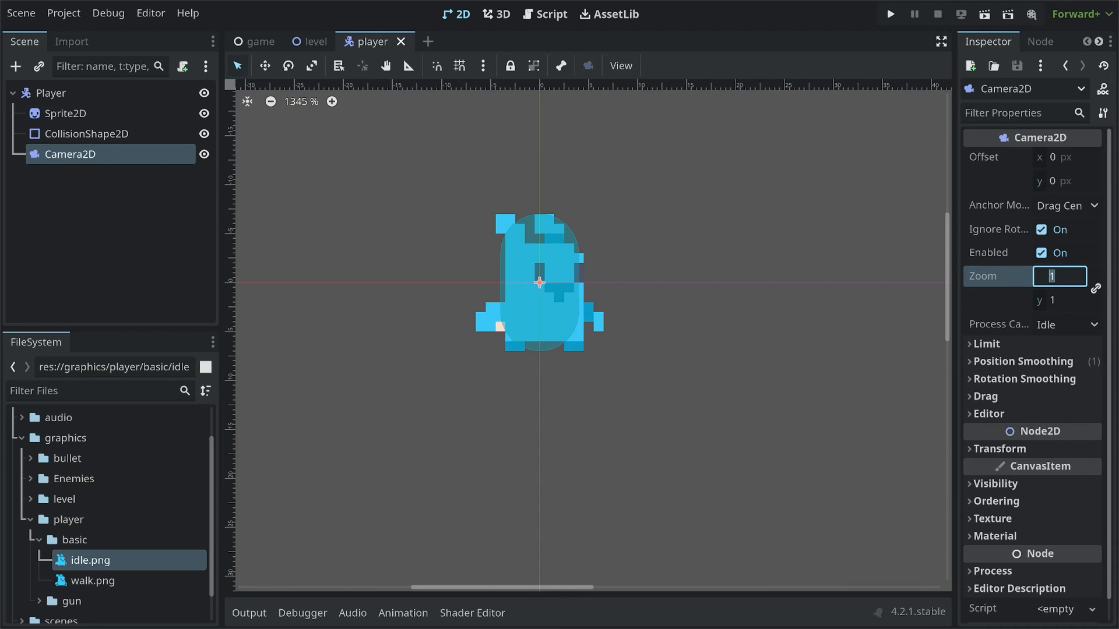
type("5")
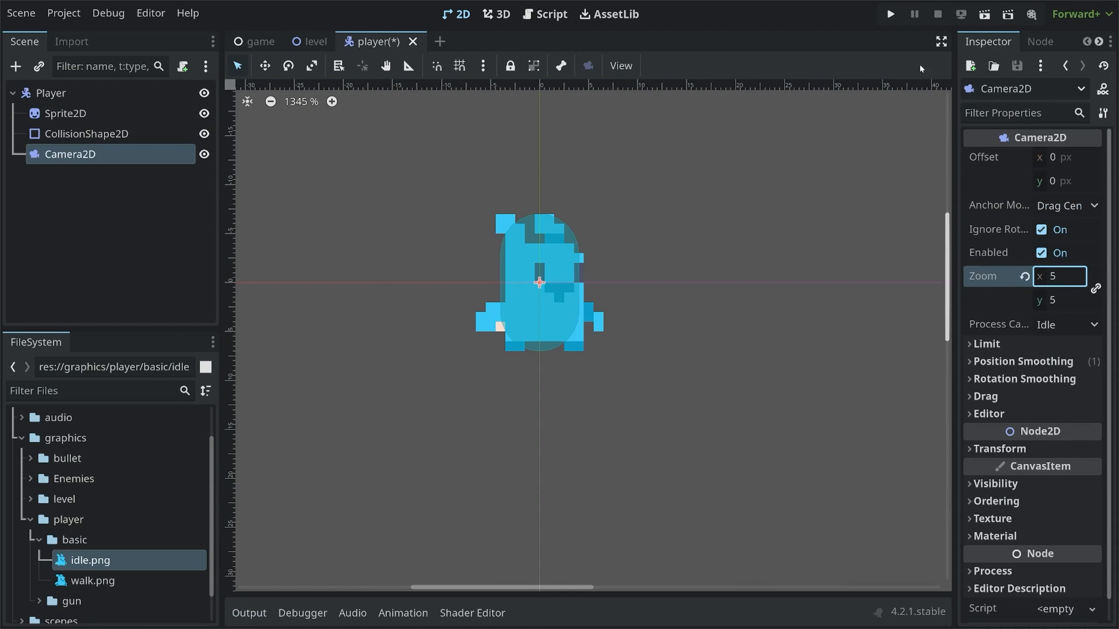
left_click(888, 13)
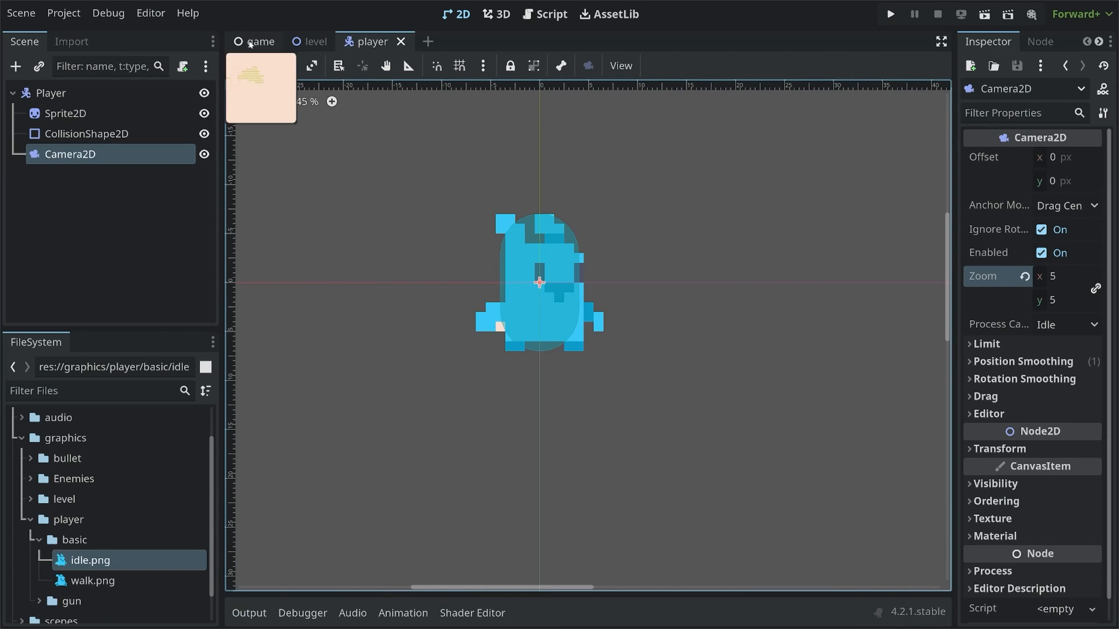
left_click(259, 41)
type("area2")
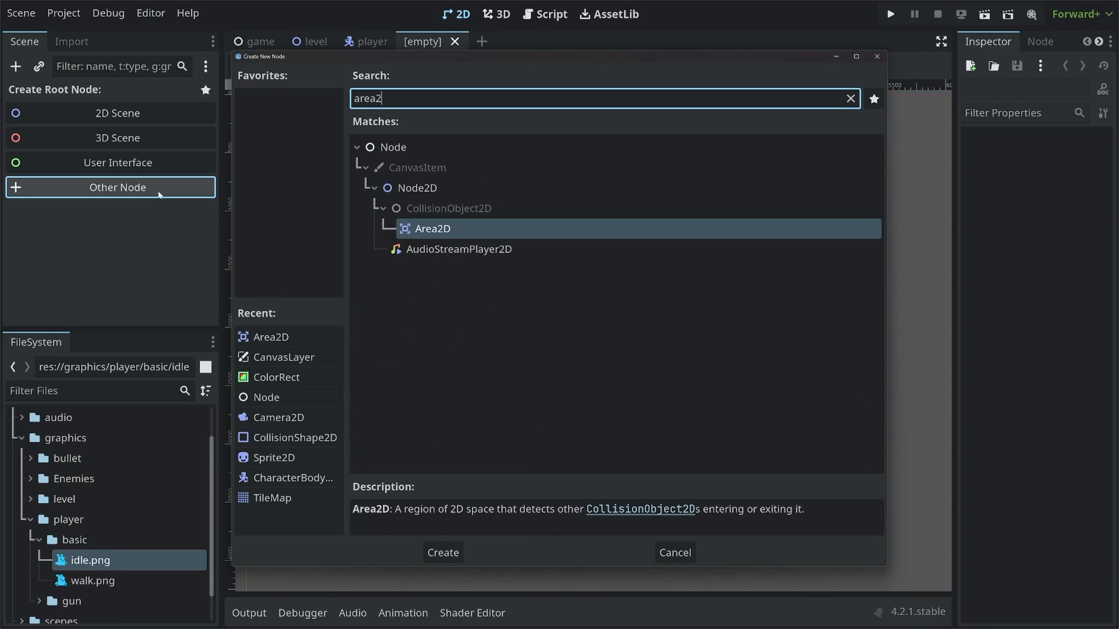
Step: Create an Area2D root named Bee and save it as bee.tscn in res://scenes
left_click(442, 553)
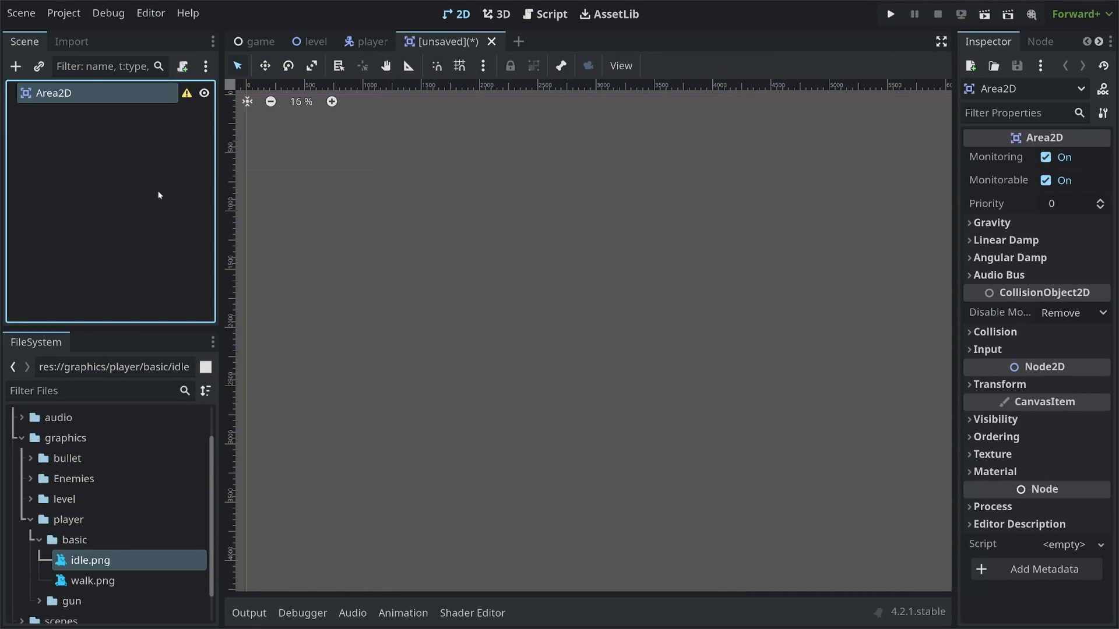
double_click(51, 93)
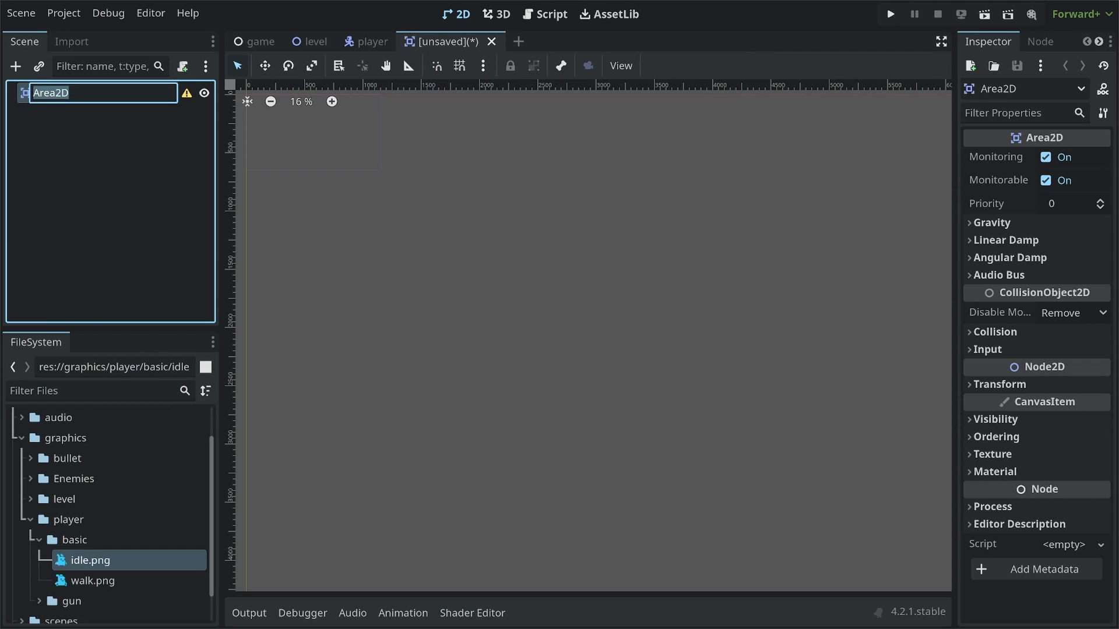
type("Bee")
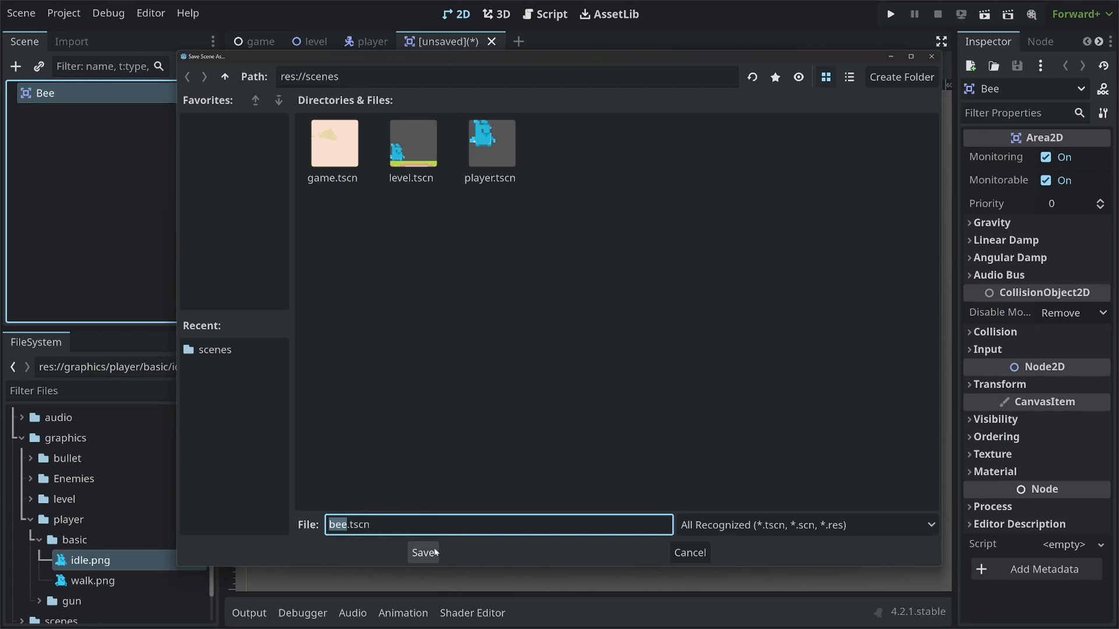
left_click(423, 552)
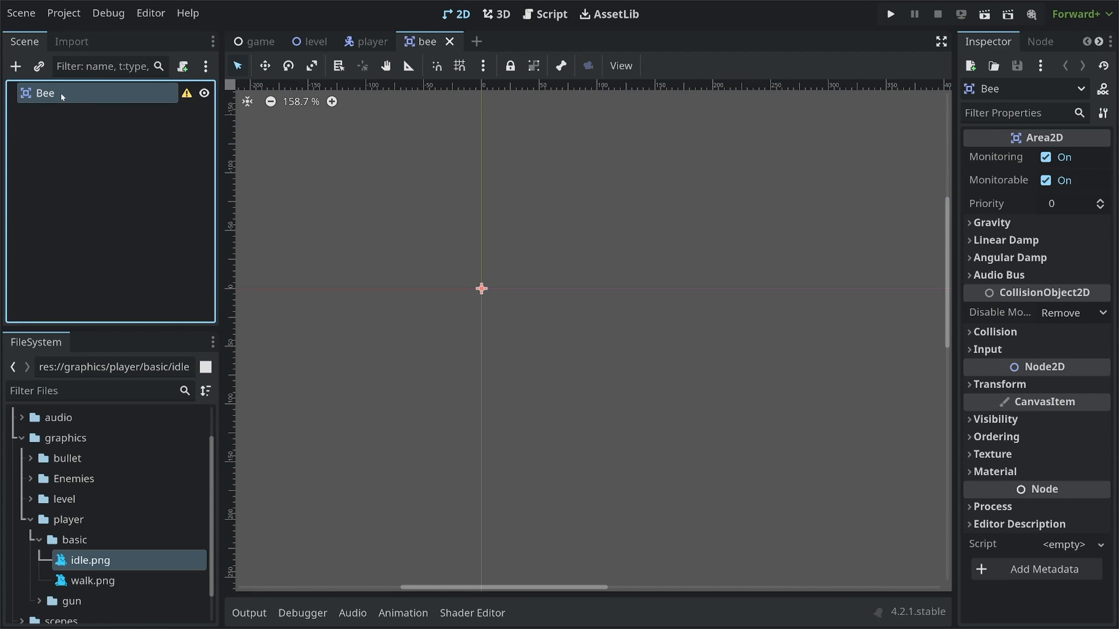
Step: Add a Sprite2D child and drag graphics/Enemies/bee/0.png onto its Texture
type("sp")
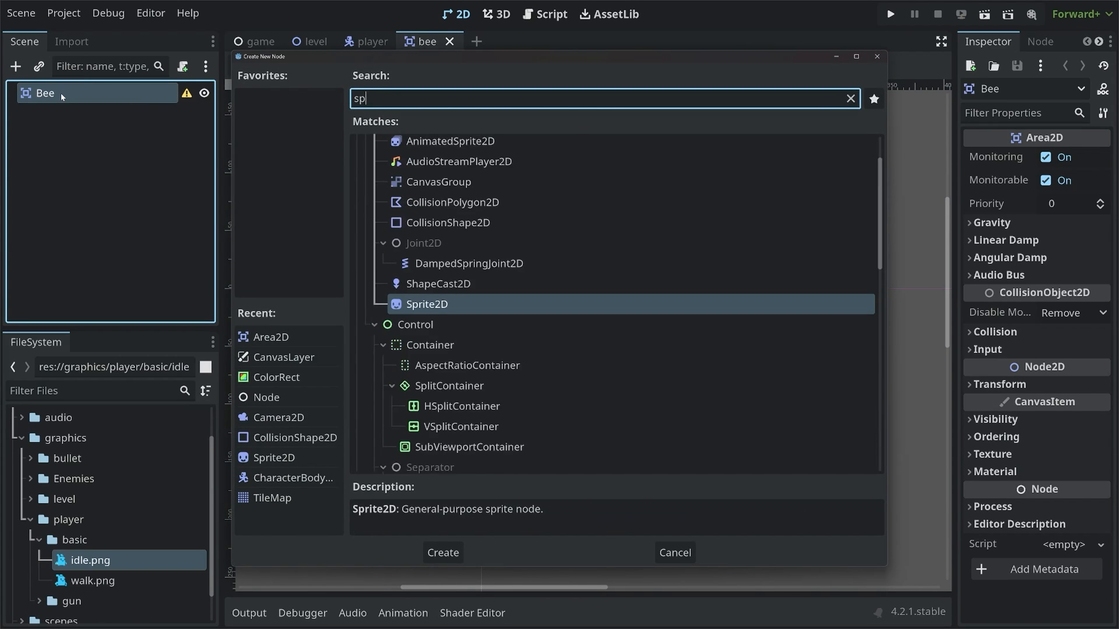
left_click(442, 553)
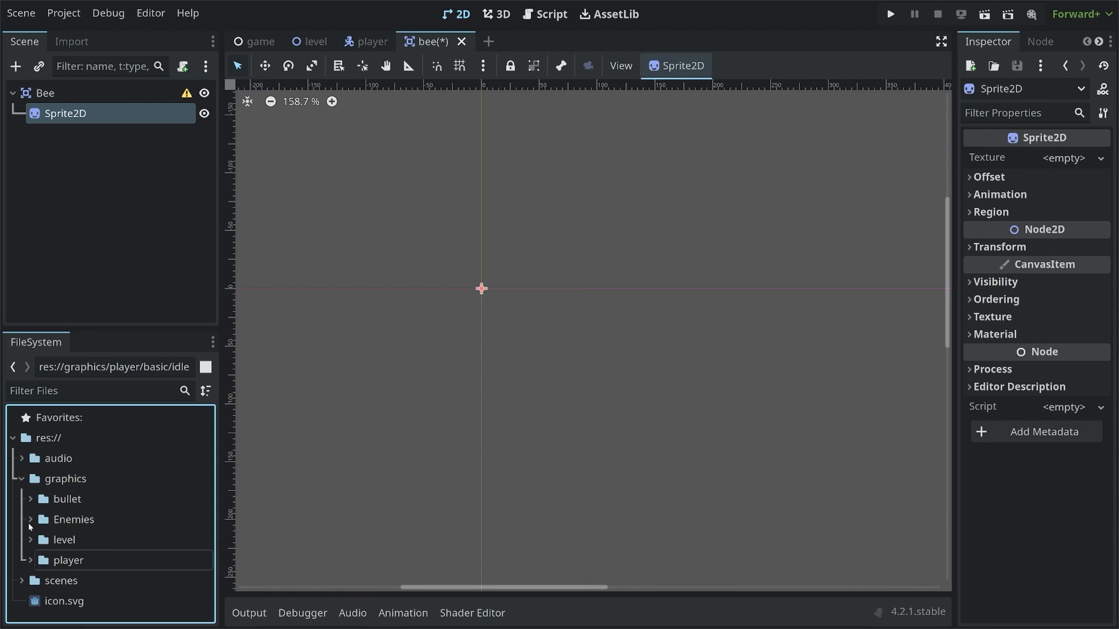
left_click(30, 519)
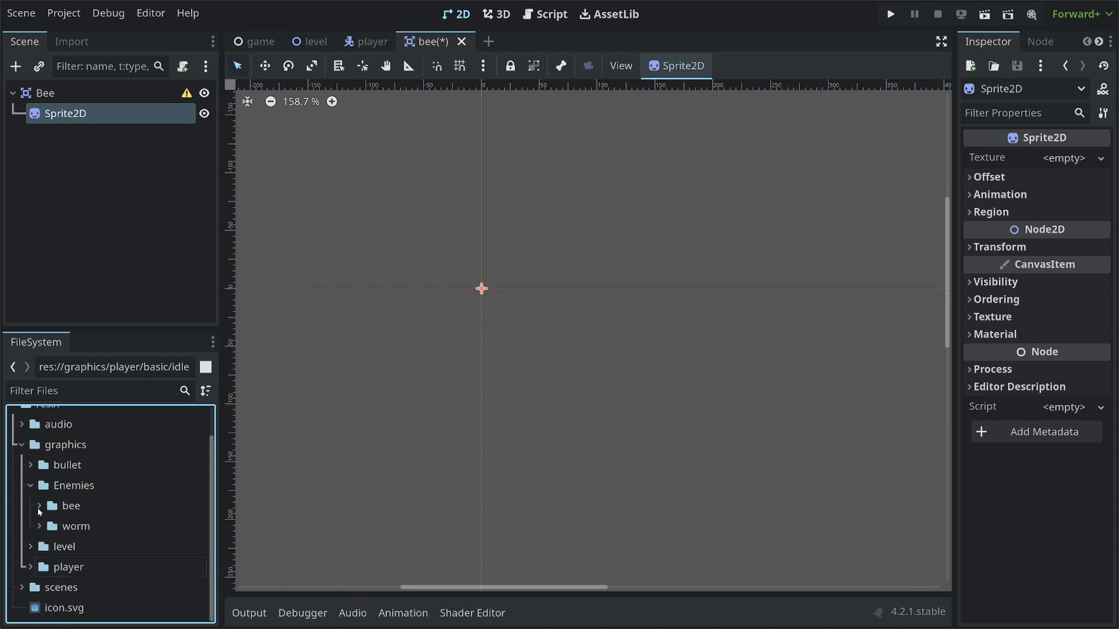
left_click(70, 505)
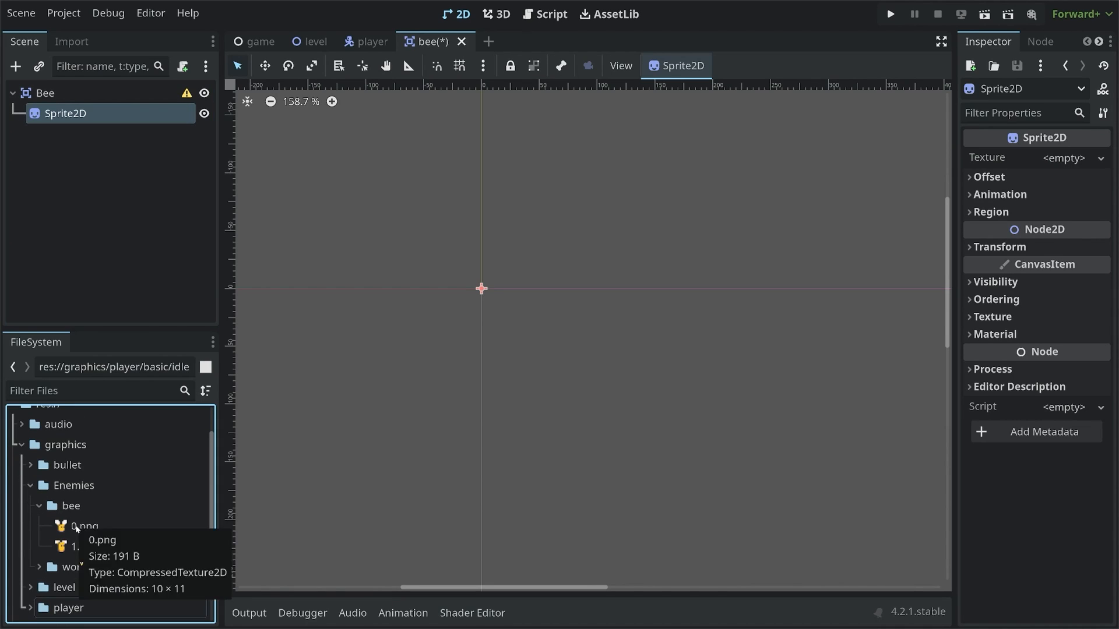
left_click(83, 526)
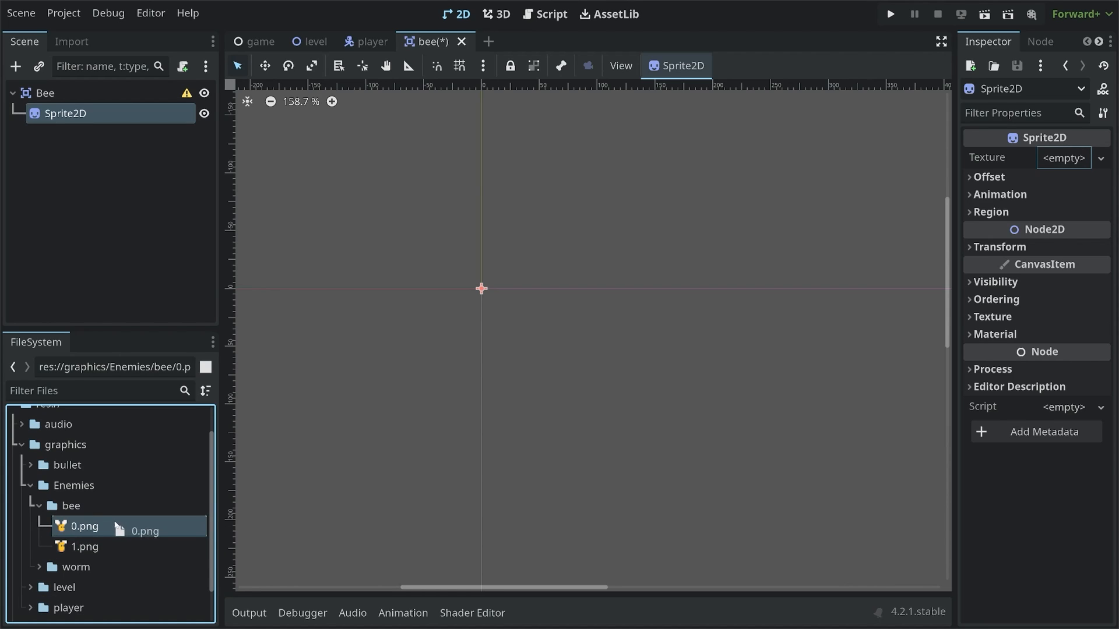
left_click_drag(83, 527, 1063, 158)
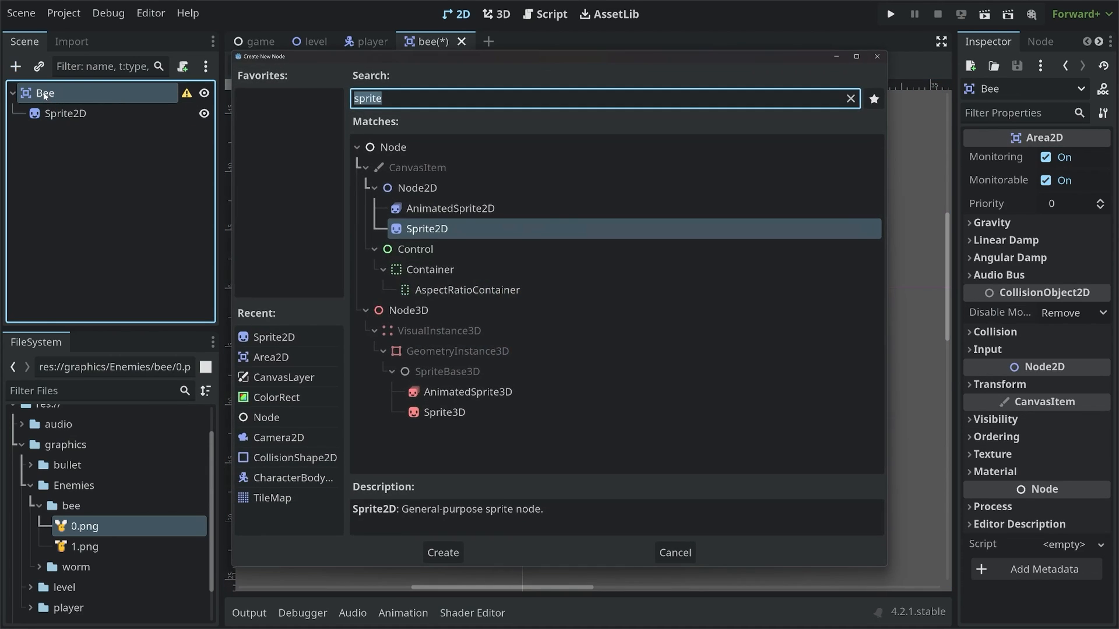
Step: Add a CollisionShape2D with a new CapsuleShape2D, resized to fit the bee's body
type("colli")
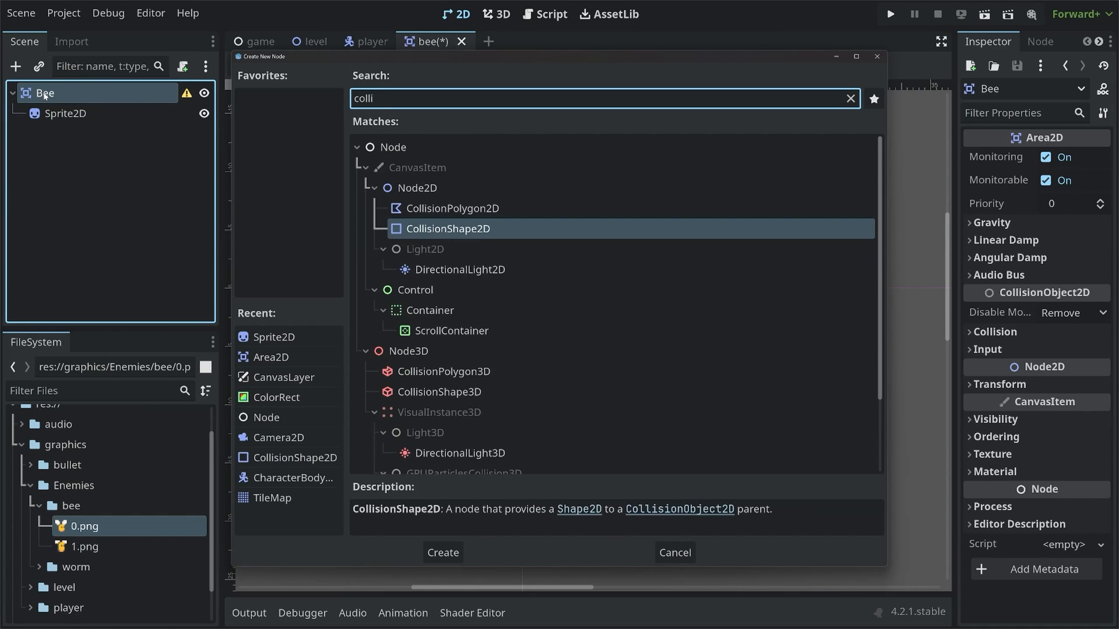
left_click(443, 553)
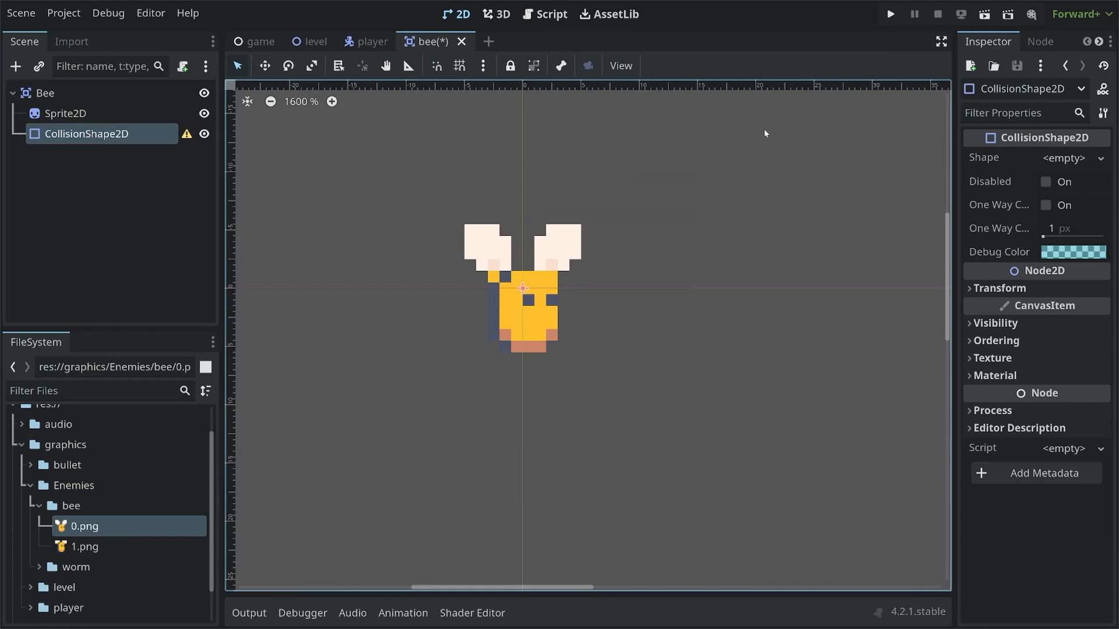
left_click(1063, 158)
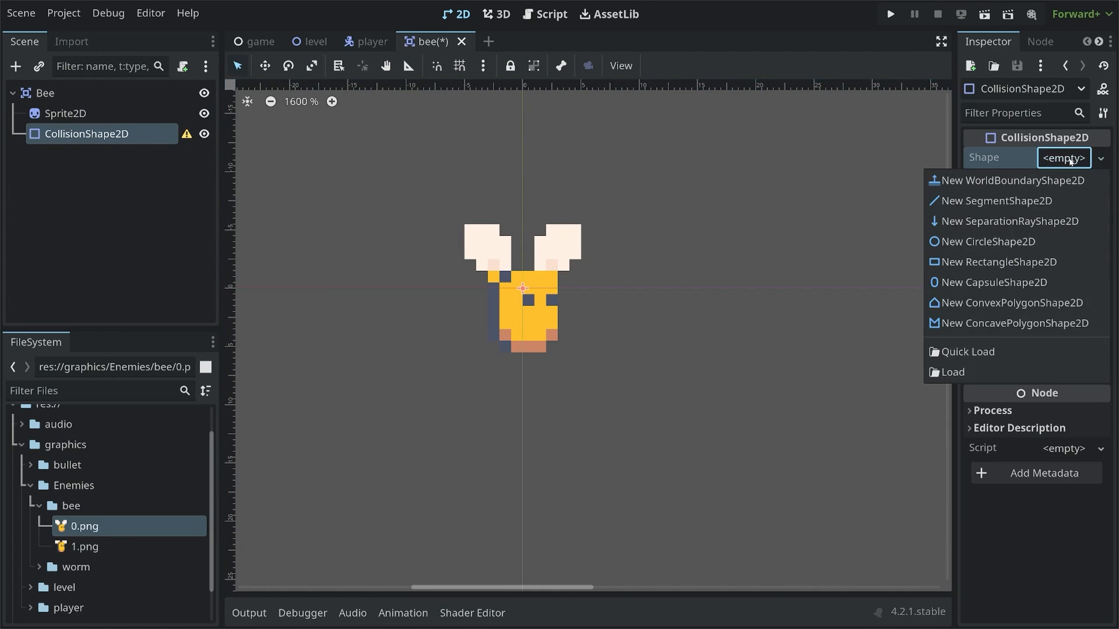
mouse_move(989, 241)
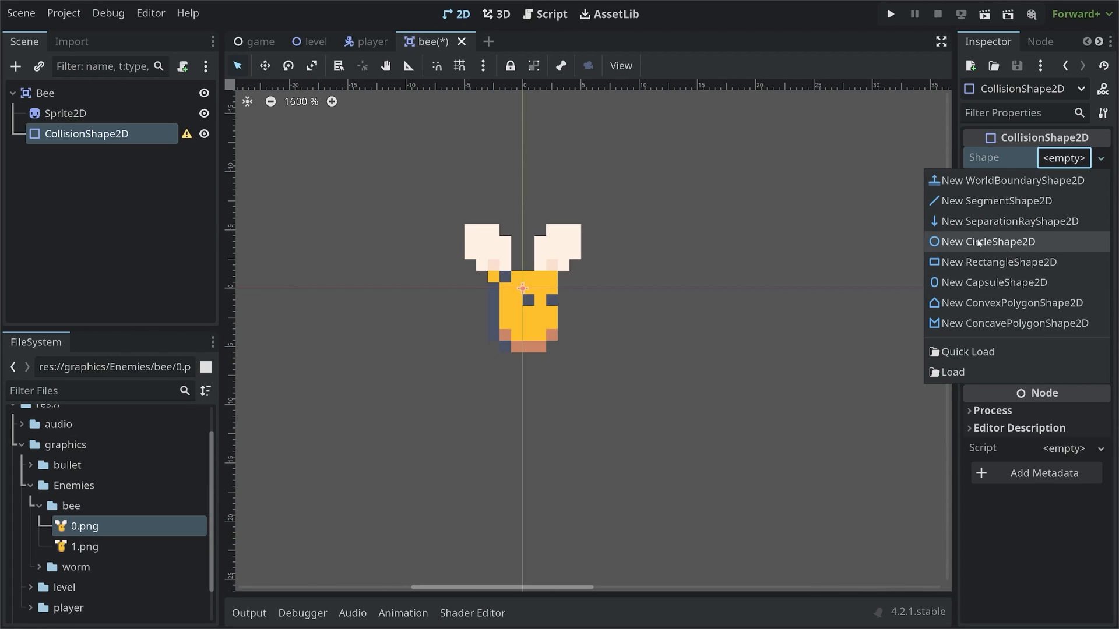
mouse_move(991, 283)
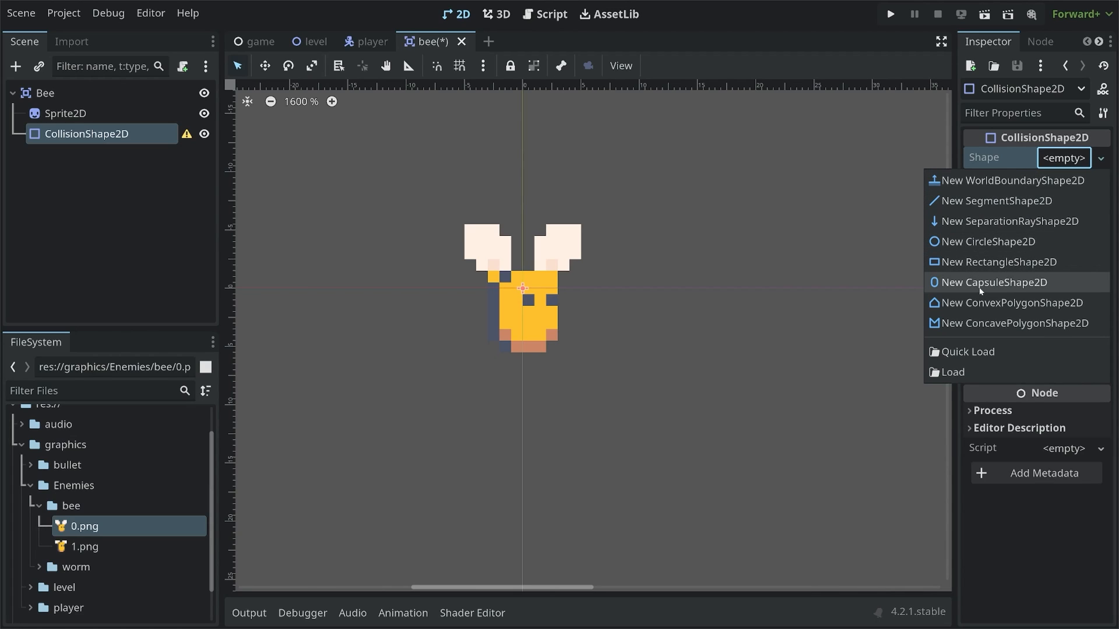
left_click(991, 282)
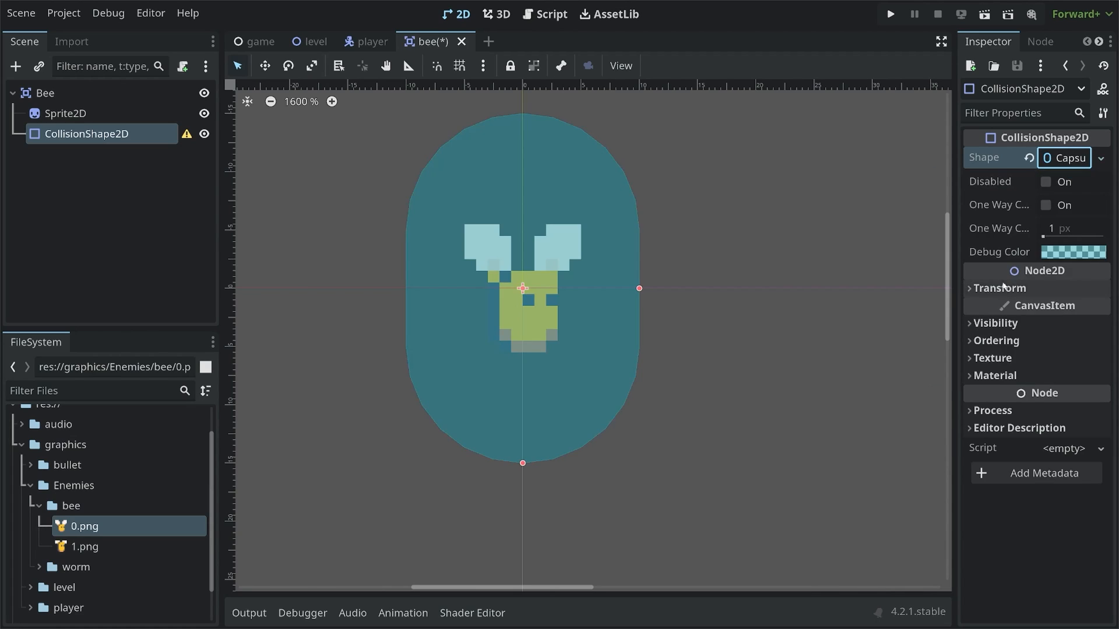
left_click_drag(639, 289, 569, 288)
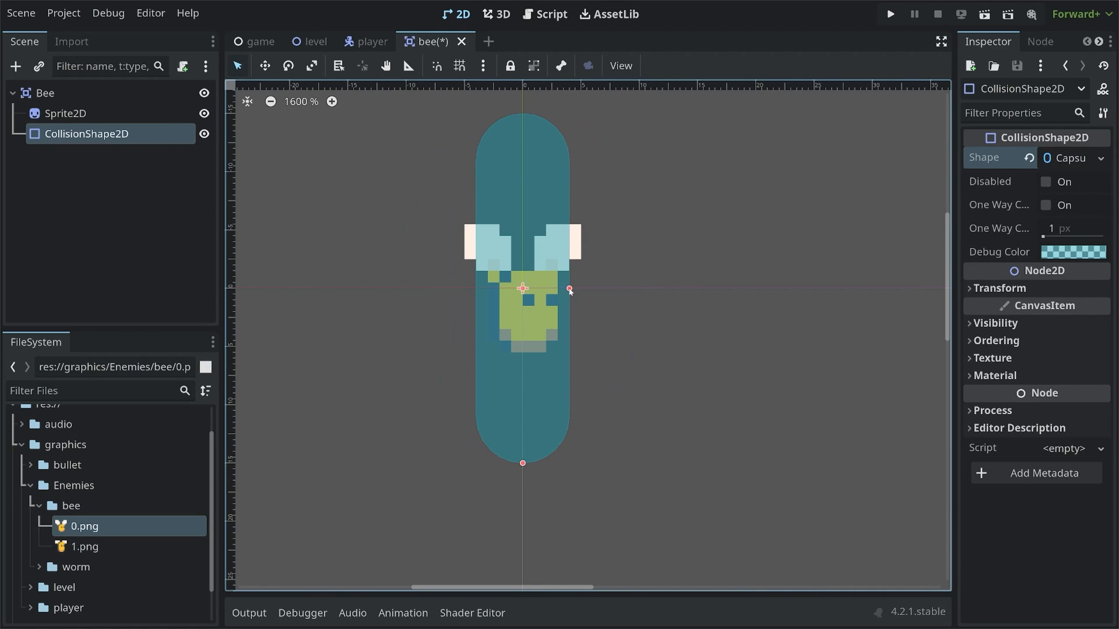
left_click_drag(569, 288, 558, 289)
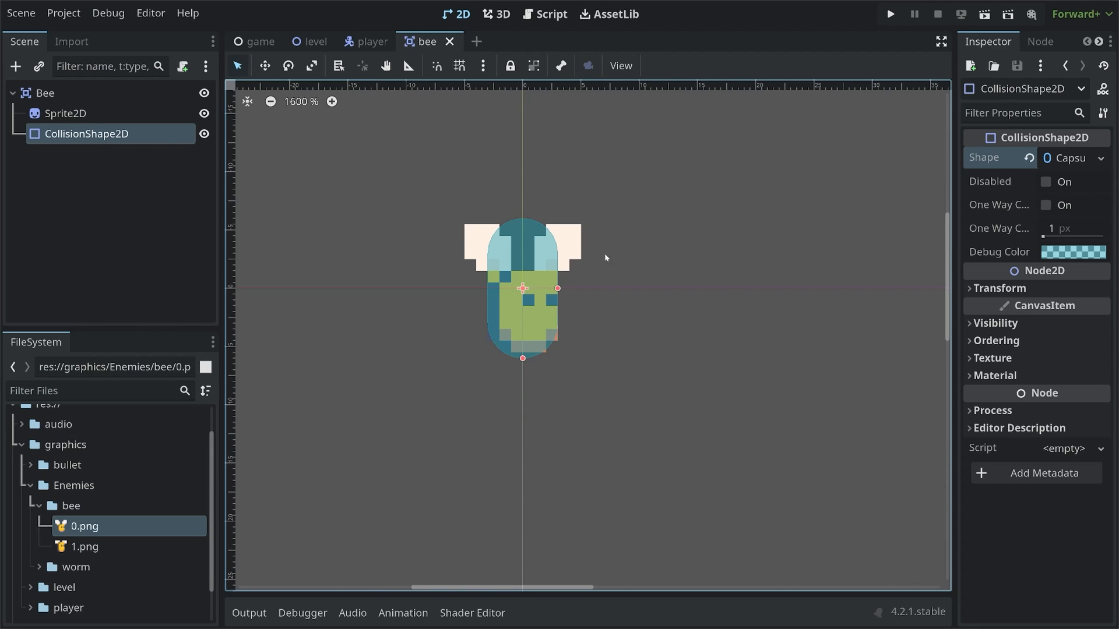
mouse_move(360, 72)
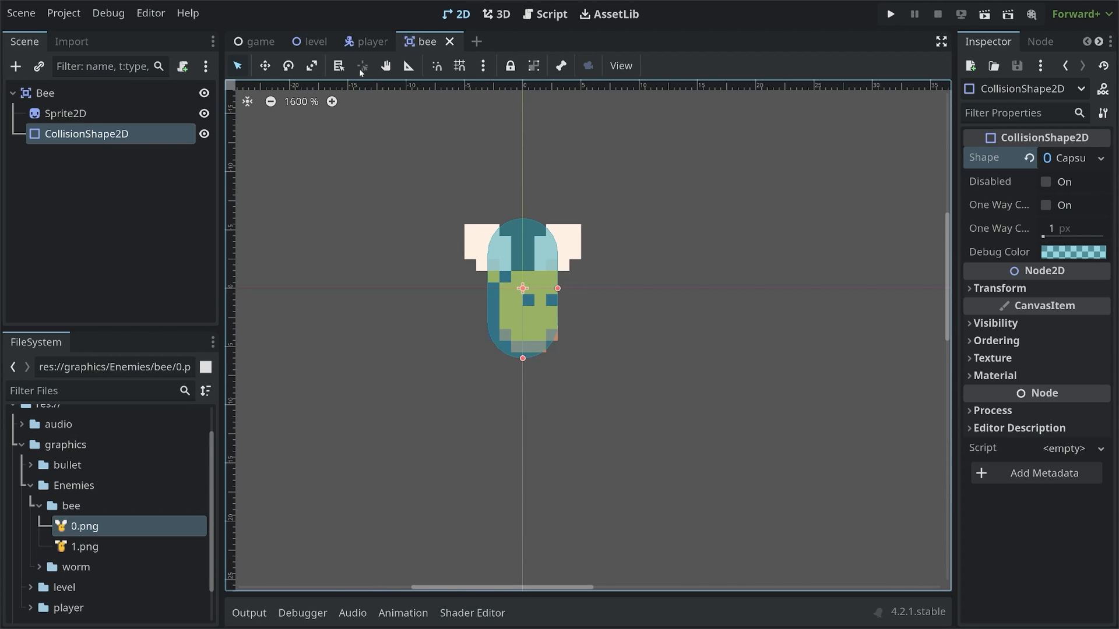
Step: Instance bee.tscn under the Level root and drag the bee beside the player
left_click(313, 41)
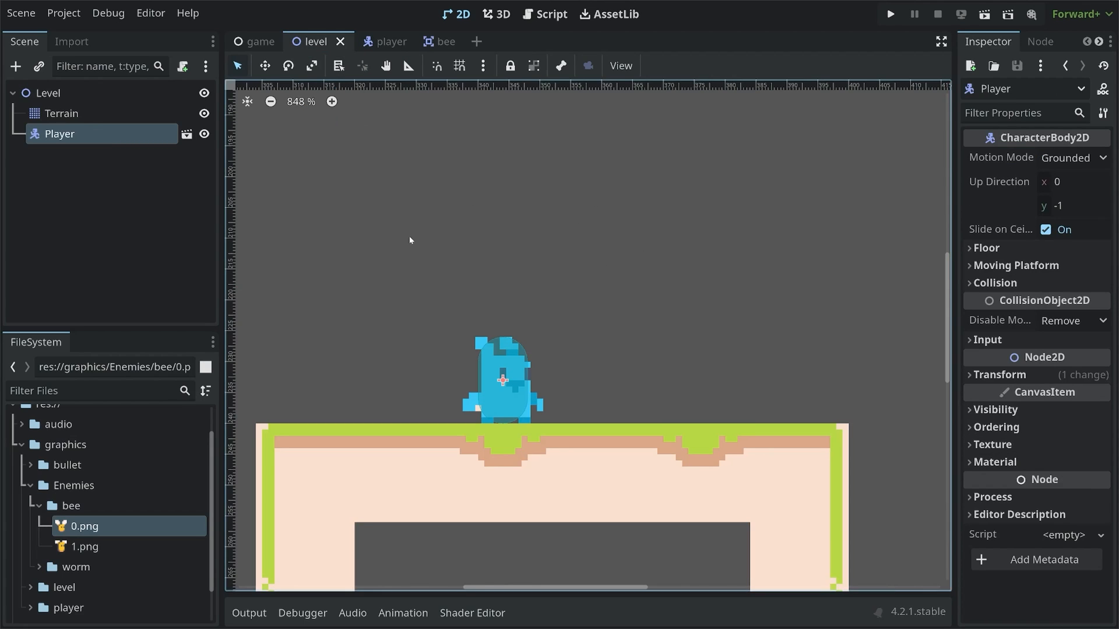
scroll("down", 3)
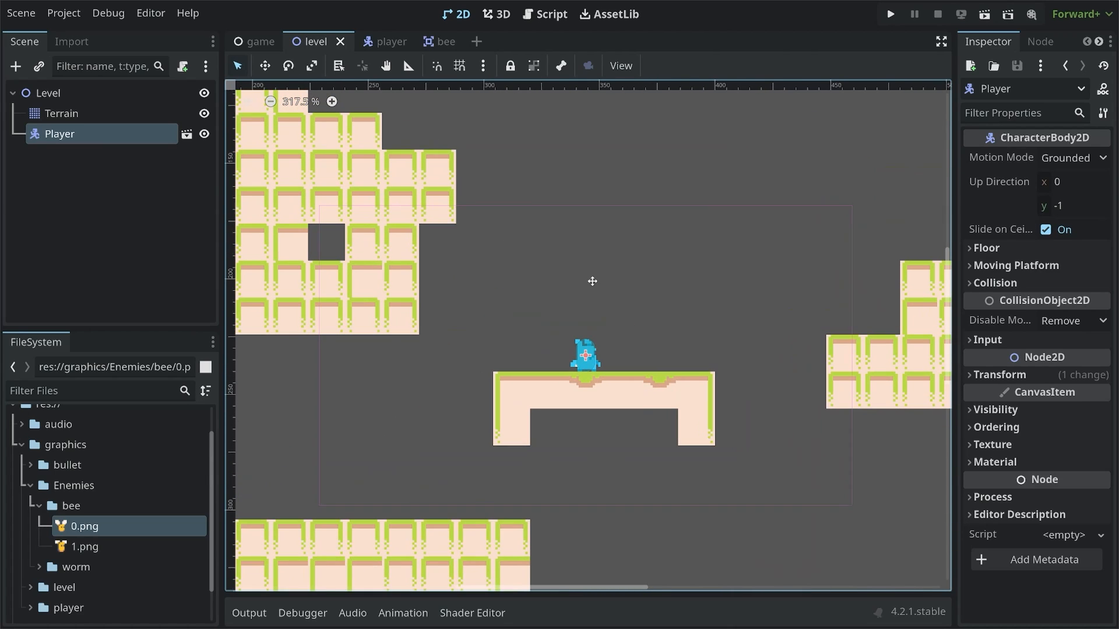
left_click(48, 92)
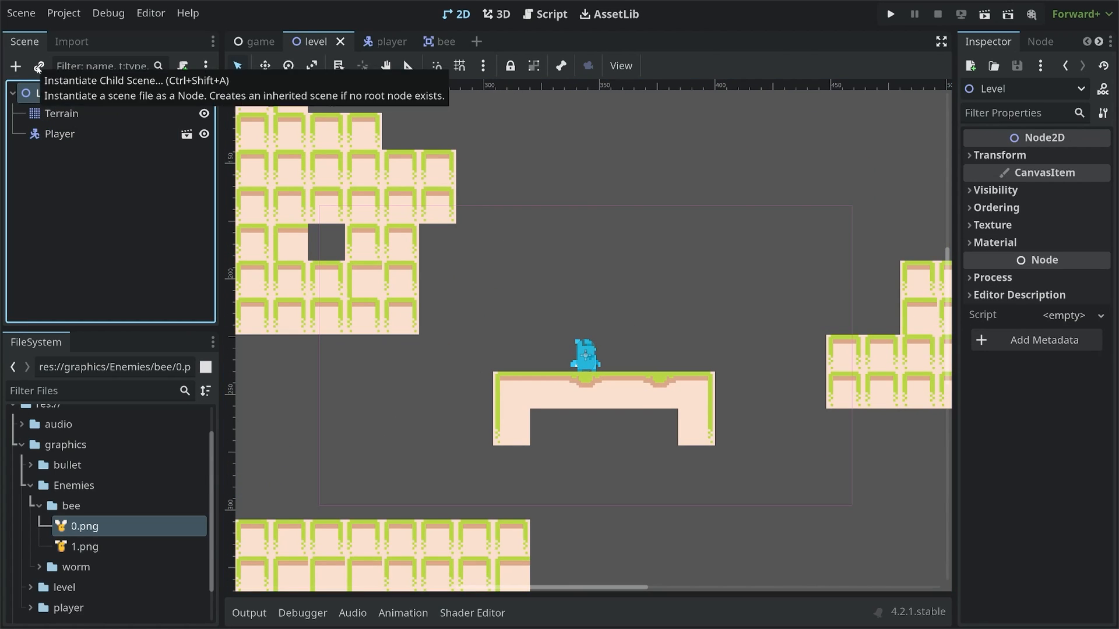
left_click(39, 66)
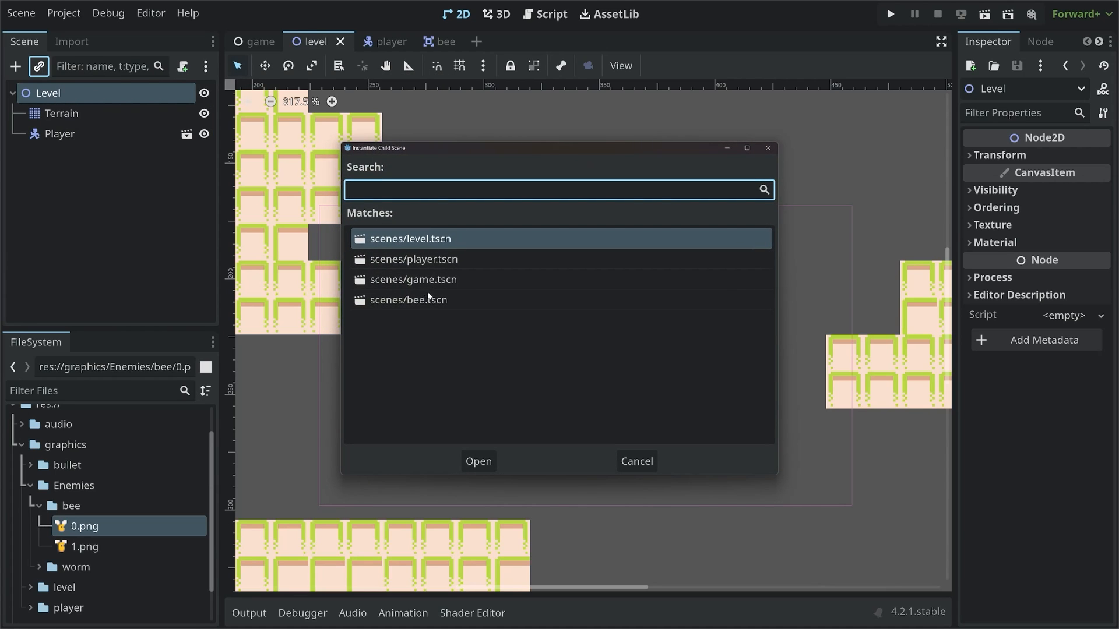
left_click(478, 461)
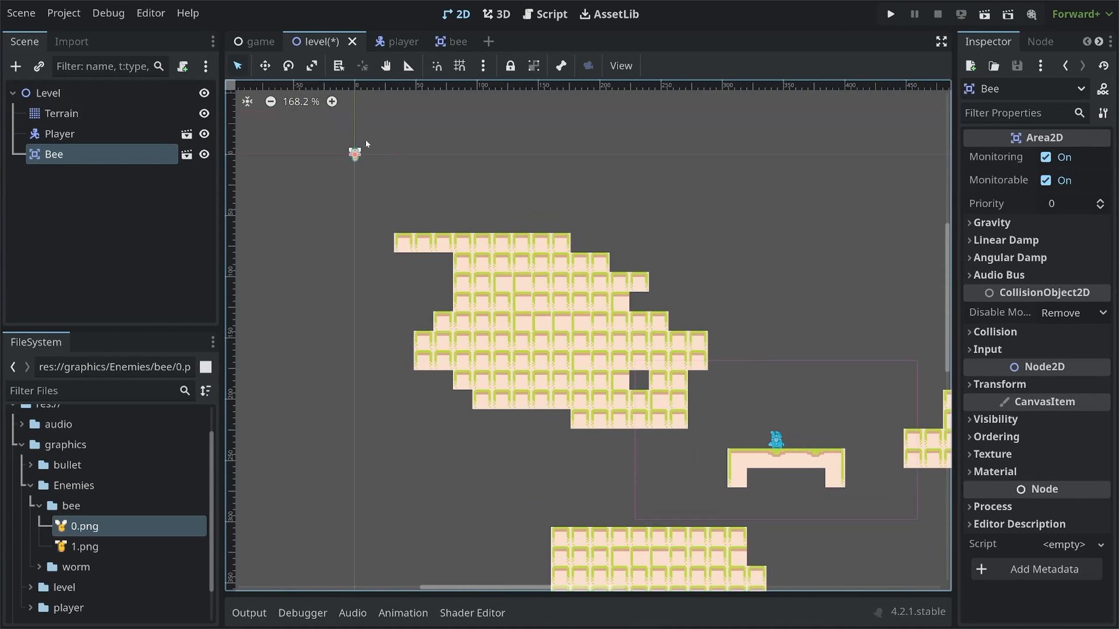
left_click_drag(355, 152, 835, 420)
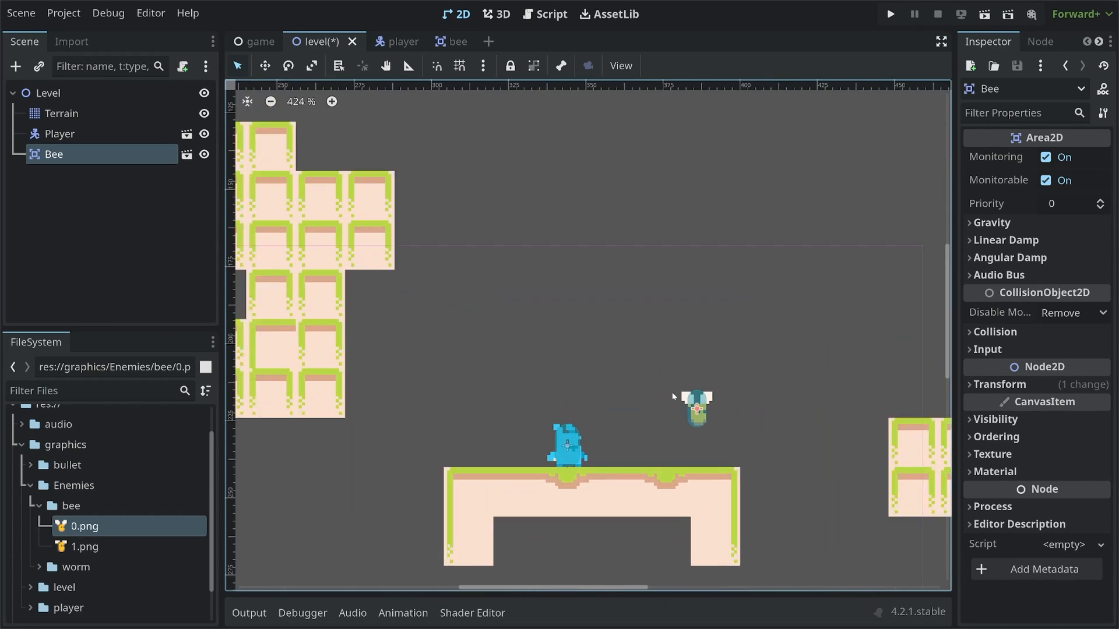
left_click(47, 93)
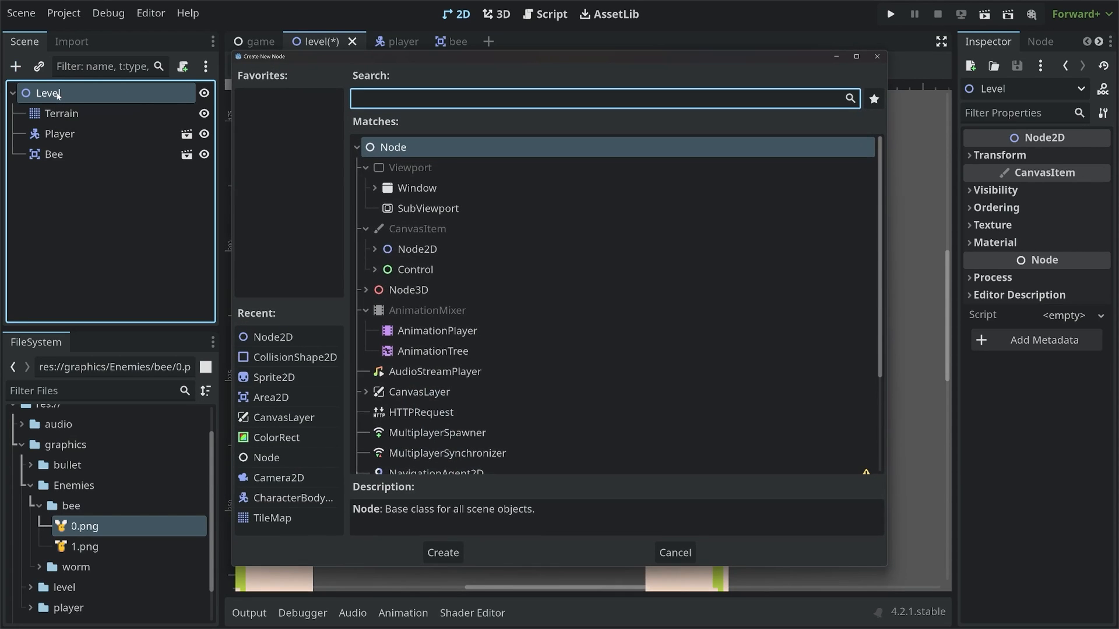
Step: Add a Node2D named Enemies holding the Bee to Level, then collapse it
left_click(443, 553)
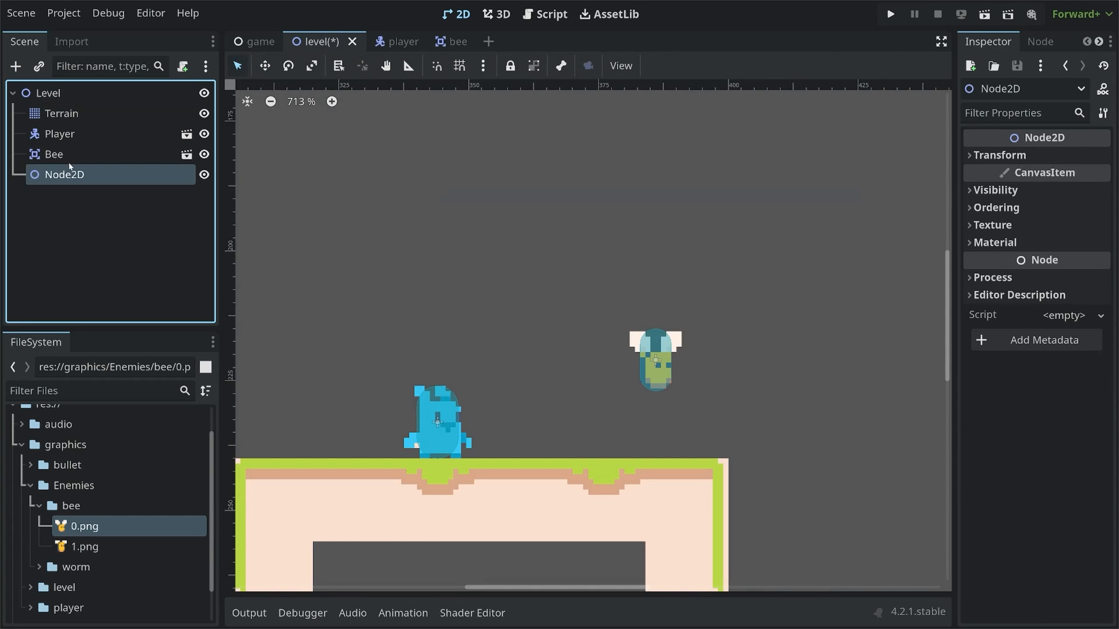
type("Enemies")
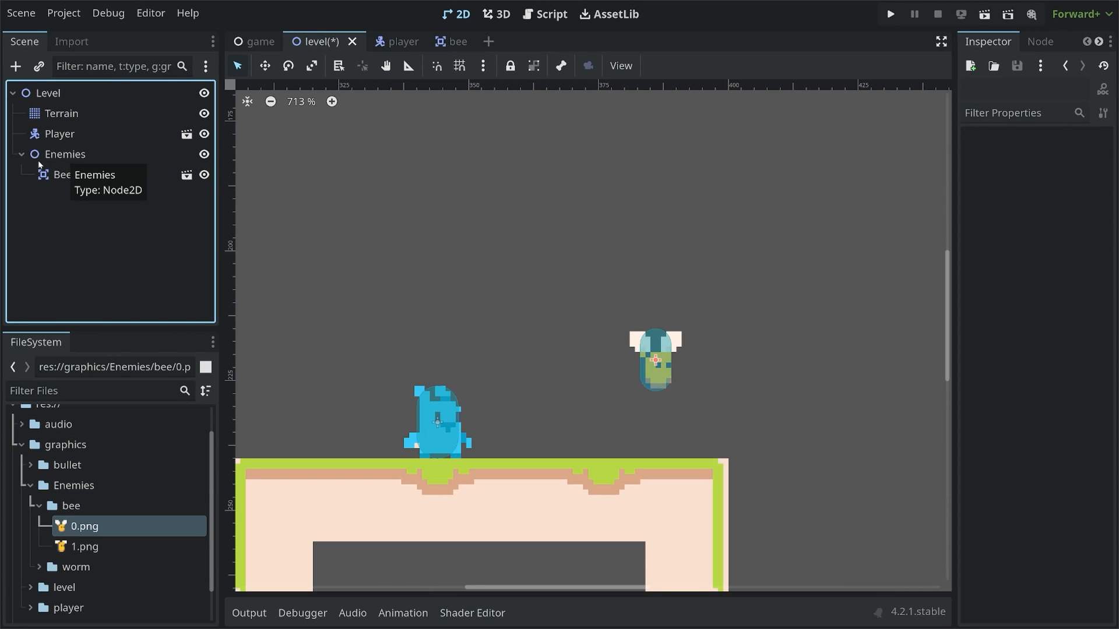
left_click(22, 154)
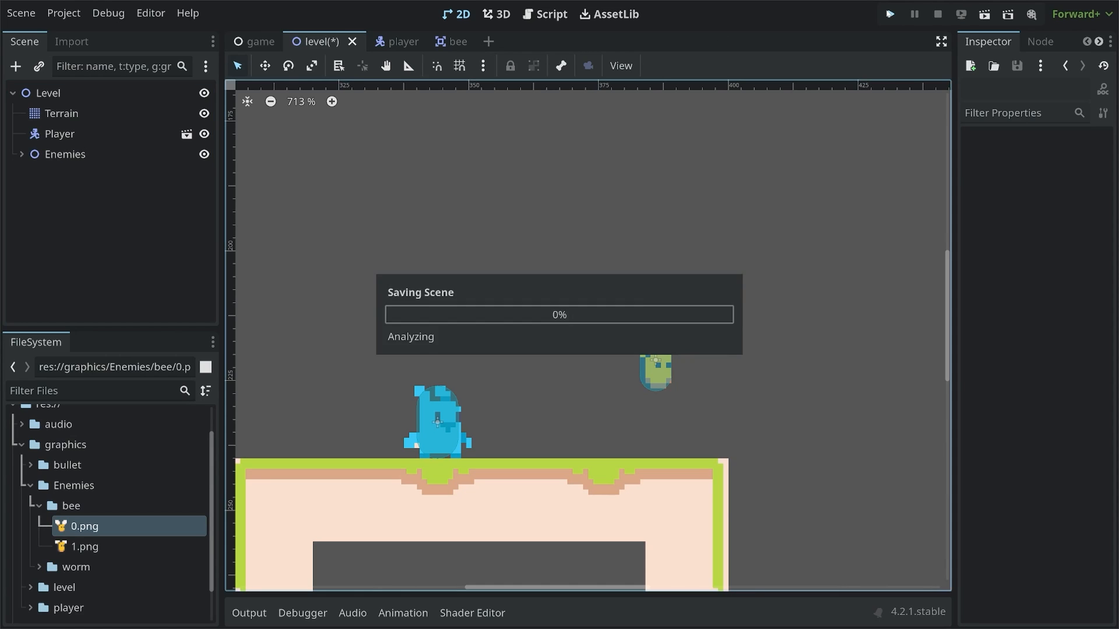
Step: Run the project to test the level with the bee hovering beside the player
left_click(888, 14)
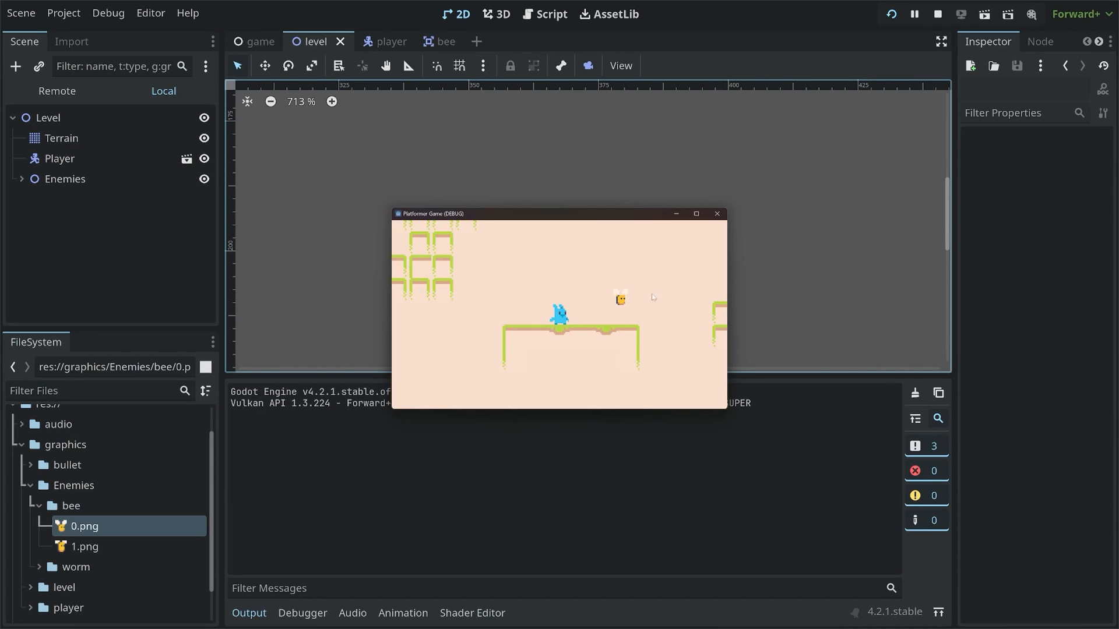